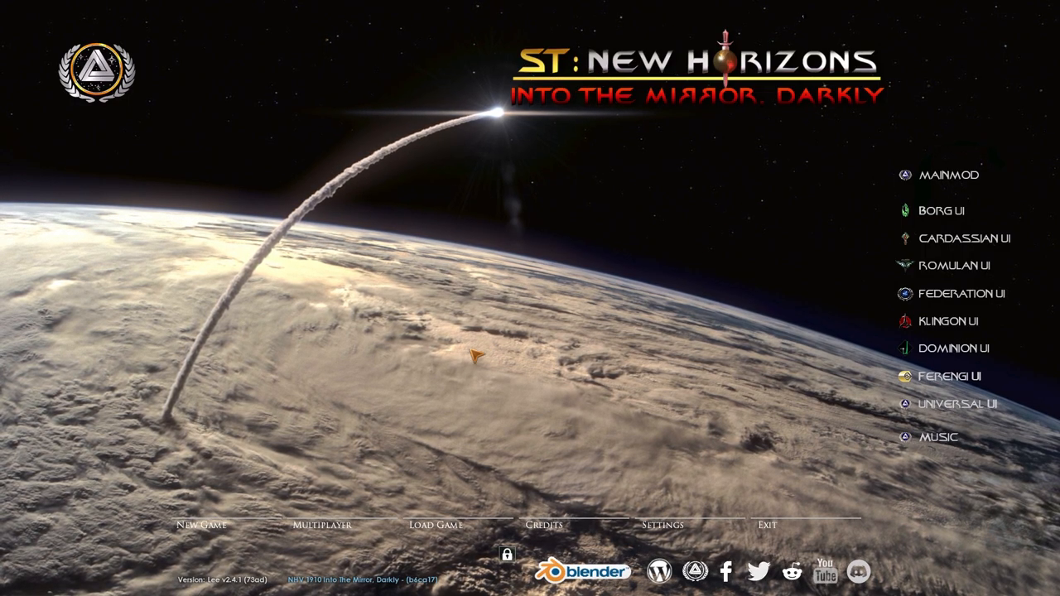
pyautogui.moveTo(480, 265)
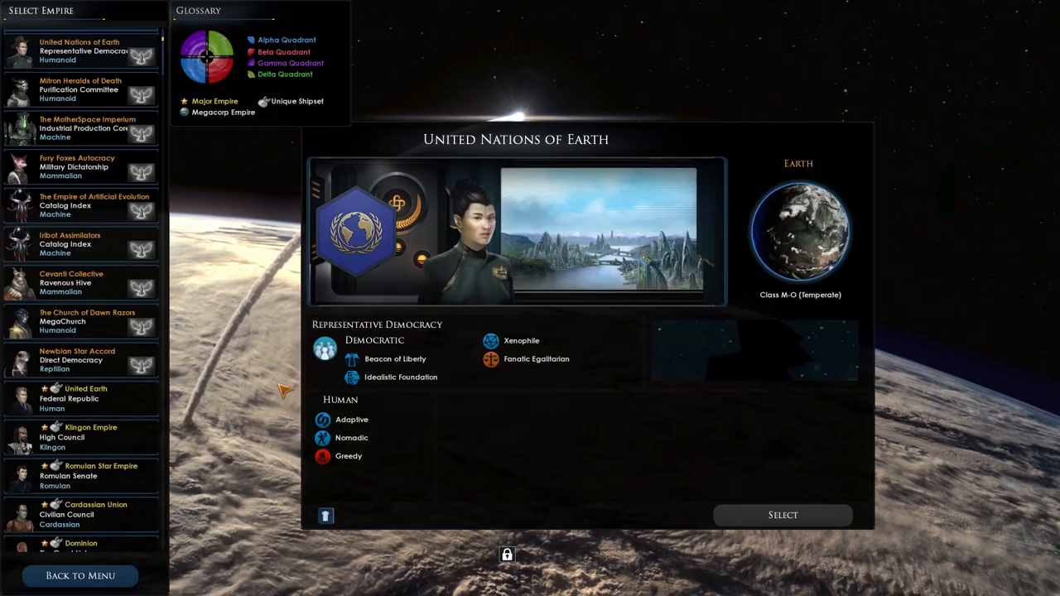
pyautogui.moveTo(364, 358)
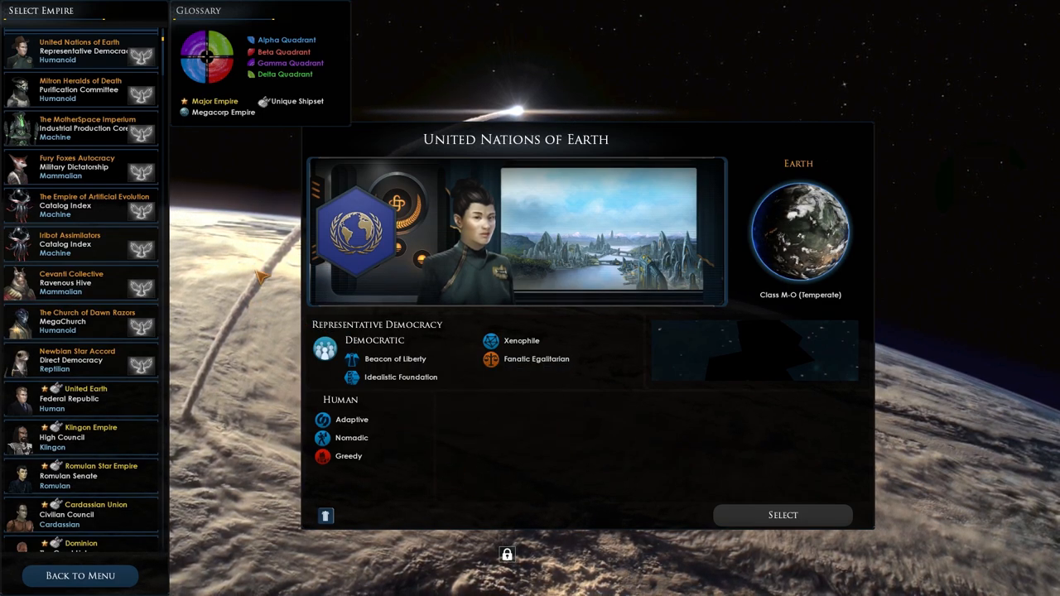
pyautogui.moveTo(302, 484)
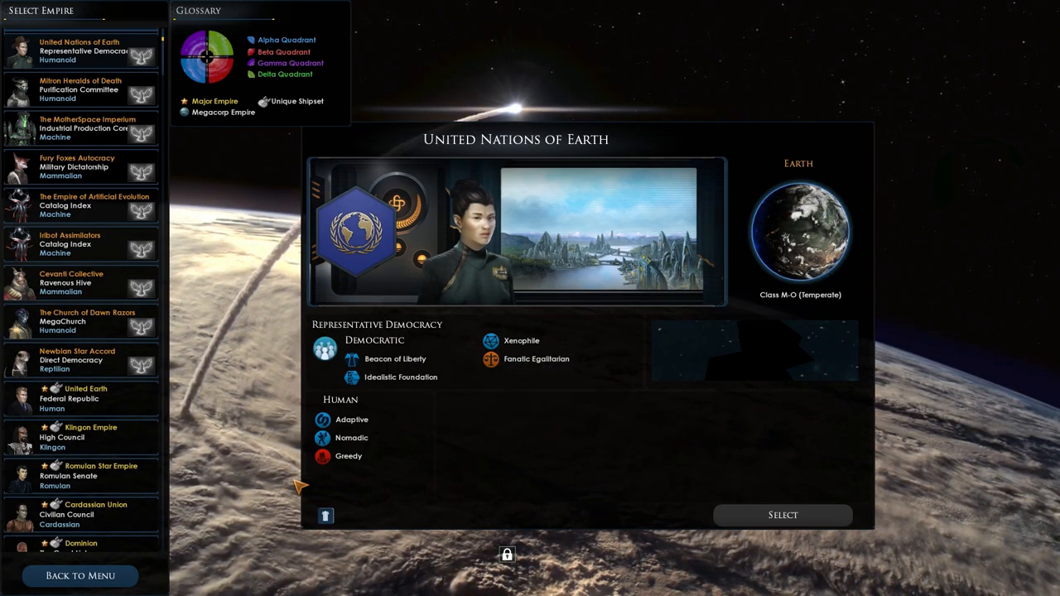
pyautogui.moveTo(140, 86)
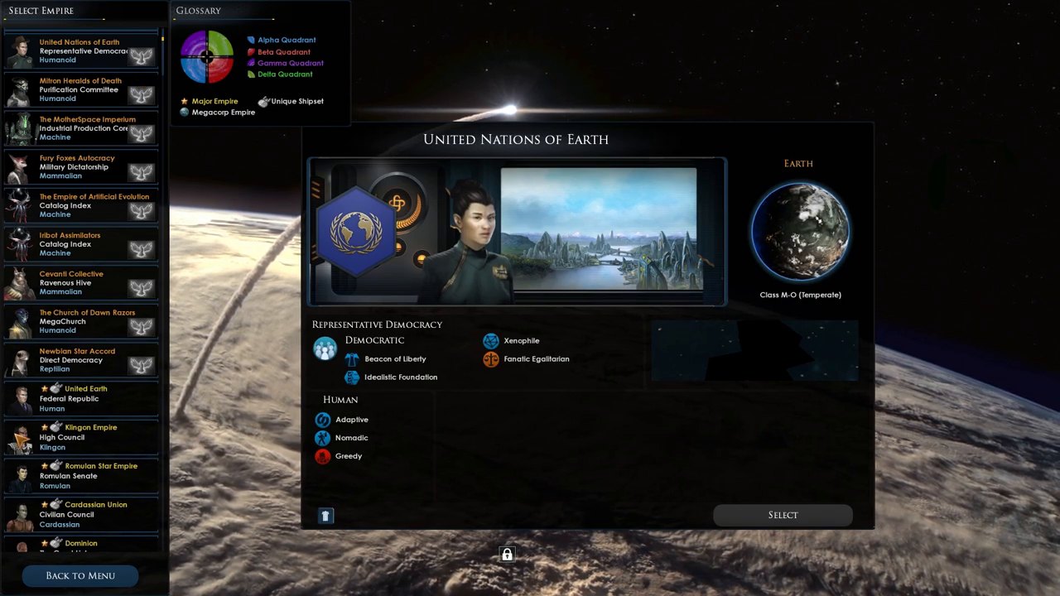
# - Select United Earth in the empire list to view its details
pyautogui.click(79, 394)
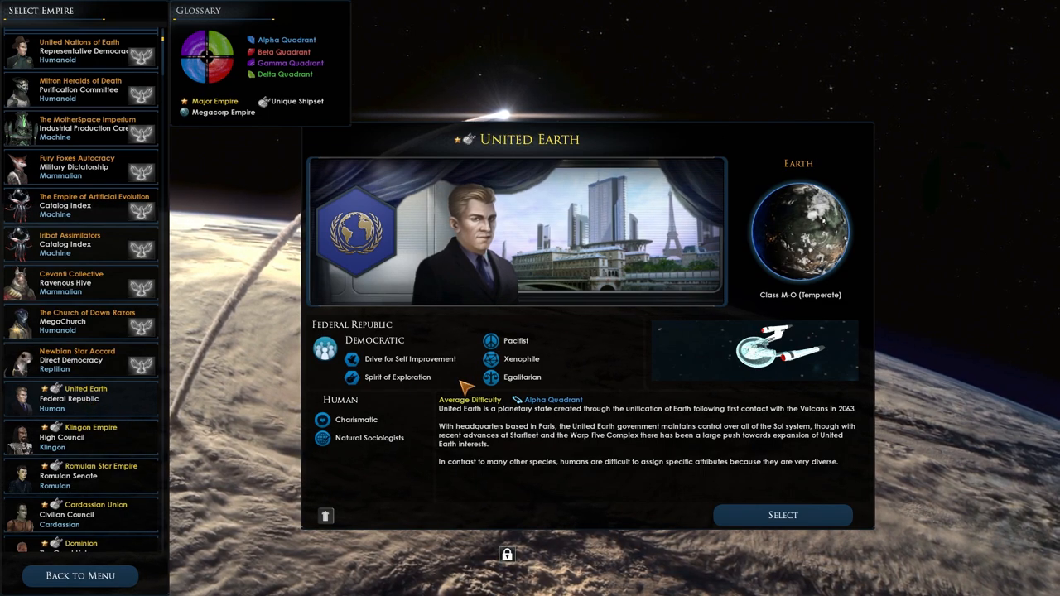
pyautogui.moveTo(522, 358)
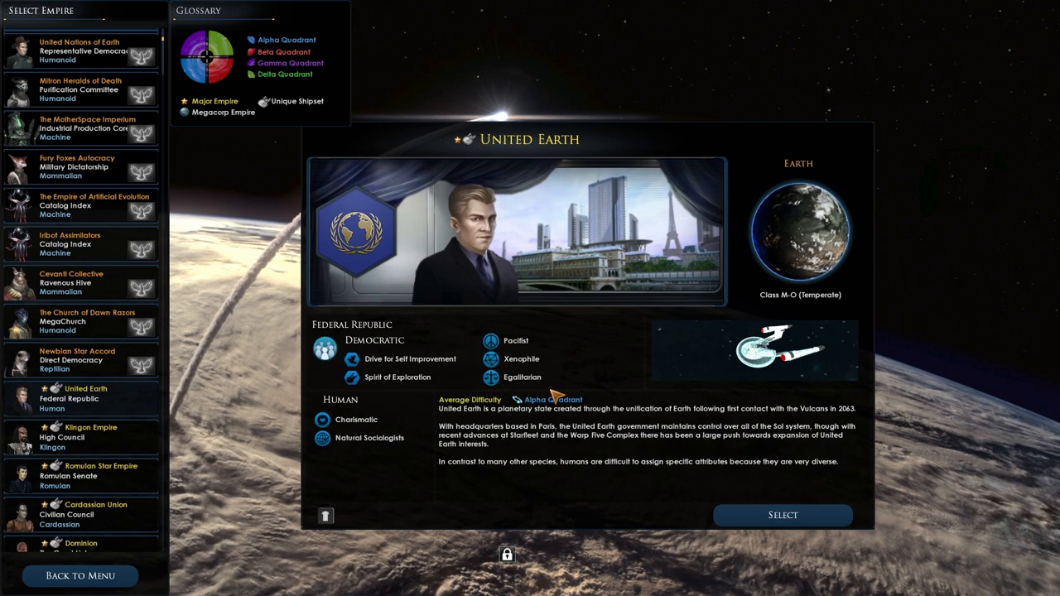
pyautogui.moveTo(411, 357)
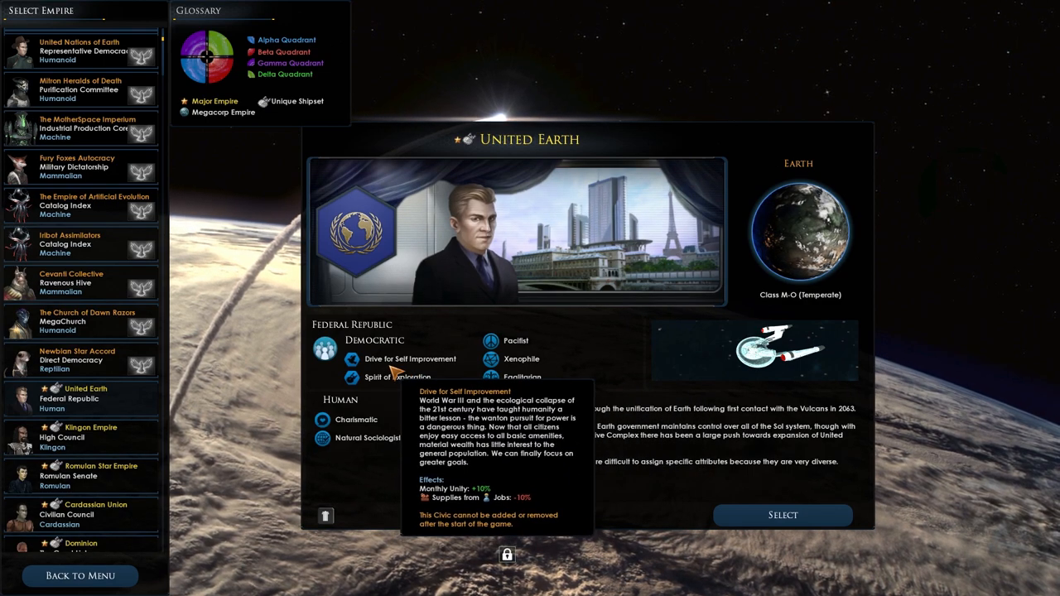
pyautogui.moveTo(759, 396)
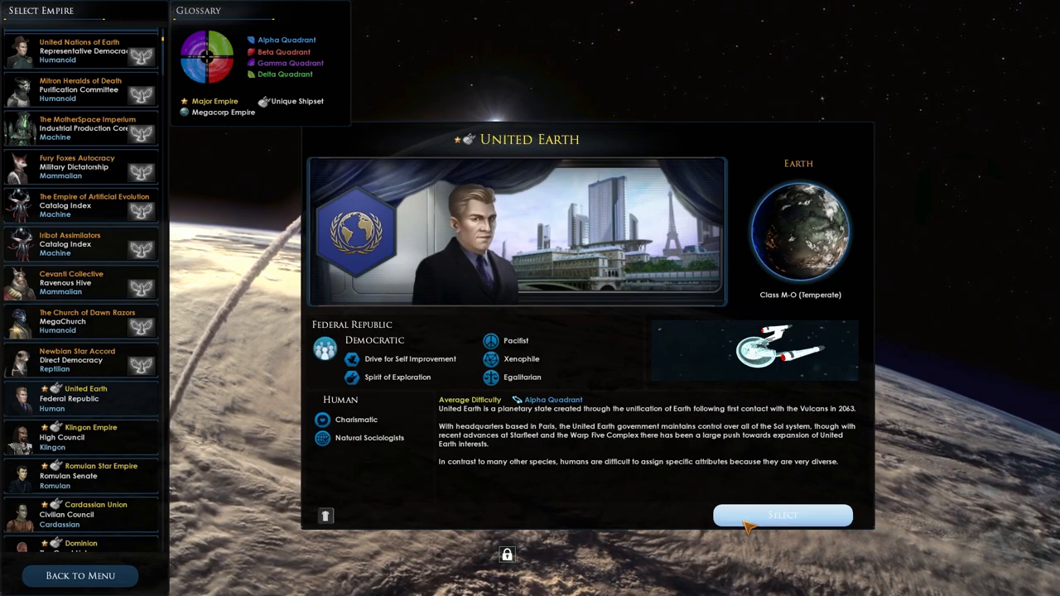
# - Confirm United Earth and proceed to the map options screen
pyautogui.click(782, 514)
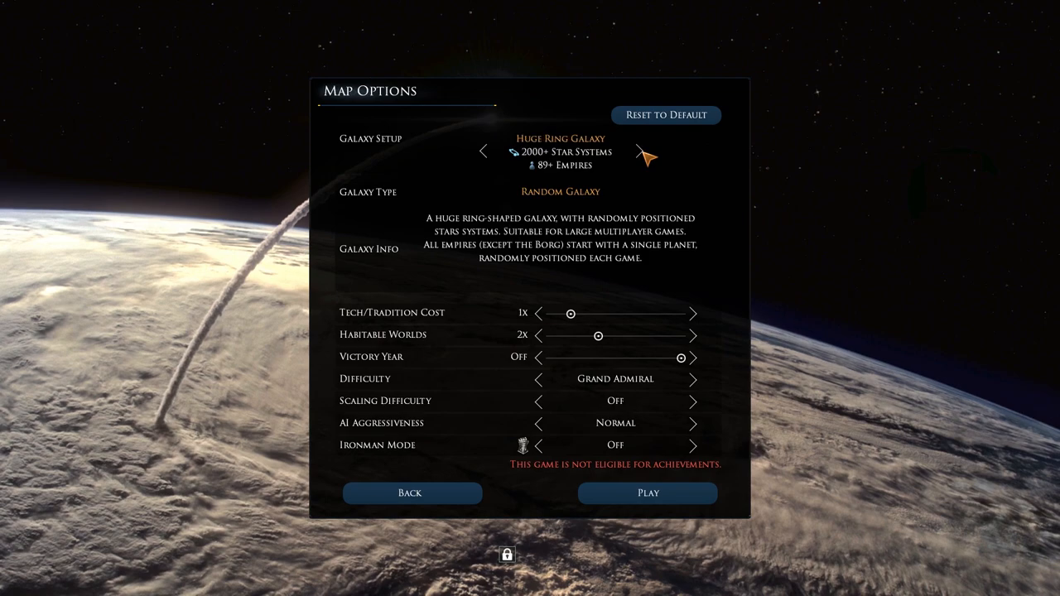
pyautogui.moveTo(430, 249)
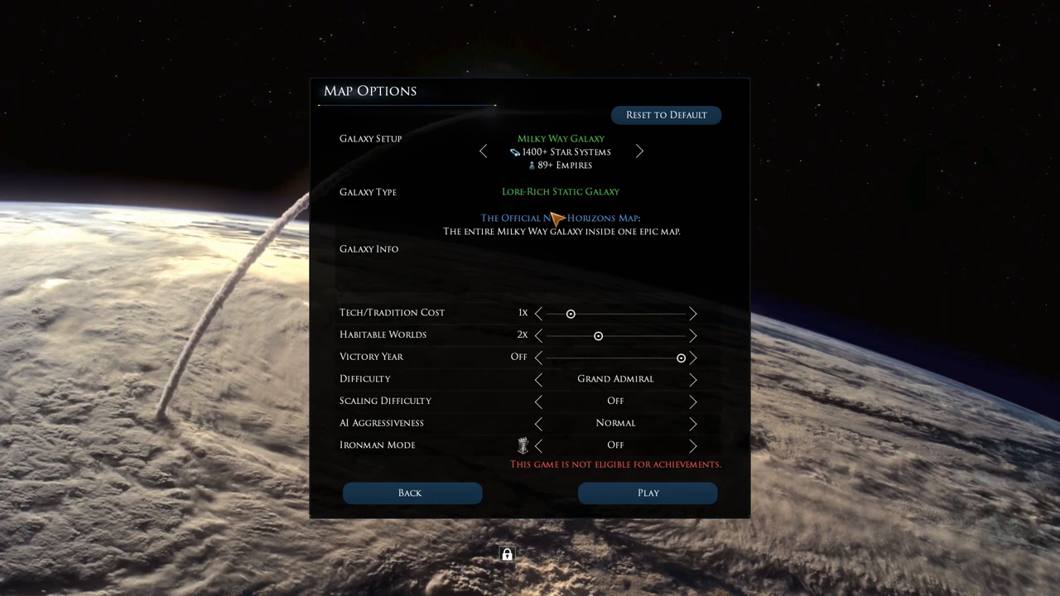
pyautogui.moveTo(555, 159)
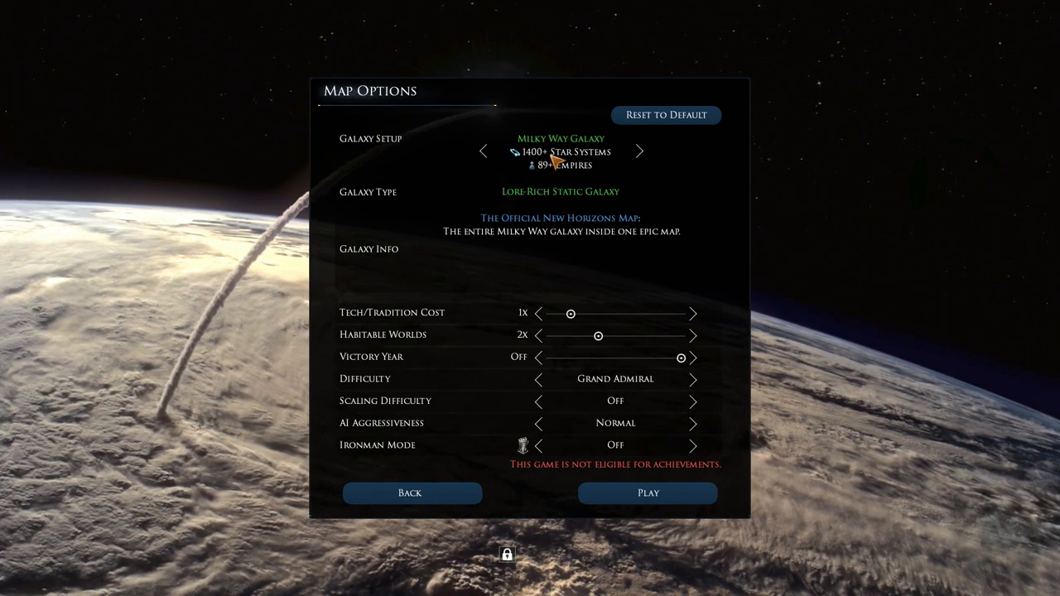
pyautogui.moveTo(545, 292)
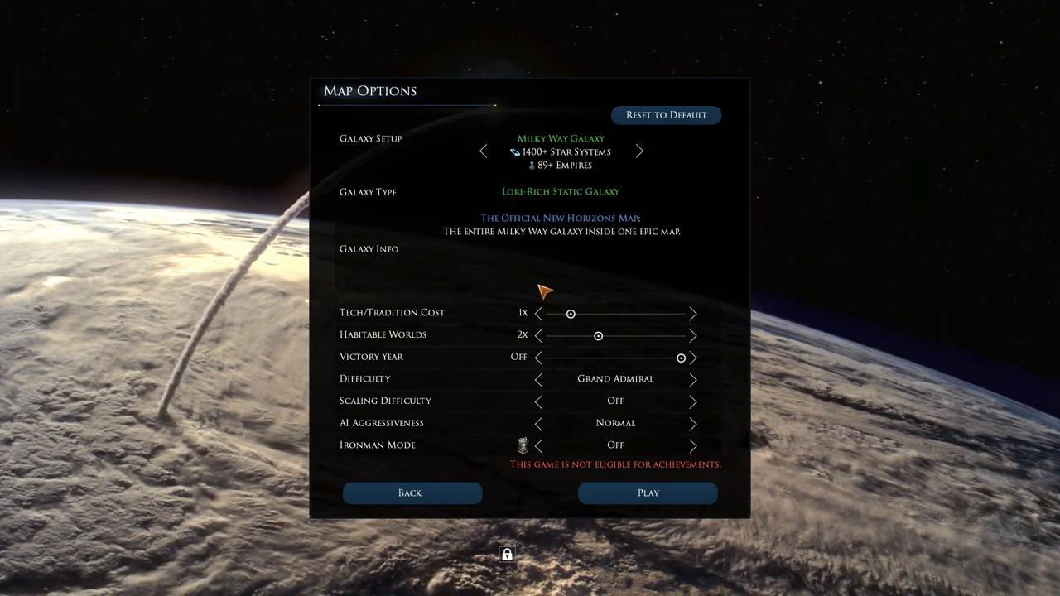
pyautogui.moveTo(679, 357)
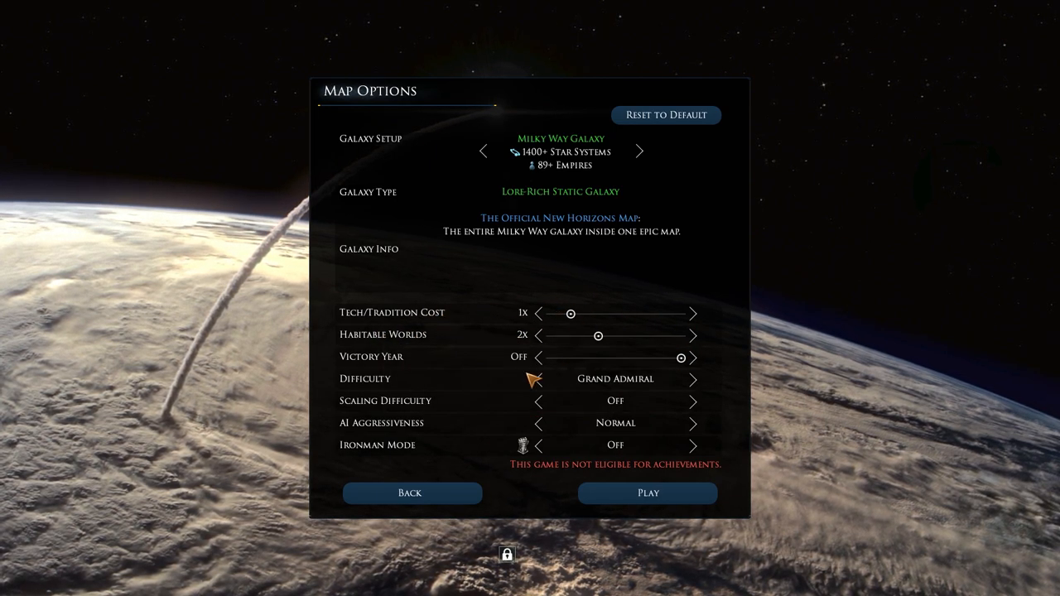
pyautogui.moveTo(604, 427)
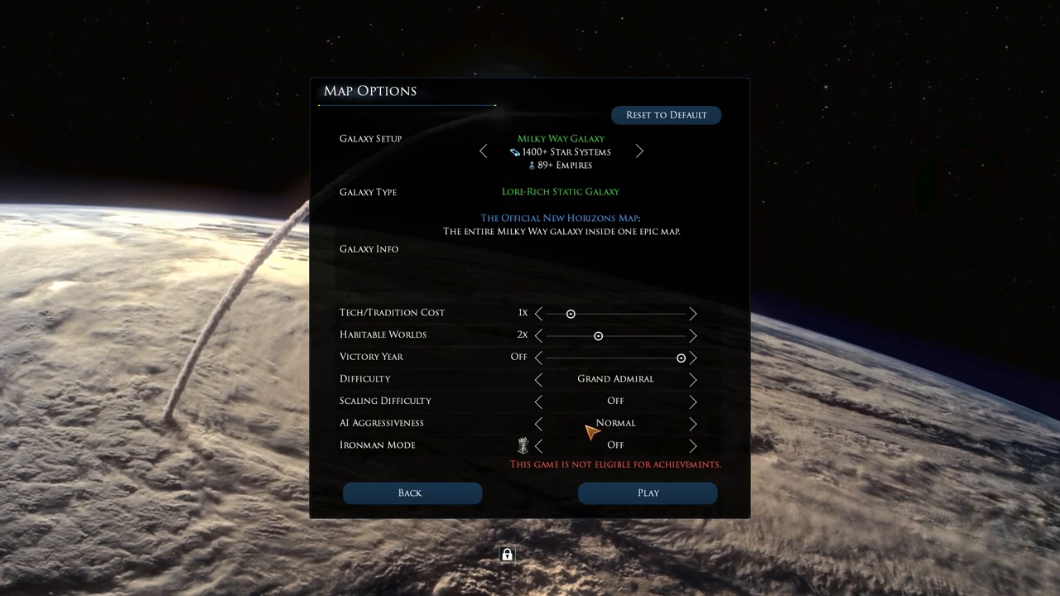
pyautogui.moveTo(710, 424)
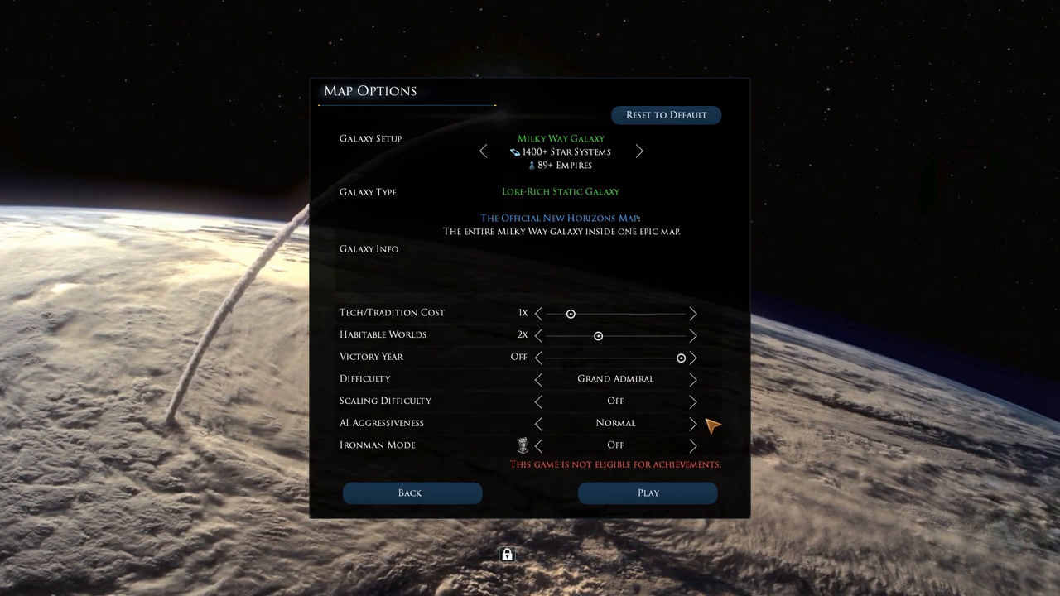
pyautogui.moveTo(643, 456)
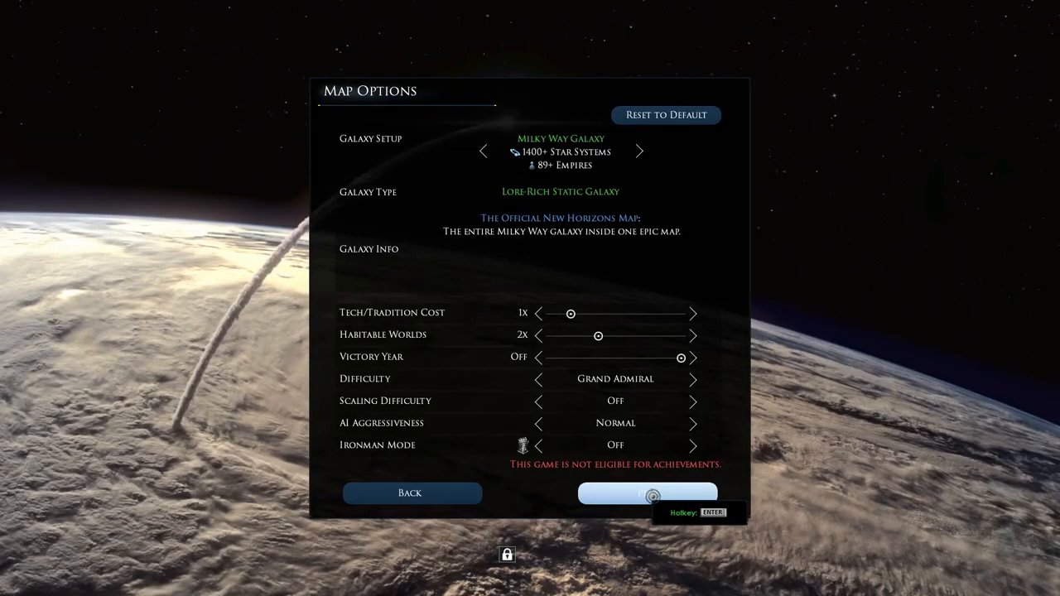
# - Start the game with the current map settings and load into Sol
pyautogui.click(647, 493)
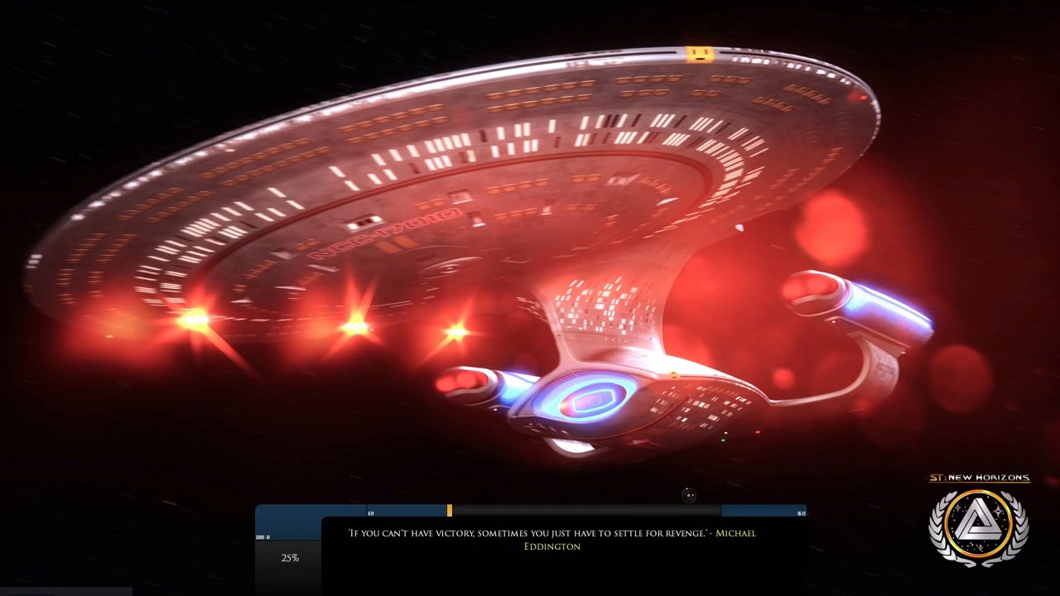
pyautogui.press('F12')
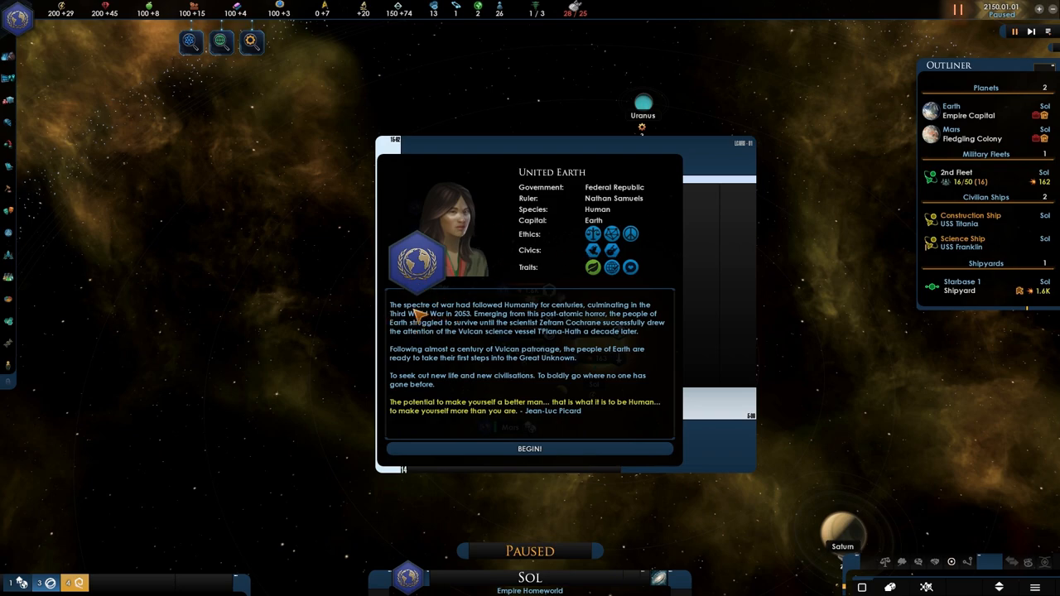
pyautogui.moveTo(566, 331)
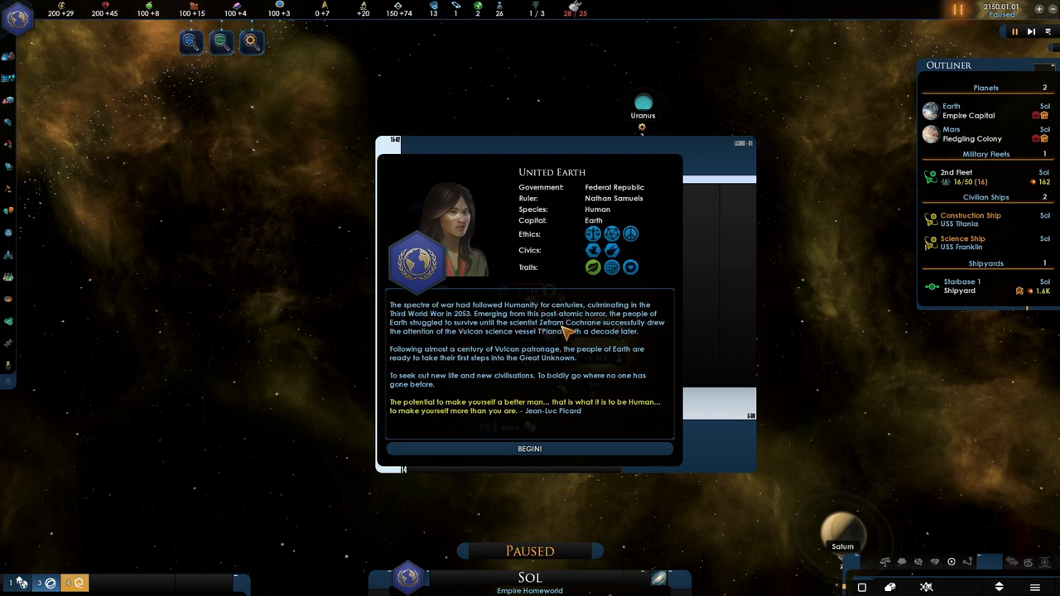
pyautogui.moveTo(444, 331)
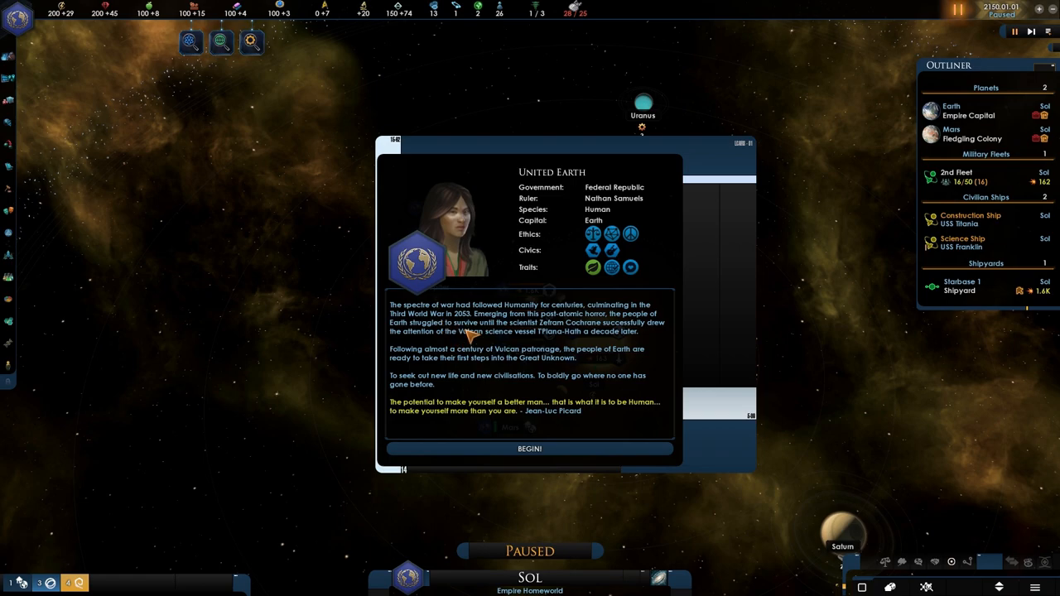
pyautogui.moveTo(580, 330)
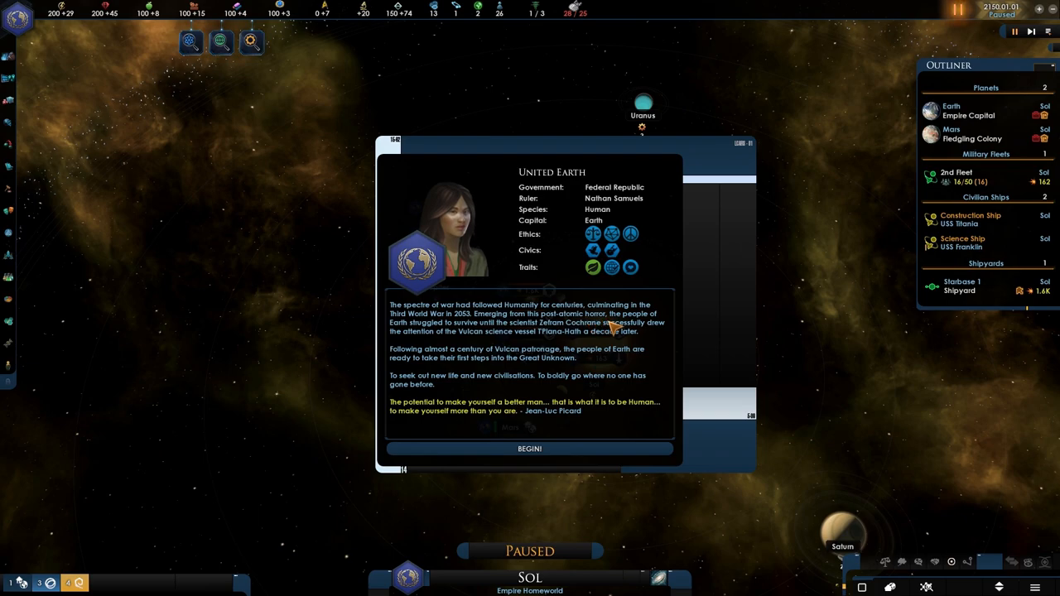
pyautogui.moveTo(472, 339)
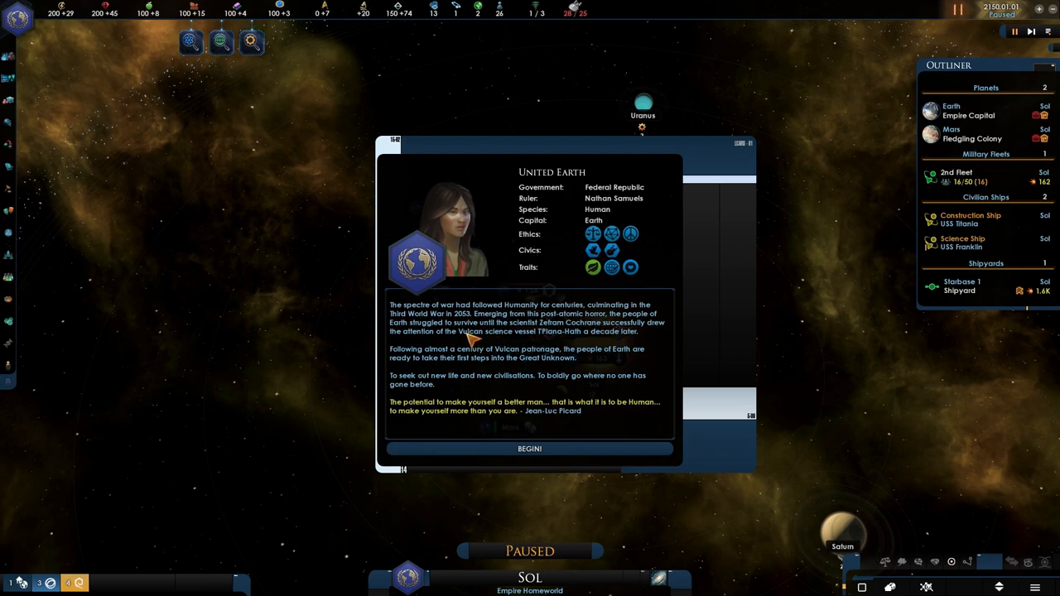
pyautogui.moveTo(563, 334)
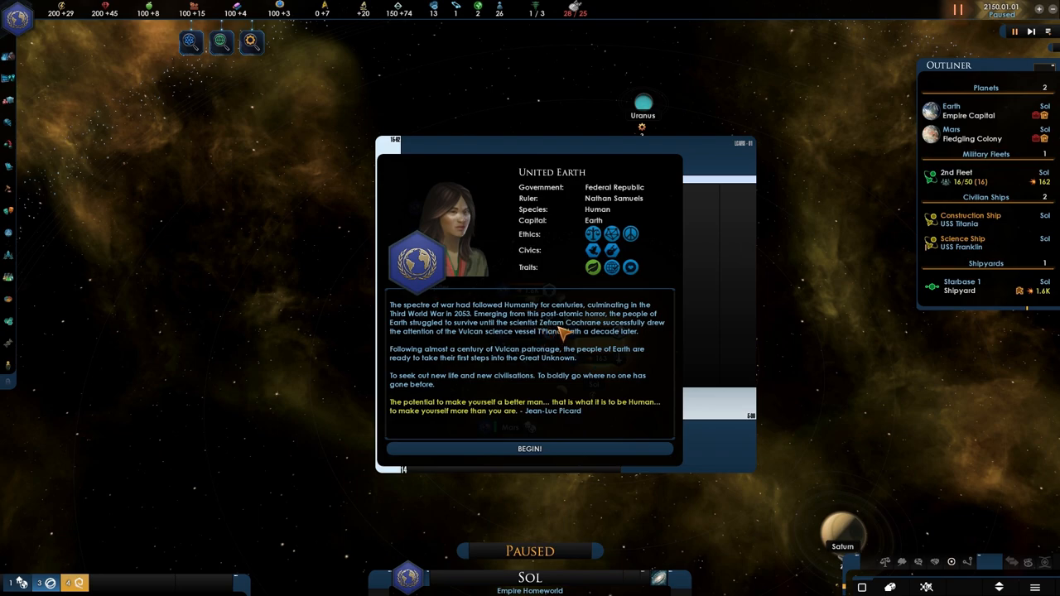
pyautogui.moveTo(439, 342)
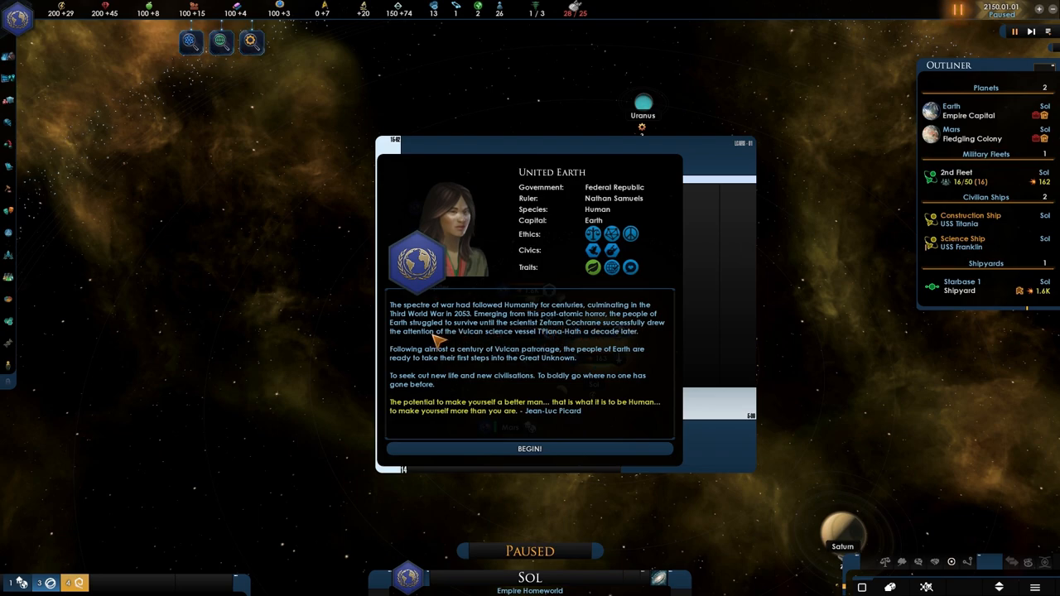
pyautogui.moveTo(505, 342)
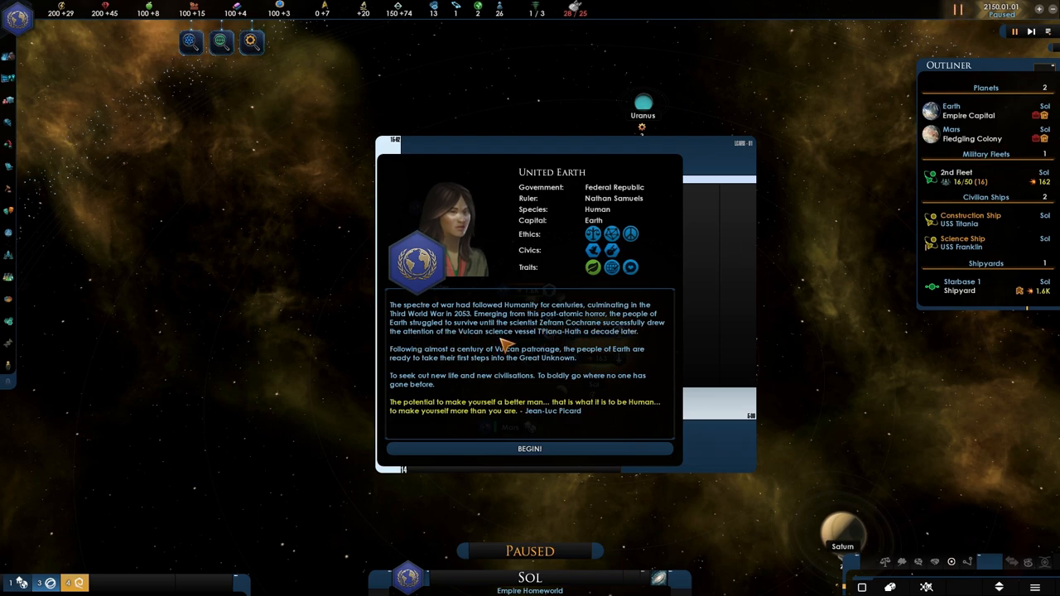
pyautogui.moveTo(555, 343)
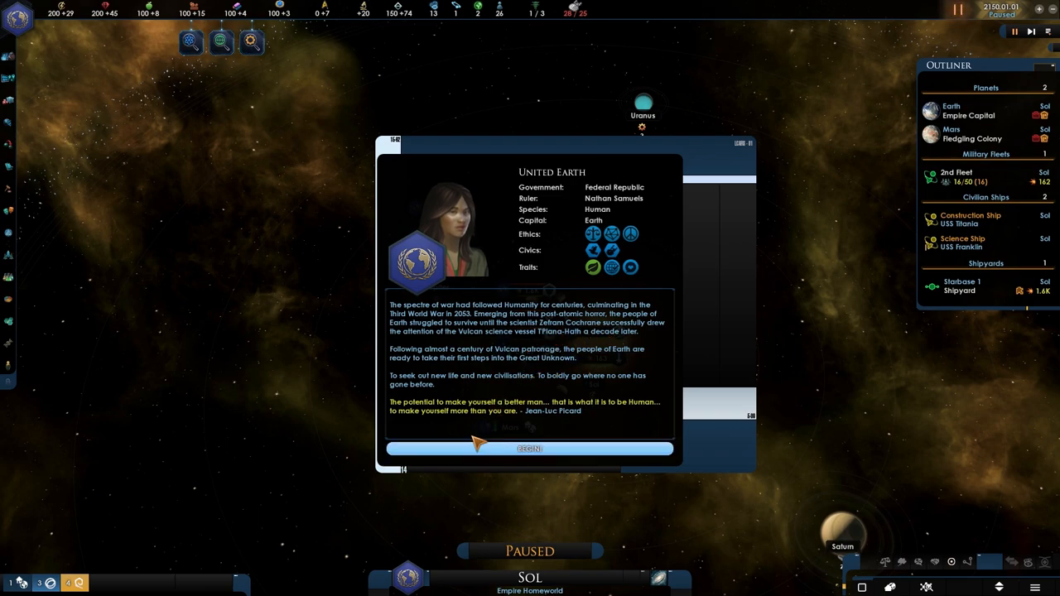
pyautogui.click(530, 448)
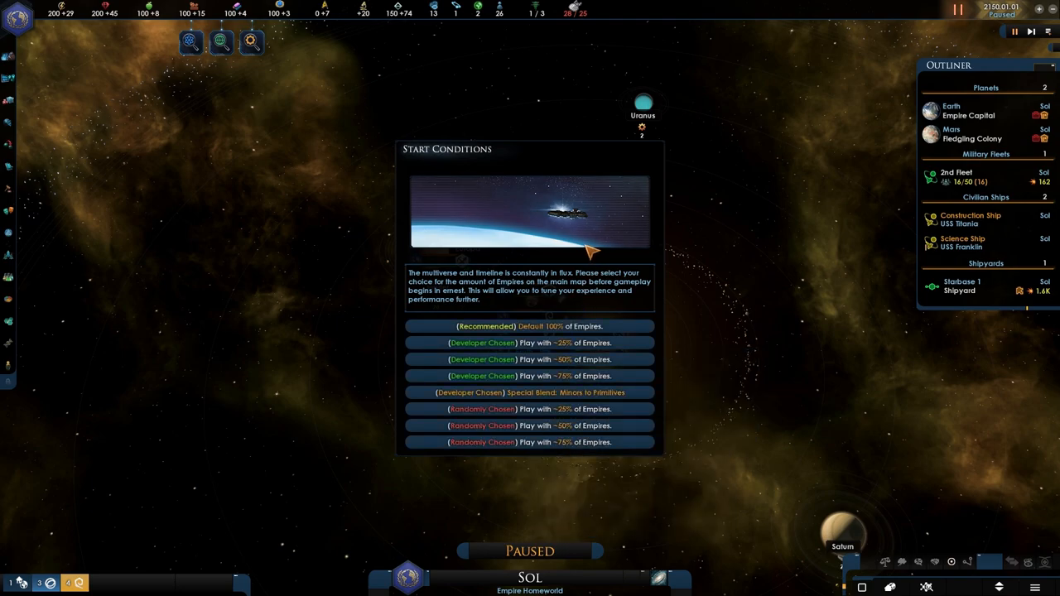
pyautogui.moveTo(522, 197)
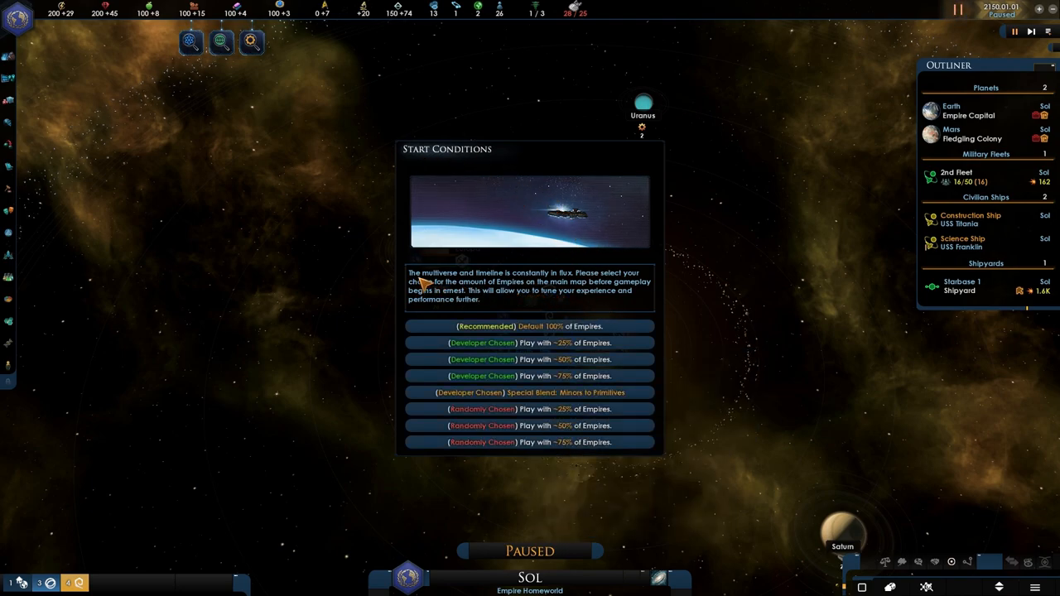
pyautogui.moveTo(571, 285)
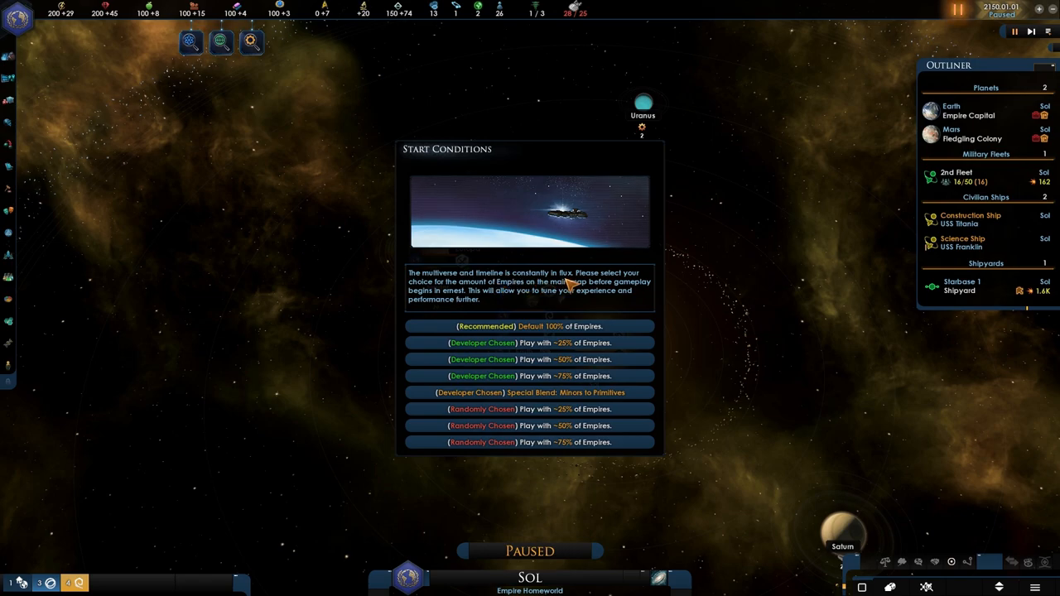
pyautogui.moveTo(431, 281)
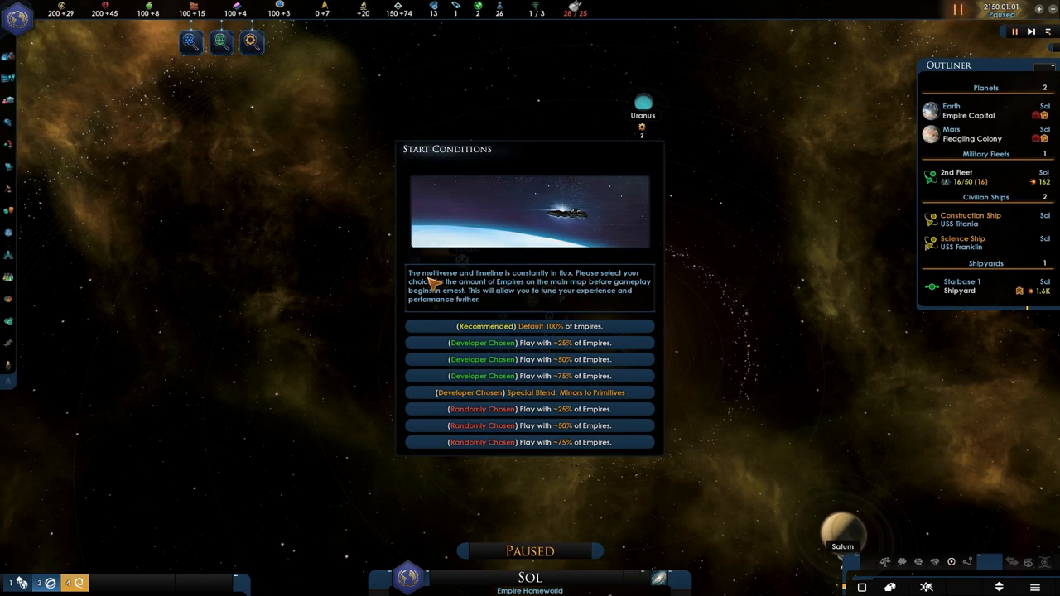
pyautogui.moveTo(530, 343)
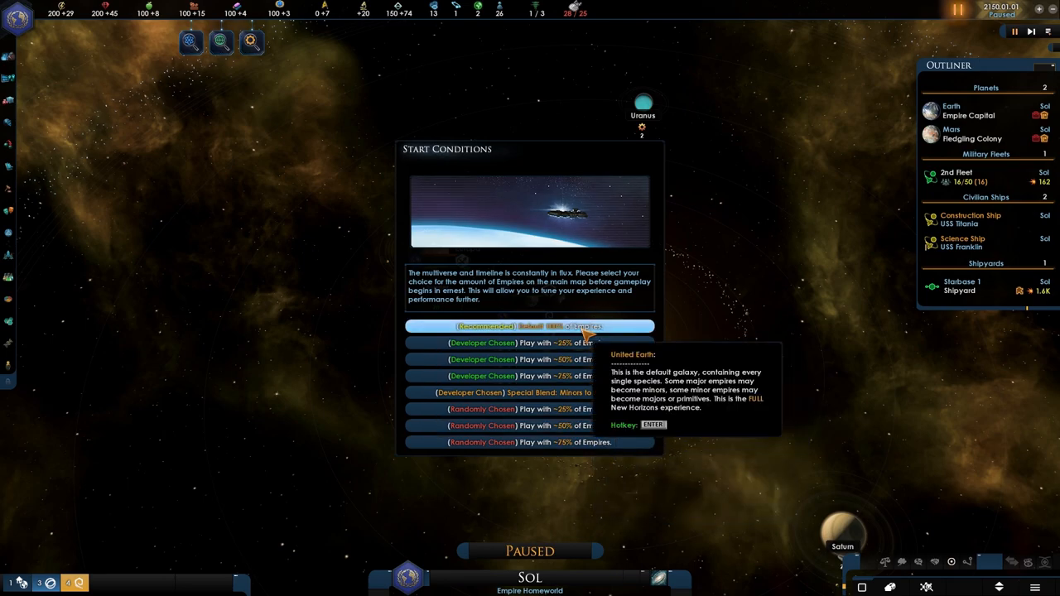
# - Accept the recommended default empire count, then glance at the 2nd Fleet and Ship Designer
pyautogui.click(530, 325)
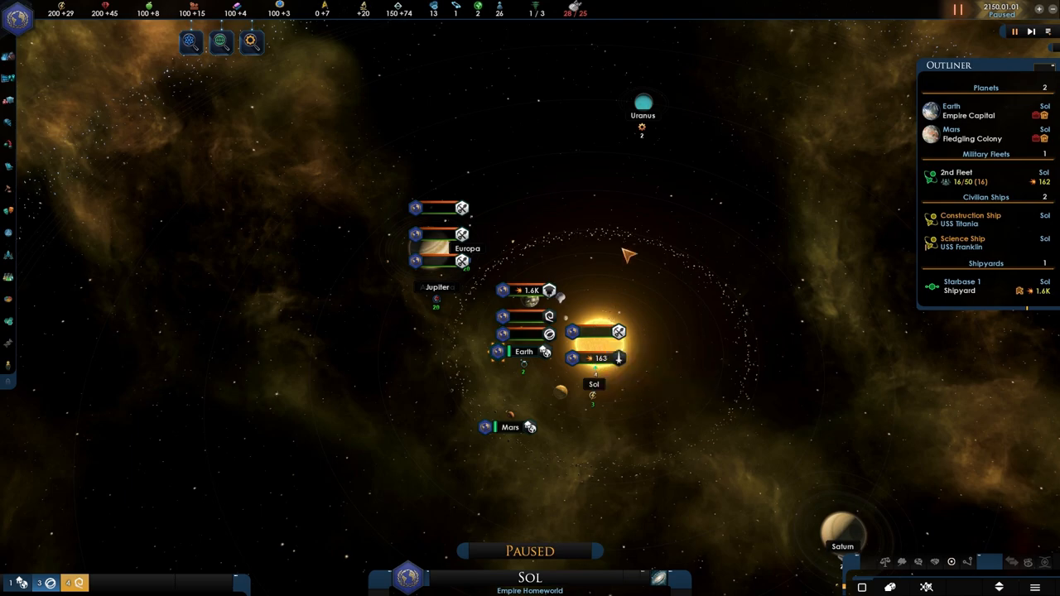
pyautogui.click(958, 176)
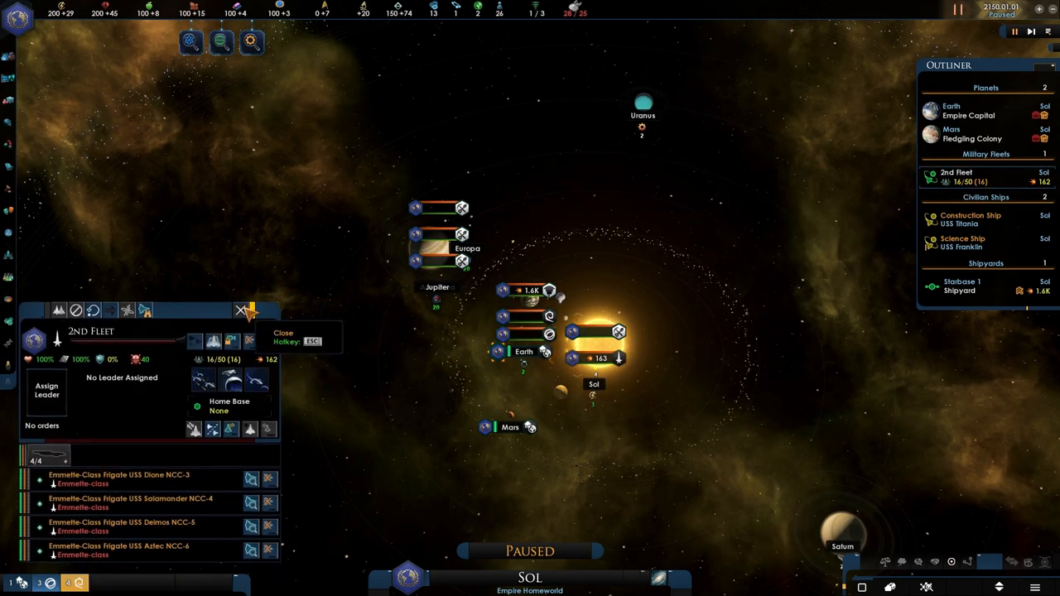
pyautogui.click(242, 310)
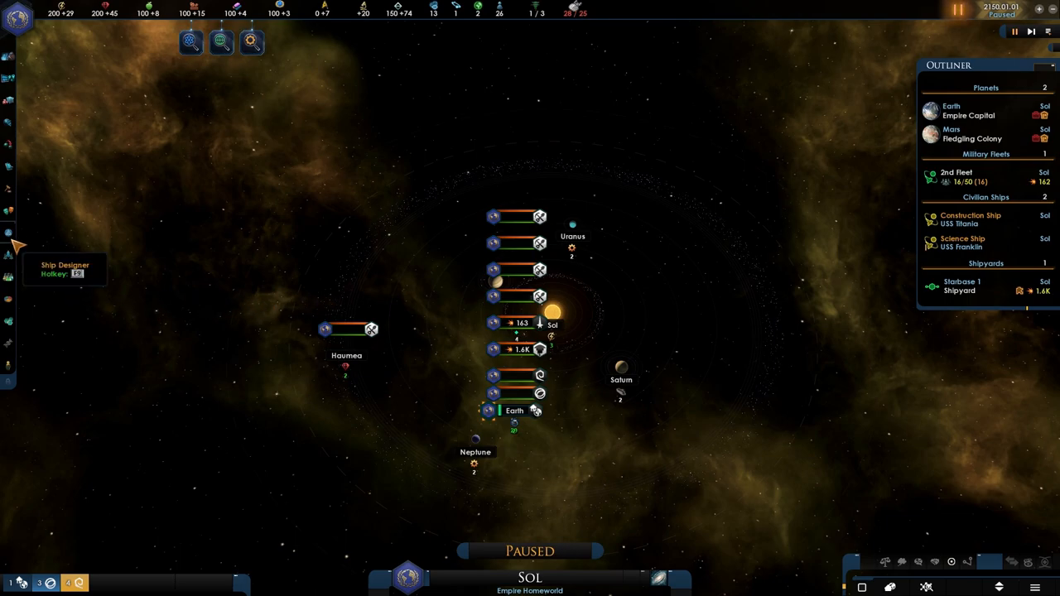
pyautogui.click(8, 252)
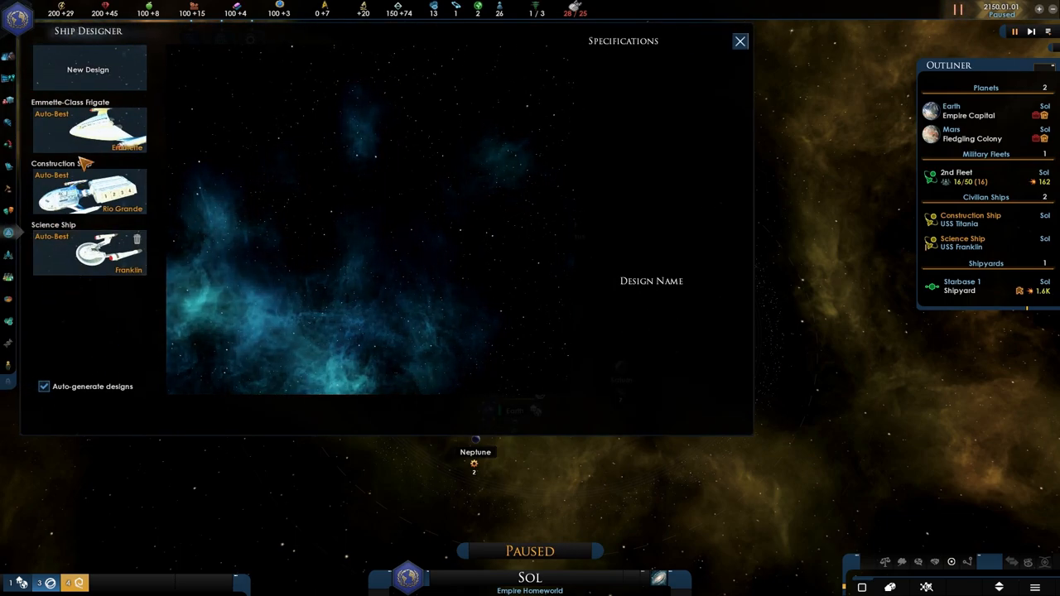
pyautogui.click(739, 39)
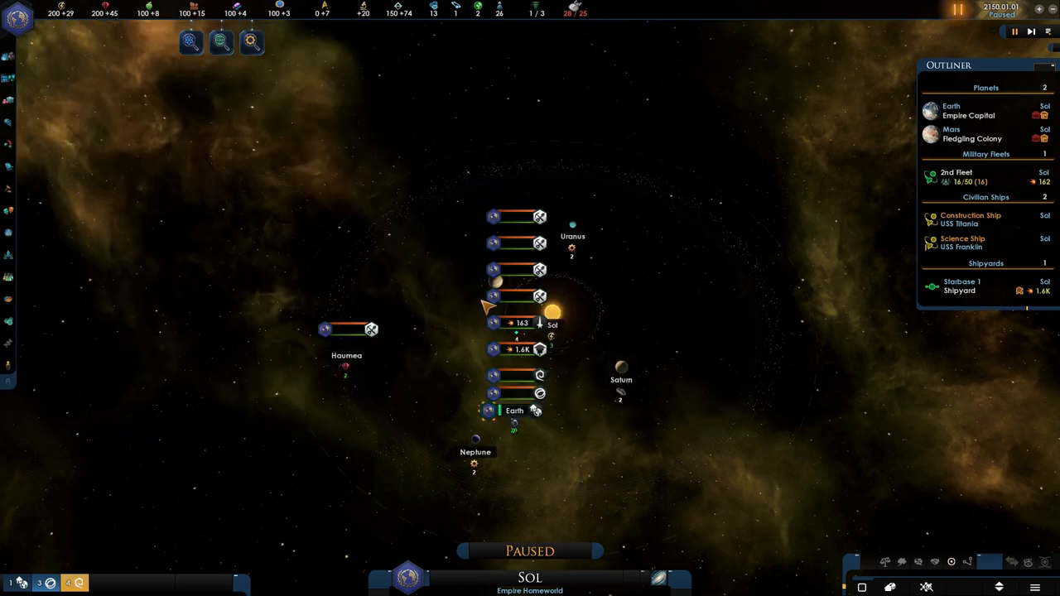
pyautogui.moveTo(583, 33)
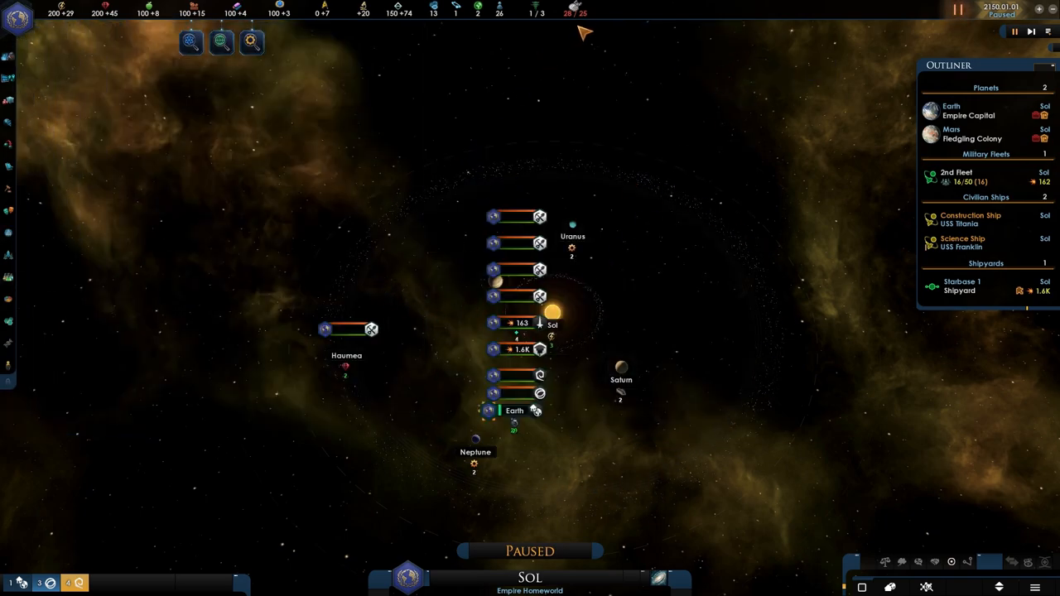
pyautogui.moveTo(566, 11)
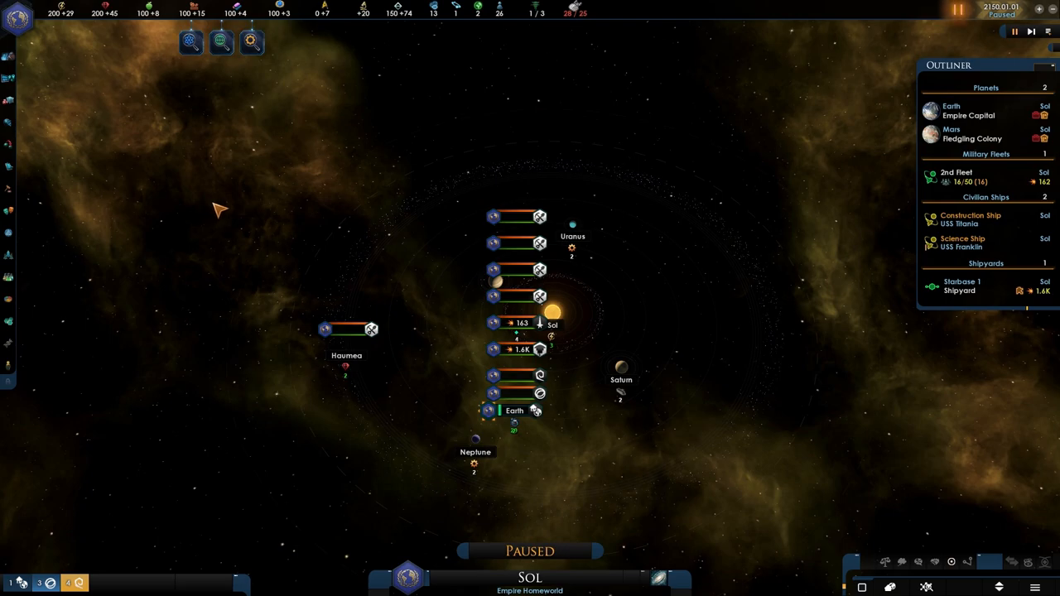
pyautogui.moveTo(298, 222)
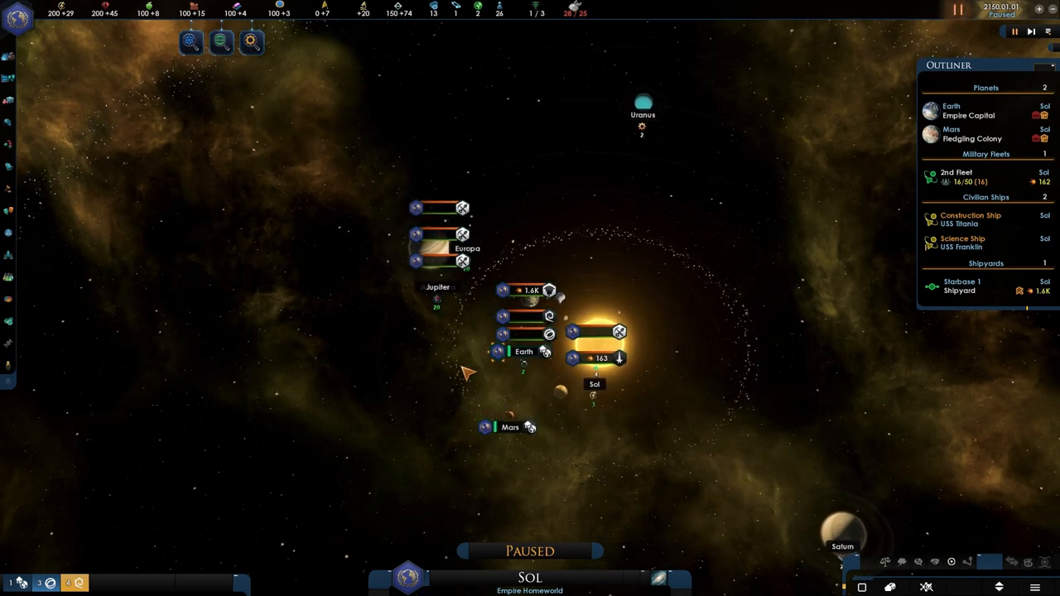
pyautogui.moveTo(597, 343)
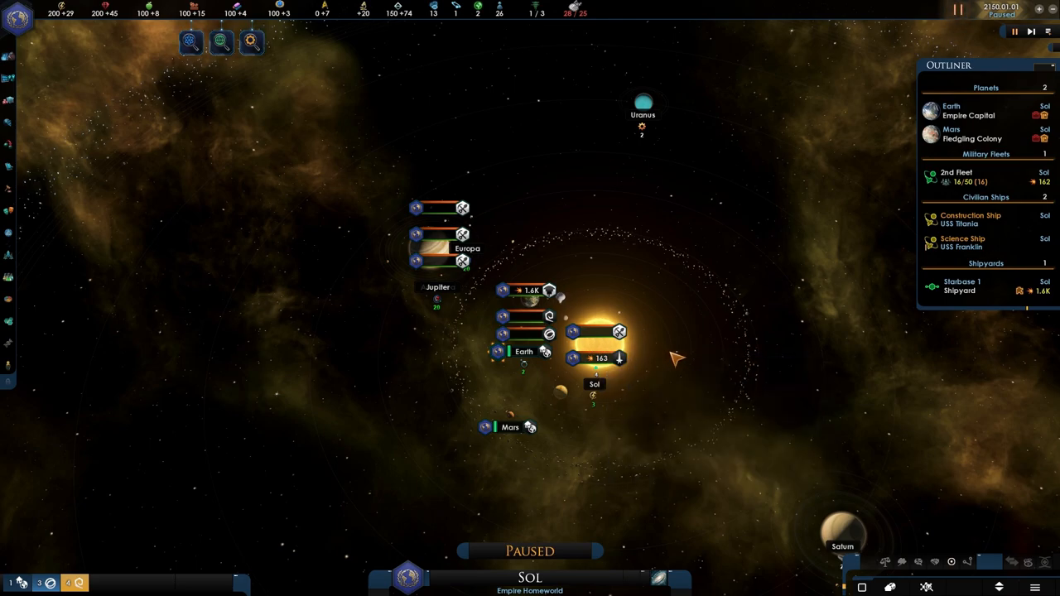
pyautogui.moveTo(513, 291)
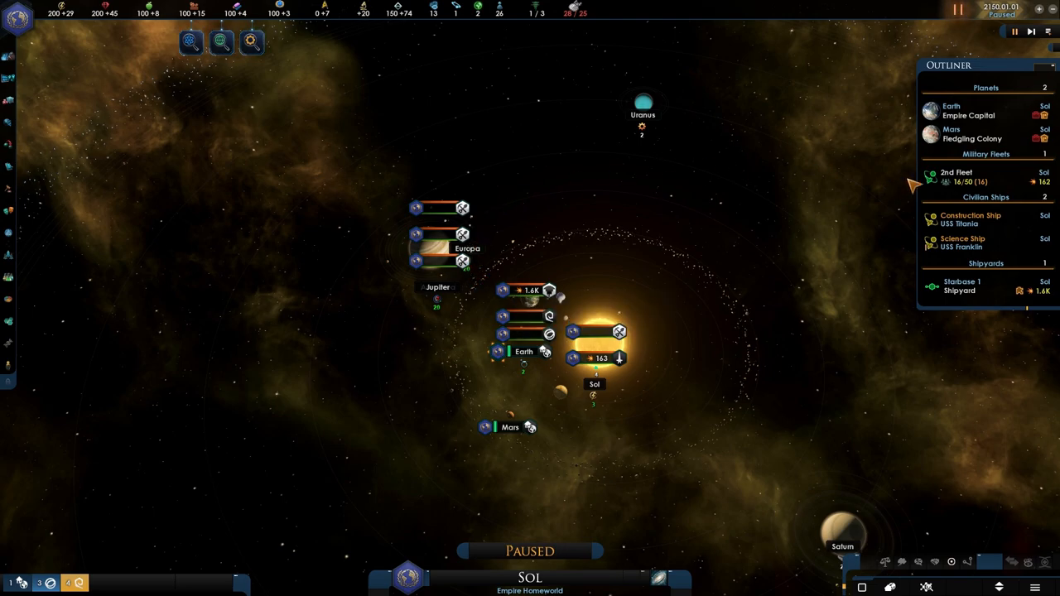
# - Select Earth in the Sol system to show its planet overview
pyautogui.click(951, 109)
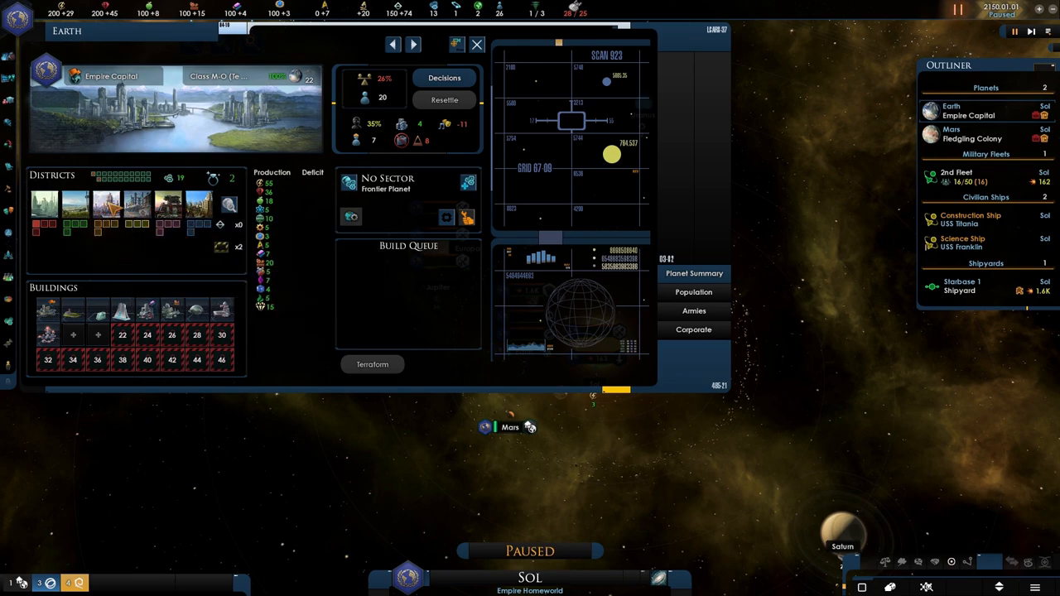
pyautogui.moveTo(136, 202)
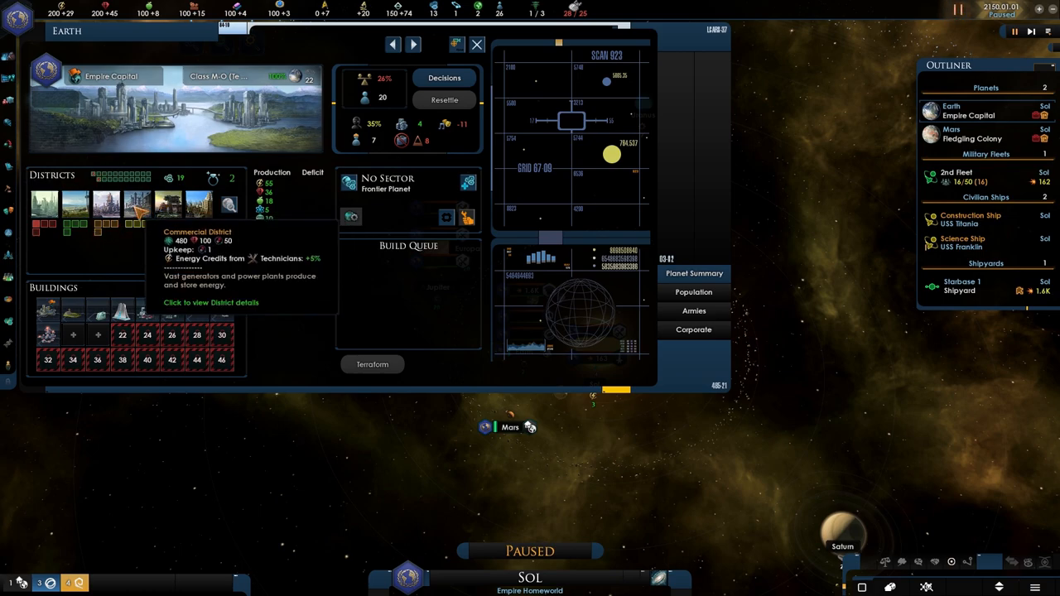
pyautogui.moveTo(100, 86)
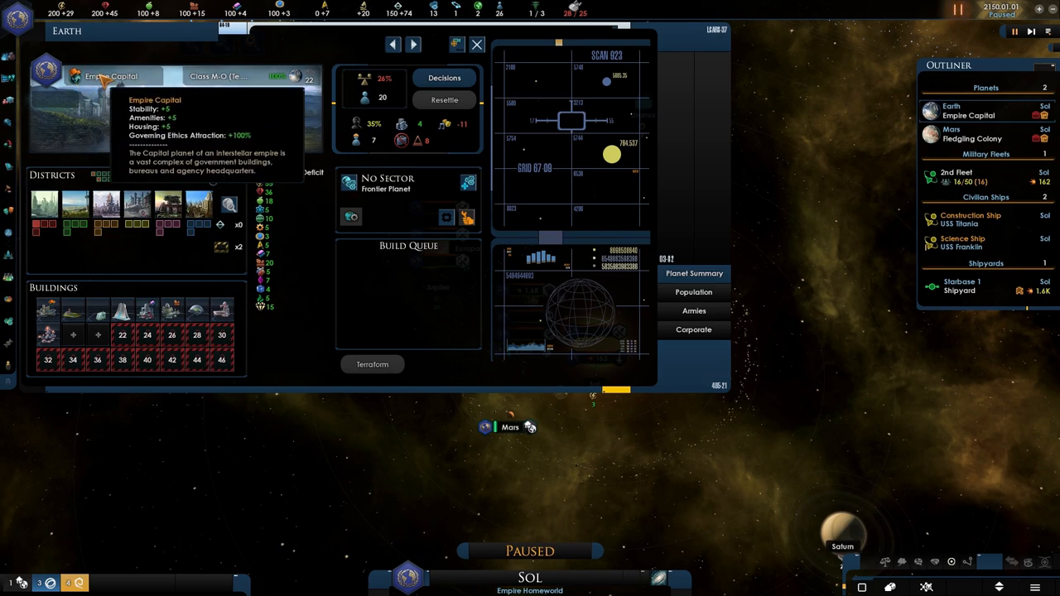
pyautogui.moveTo(97, 335)
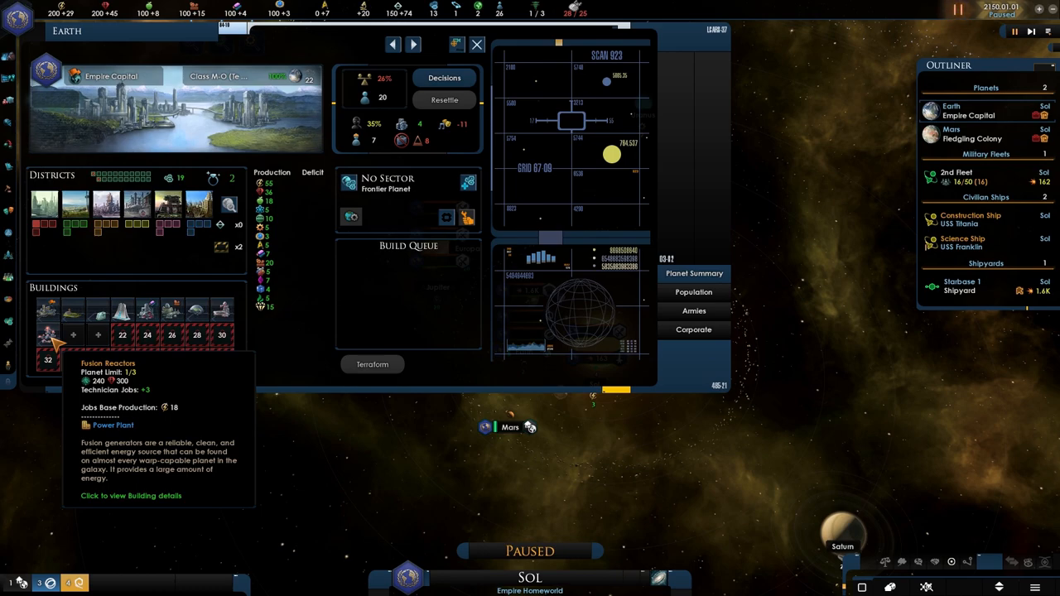
pyautogui.moveTo(146, 360)
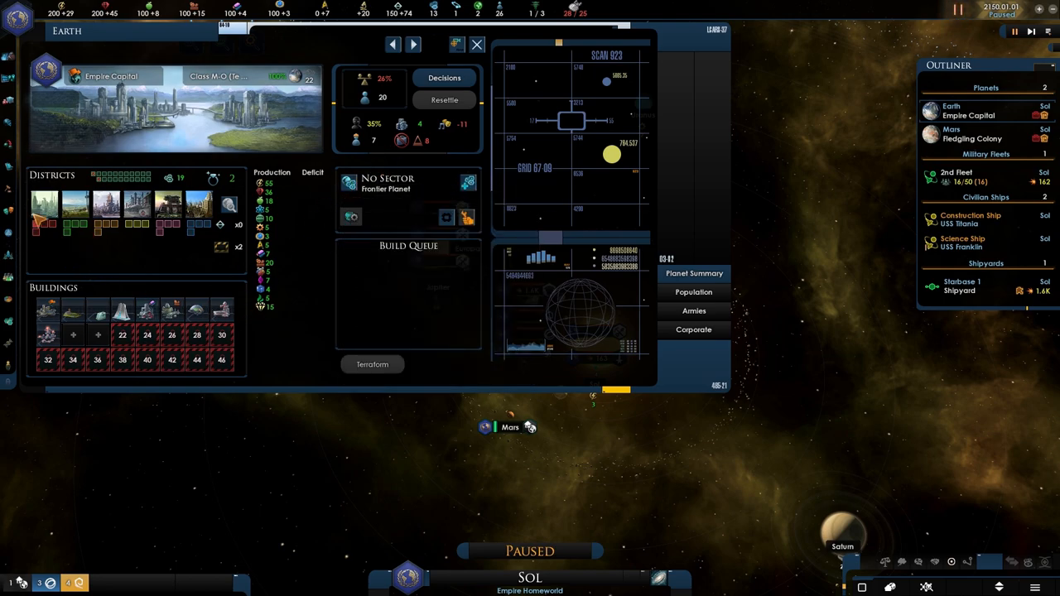
pyautogui.moveTo(189, 257)
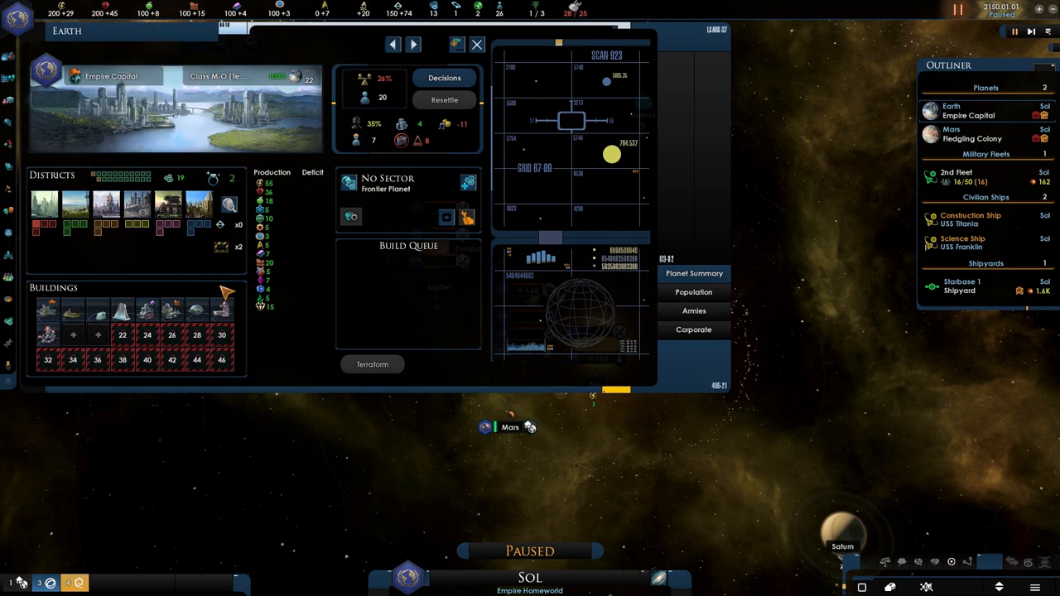
pyautogui.moveTo(169, 202)
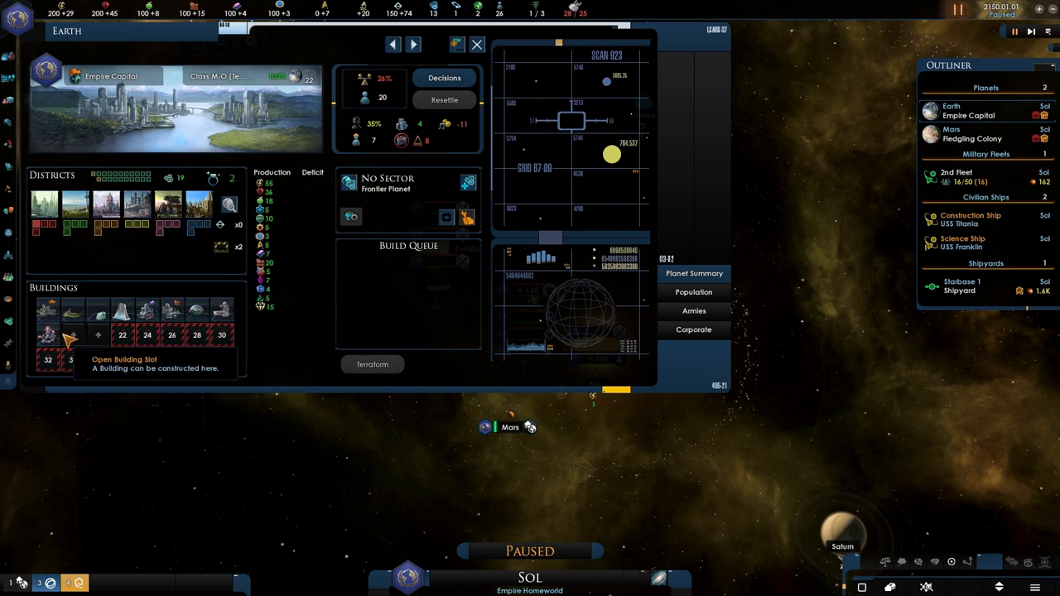
pyautogui.moveTo(46, 312)
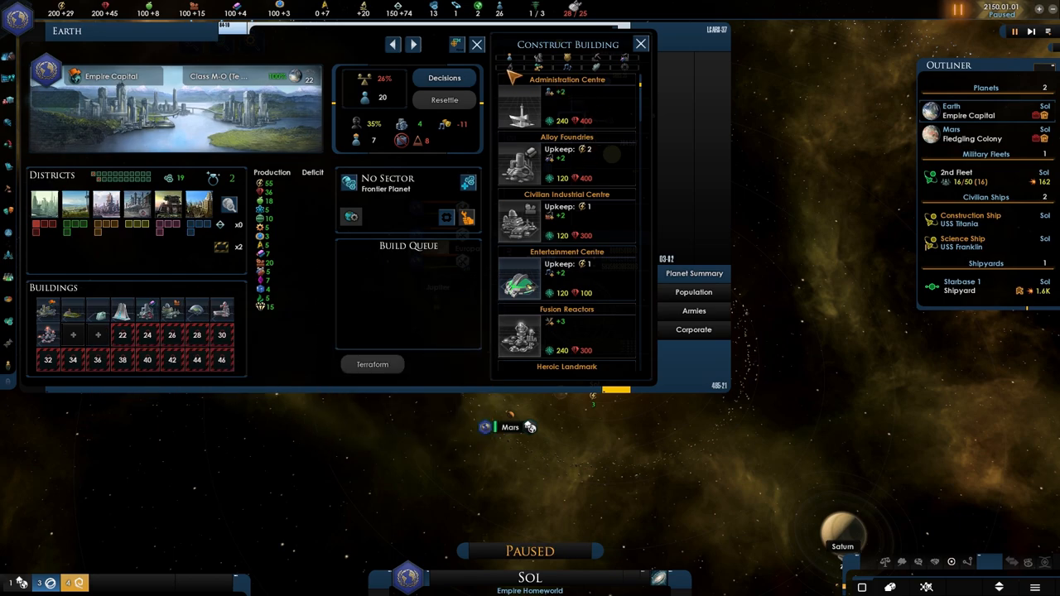
pyautogui.moveTo(84, 316)
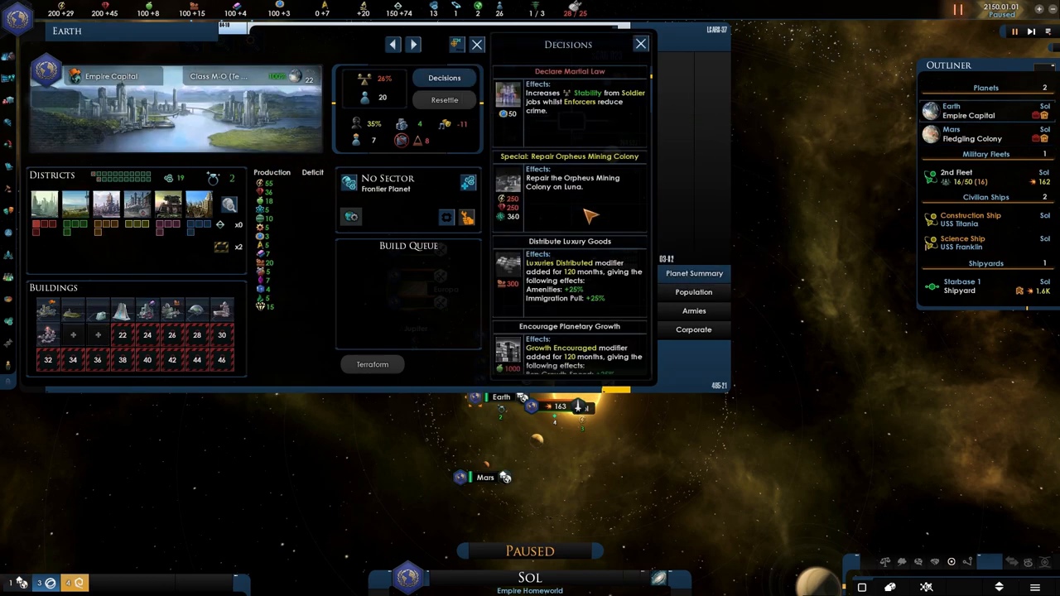
pyautogui.moveTo(546, 179)
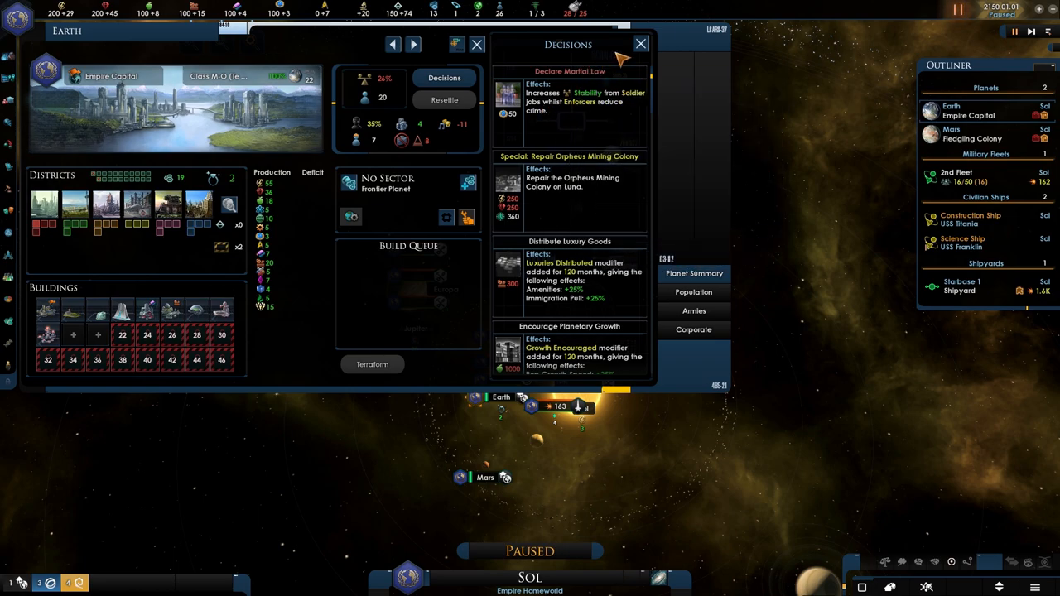
# - Review the empire's governor and scientists in the Leaders window, then dismiss it
pyautogui.click(642, 43)
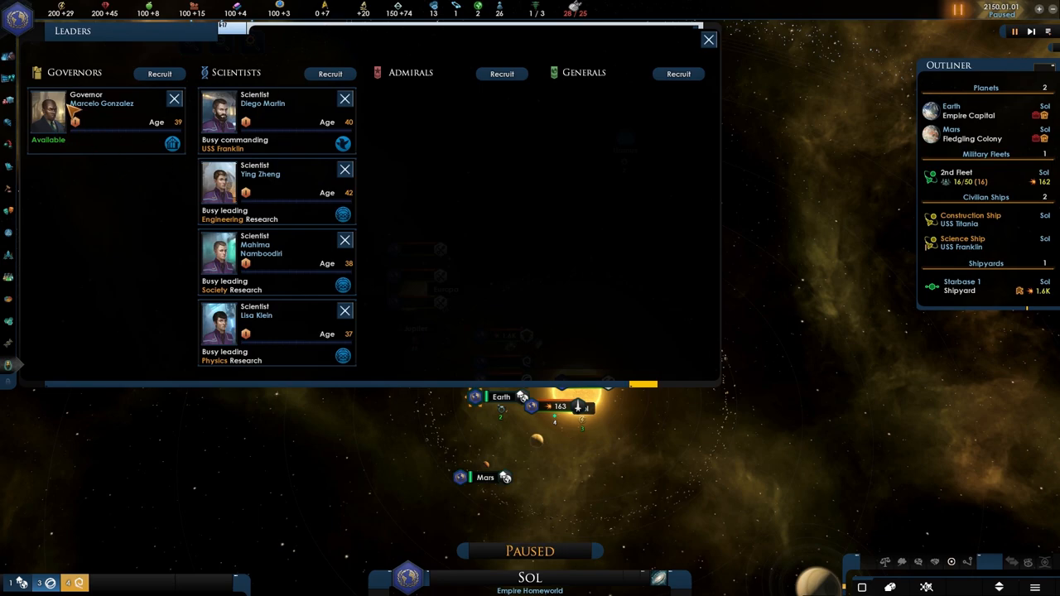
pyautogui.moveTo(255, 249)
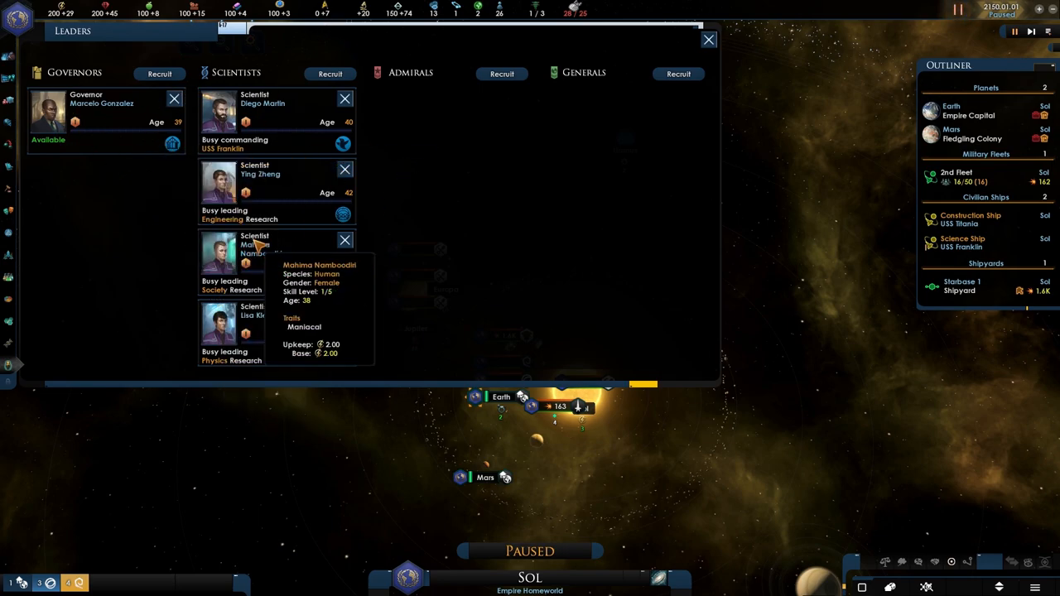
pyautogui.moveTo(725, 47)
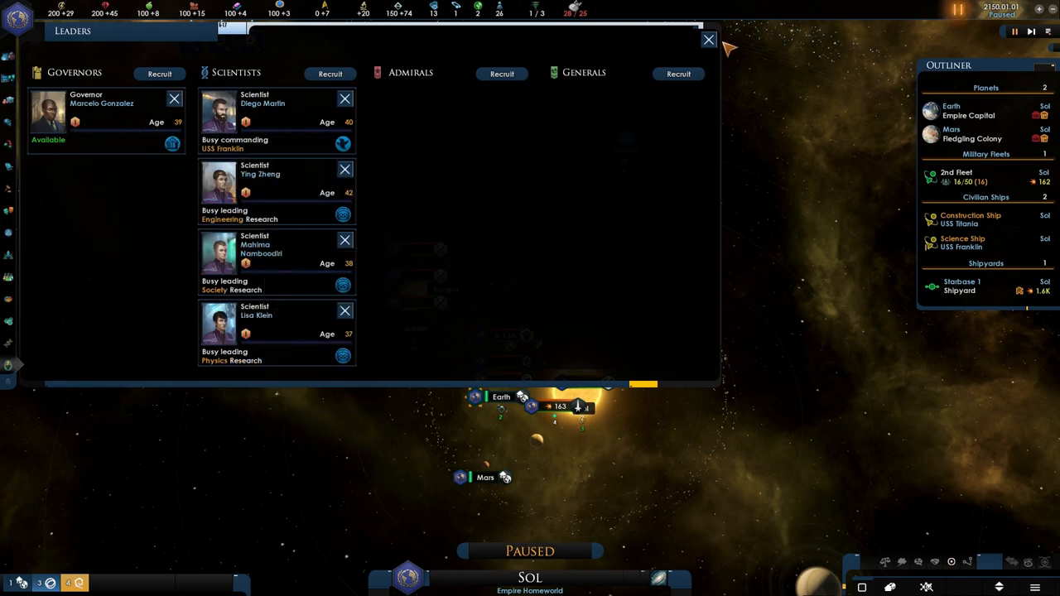
pyautogui.click(709, 40)
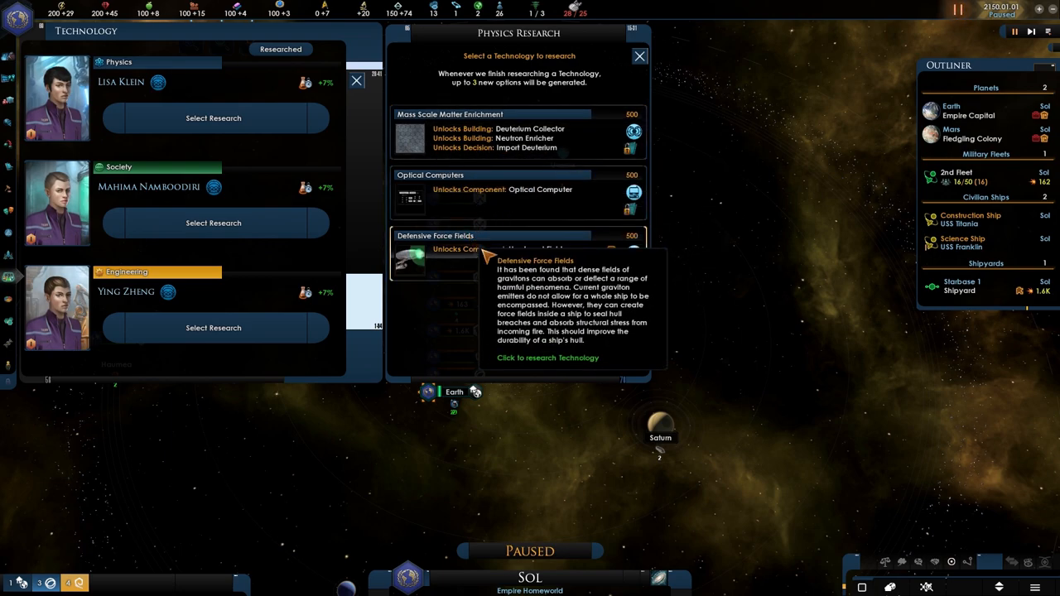
pyautogui.moveTo(497, 139)
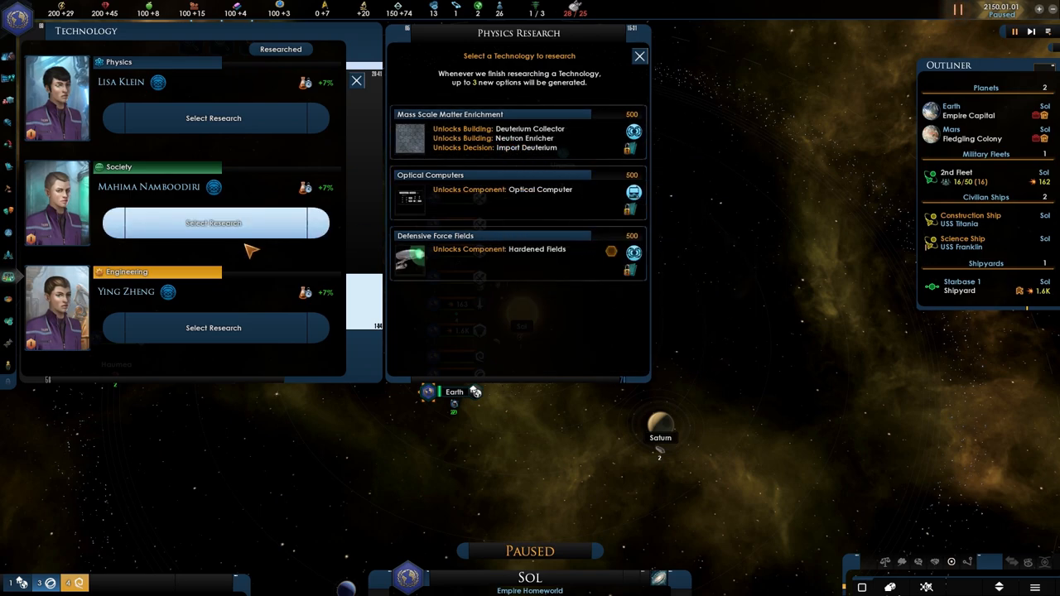
# - Research Defensive Force Fields in physics and Planetary Economic Forum in society, then leave the research overview
pyautogui.click(212, 222)
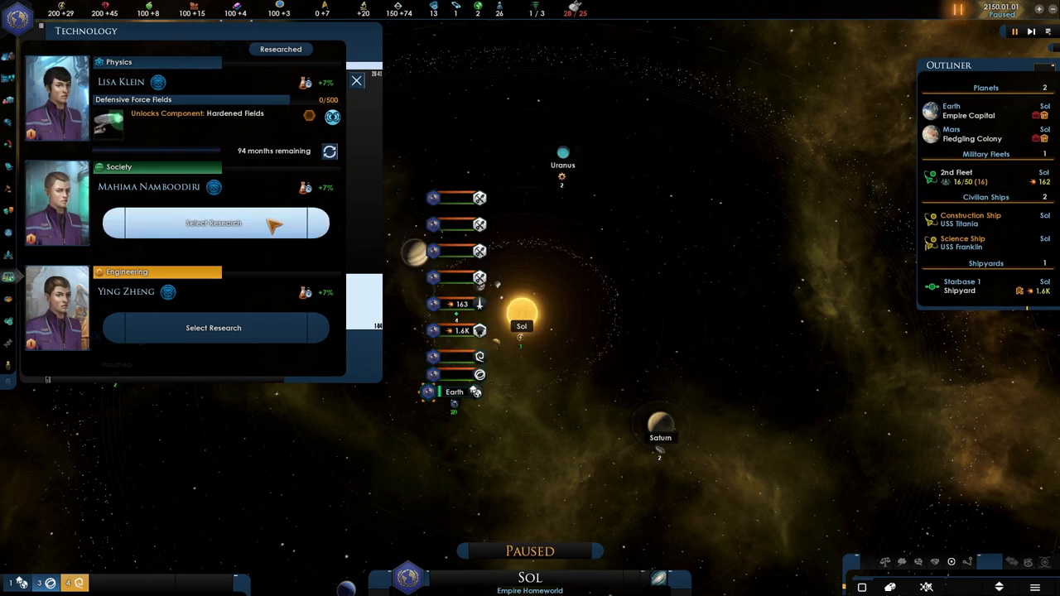
pyautogui.click(212, 222)
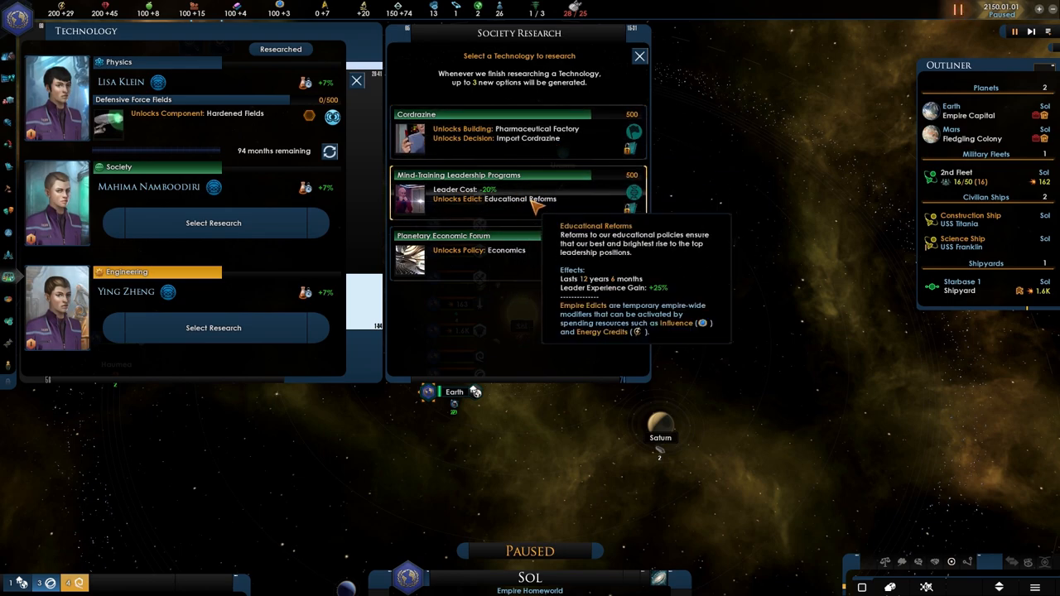
pyautogui.moveTo(522, 257)
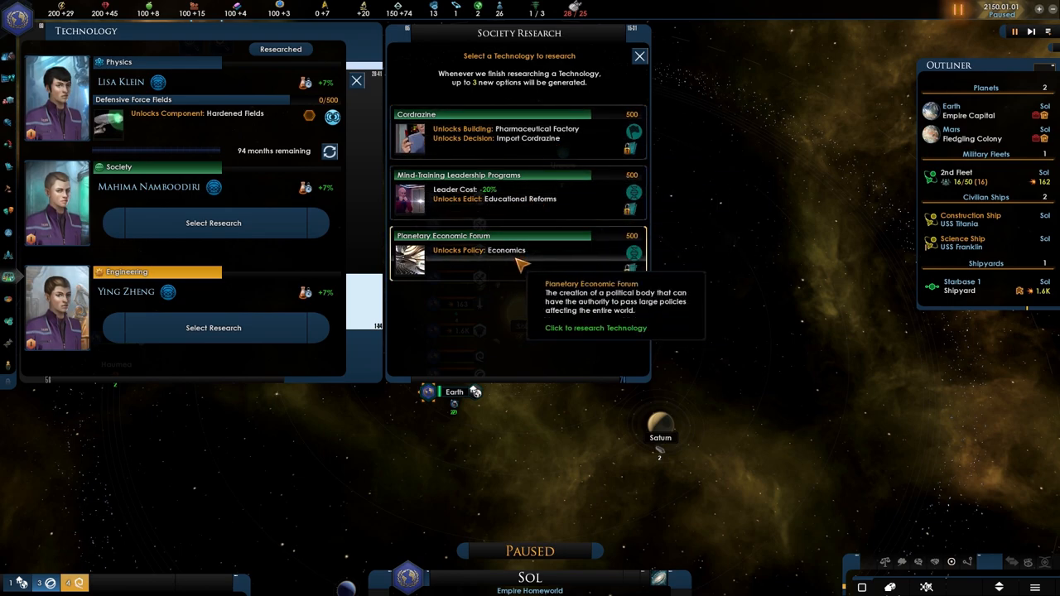
pyautogui.moveTo(517, 250)
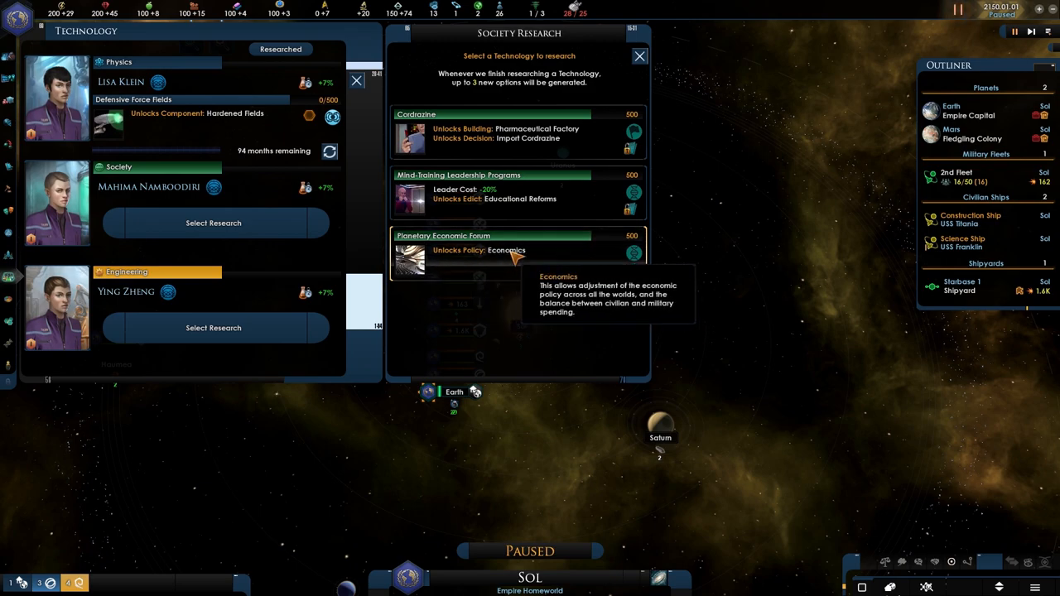
pyautogui.click(517, 248)
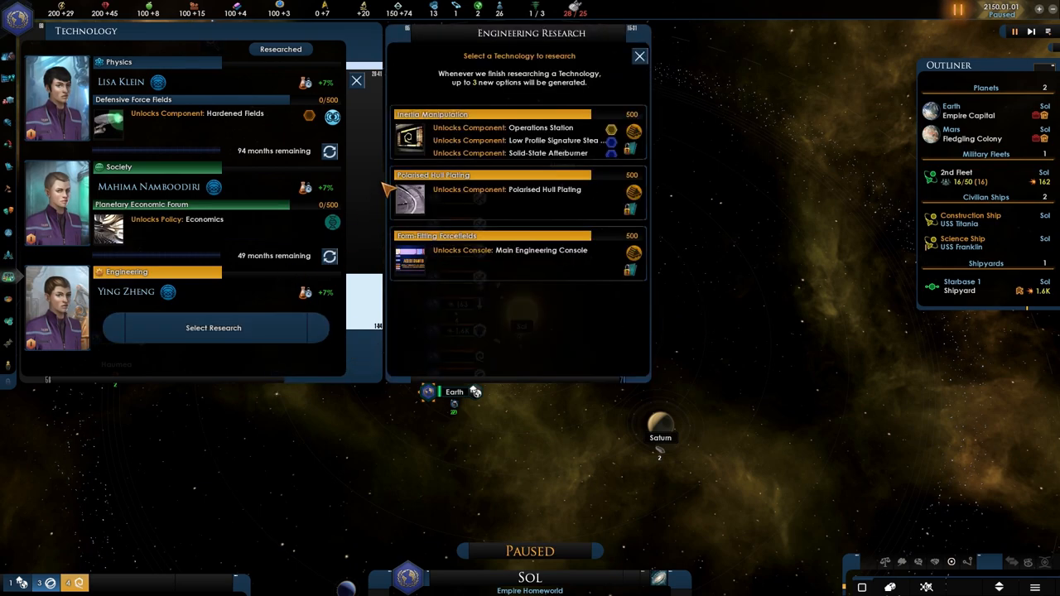
pyautogui.moveTo(543, 257)
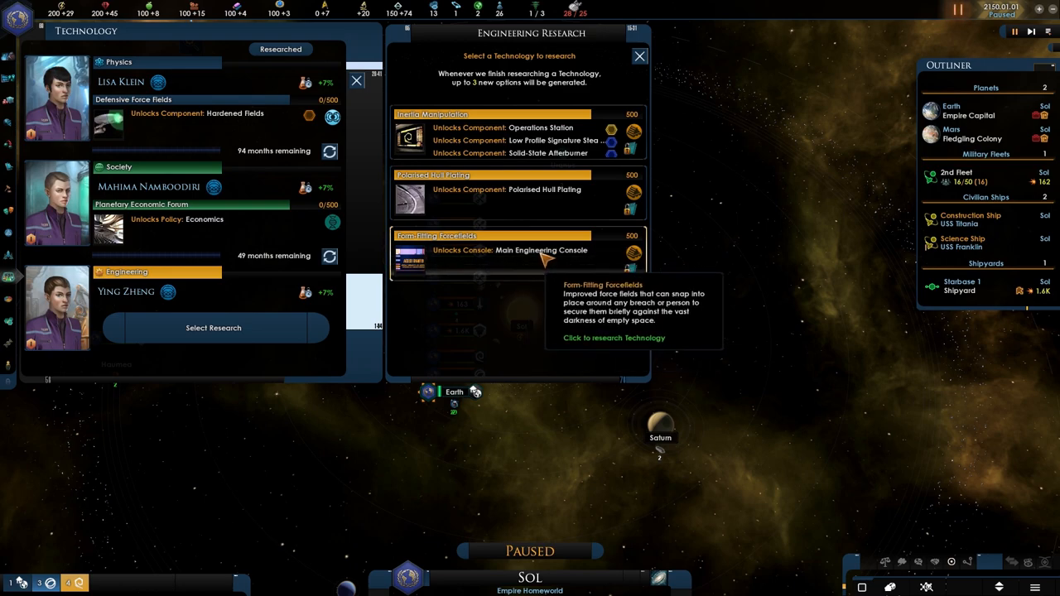
pyautogui.moveTo(631, 273)
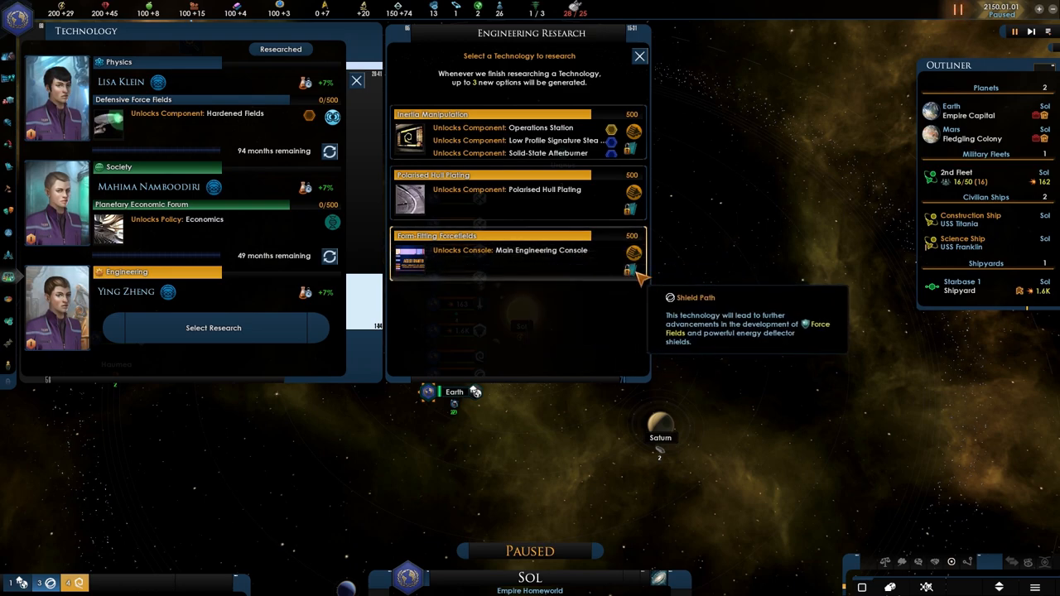
pyautogui.moveTo(505, 188)
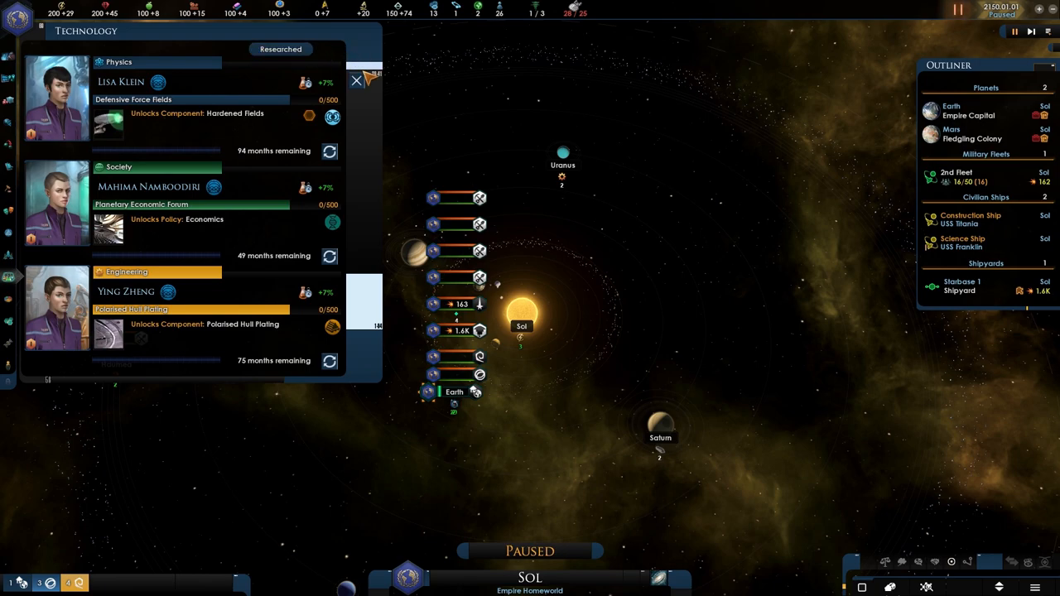
pyautogui.click(355, 80)
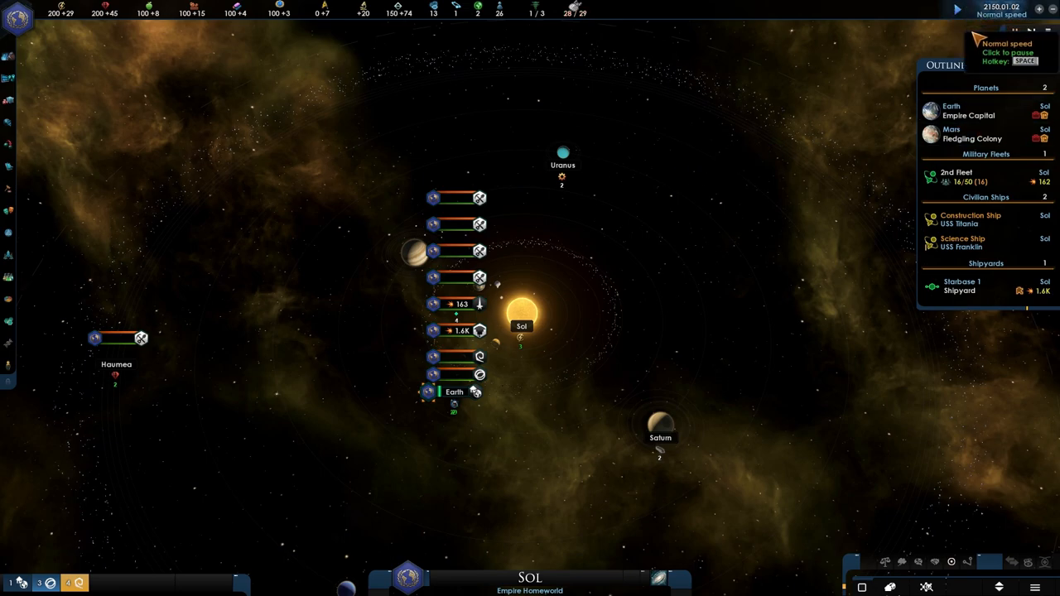
# - Select Earth in the Outliner to reopen its planet overview
pyautogui.click(454, 391)
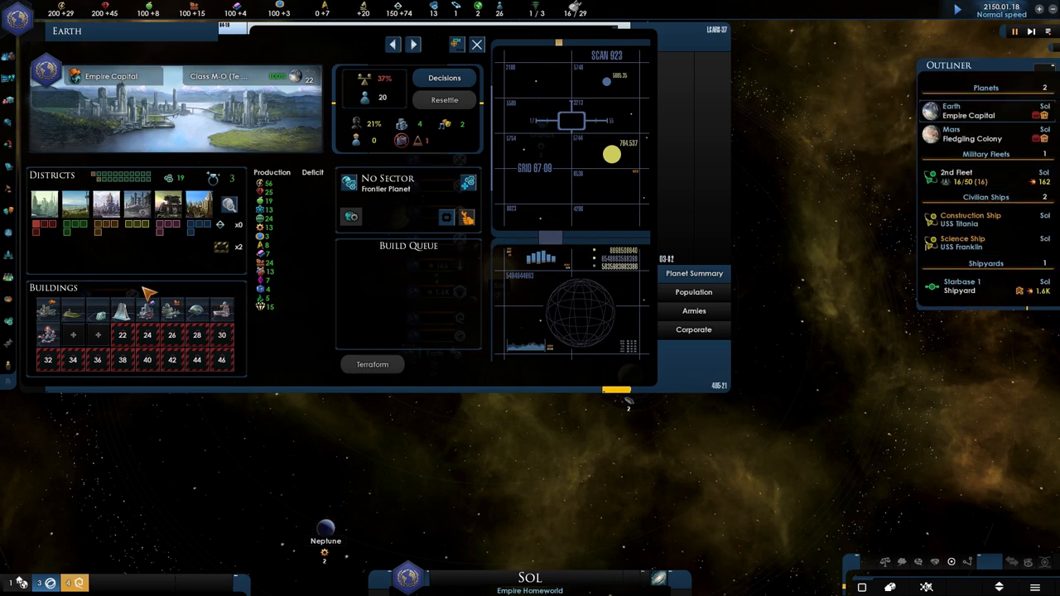
pyautogui.moveTo(165, 262)
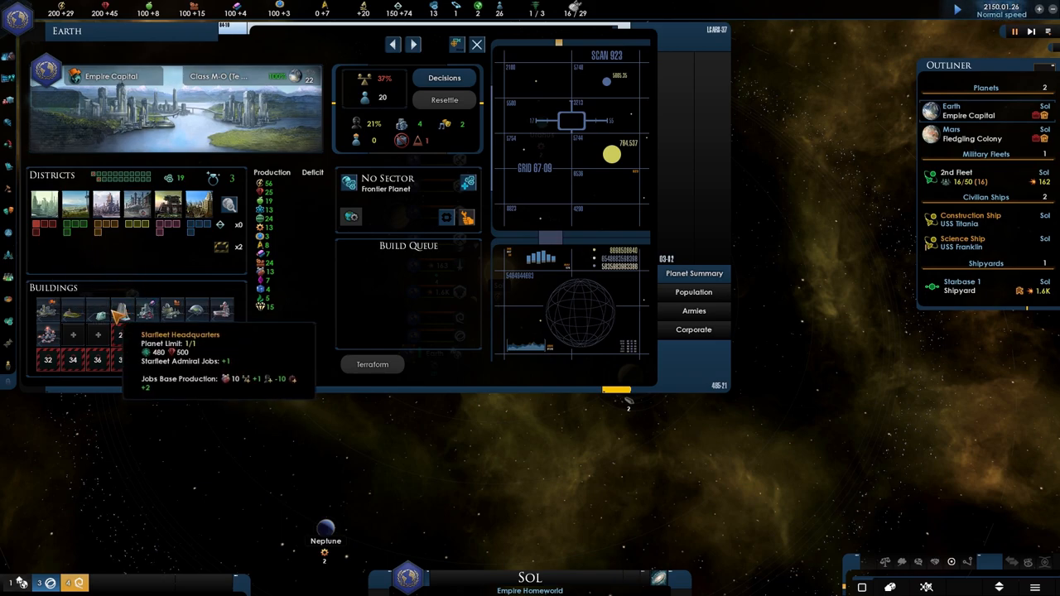
pyautogui.moveTo(202, 63)
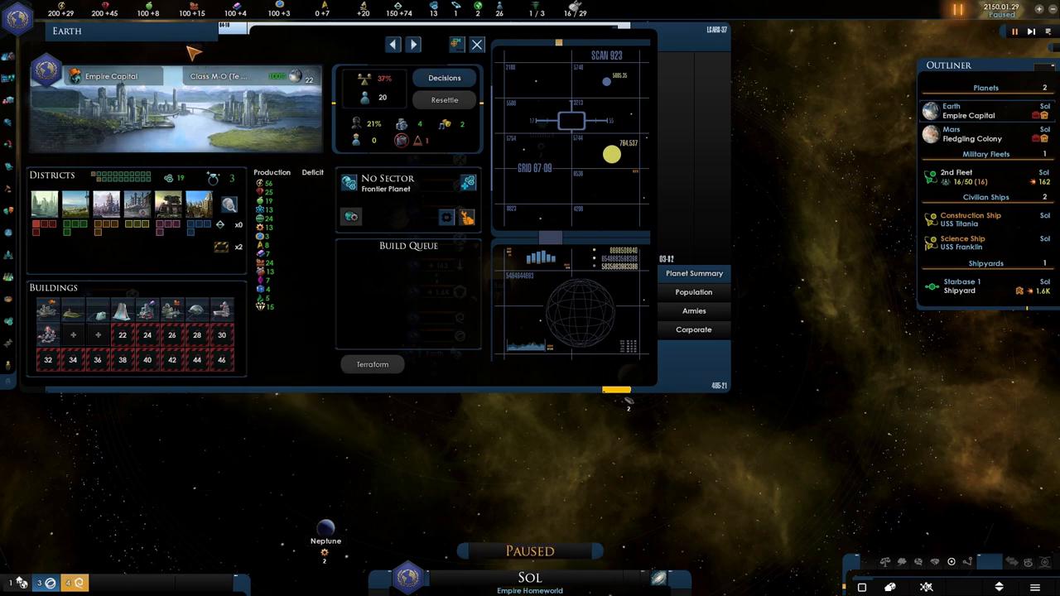
pyautogui.moveTo(417, 166)
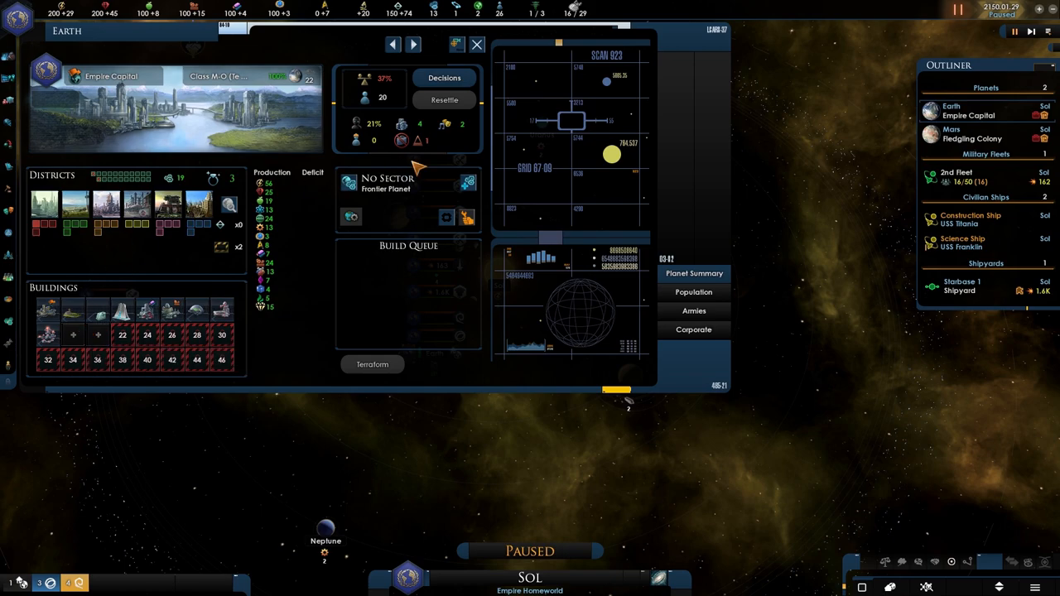
pyautogui.moveTo(422, 140)
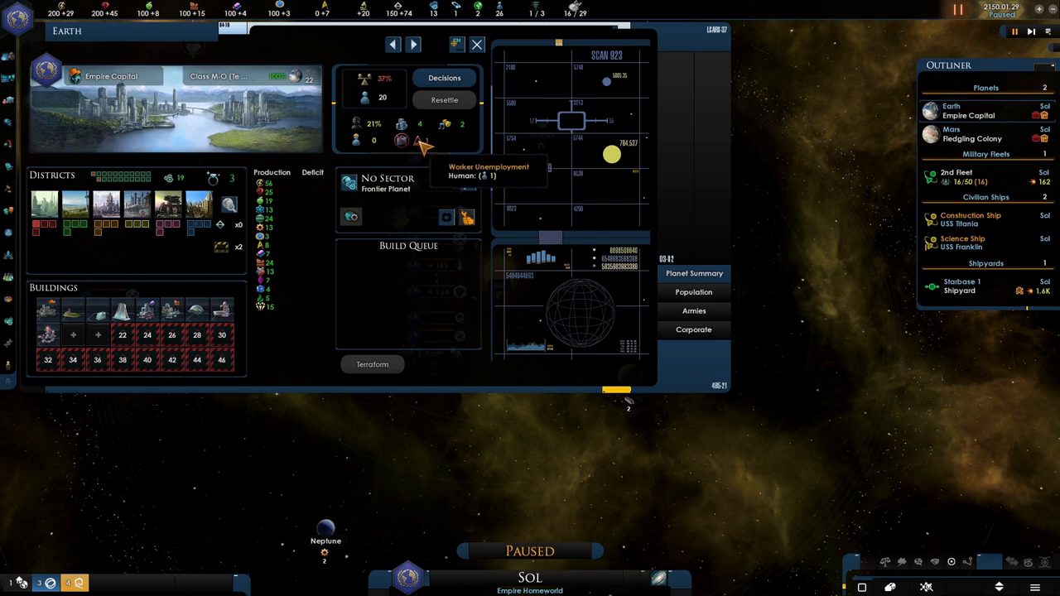
pyautogui.moveTo(423, 133)
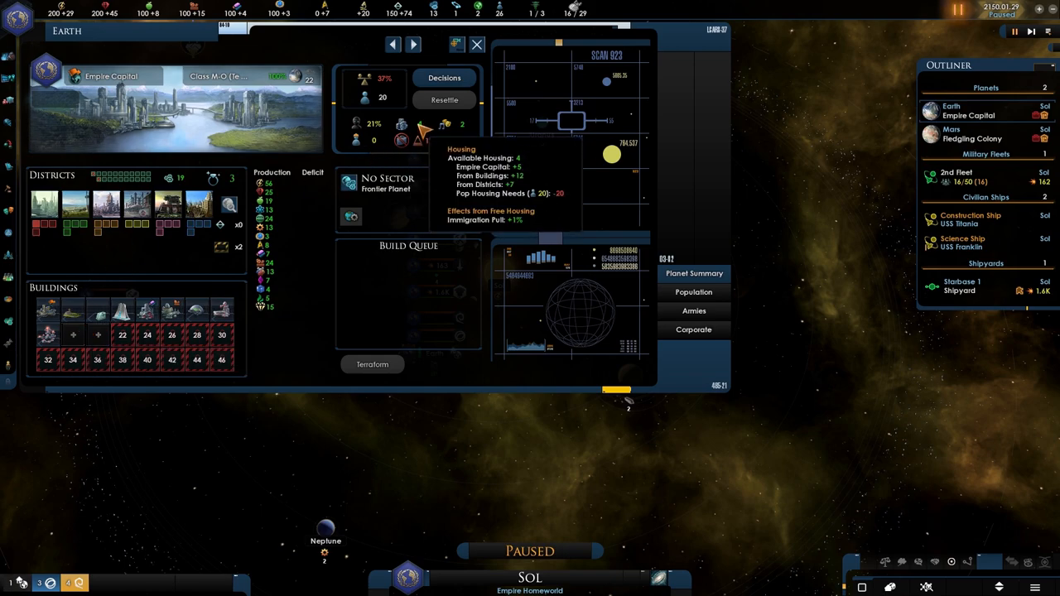
pyautogui.moveTo(362, 90)
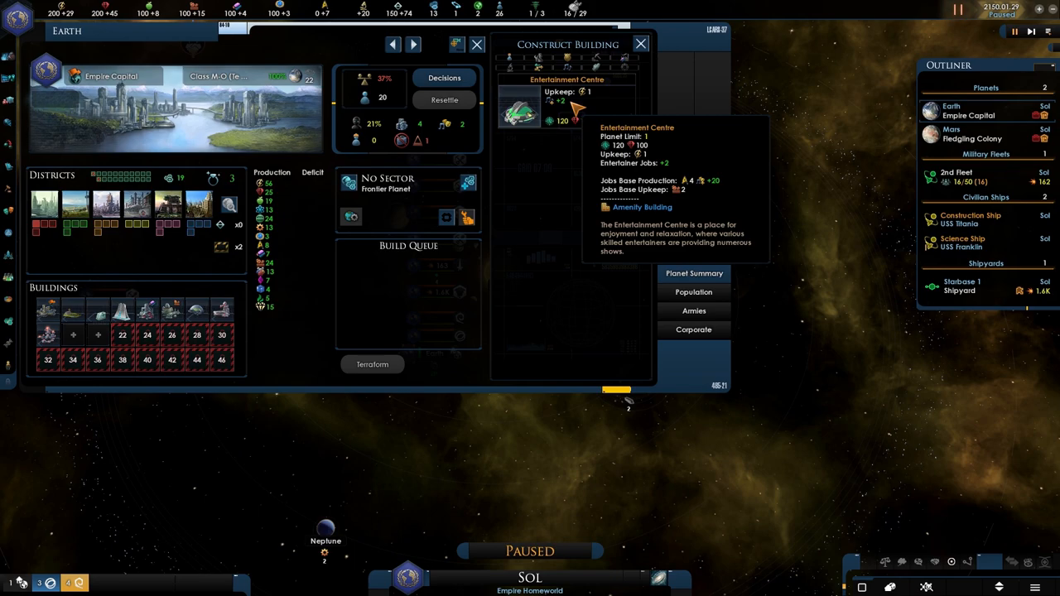
pyautogui.moveTo(235, 12)
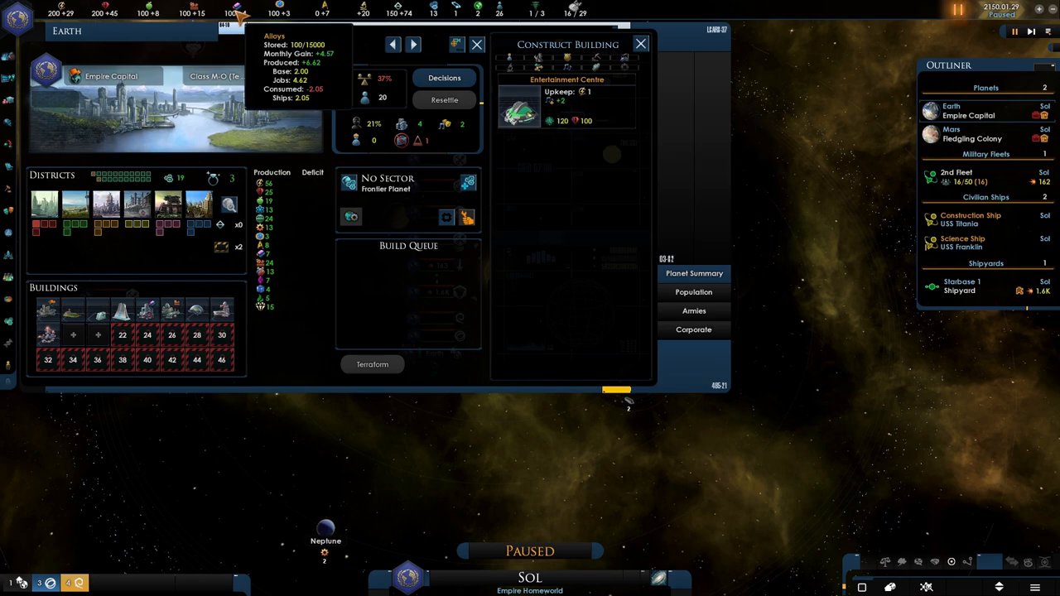
pyautogui.moveTo(547, 107)
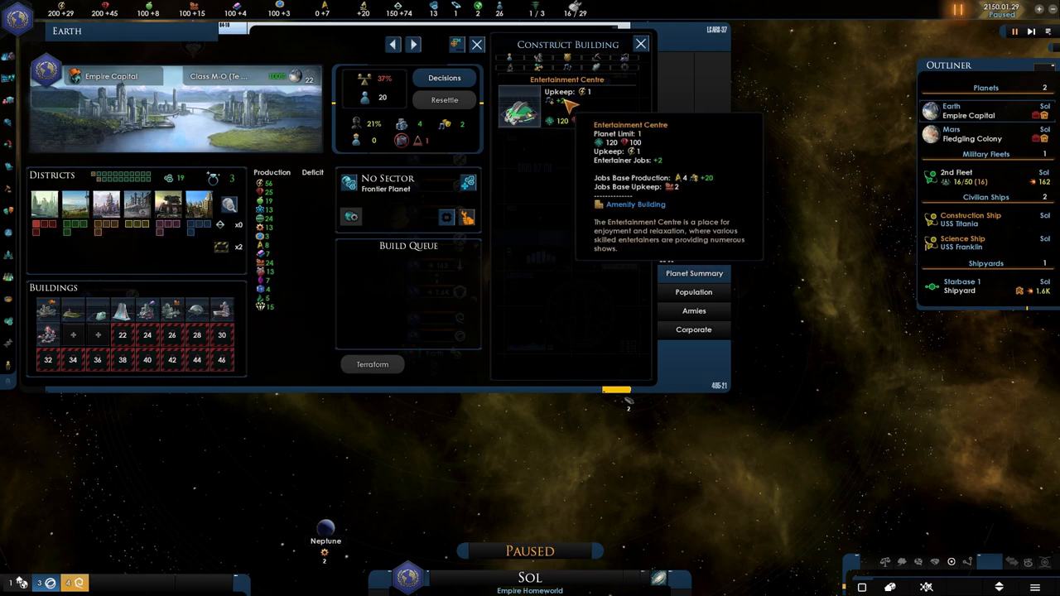
# - Queue an Entertainment Centre on Earth and list the other available buildings
pyautogui.click(520, 108)
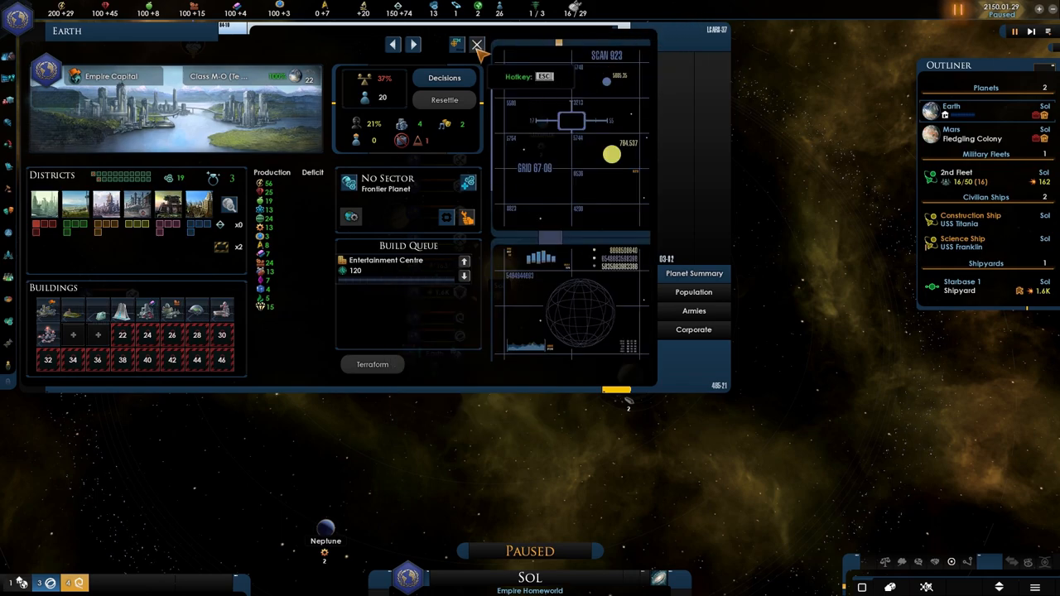
pyautogui.click(457, 43)
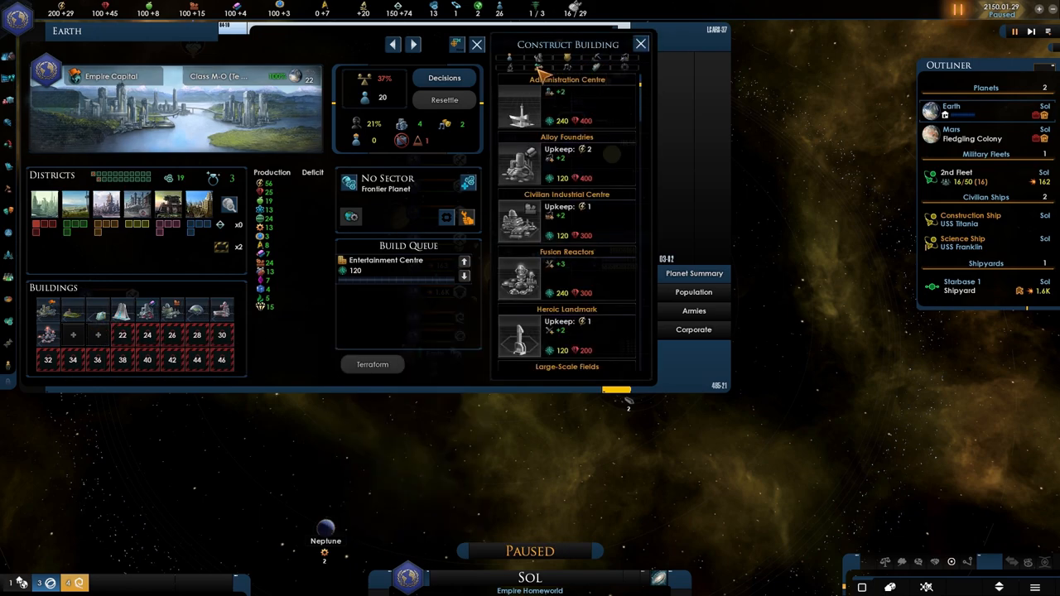
pyautogui.moveTo(596, 69)
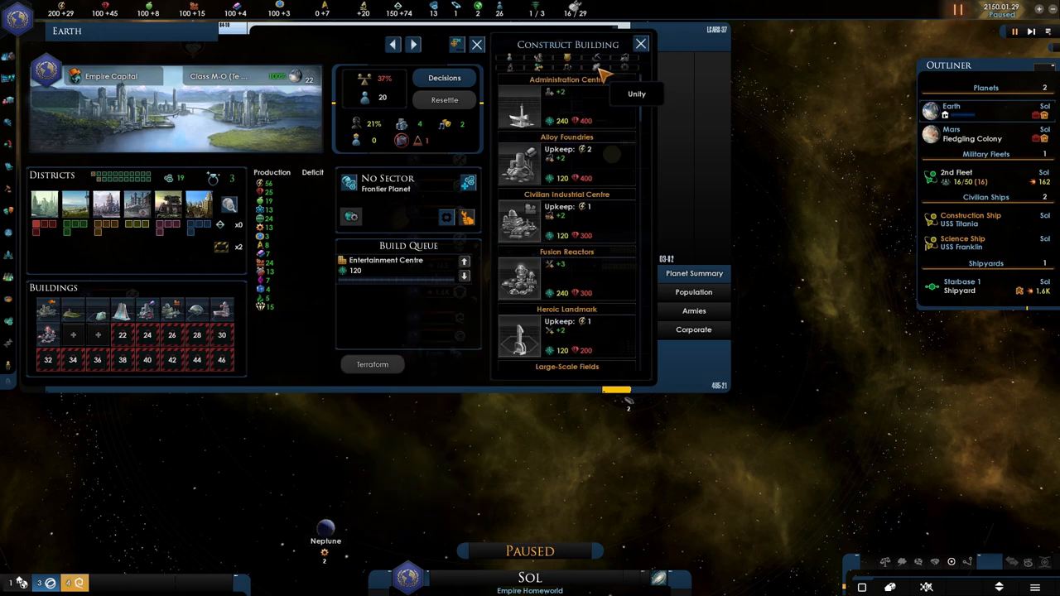
pyautogui.moveTo(517, 335)
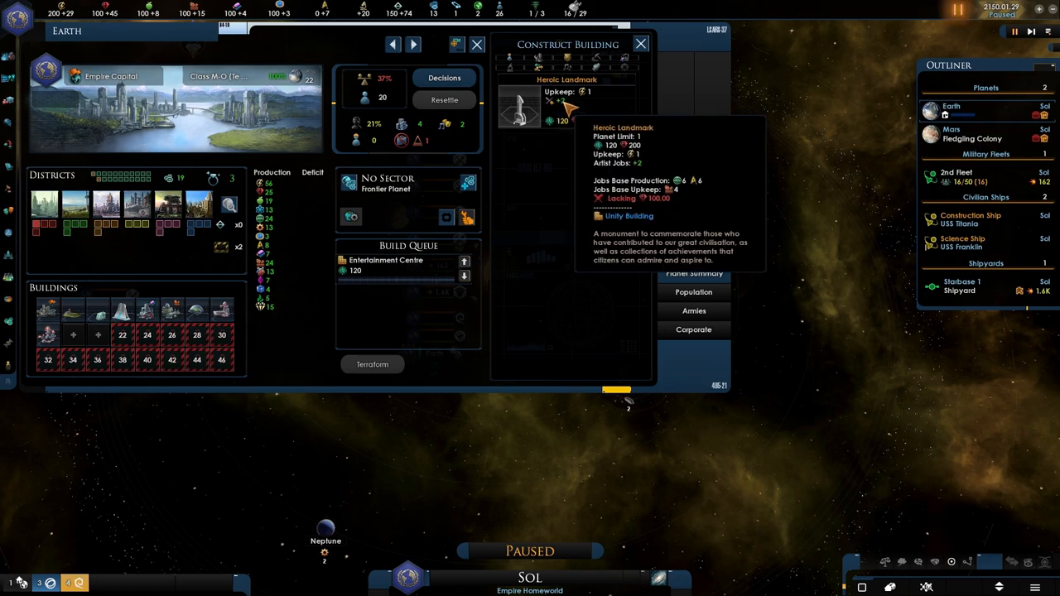
pyautogui.moveTo(671, 52)
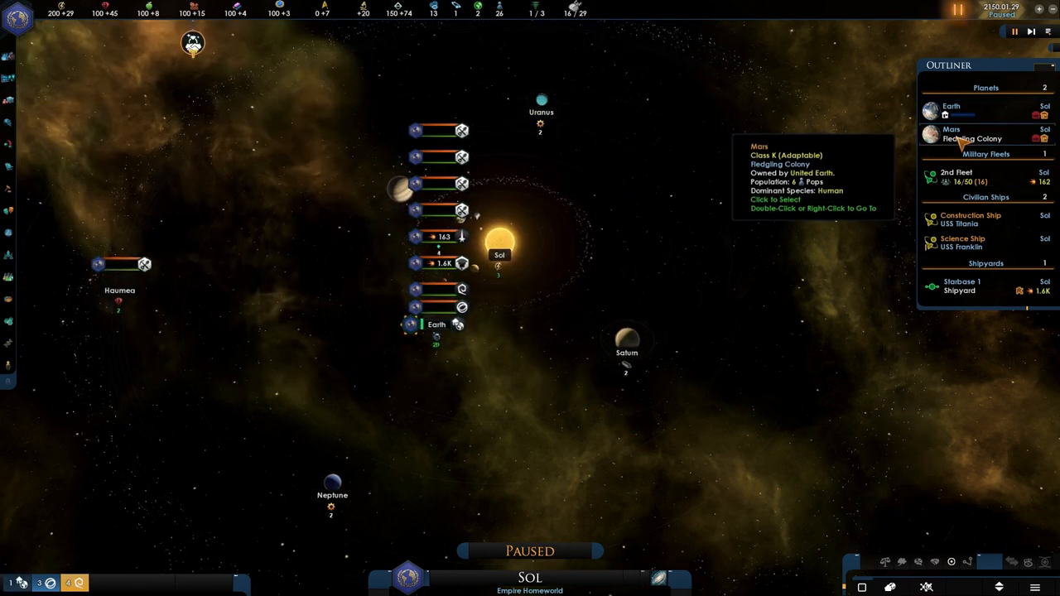
# - Inspect Mars's Commercial District and list the buildings constructible there
pyautogui.doubleClick(951, 133)
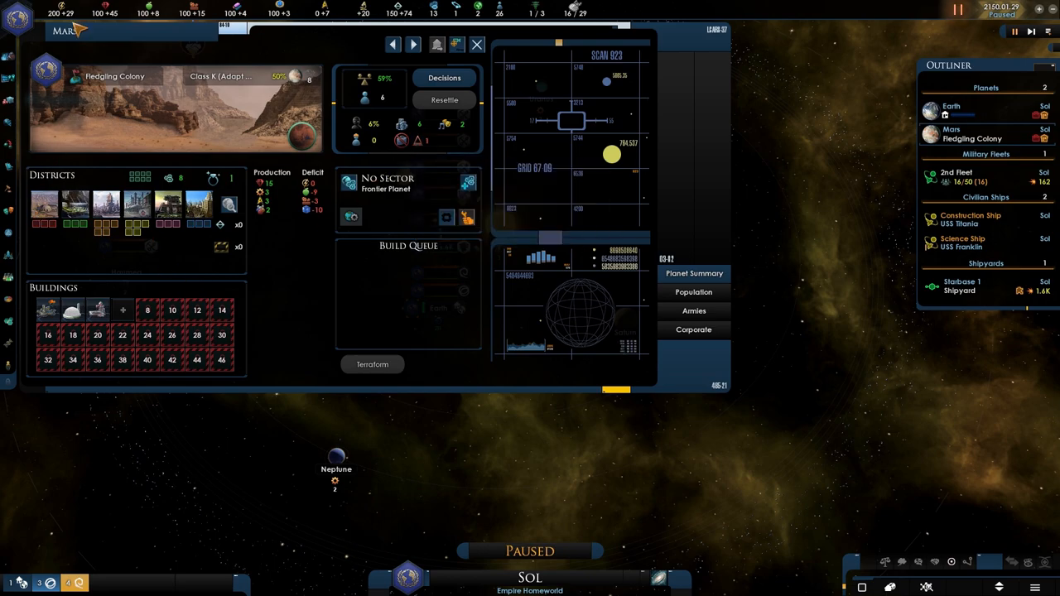
pyautogui.moveTo(240, 24)
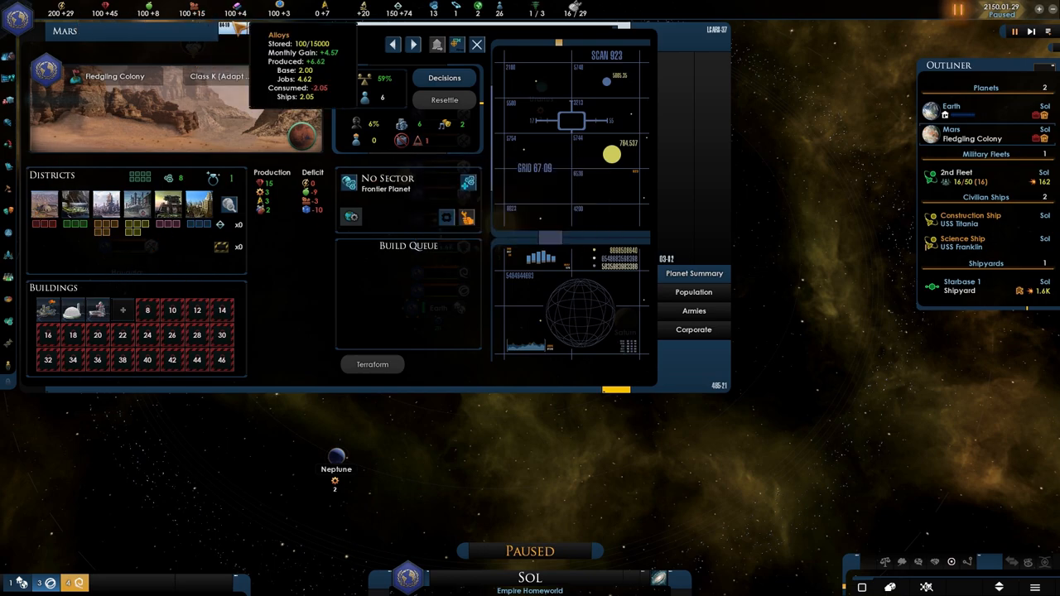
pyautogui.moveTo(146, 215)
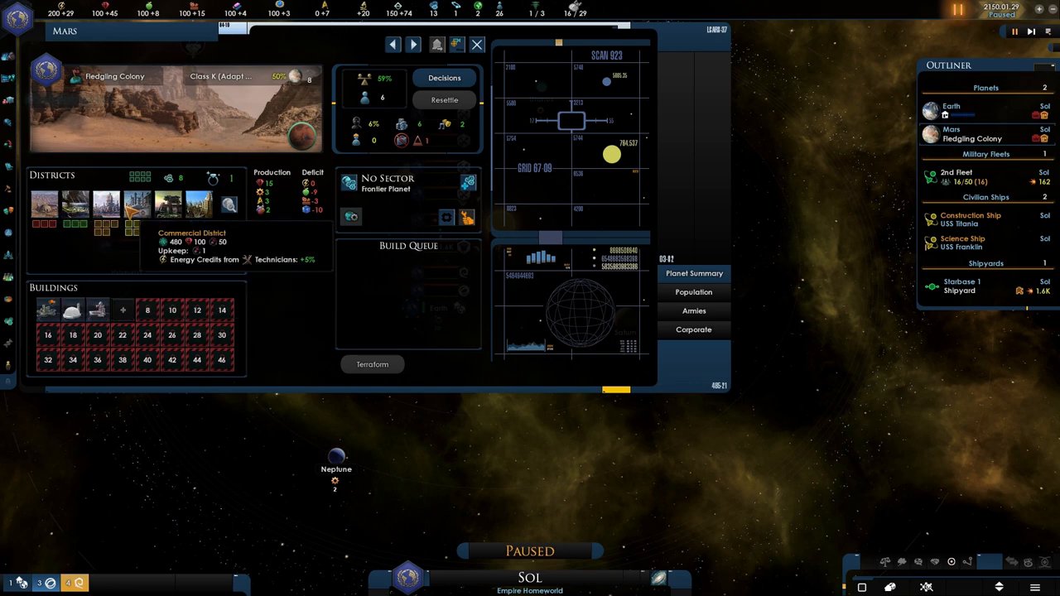
pyautogui.moveTo(113, 212)
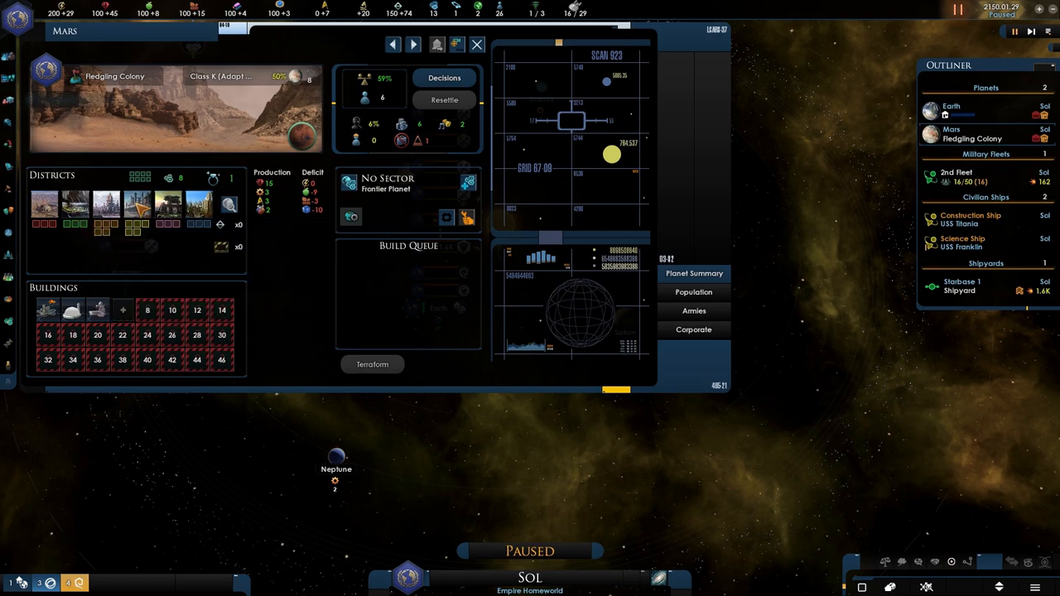
pyautogui.moveTo(150, 247)
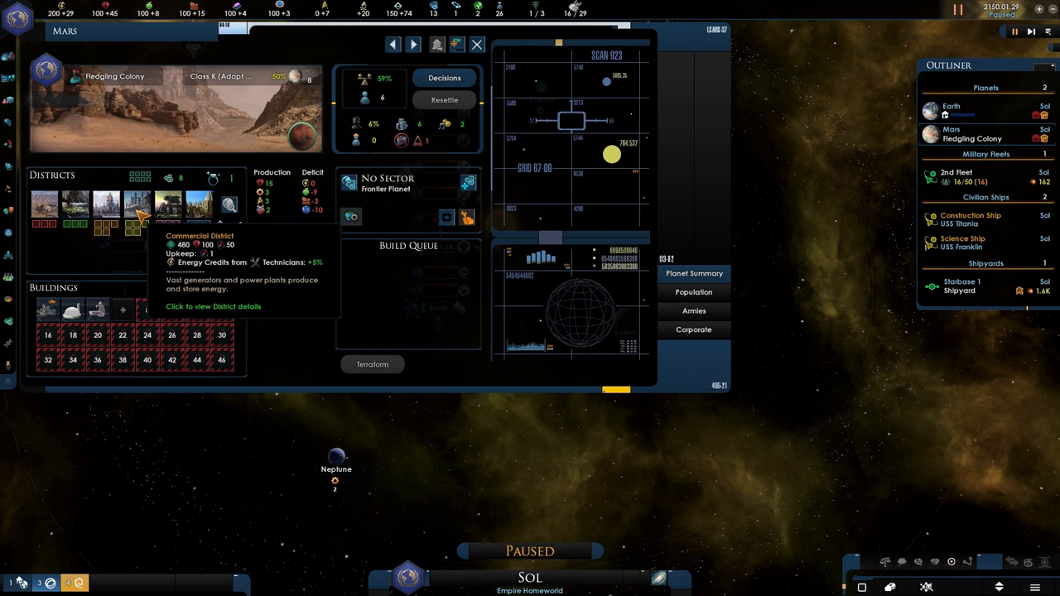
pyautogui.click(212, 306)
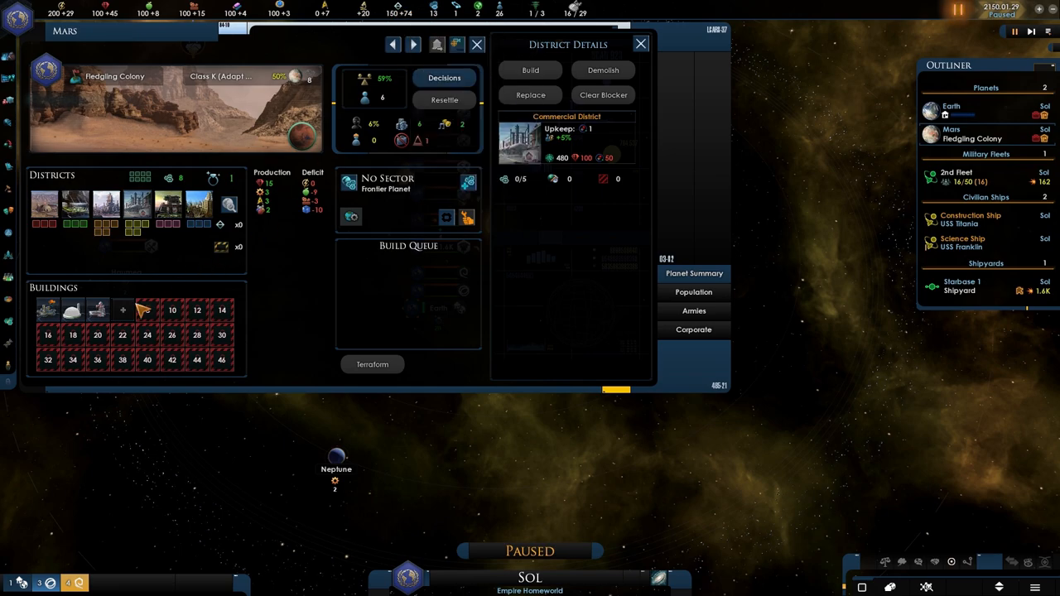
pyautogui.click(530, 69)
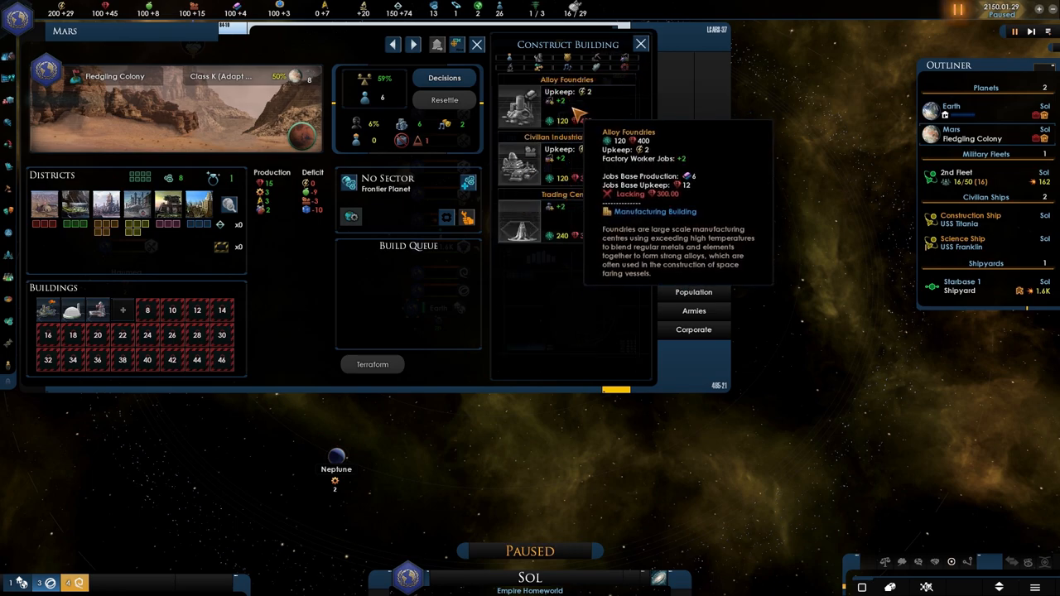
pyautogui.click(958, 10)
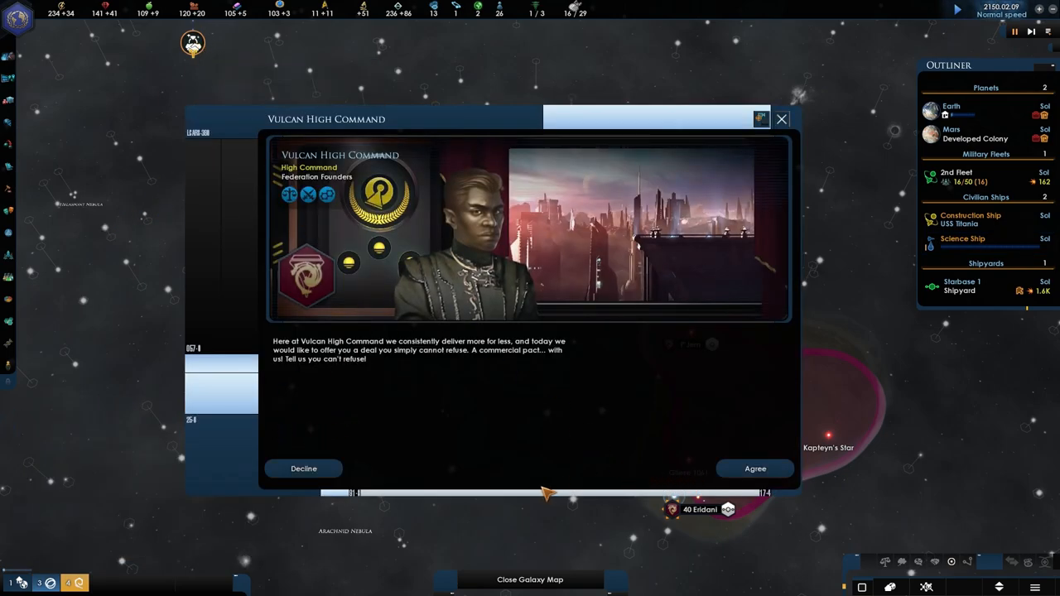
pyautogui.moveTo(285, 361)
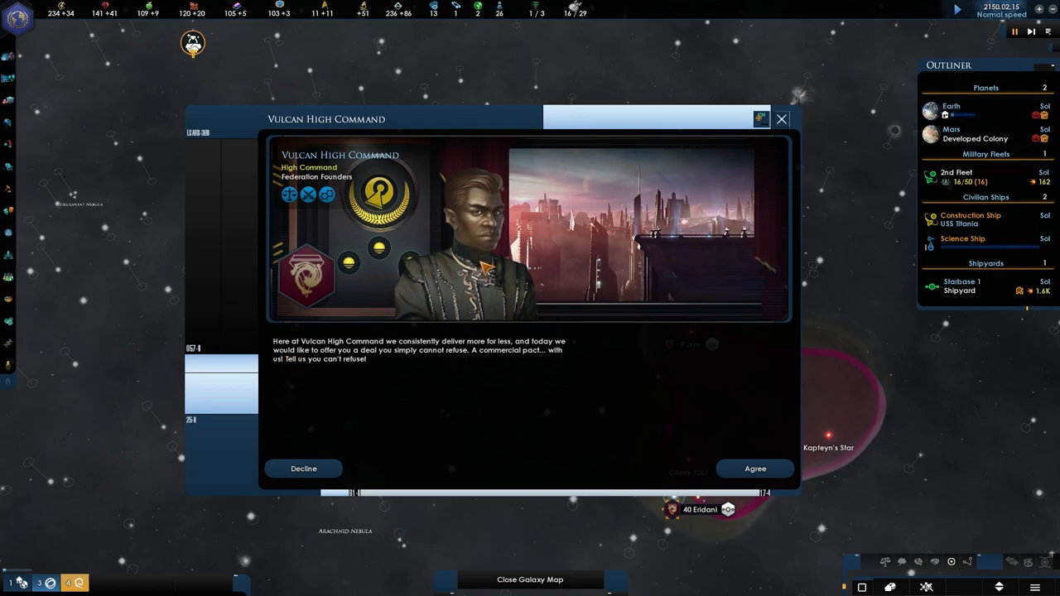
pyautogui.moveTo(397, 368)
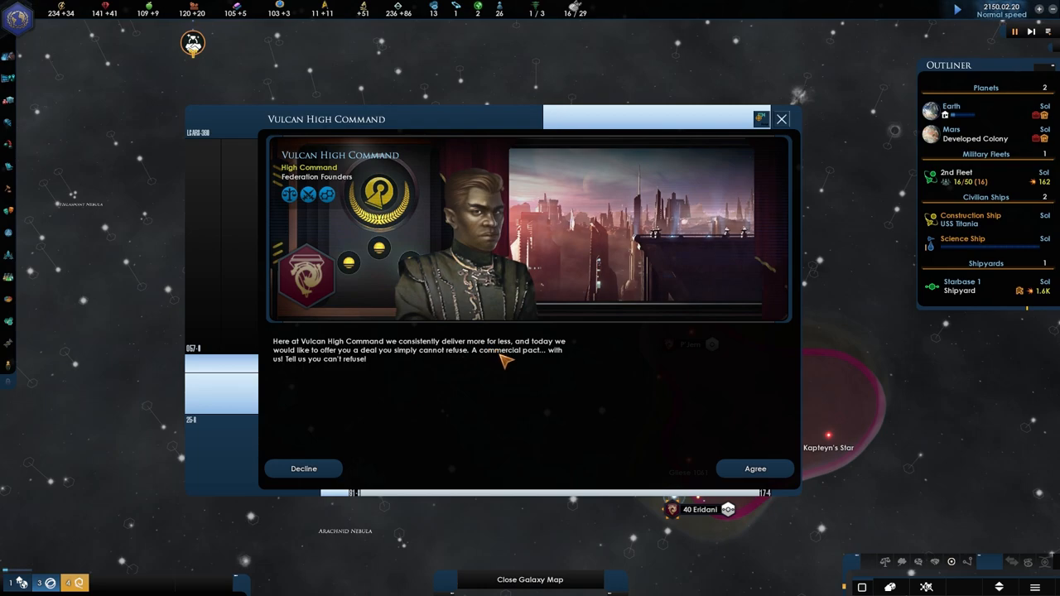
pyautogui.moveTo(553, 361)
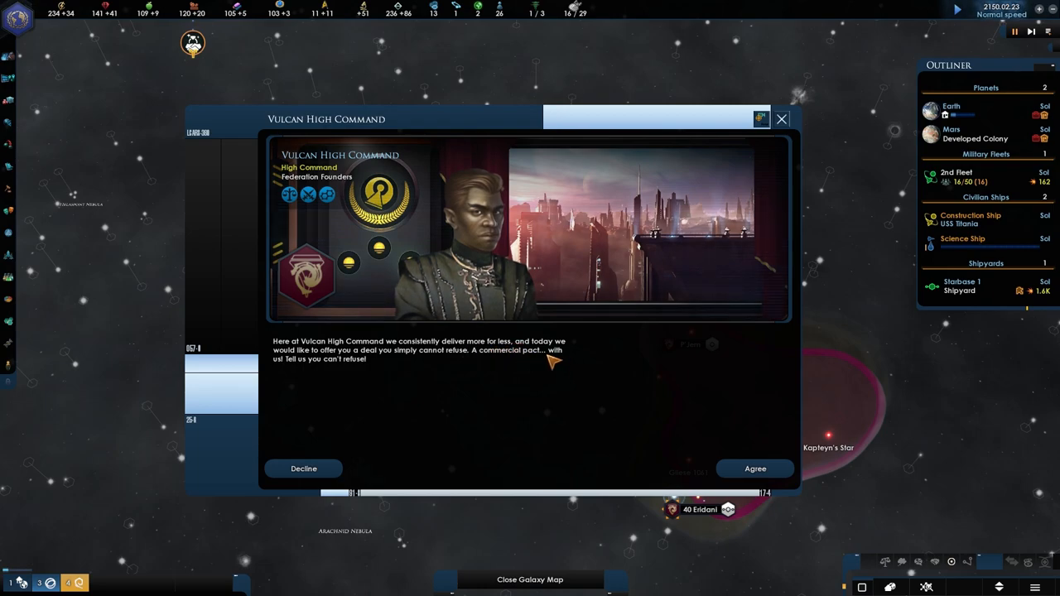
pyautogui.moveTo(406, 363)
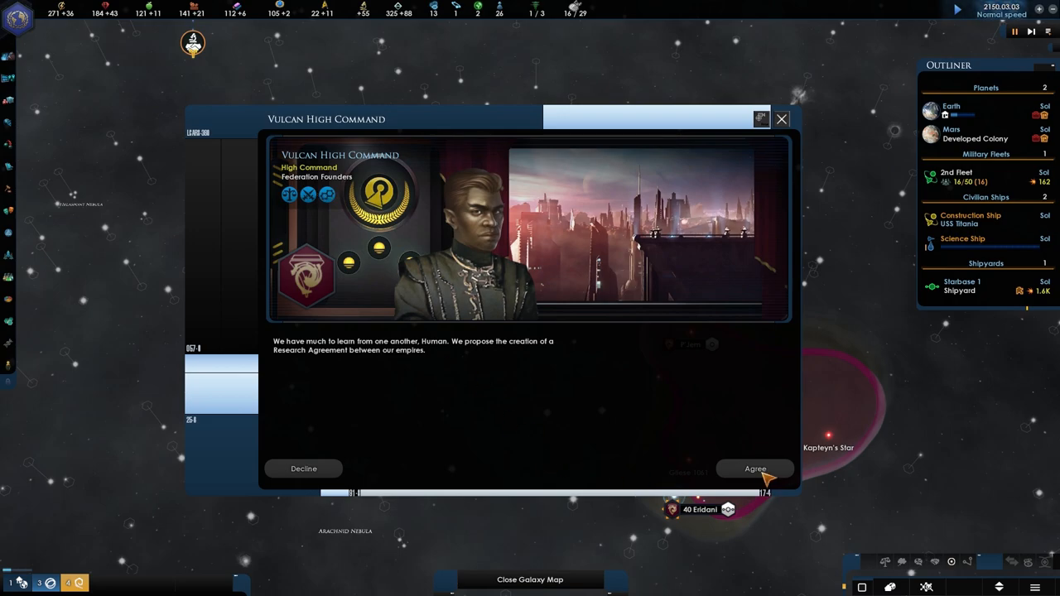
# - Agree to the Vulcan High Command's research agreement proposal
pyautogui.click(755, 469)
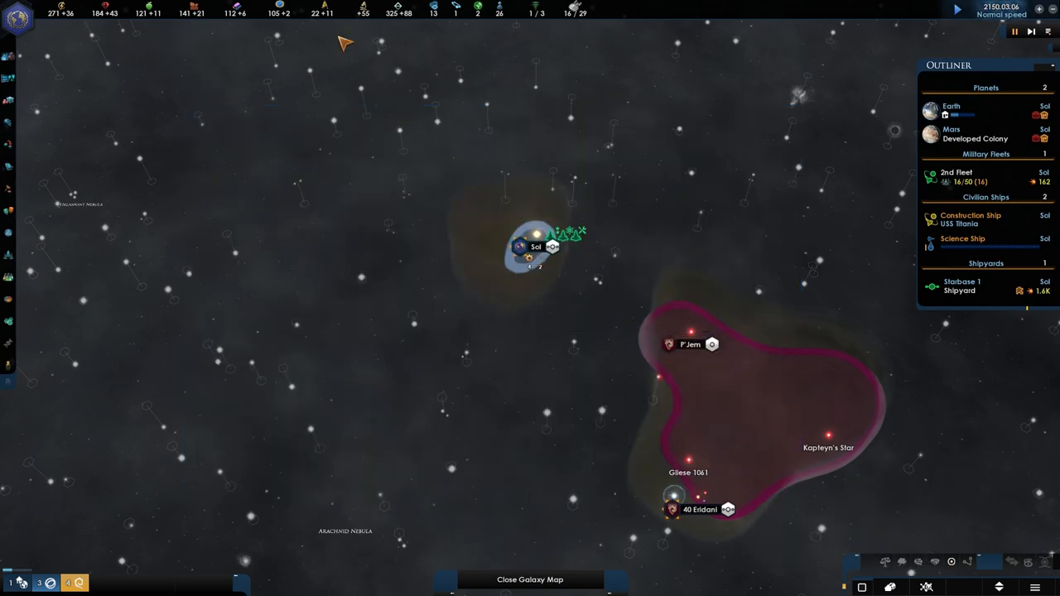
pyautogui.moveTo(126, 52)
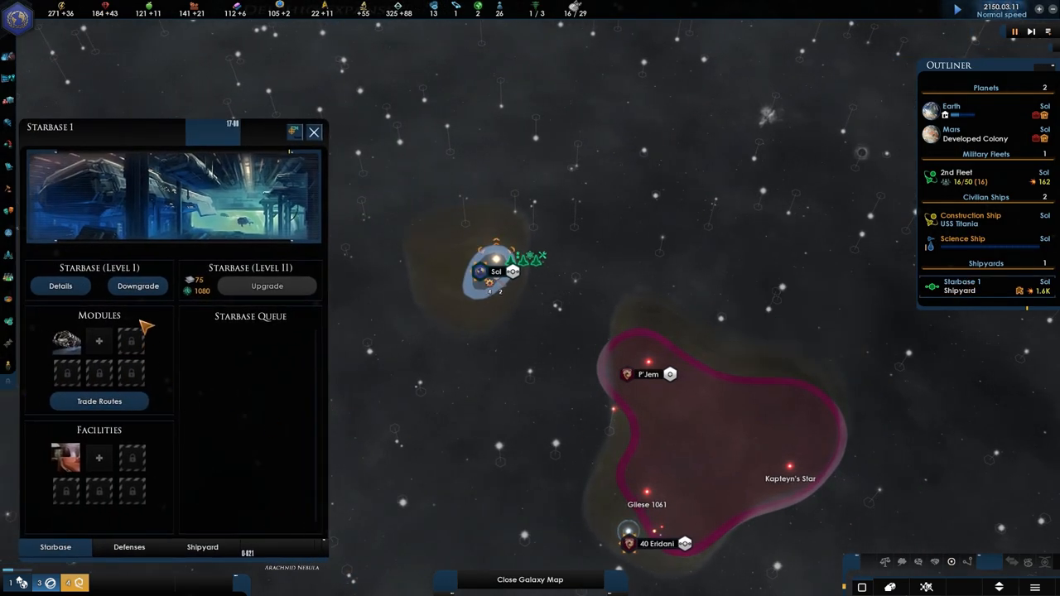
# - Select Starbase I in the Outliner to view its modules and build queue
pyautogui.click(202, 547)
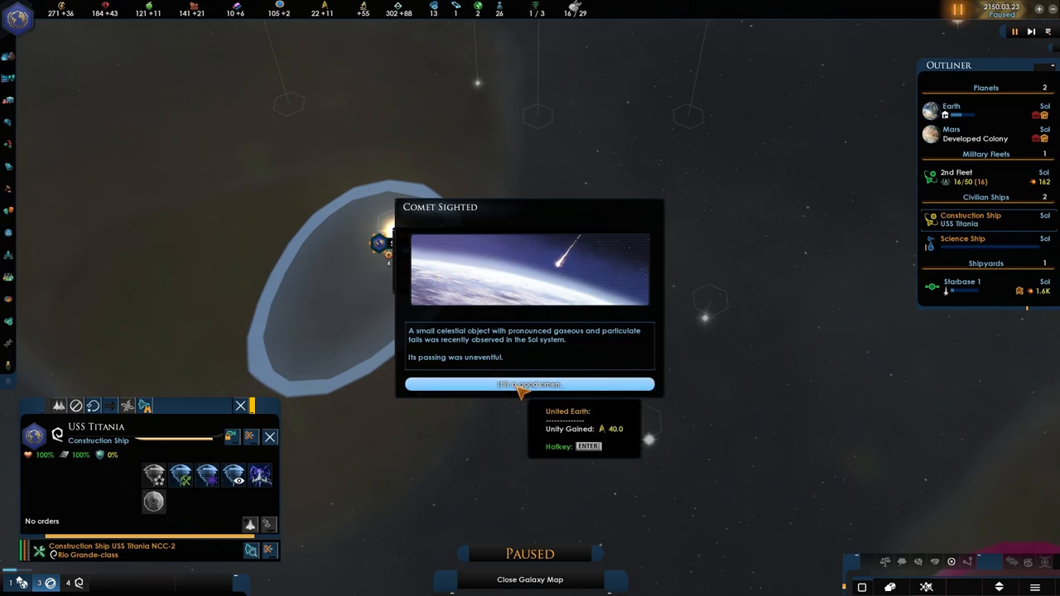
# - Acknowledge the Comet Sighted event, glance over the Traditions window and close it
pyautogui.click(530, 384)
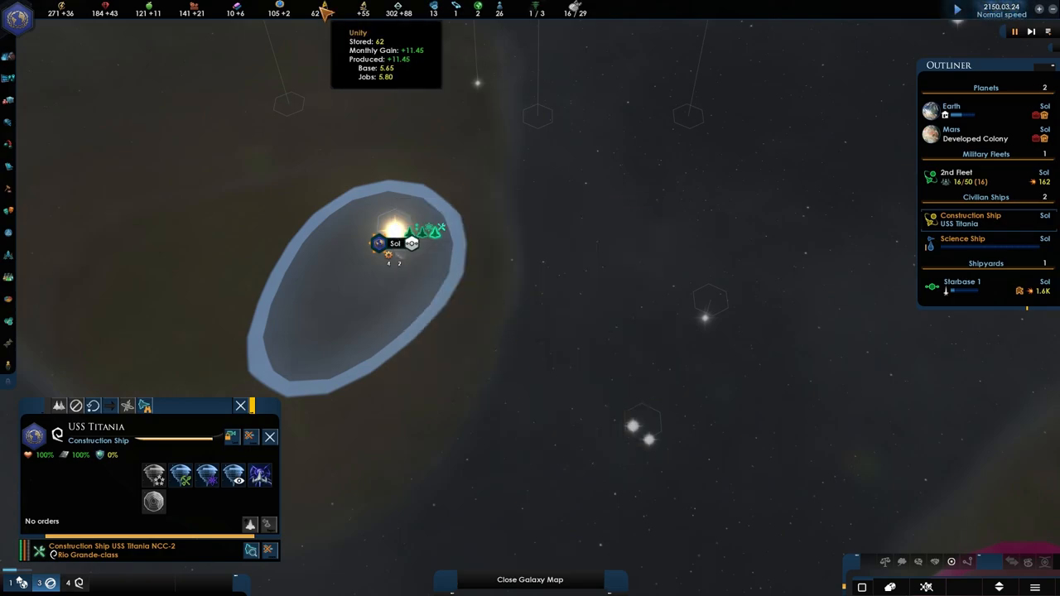
pyautogui.click(757, 305)
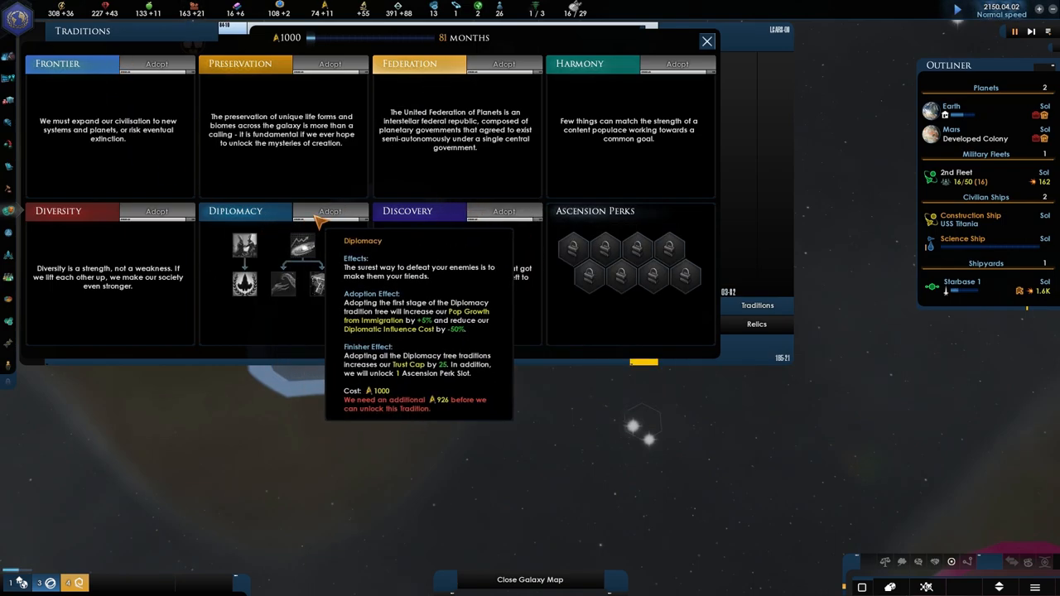
pyautogui.moveTo(705, 40)
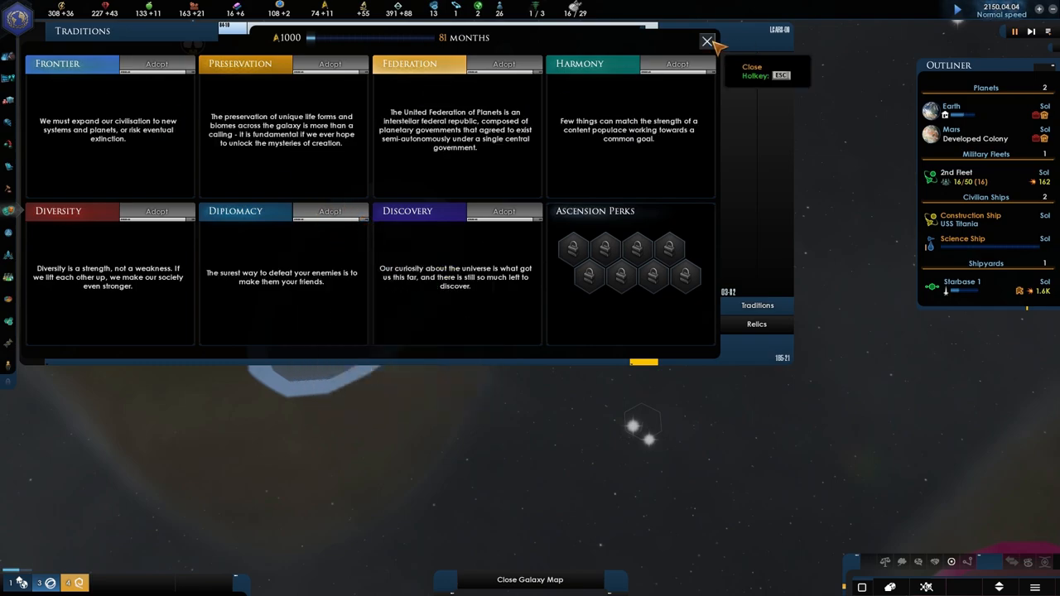
pyautogui.click(705, 42)
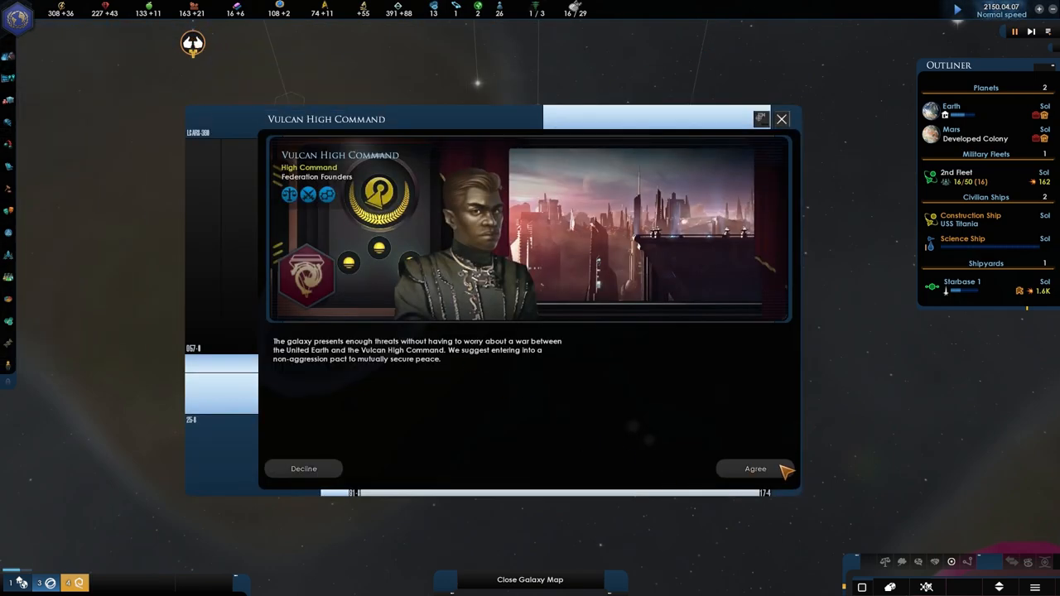
# - Agree to the Vulcan non-aggression pact and bring up the Ship Designer
pyautogui.click(756, 469)
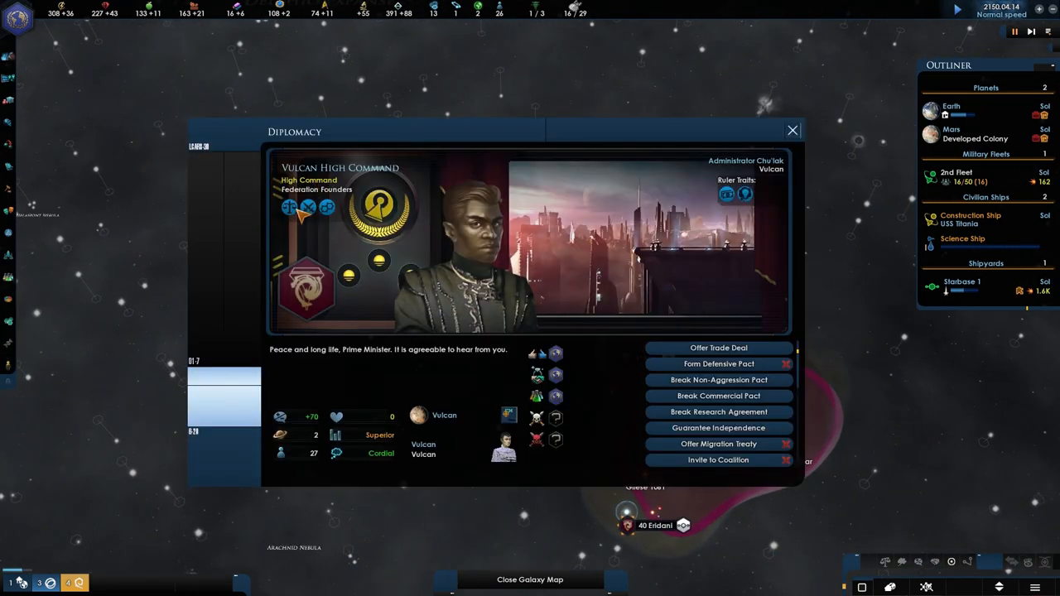
pyautogui.click(792, 130)
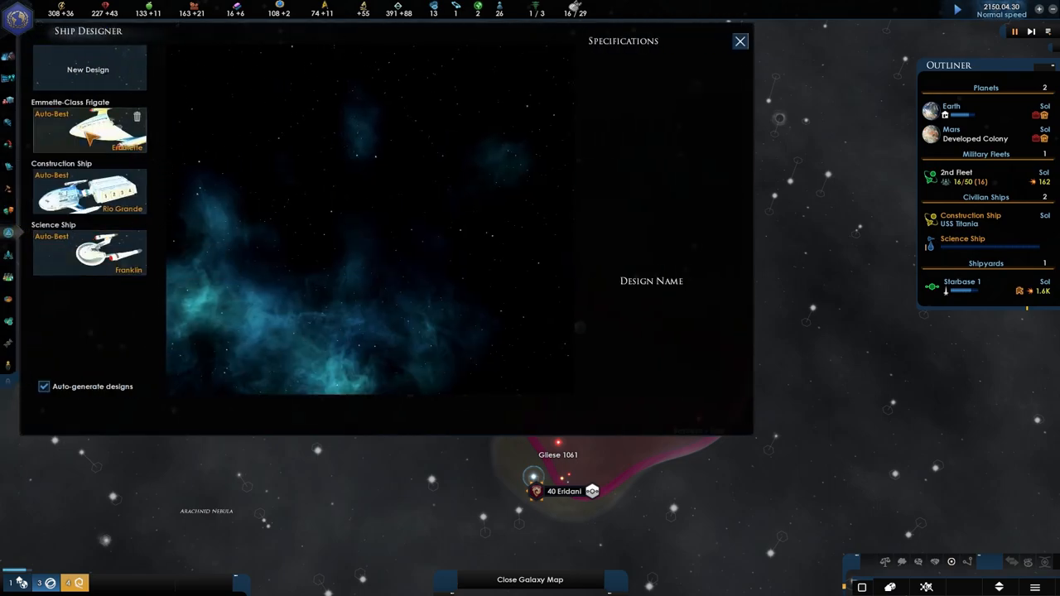
# - Select the Emmette-class frigate design for refitting and acknowledge Earth's finished construction queue
pyautogui.click(89, 129)
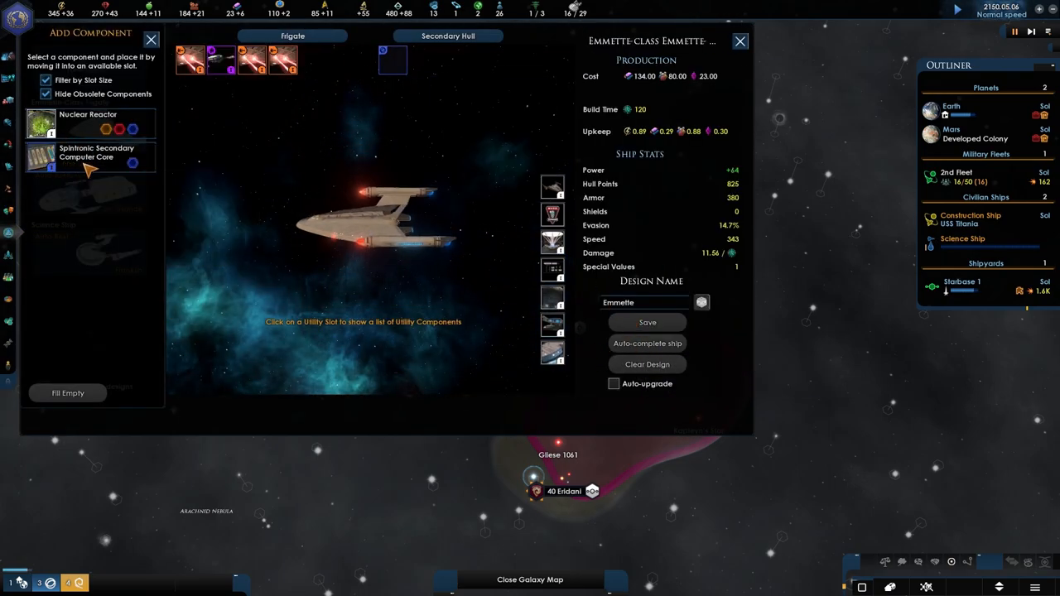
pyautogui.moveTo(454, 53)
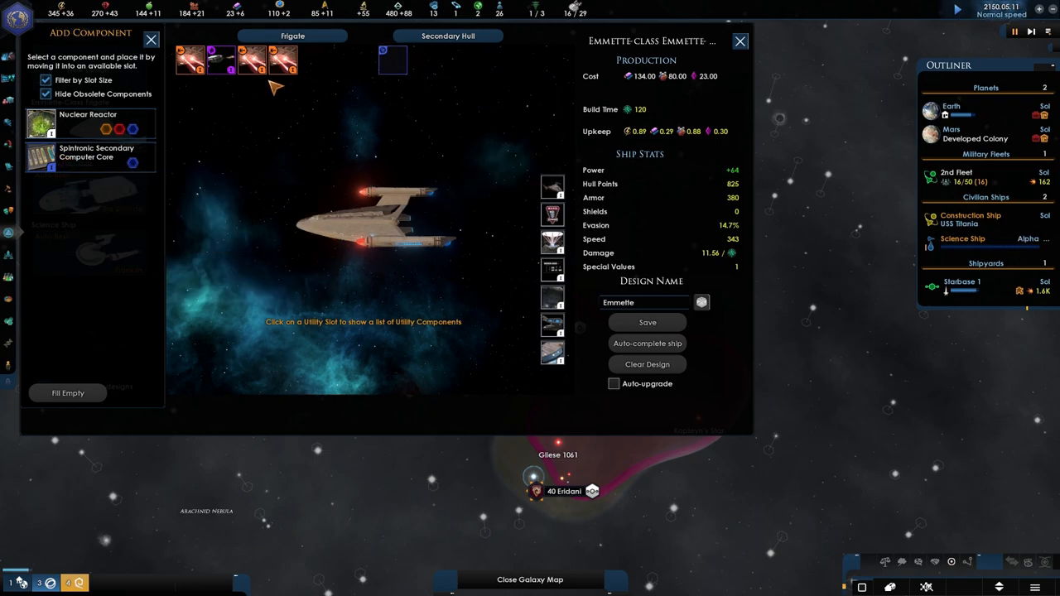
pyautogui.moveTo(157, 153)
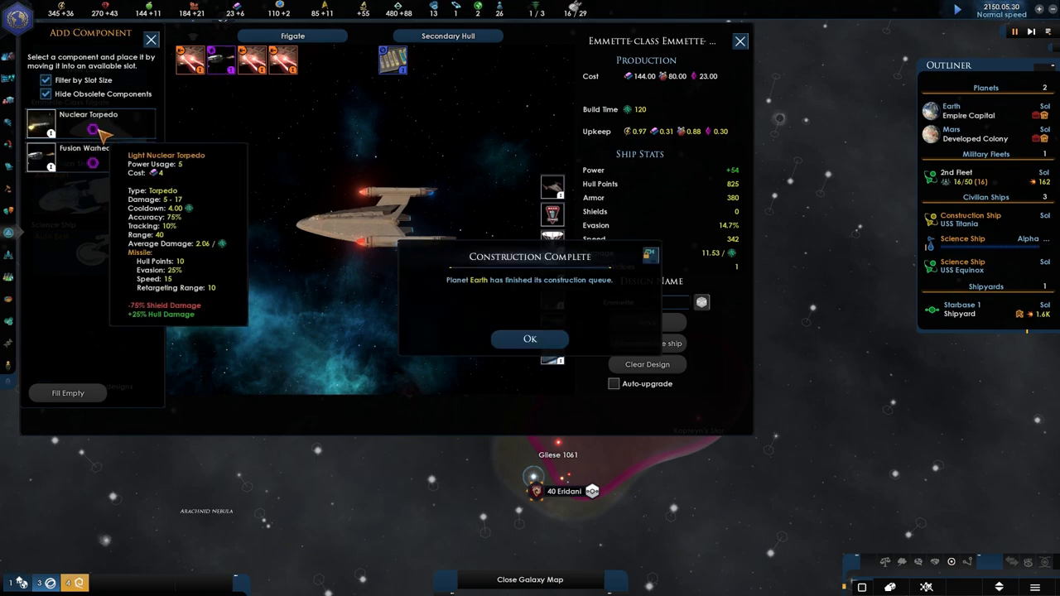
pyautogui.moveTo(93, 166)
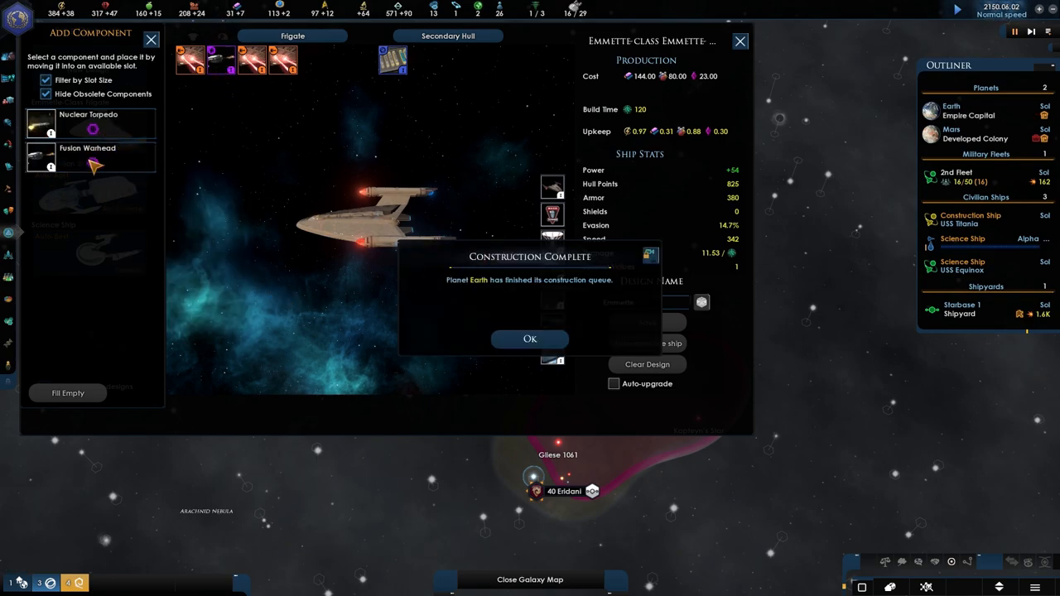
pyautogui.click(530, 338)
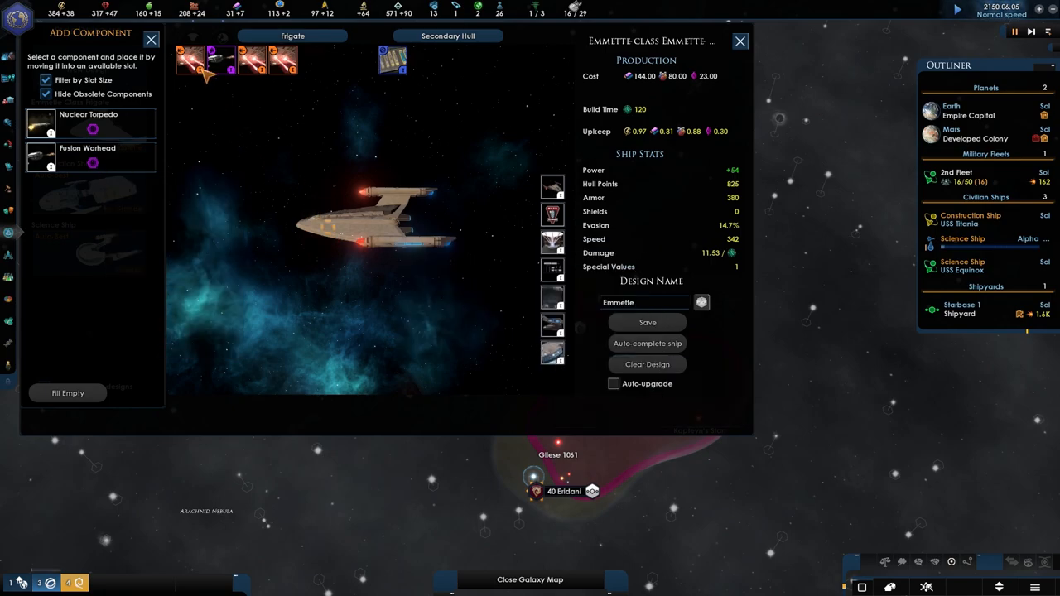
pyautogui.moveTo(223, 60)
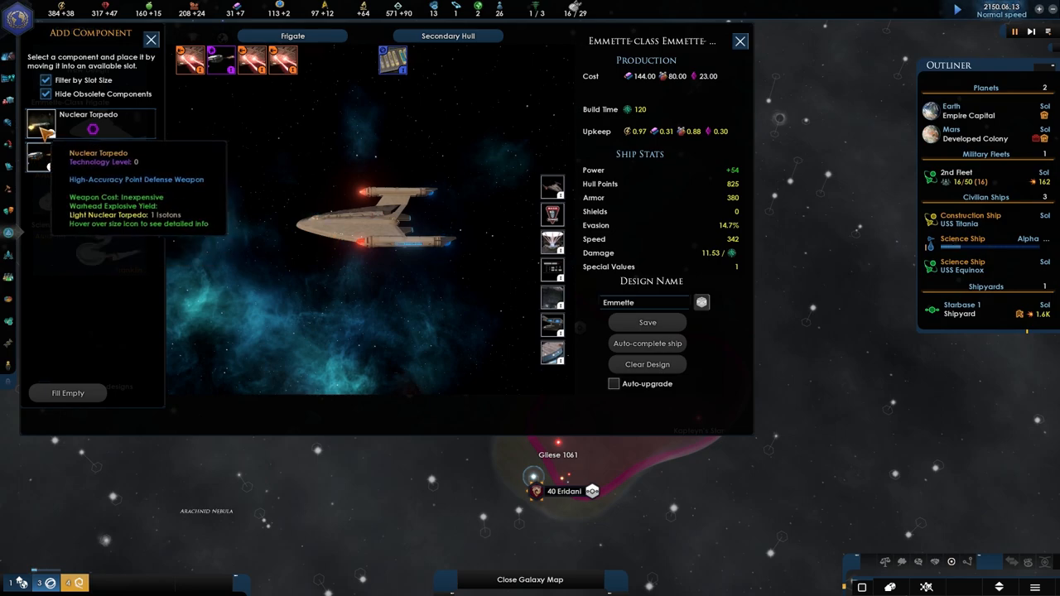
pyautogui.moveTo(40, 157)
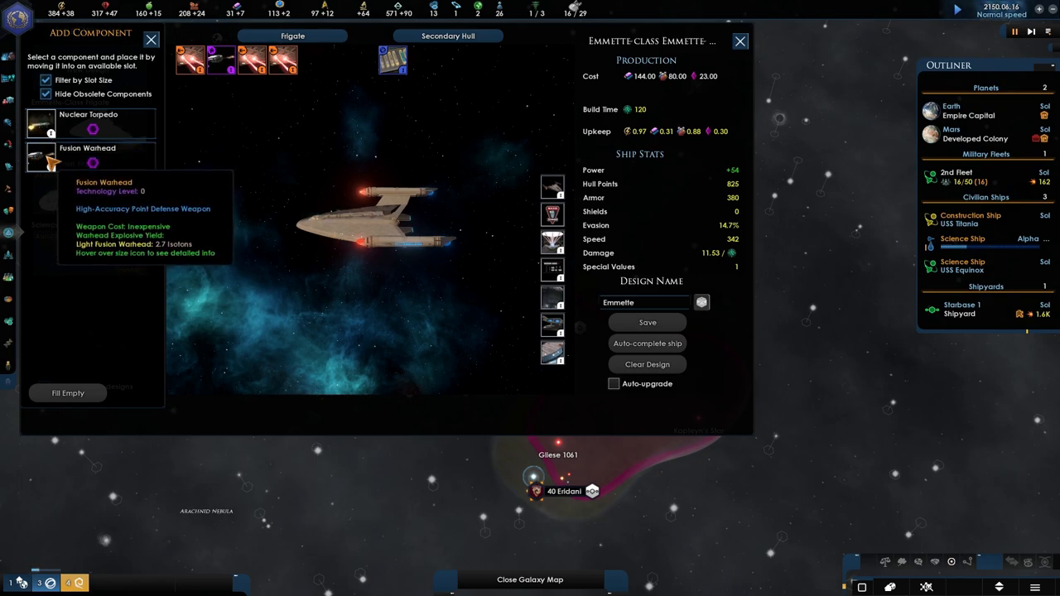
pyautogui.moveTo(50, 124)
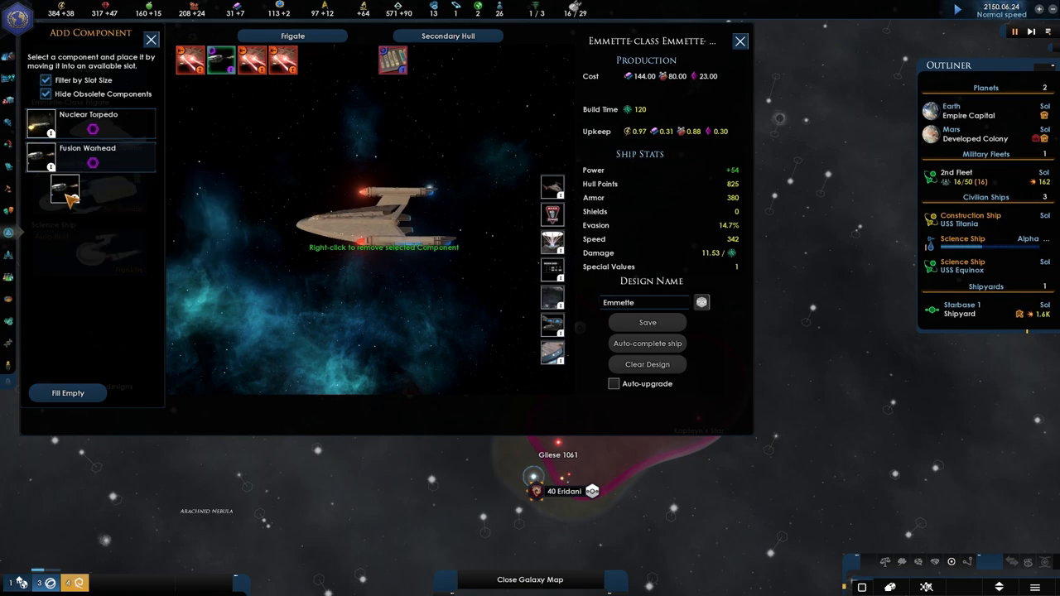
pyautogui.moveTo(91, 158)
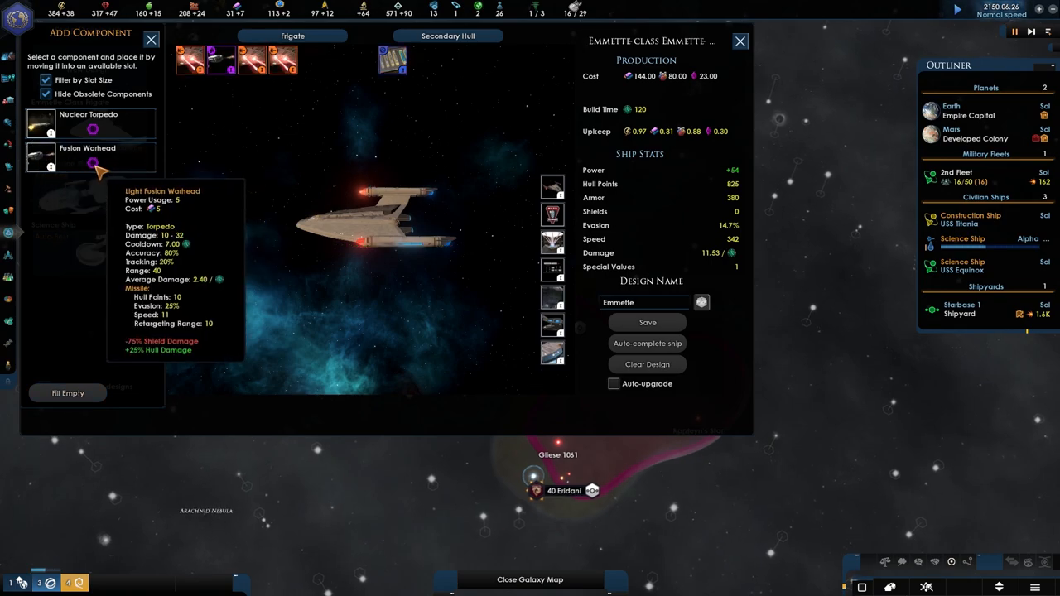
pyautogui.moveTo(93, 129)
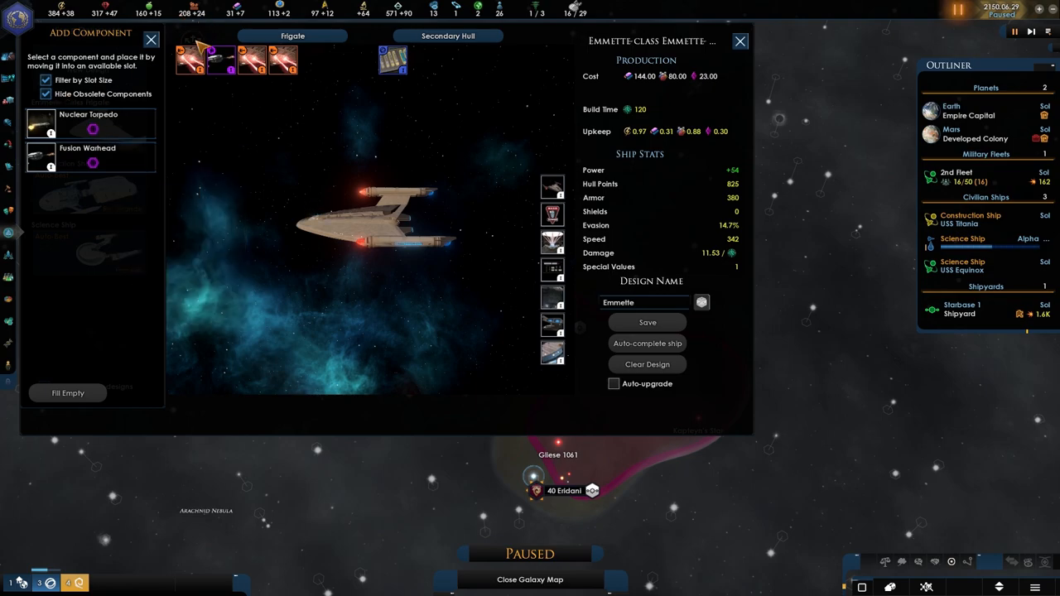
pyautogui.moveTo(93, 164)
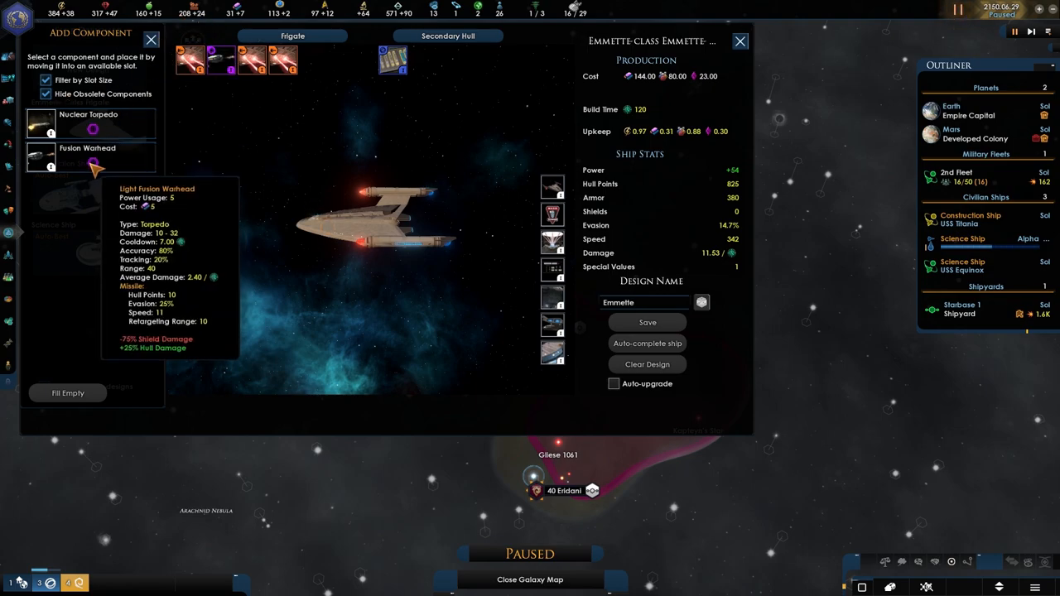
pyautogui.moveTo(93, 124)
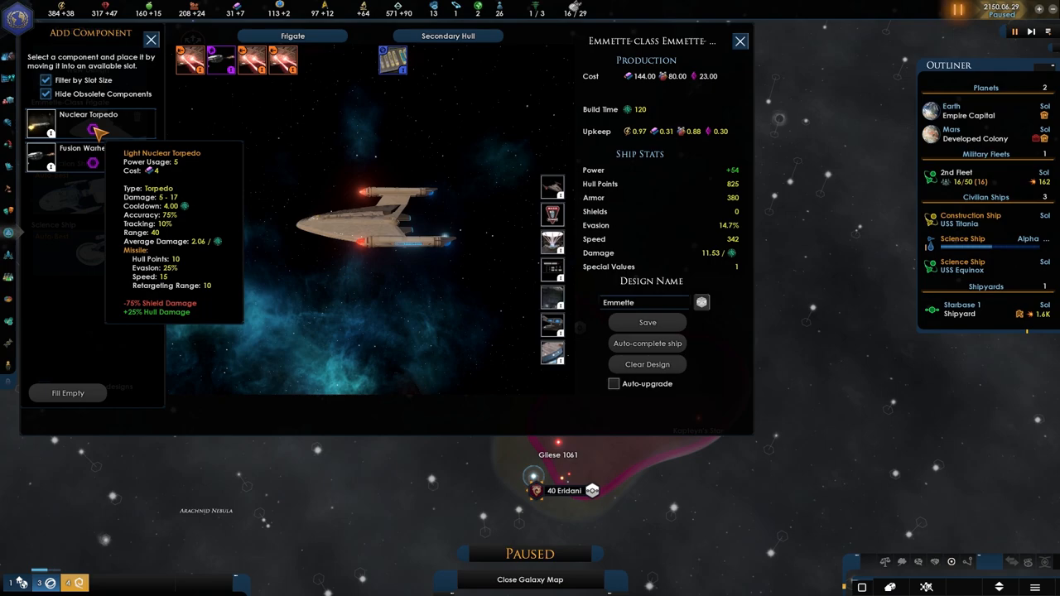
pyautogui.moveTo(86, 157)
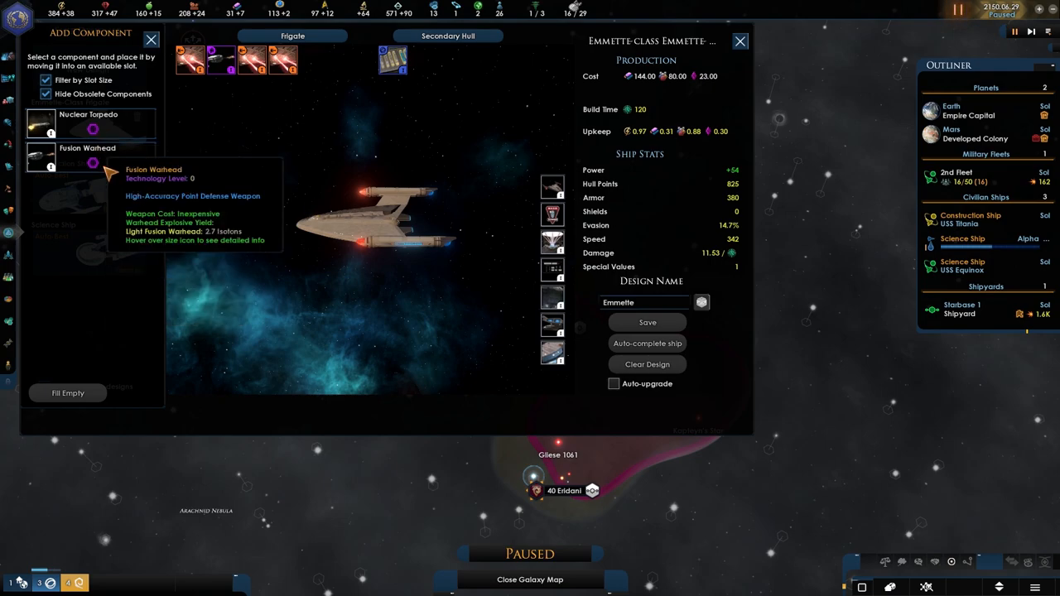
pyautogui.moveTo(97, 133)
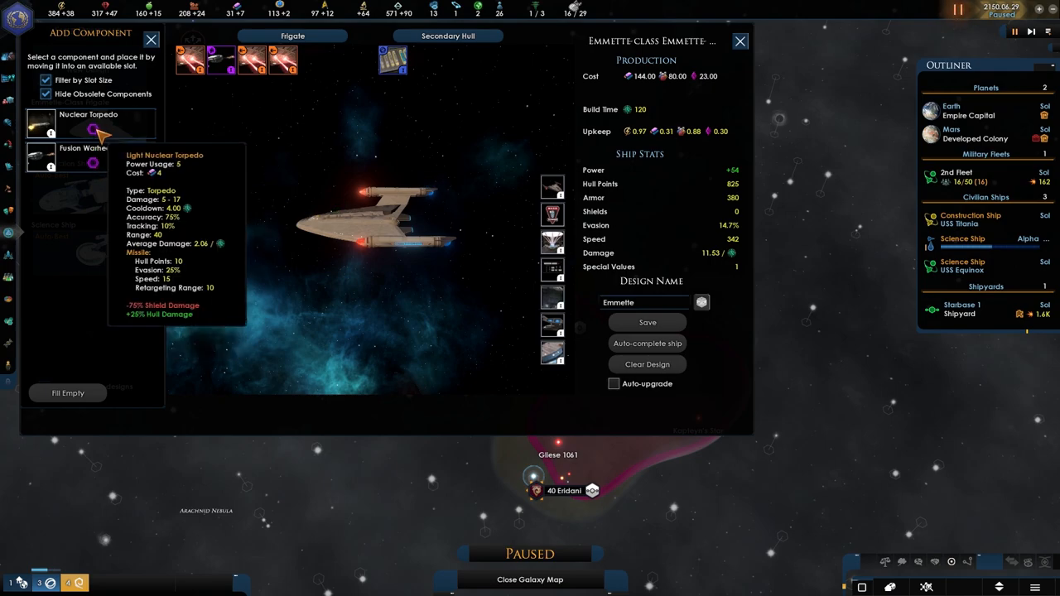
pyautogui.moveTo(93, 164)
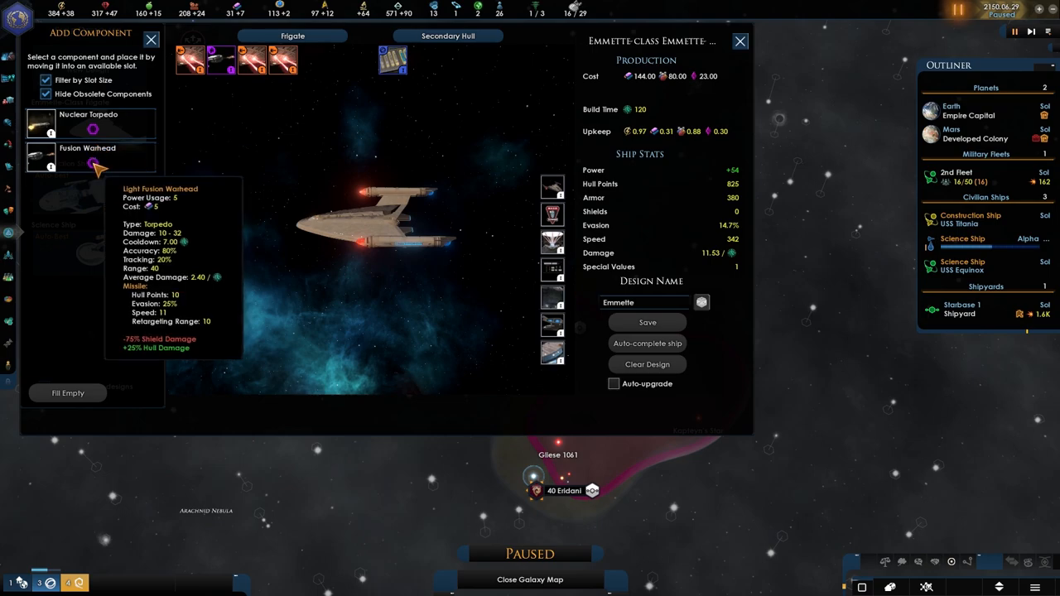
pyautogui.moveTo(93, 124)
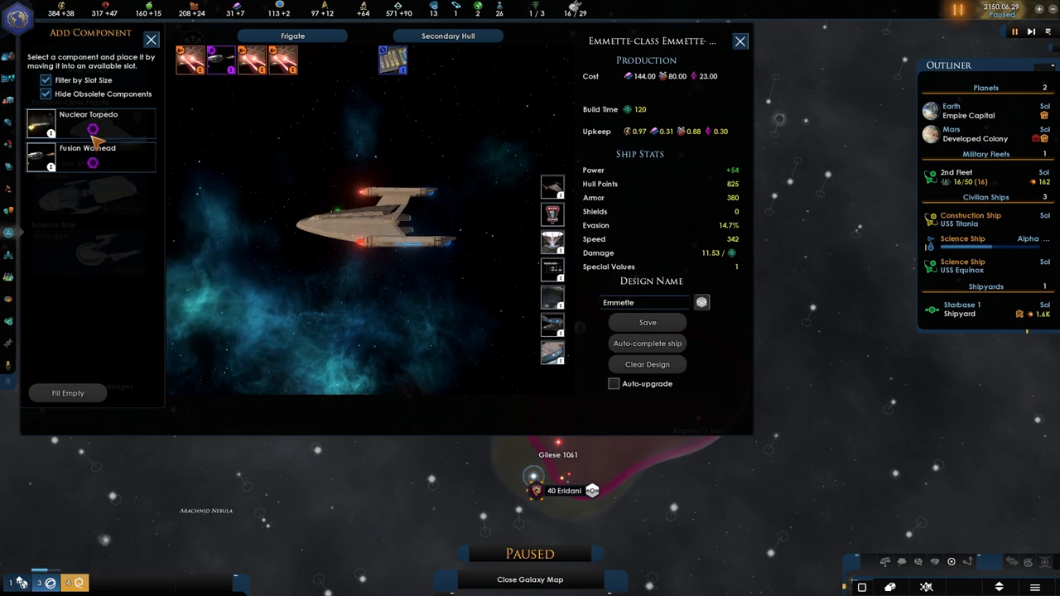
pyautogui.moveTo(93, 164)
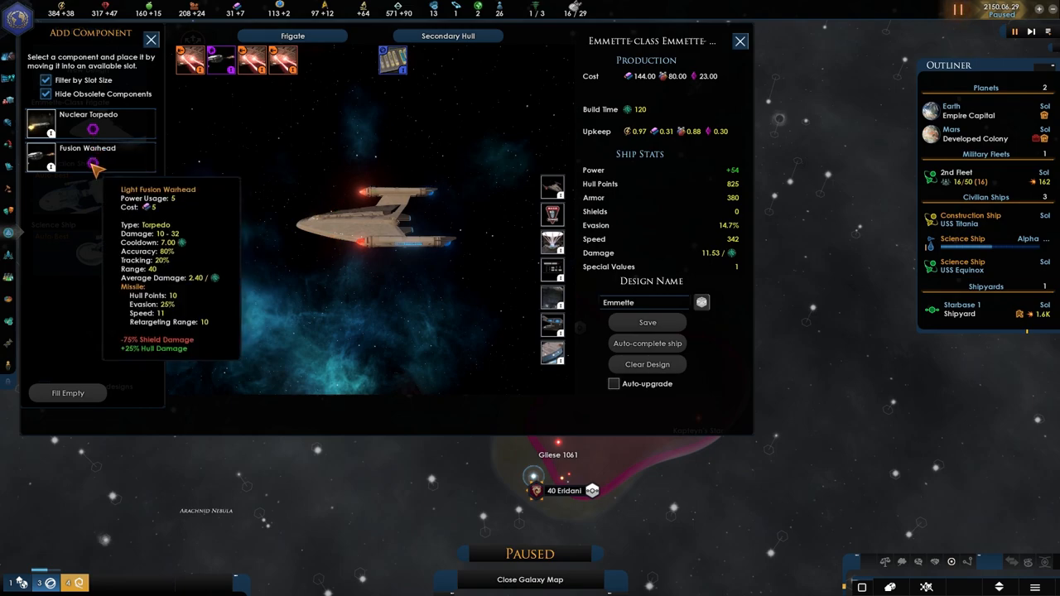
pyautogui.moveTo(93, 129)
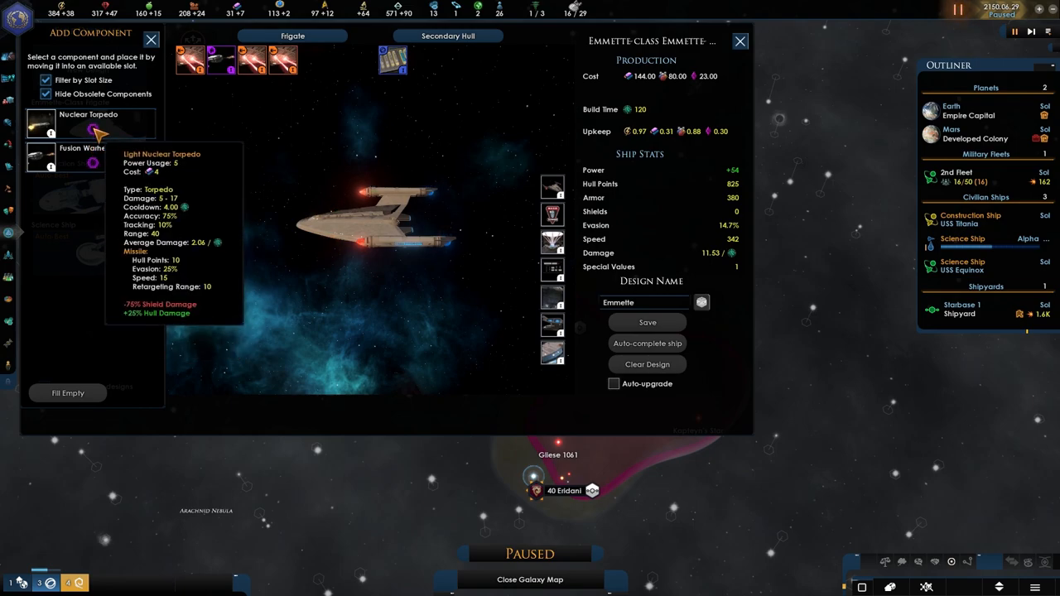
pyautogui.moveTo(93, 129)
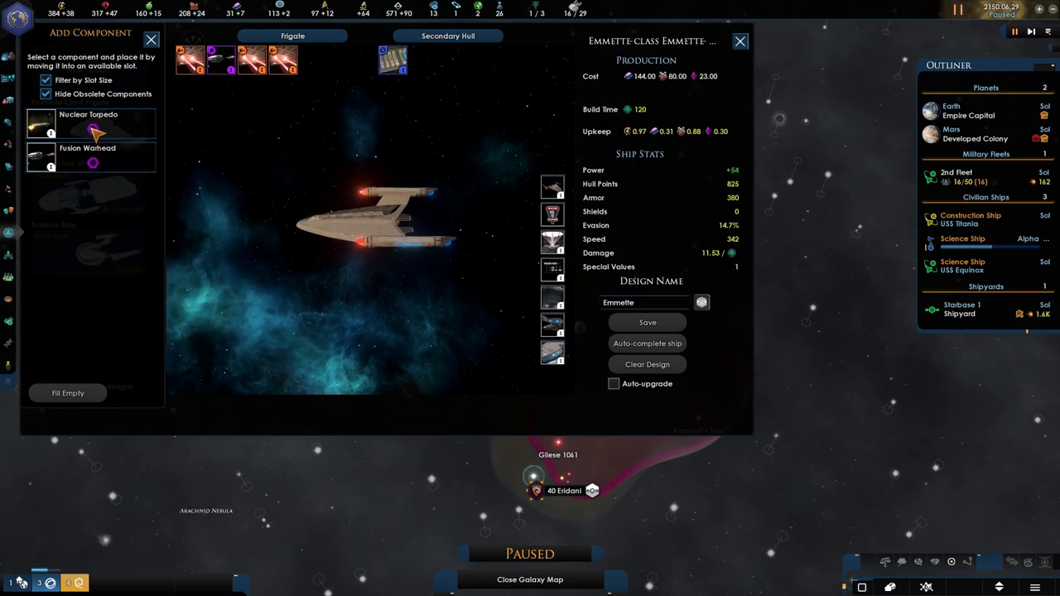
pyautogui.moveTo(90, 124)
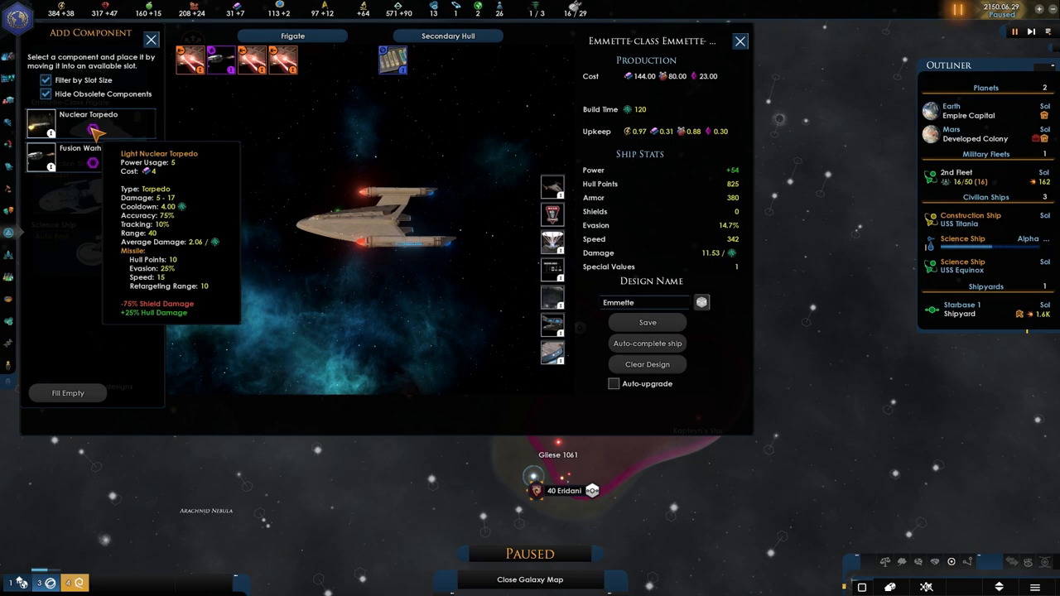
pyautogui.moveTo(93, 166)
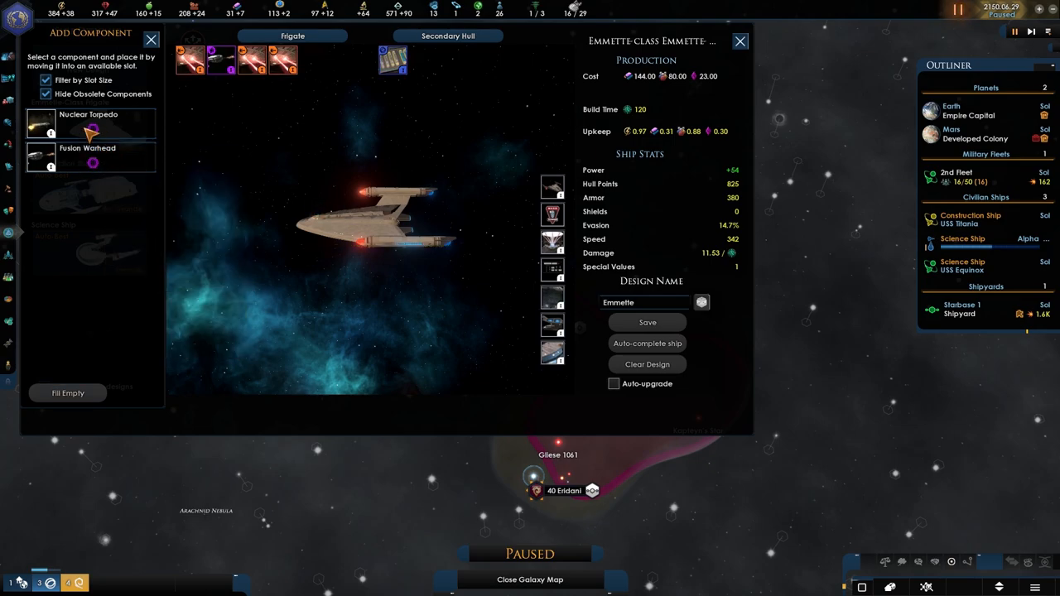
pyautogui.moveTo(103, 164)
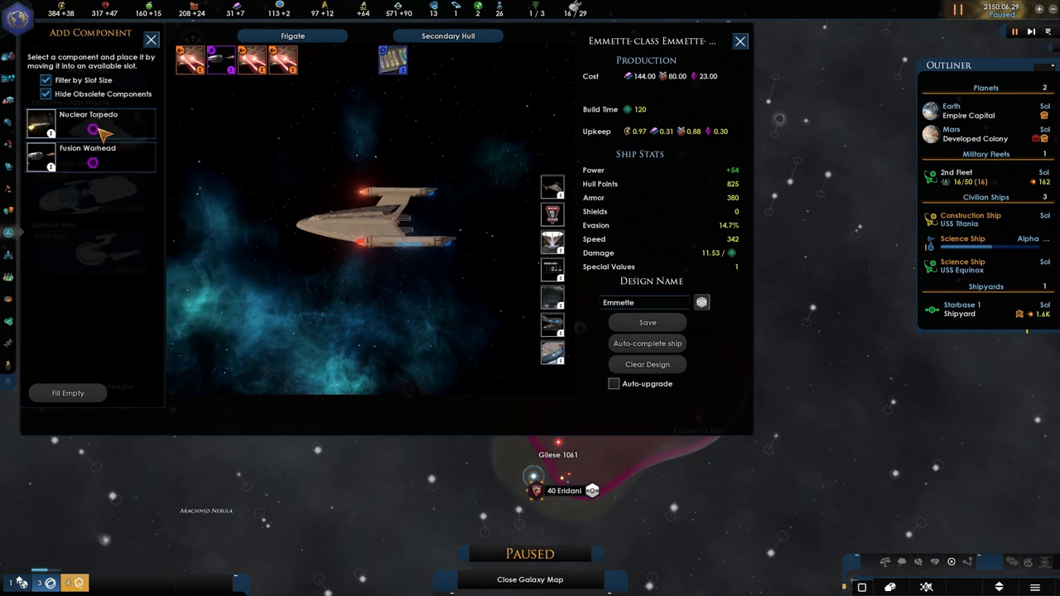
pyautogui.moveTo(51, 155)
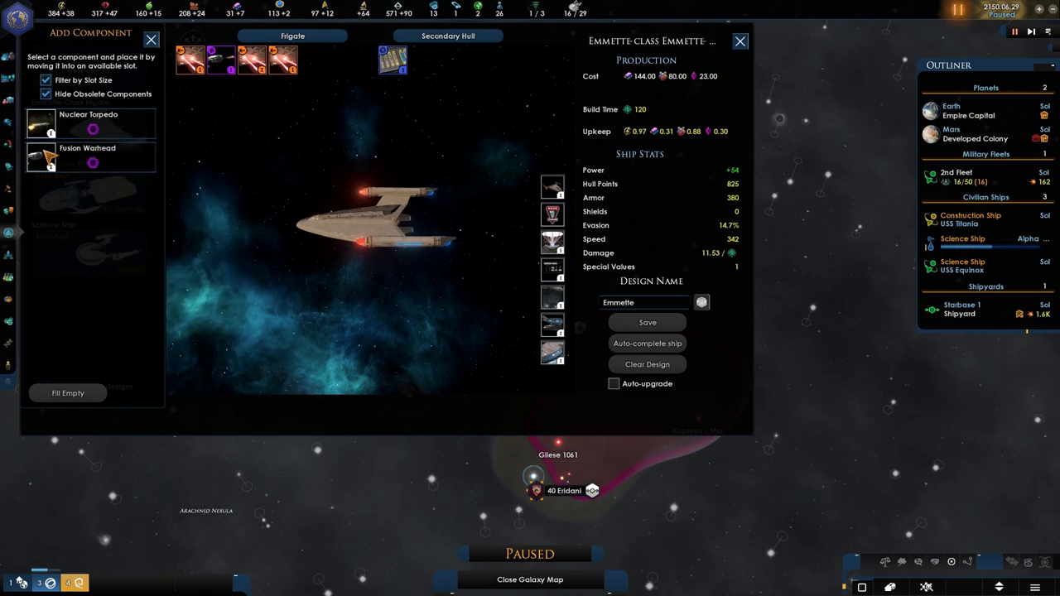
pyautogui.moveTo(298, 66)
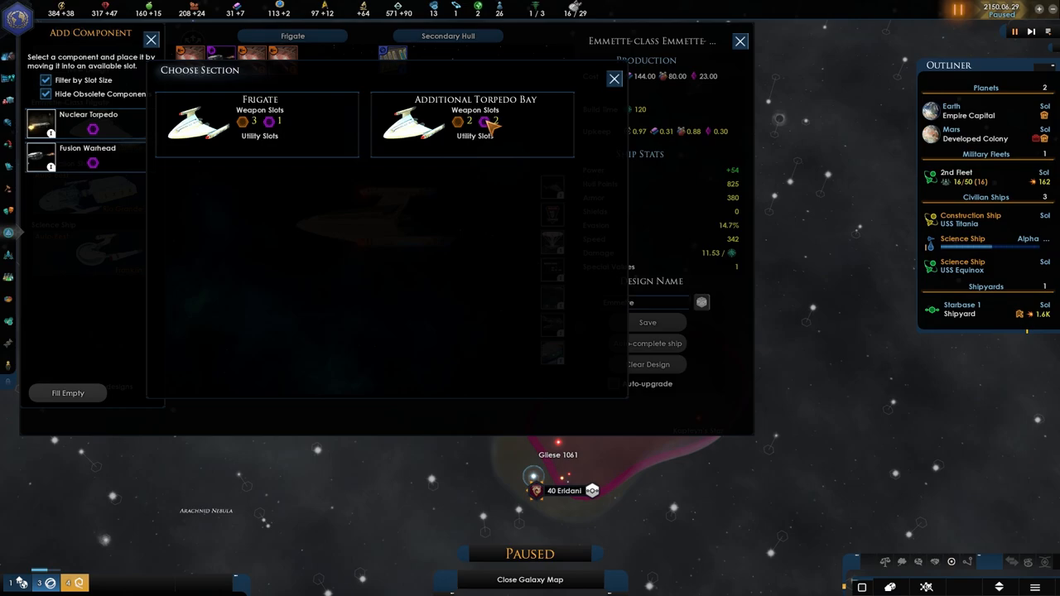
pyautogui.moveTo(472, 133)
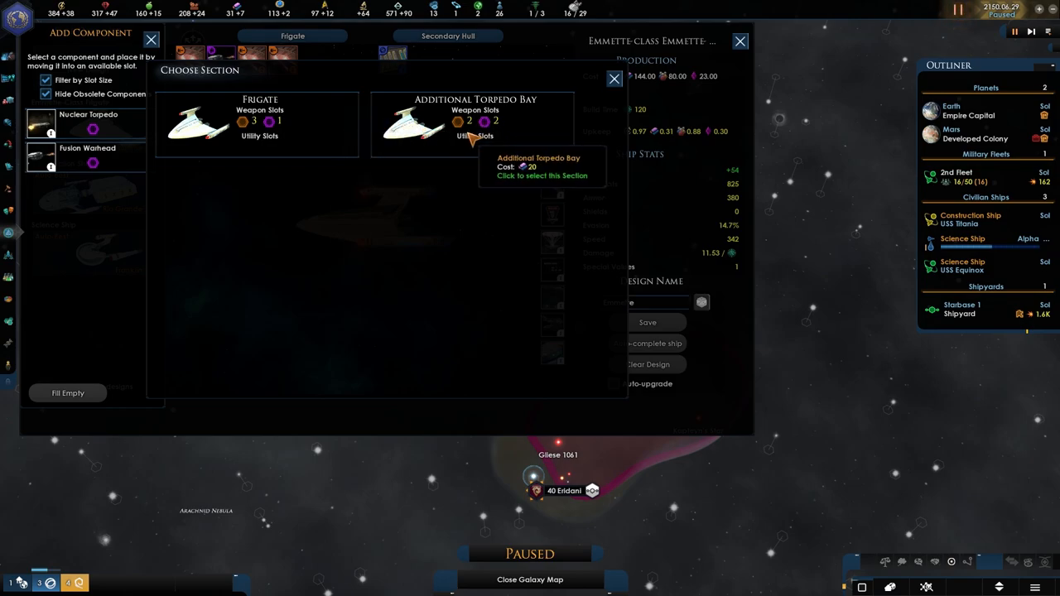
# - Try the Additional Torpedo Bay, revert to the Frigate section and auto-complete its weapon slots
pyautogui.click(475, 124)
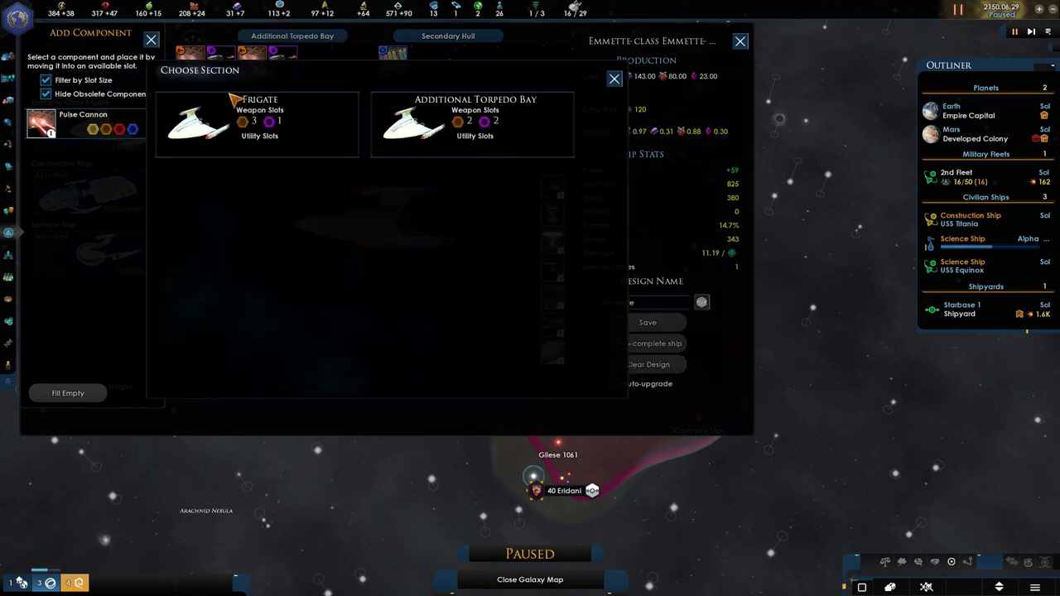
pyautogui.click(258, 119)
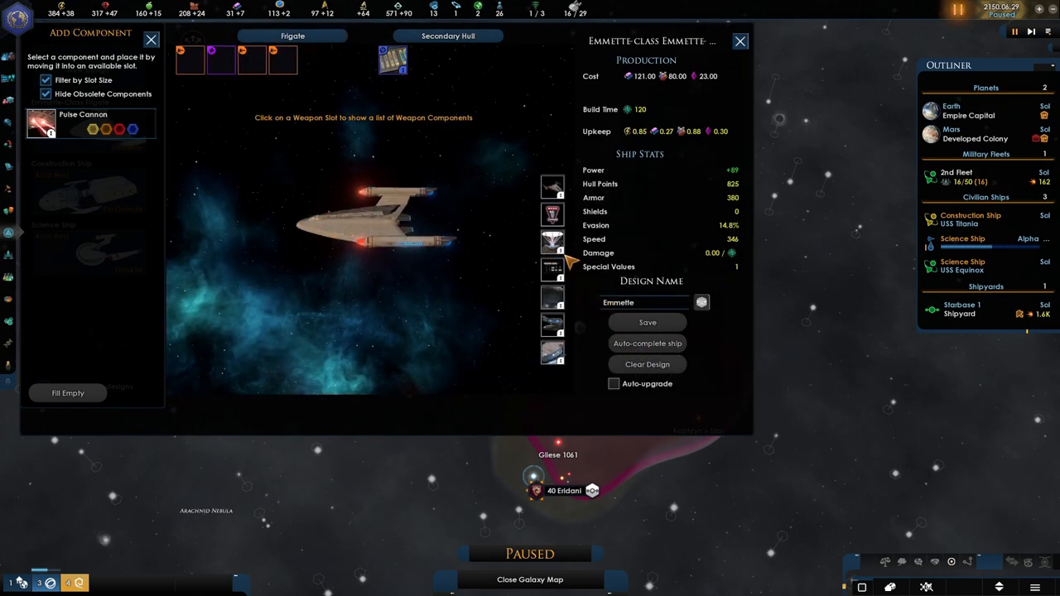
pyautogui.moveTo(141, 429)
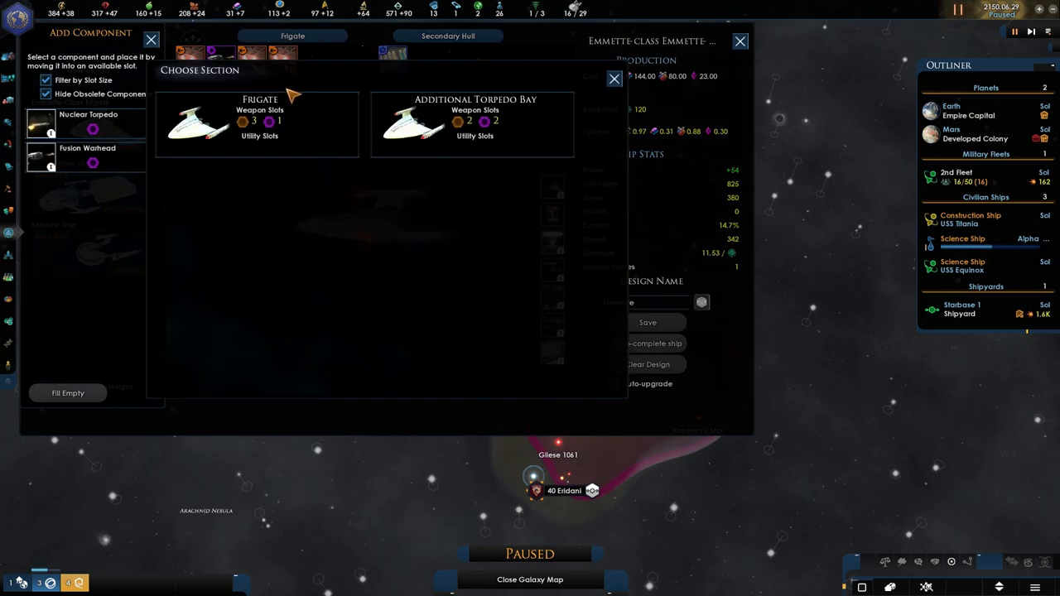
pyautogui.click(474, 120)
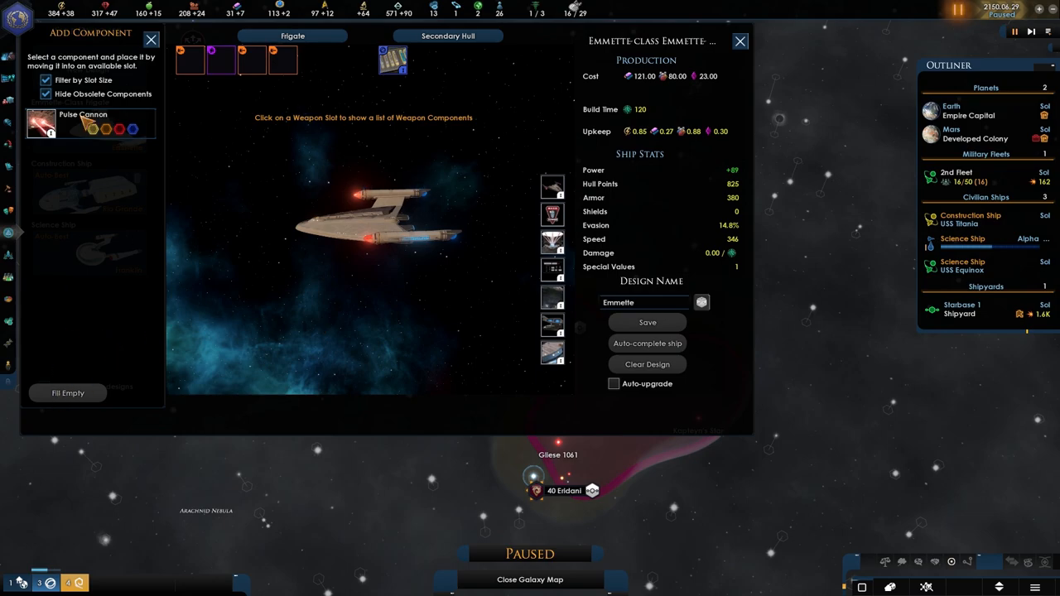
pyautogui.click(251, 60)
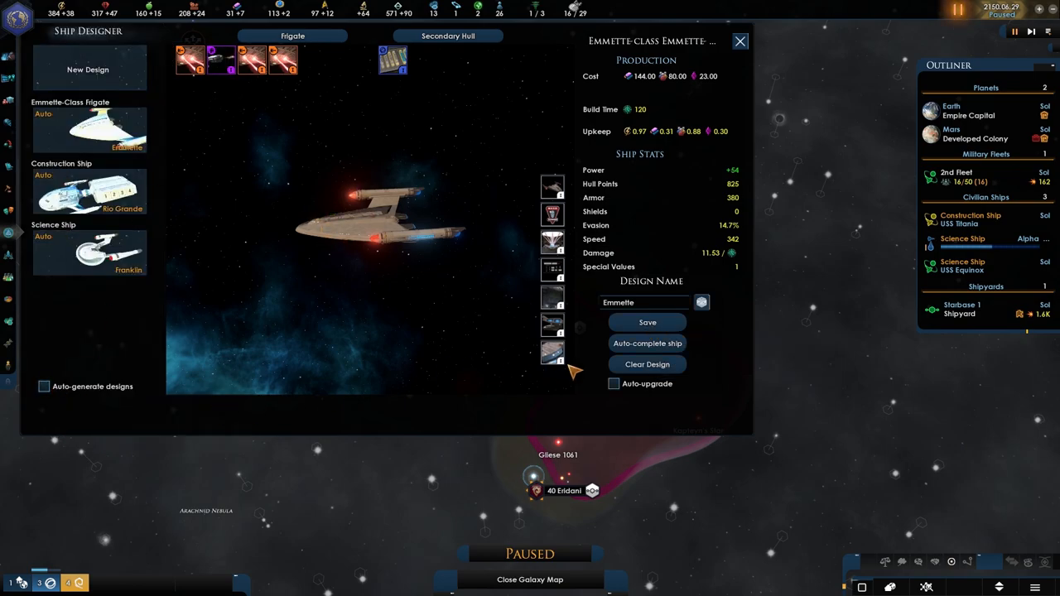
pyautogui.moveTo(615, 384)
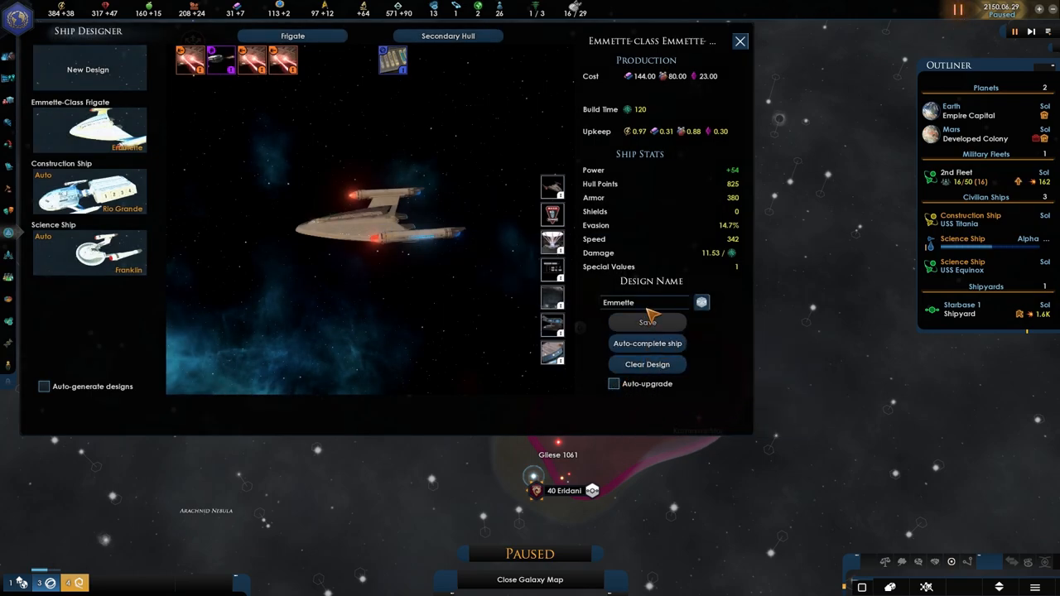
pyautogui.moveTo(648, 321)
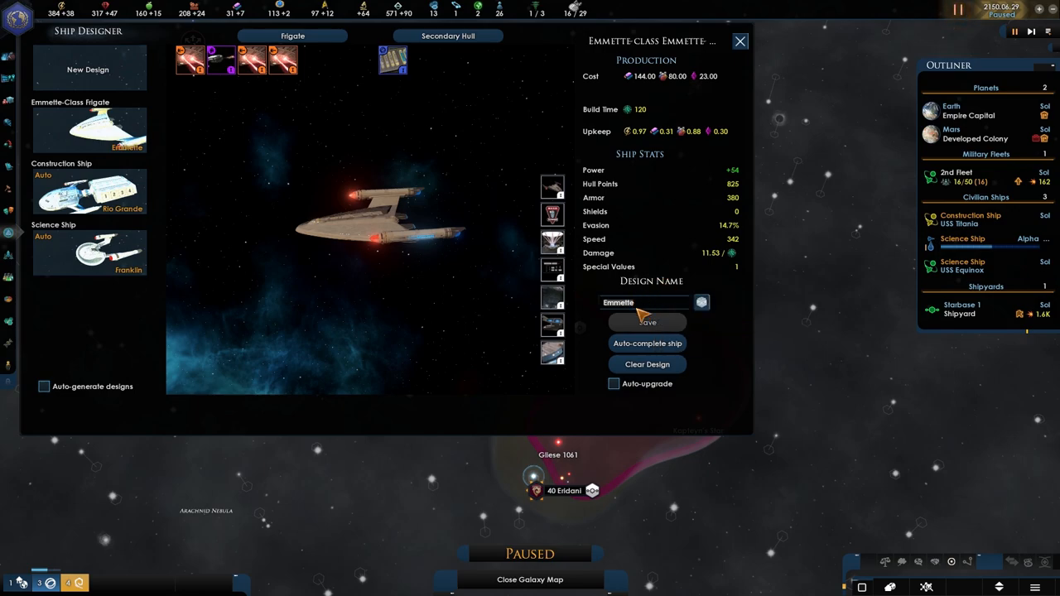
# - Save the Emmette frigate design so the Rio Grande construction ship can be edited
pyautogui.click(89, 192)
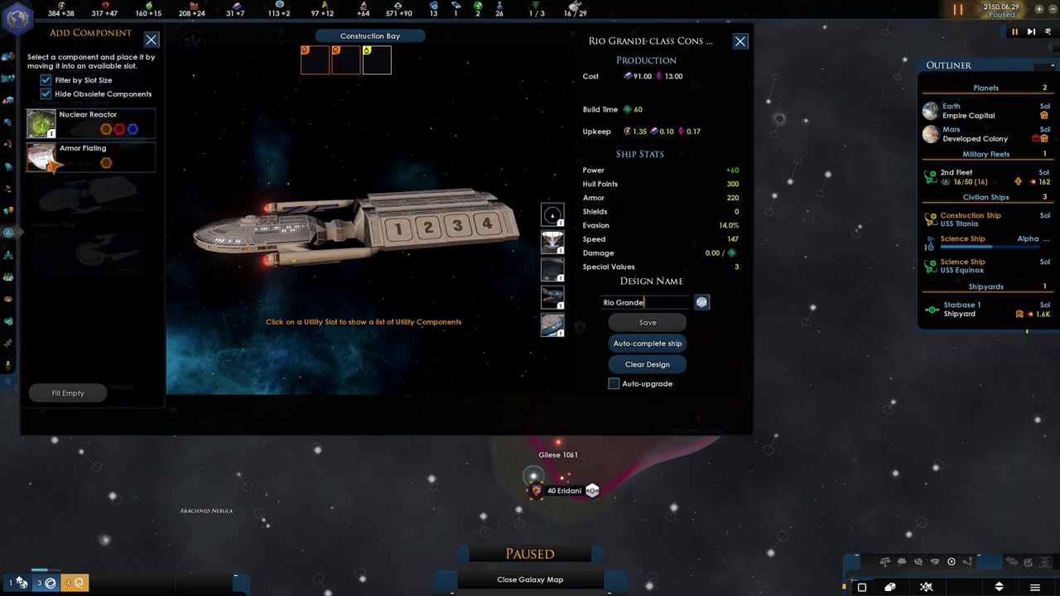
pyautogui.moveTo(348, 82)
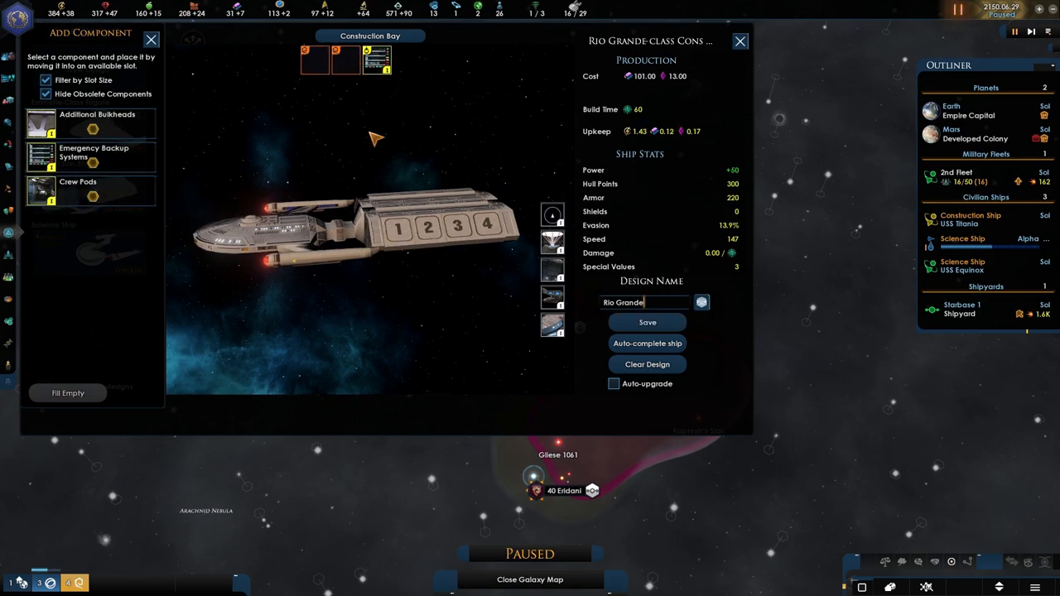
# - Fill the Rio Grande's empty utility slot with a component from Add Component
pyautogui.click(646, 321)
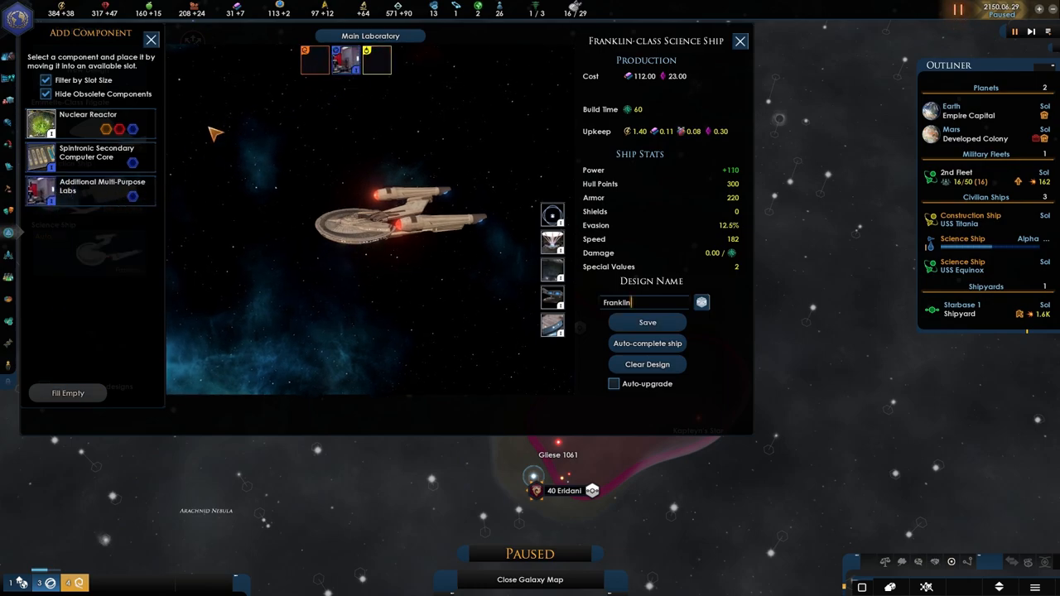
pyautogui.moveTo(351, 64)
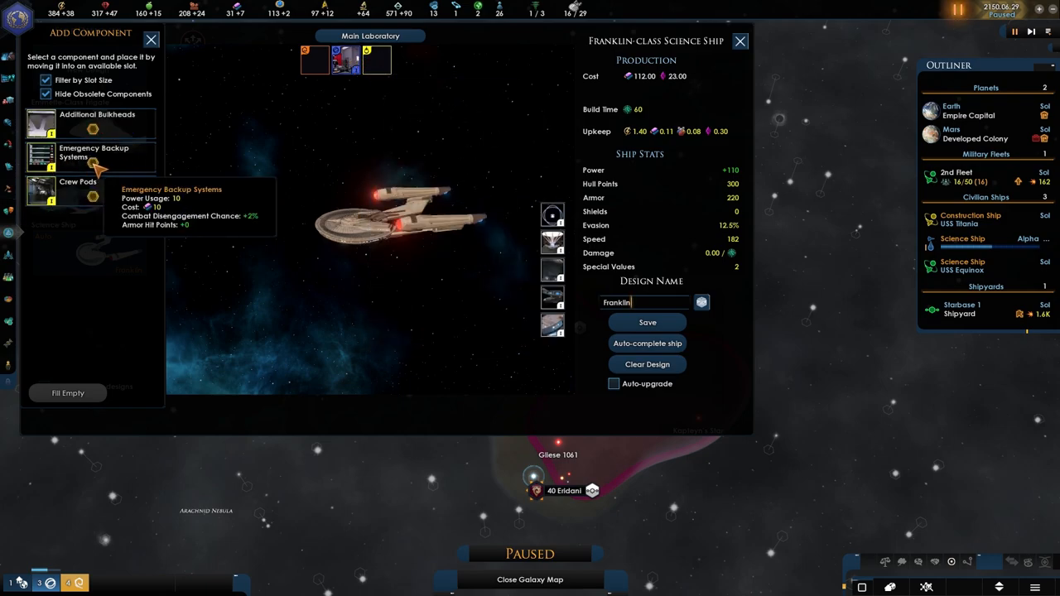
# - Fit Emergency Backup Systems to the Franklin science ship and leave the designer
pyautogui.click(92, 156)
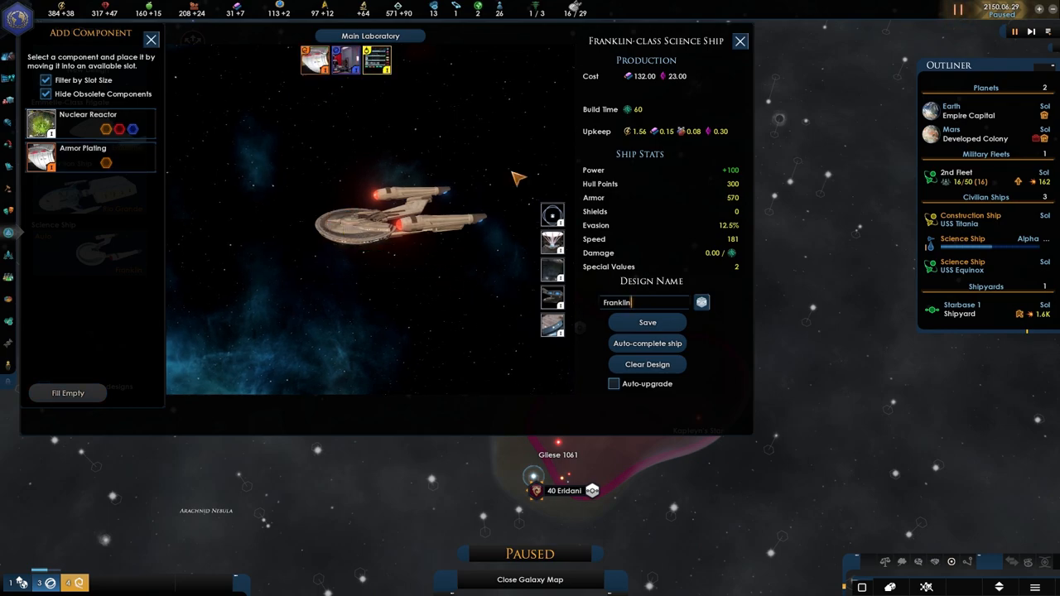
pyautogui.click(646, 321)
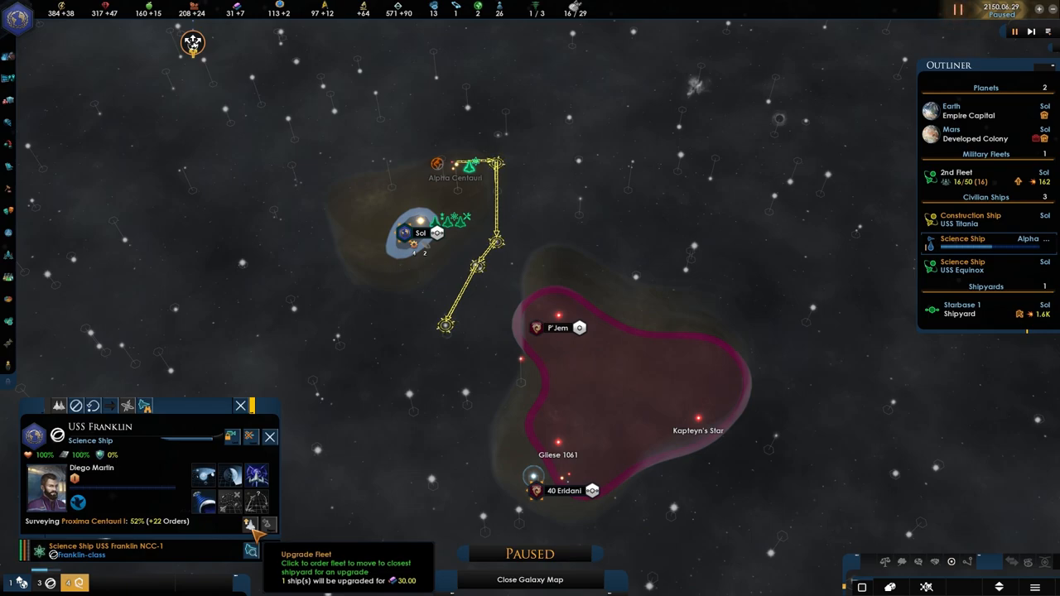
# - Upgrade USS Franklin to the new design and start assigning a leader to USS Equinox
pyautogui.click(962, 265)
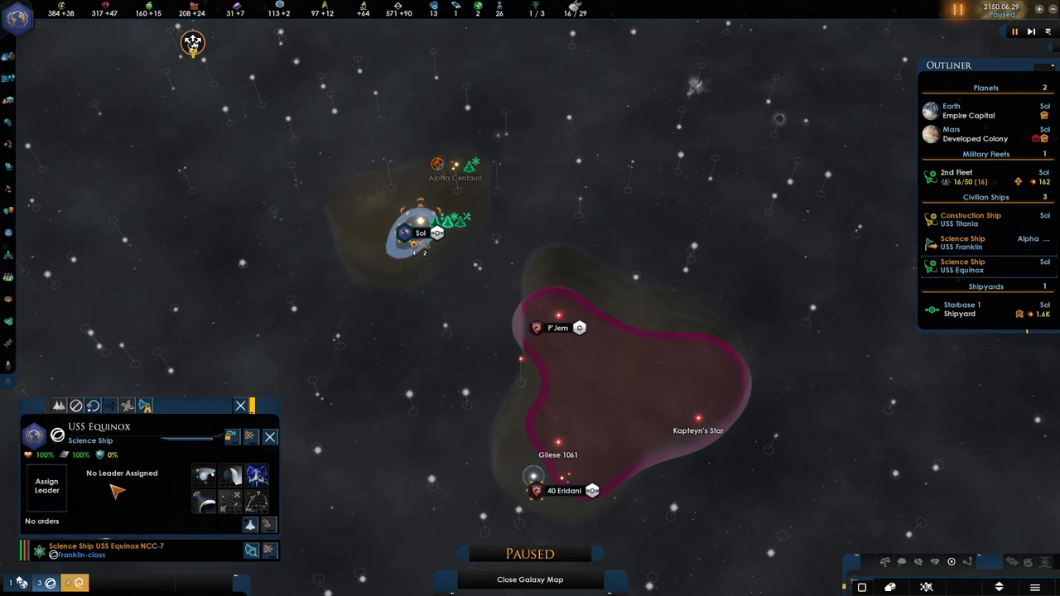
pyautogui.click(47, 486)
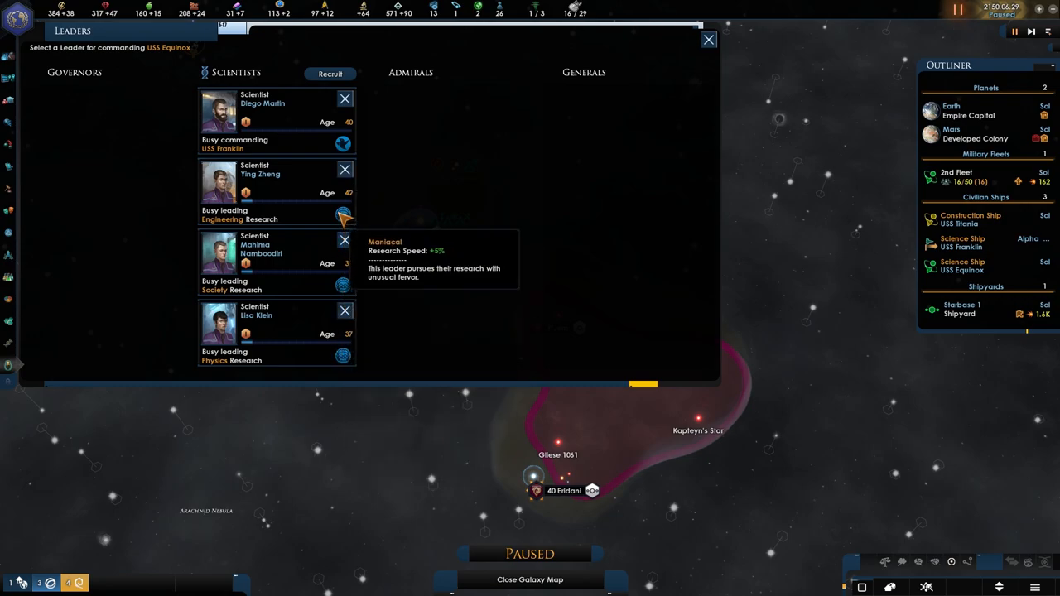
# - Recruit the scientist with the most traits, Jonathan Archer, to command USS Equinox
pyautogui.click(330, 73)
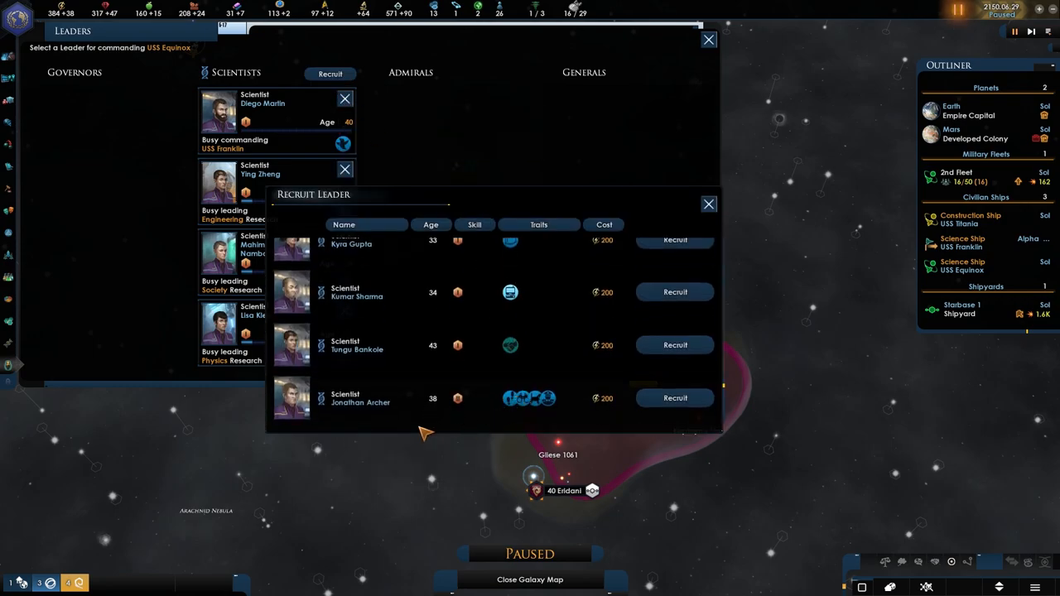
pyautogui.moveTo(354, 414)
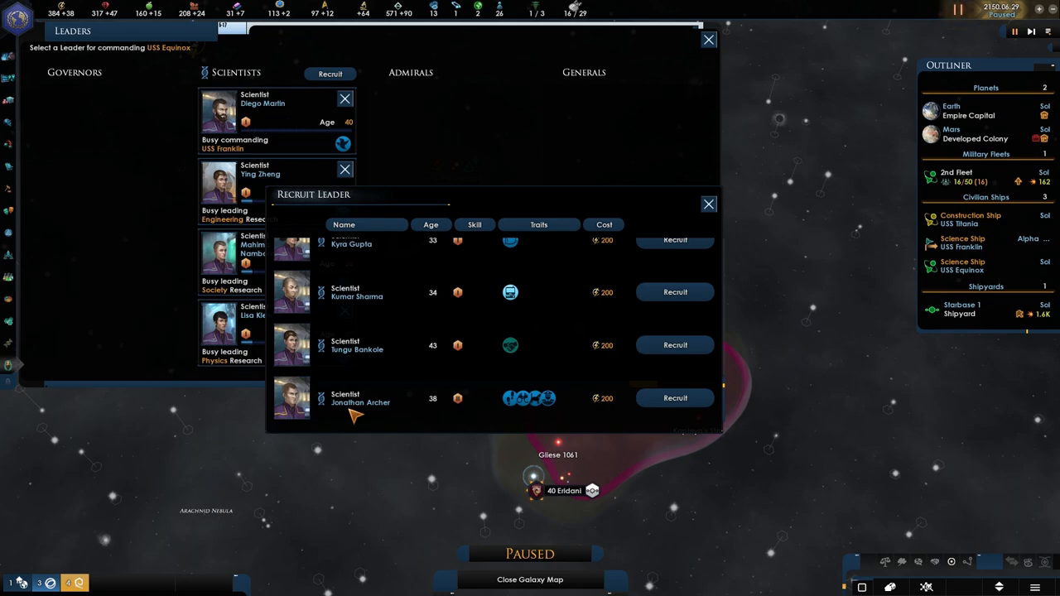
pyautogui.moveTo(543, 389)
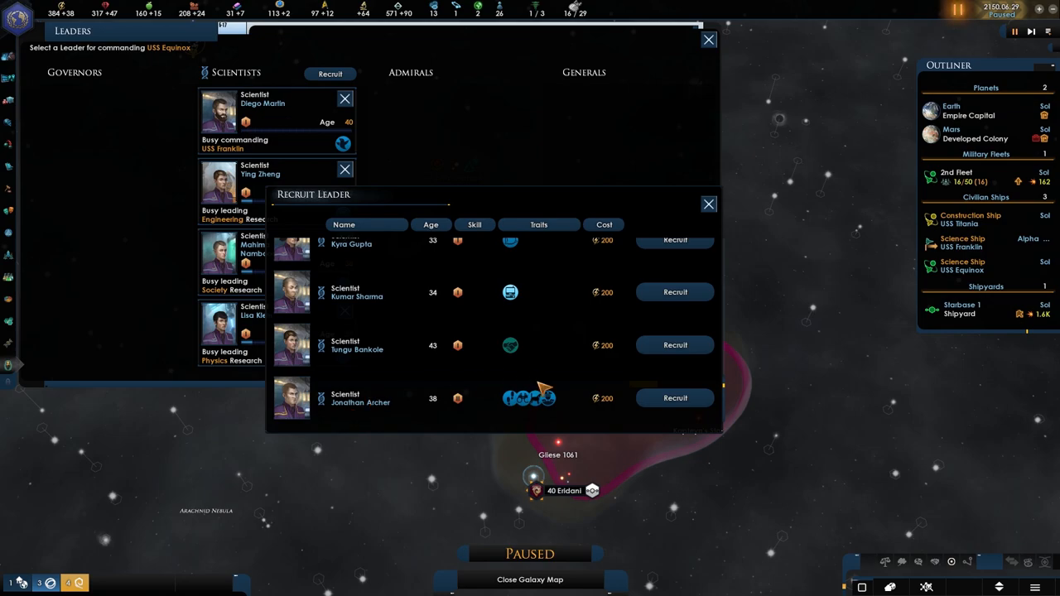
pyautogui.click(674, 398)
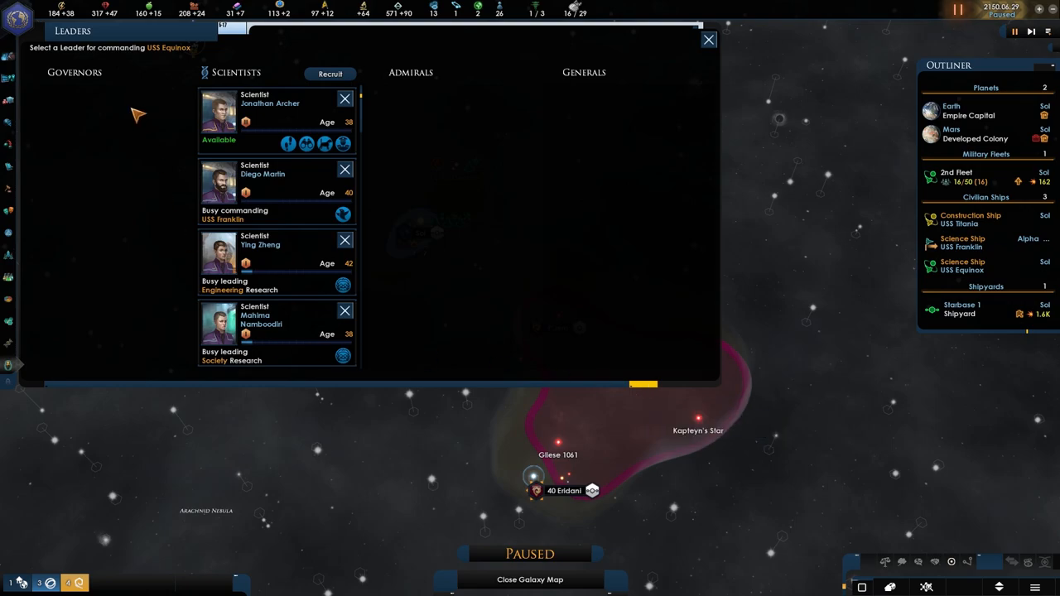
pyautogui.moveTo(245, 123)
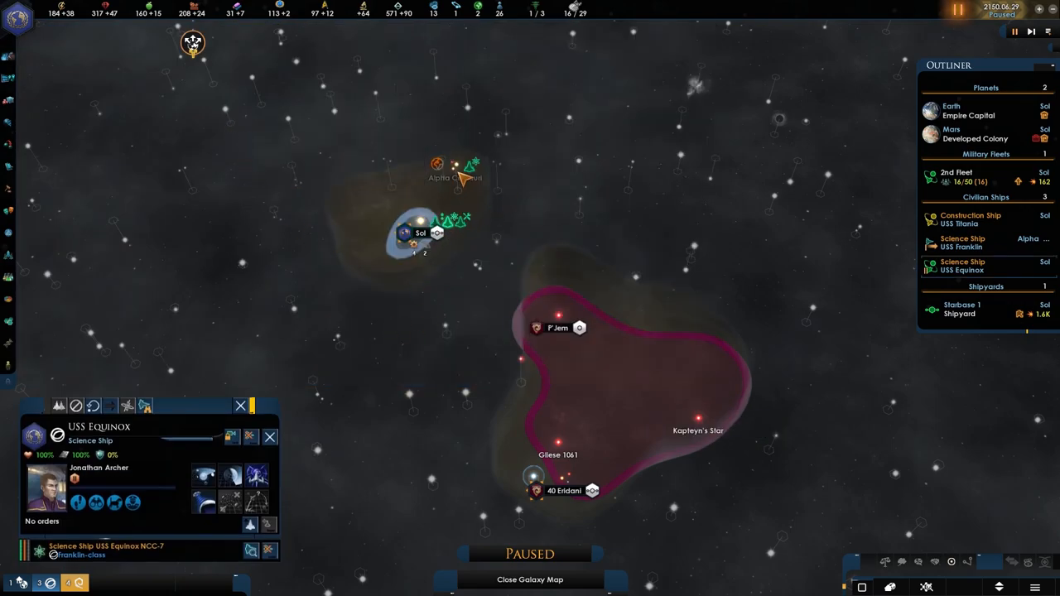
pyautogui.moveTo(439, 171)
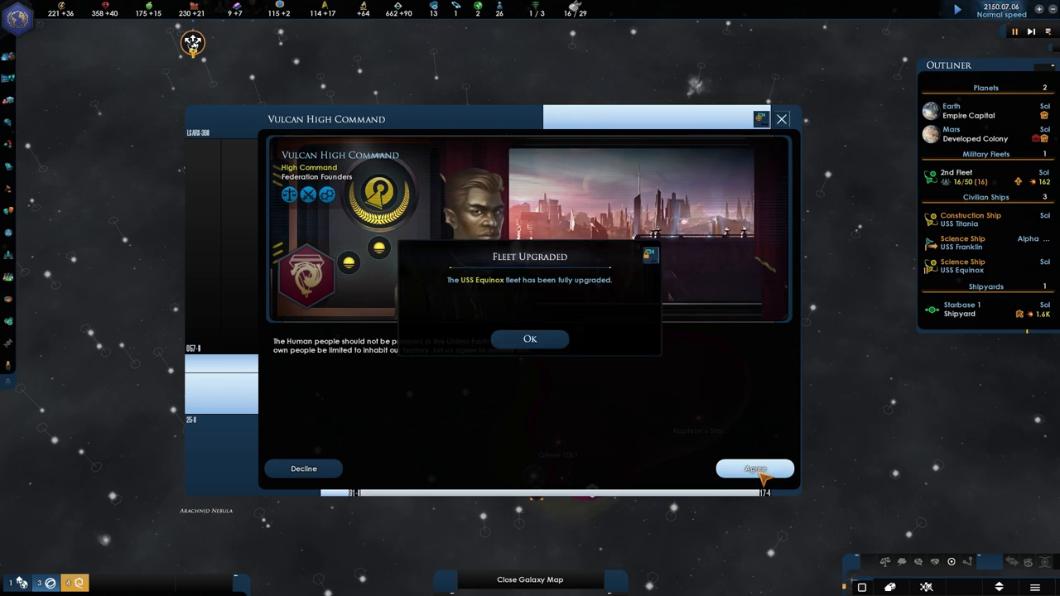
# - Dismiss the Fleet Upgraded notice and bring up the Mars colony overview
pyautogui.click(531, 338)
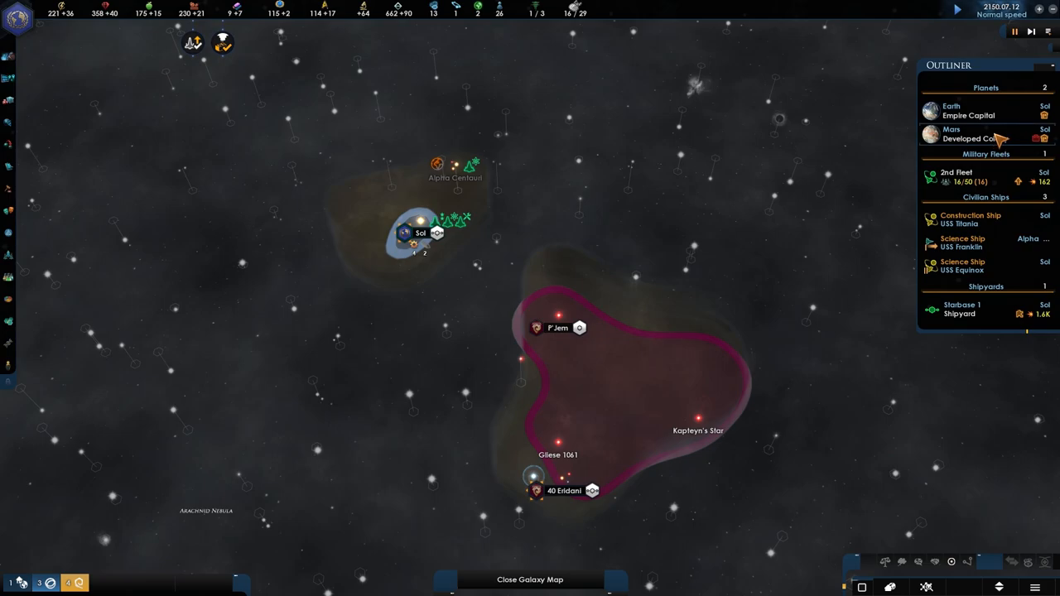
pyautogui.click(951, 133)
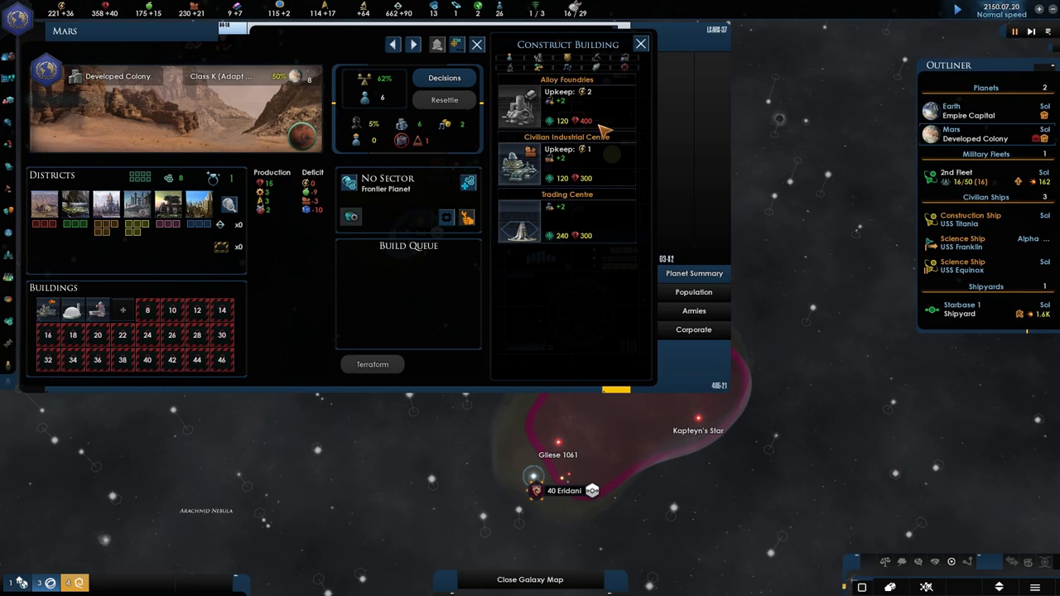
pyautogui.moveTo(579, 107)
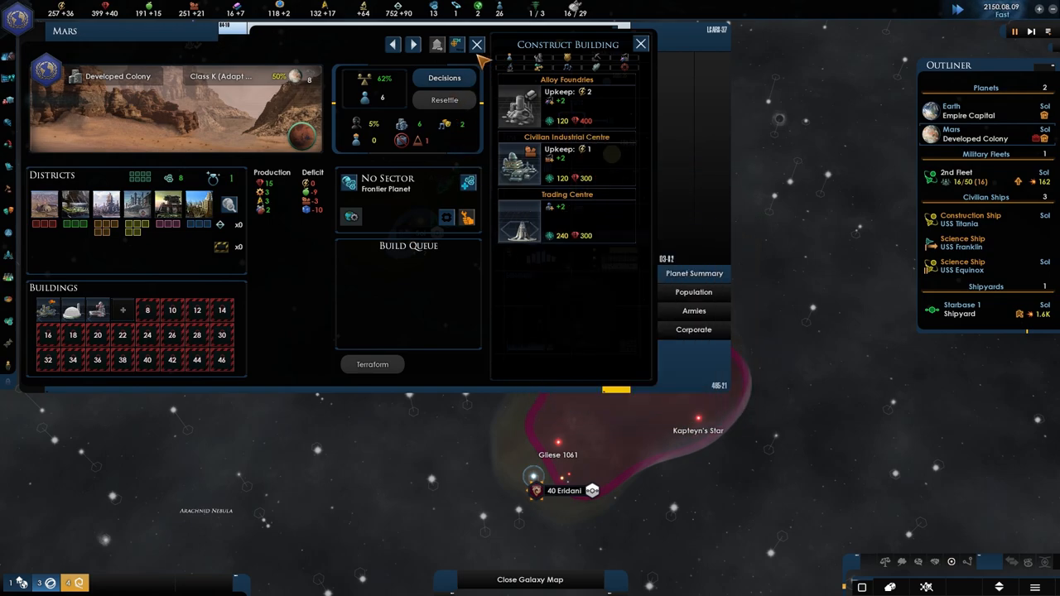
pyautogui.moveTo(571, 108)
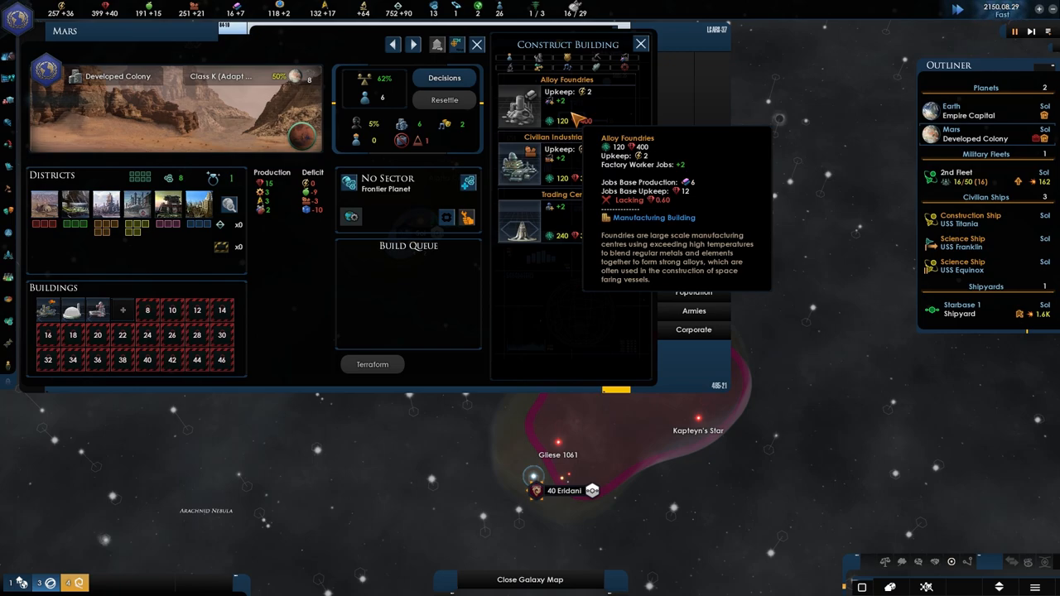
pyautogui.moveTo(401, 174)
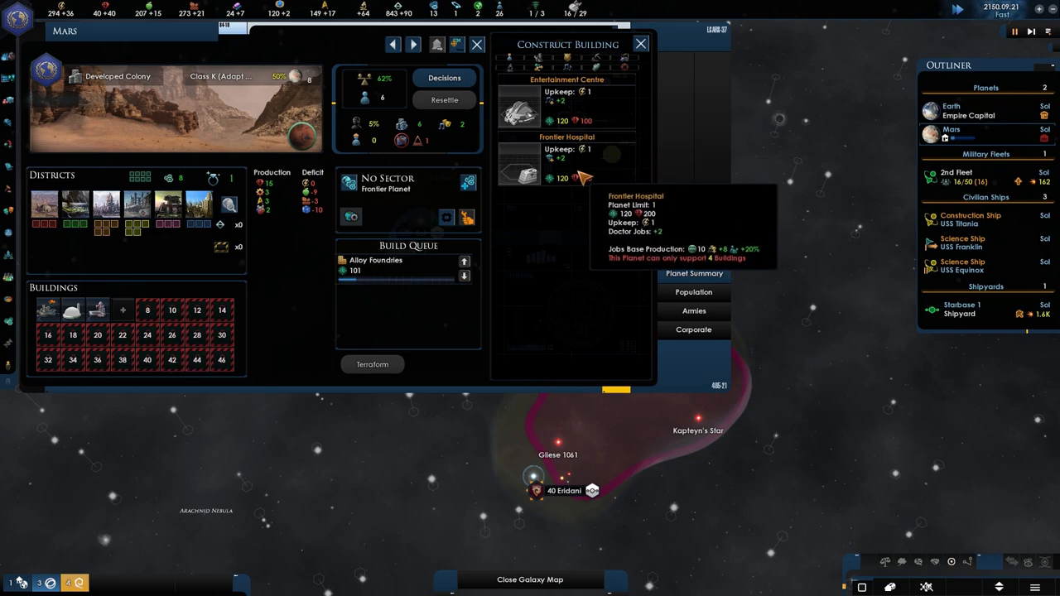
# - Pause the game after queuing Alloy Foundries on Mars
pyautogui.press('space')
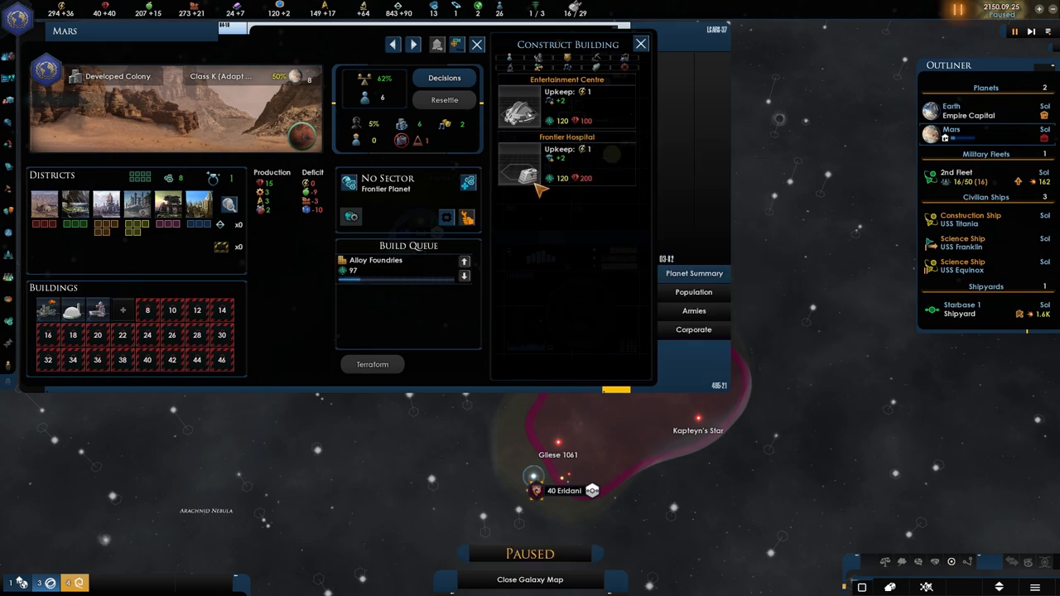
pyautogui.moveTo(538, 166)
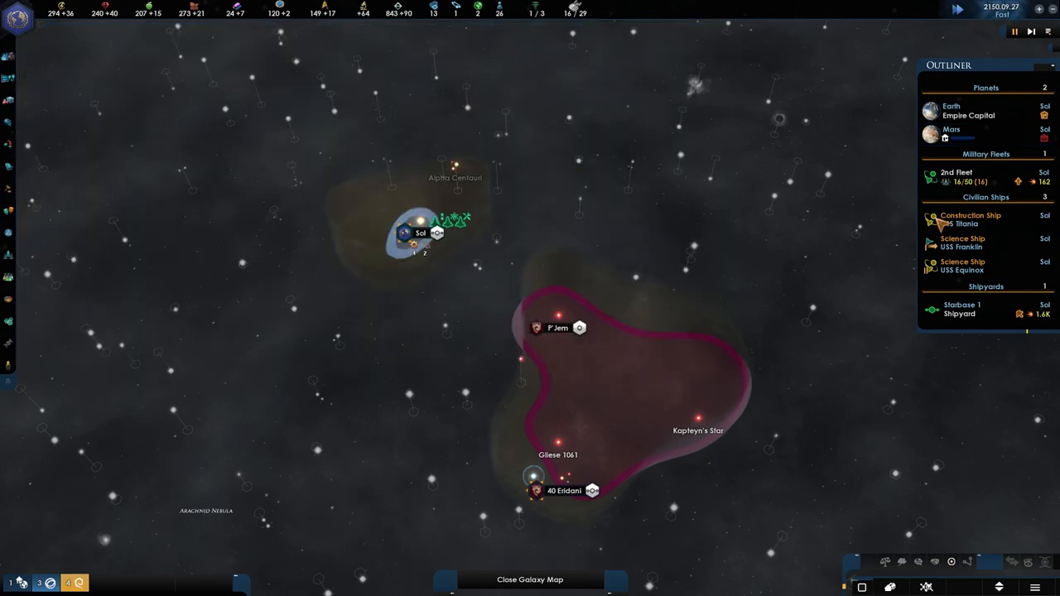
# - Send USS Franklin to survey an unknown system, answer the Habitable Worlds Survey event, and bring up Earth's overview
pyautogui.click(958, 175)
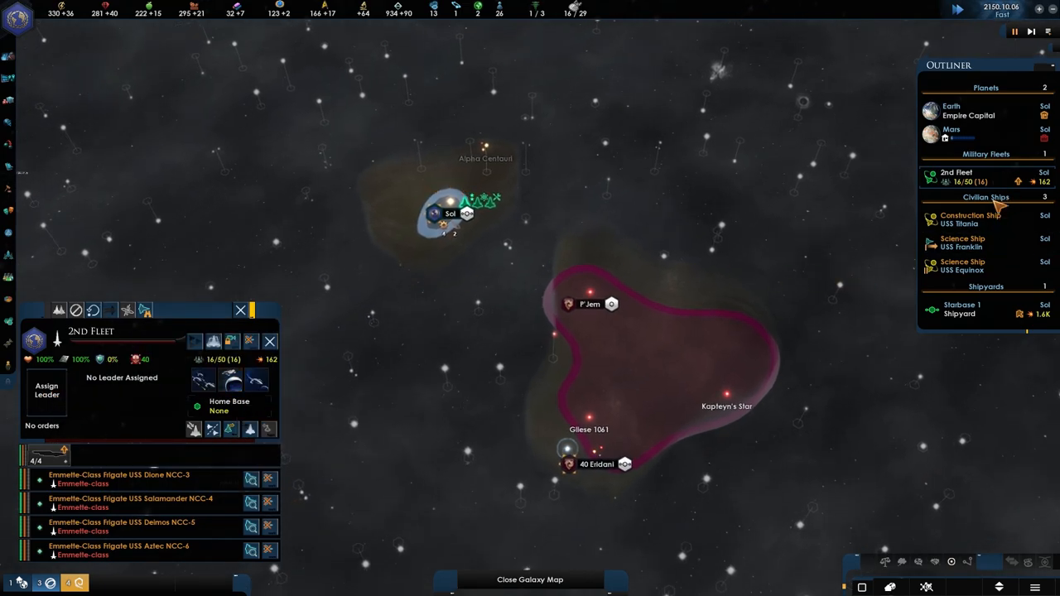
pyautogui.click(963, 265)
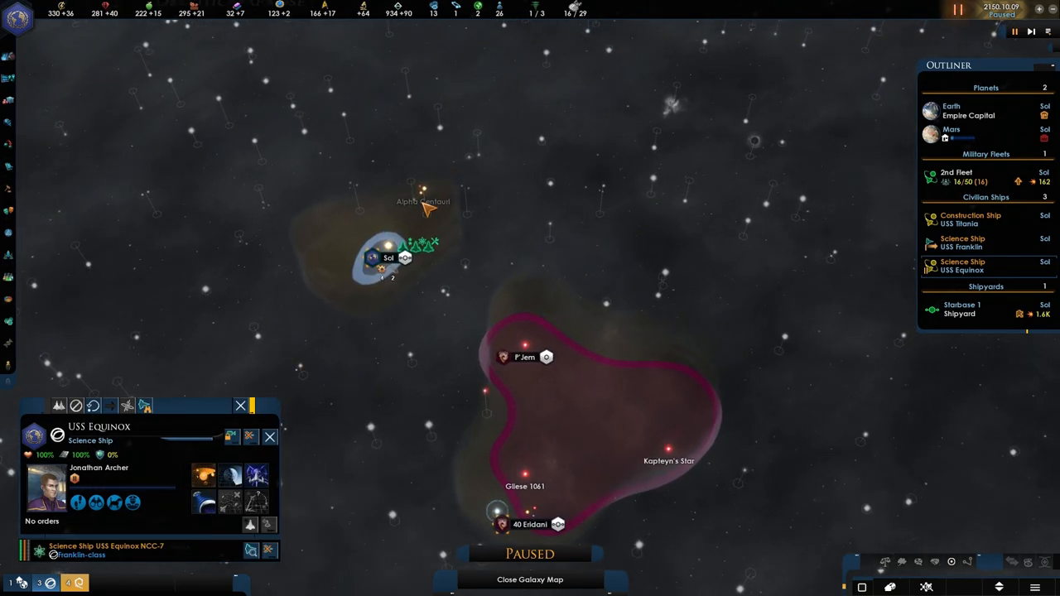
pyautogui.click(424, 191)
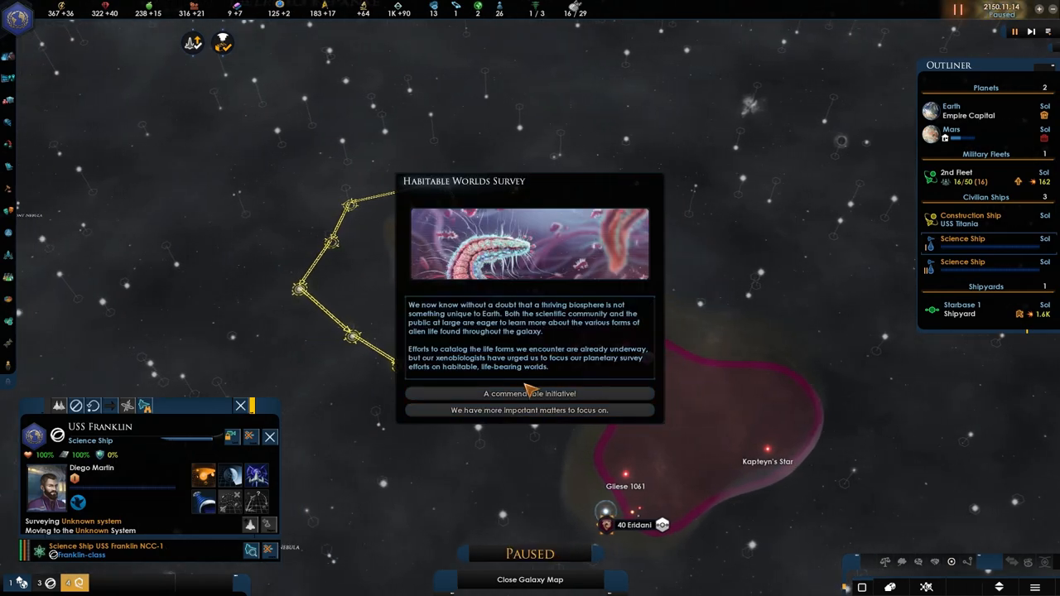
pyautogui.click(530, 395)
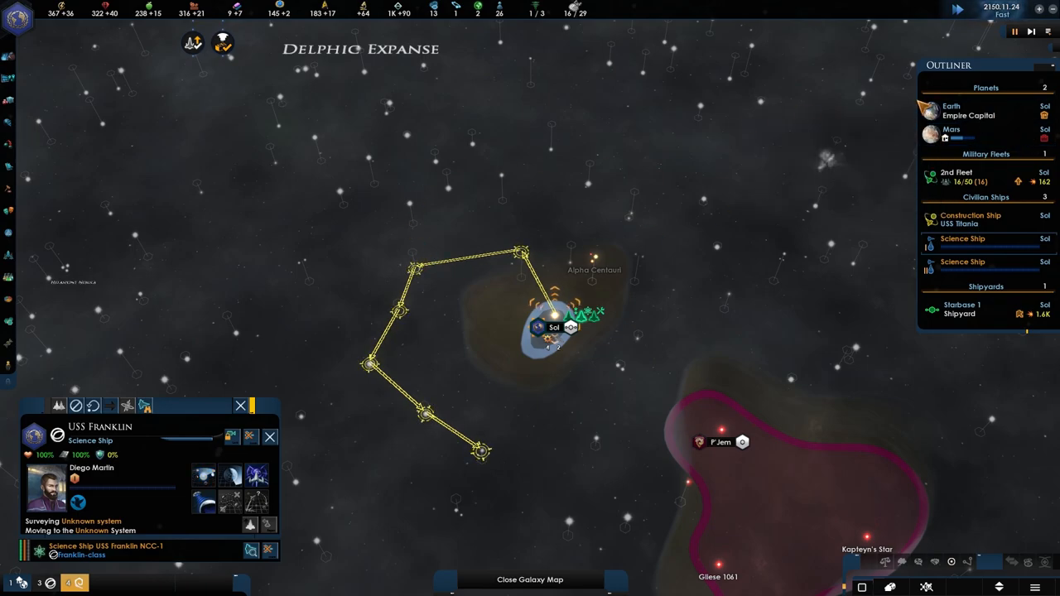
pyautogui.click(950, 110)
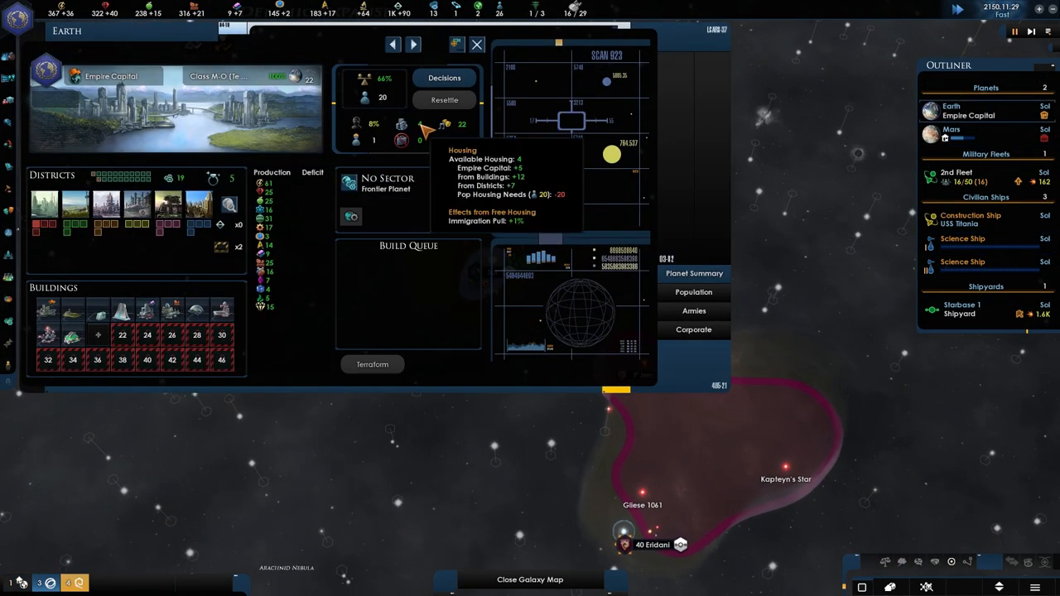
pyautogui.moveTo(447, 219)
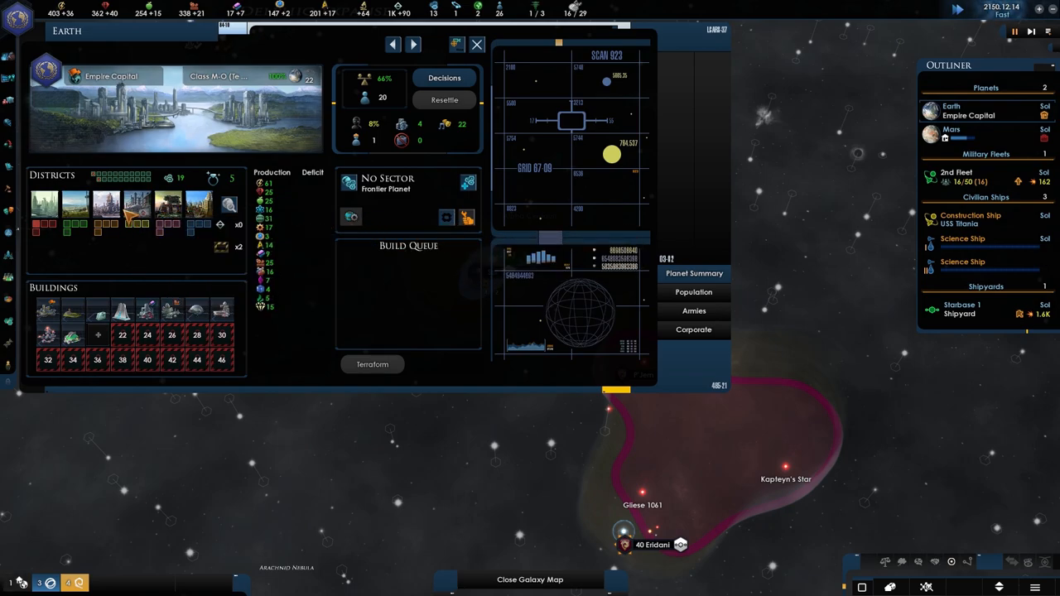
pyautogui.moveTo(51, 335)
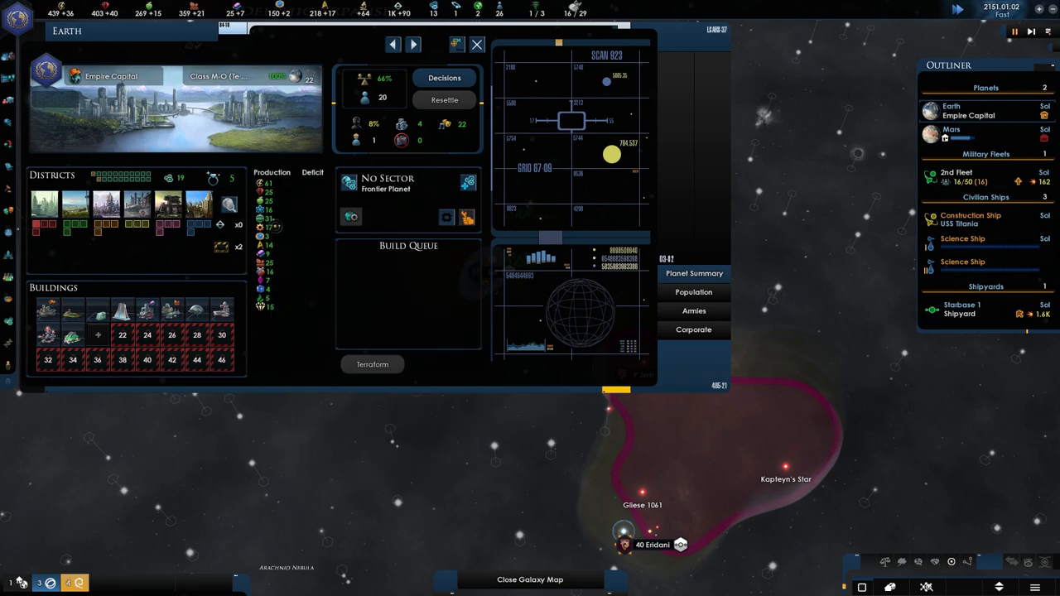
pyautogui.moveTo(167, 202)
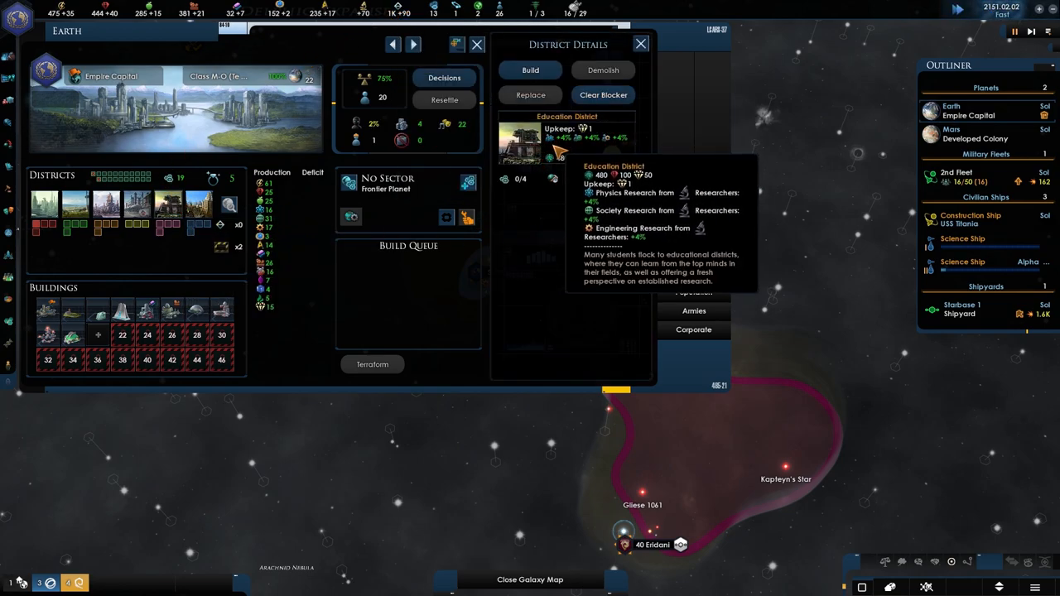
# - Queue three Education Districts on Earth and return to the galaxy map
pyautogui.click(530, 69)
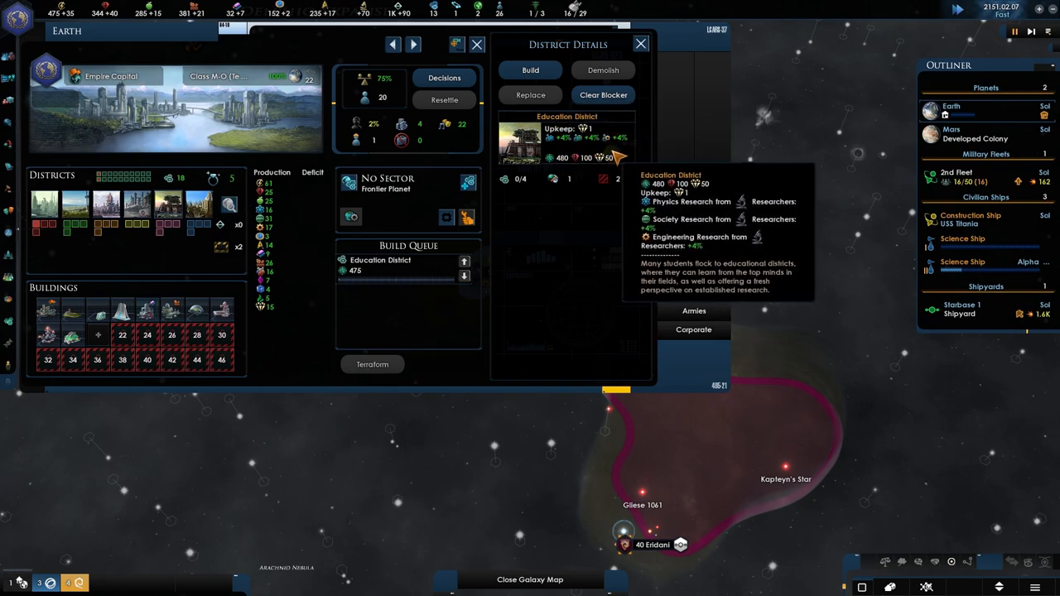
pyautogui.click(530, 69)
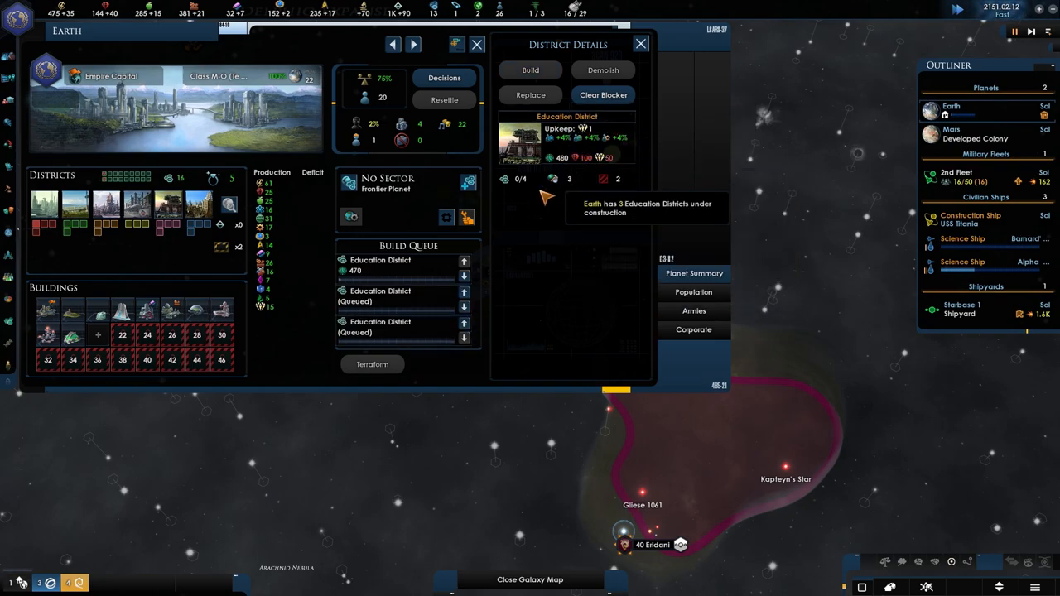
pyautogui.moveTo(600, 157)
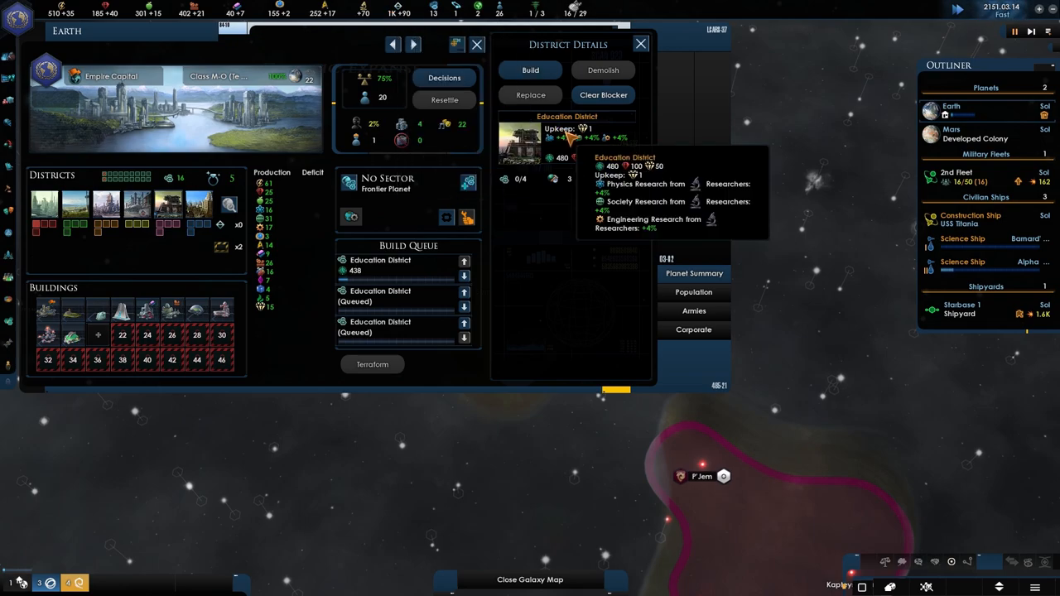
pyautogui.click(639, 43)
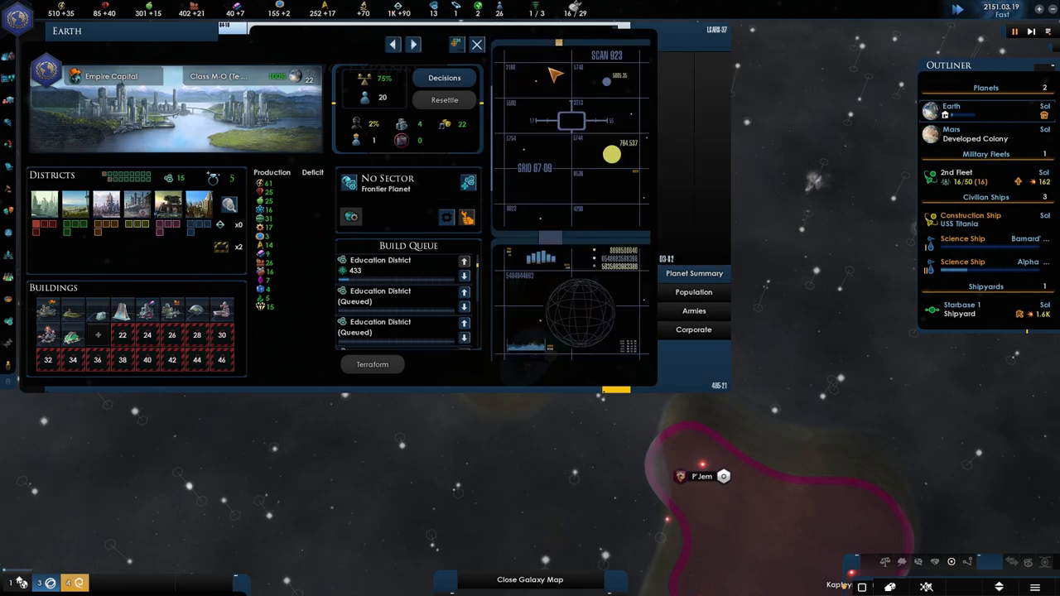
pyautogui.click(477, 45)
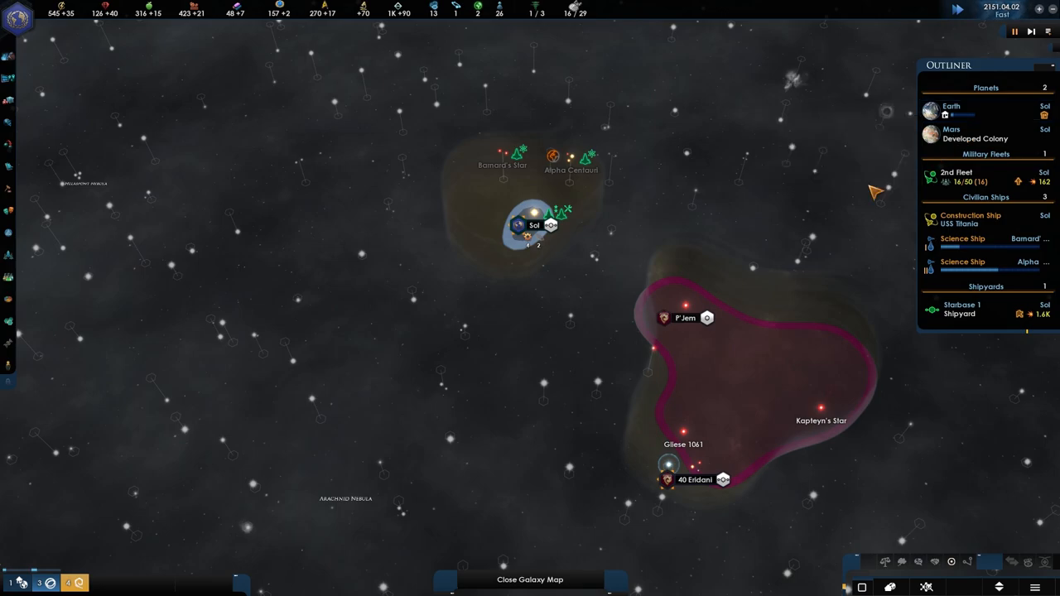
pyautogui.moveTo(951, 109)
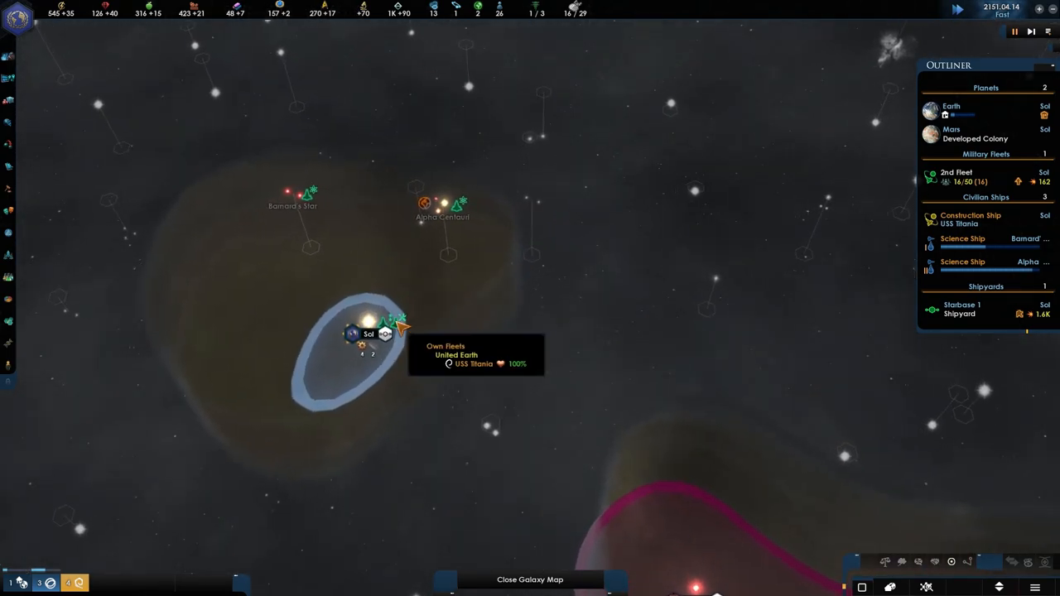
# - Glance at the Alpha Centauri B II planet view and close it
pyautogui.rightClick(365, 331)
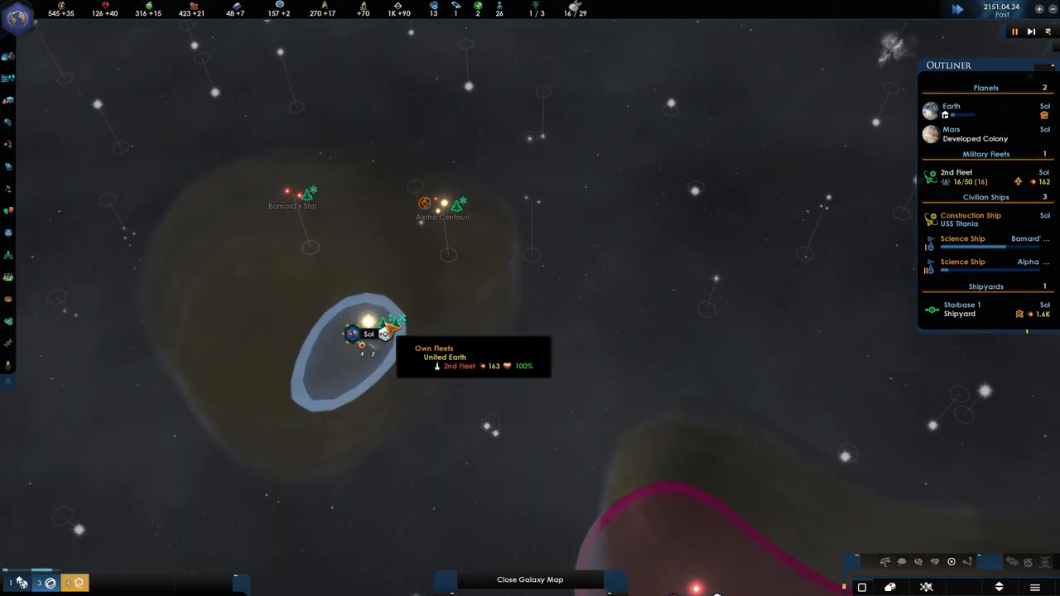
pyautogui.click(444, 202)
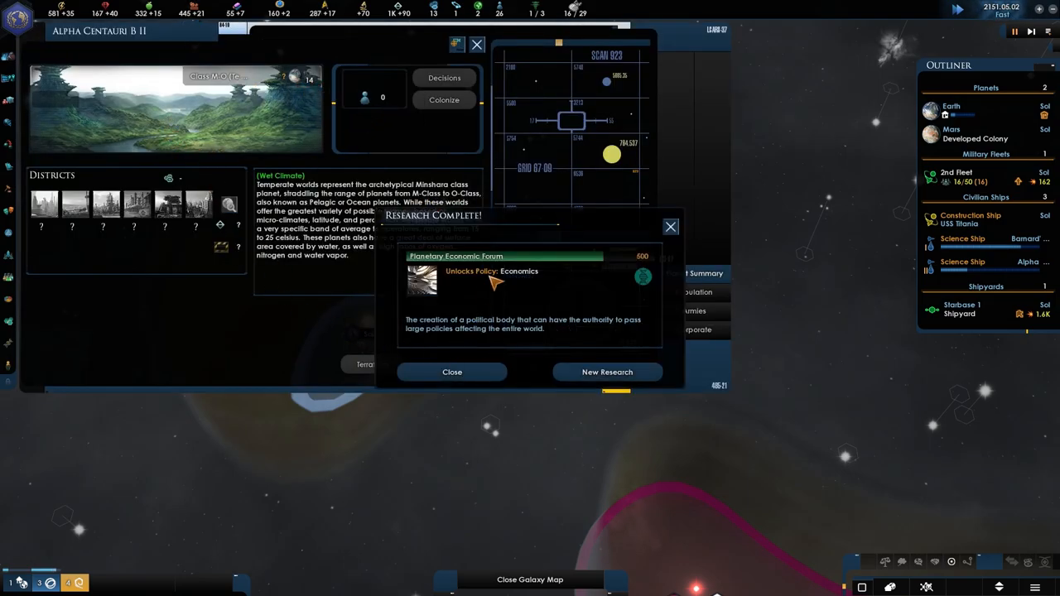
pyautogui.click(477, 45)
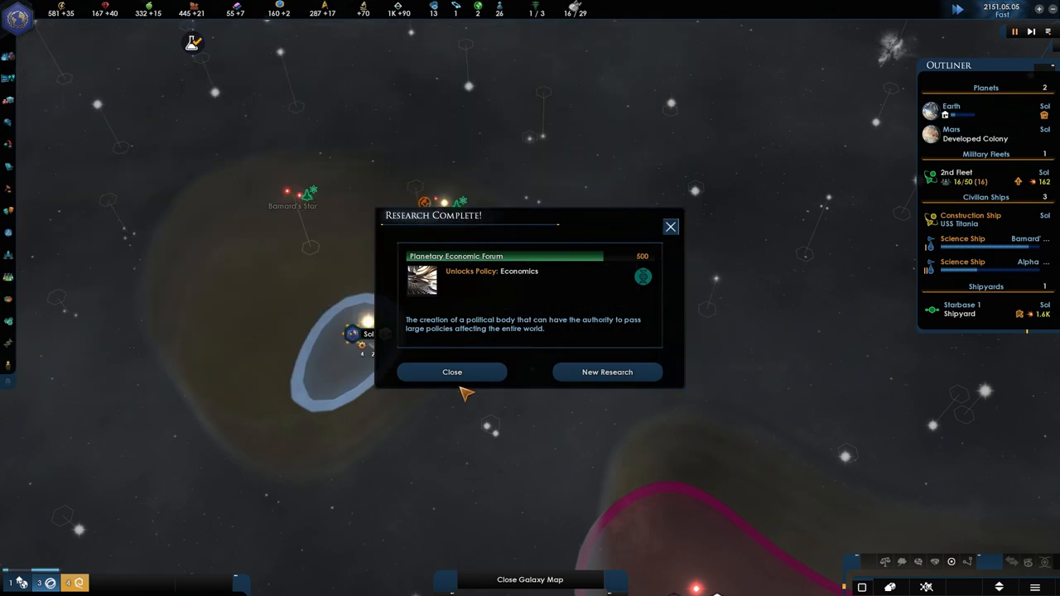
pyautogui.moveTo(465, 342)
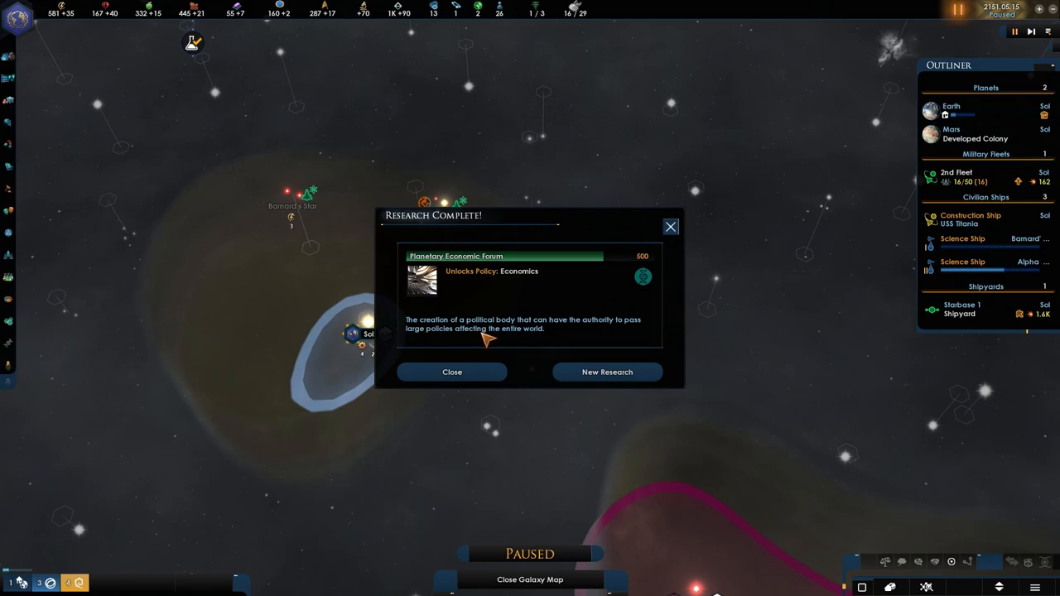
pyautogui.moveTo(587, 332)
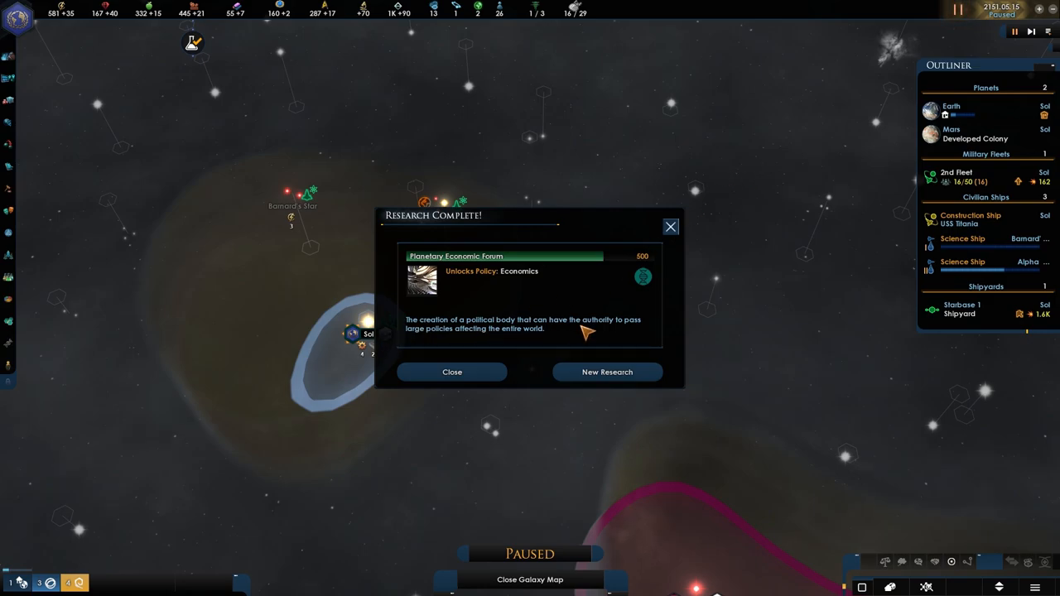
pyautogui.moveTo(434, 341)
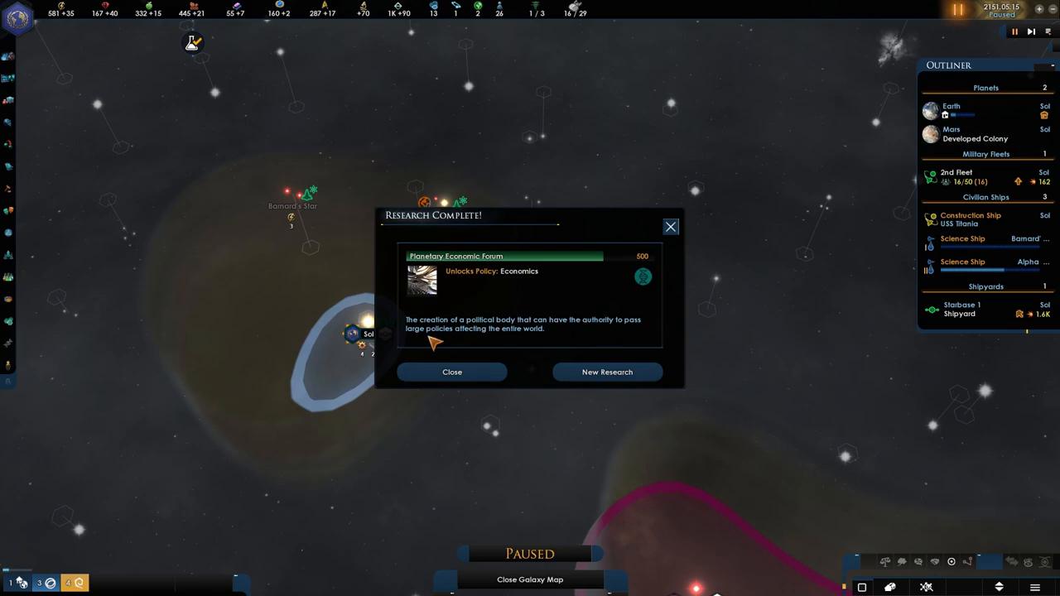
# - Choose New World Horizons as society research, close Technology, and select the construction ship USS Titania
pyautogui.click(606, 371)
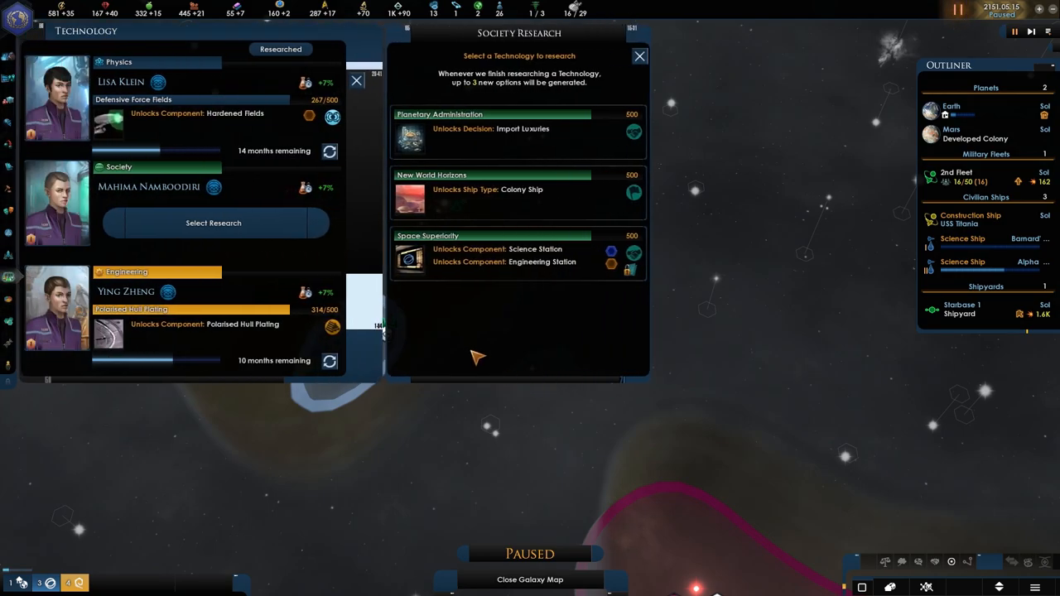
pyautogui.moveTo(527, 195)
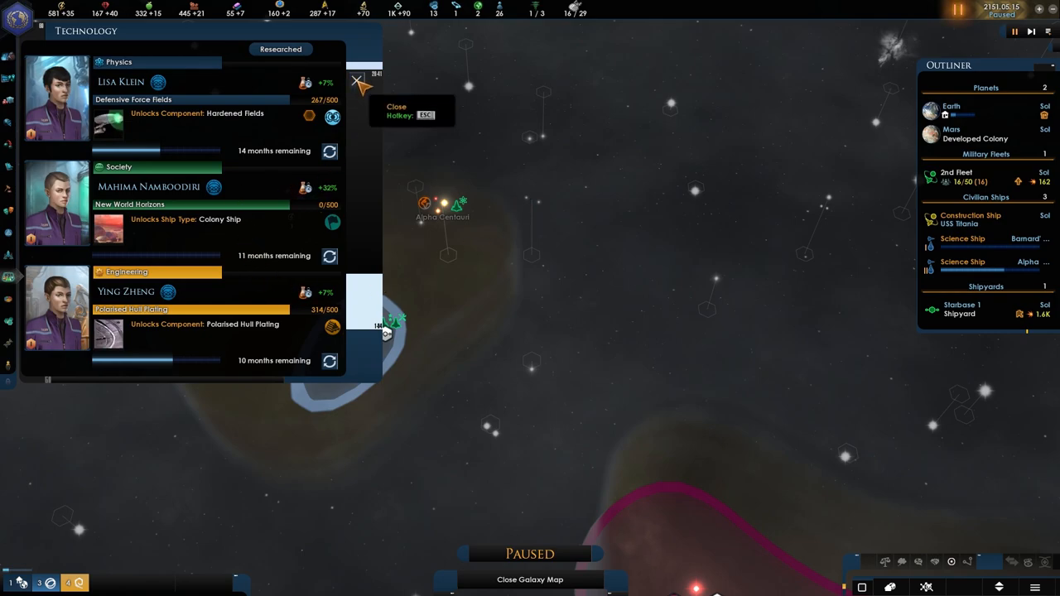
pyautogui.click(356, 83)
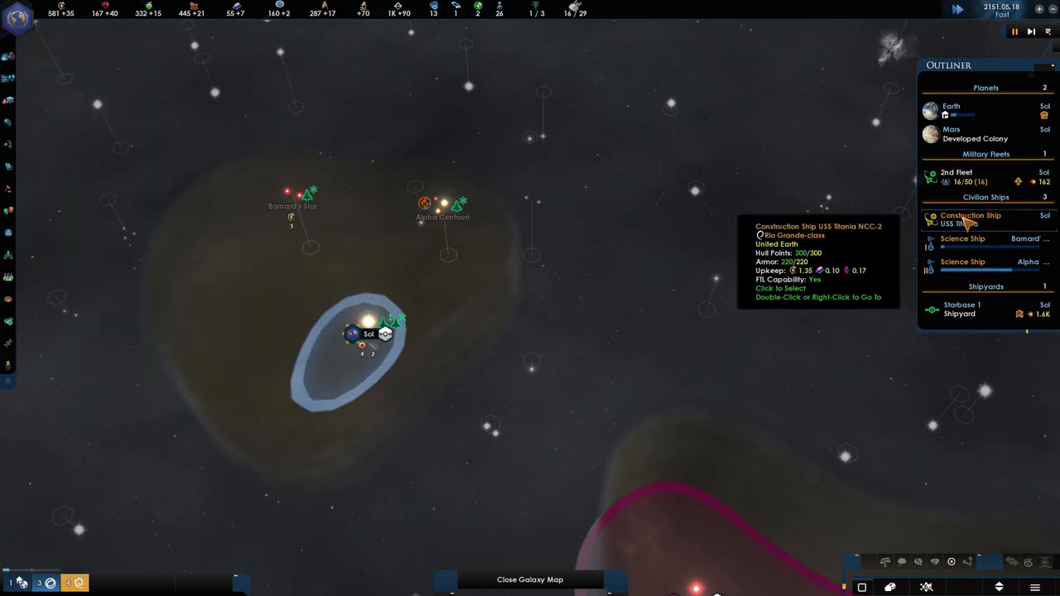
pyautogui.click(971, 219)
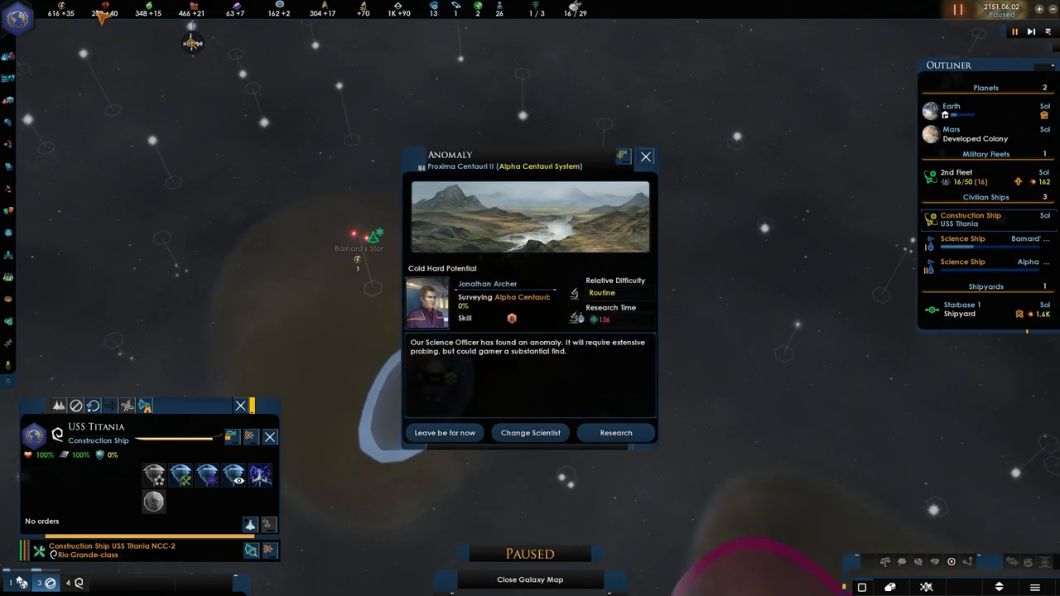
pyautogui.moveTo(951, 108)
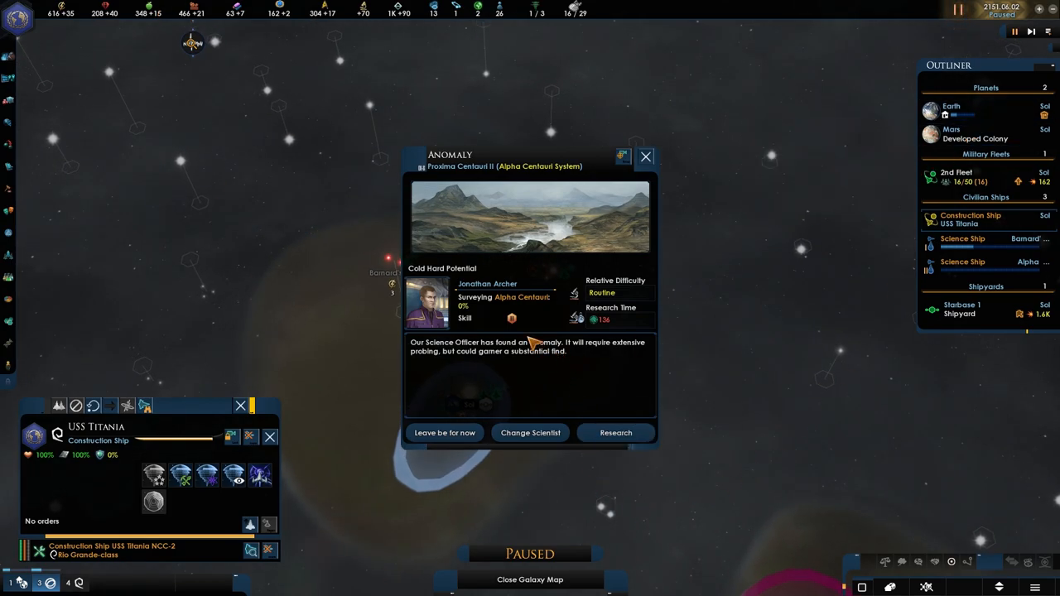
pyautogui.moveTo(431, 350)
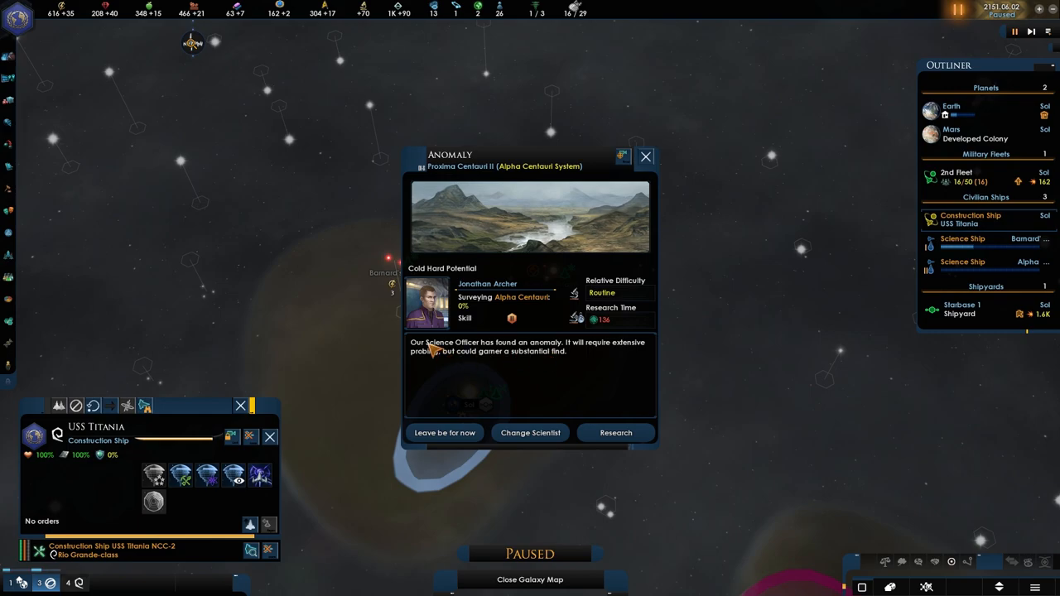
pyautogui.moveTo(616, 432)
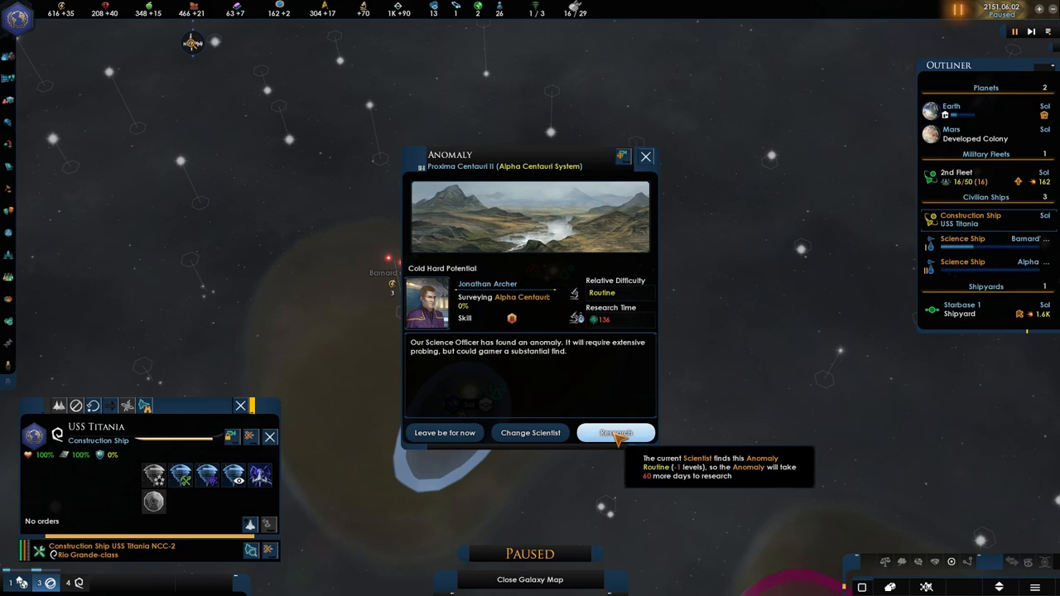
# - Start researching the Cold Hard Potential anomaly at Proxima Centauri II and bring up the game menu
pyautogui.click(616, 432)
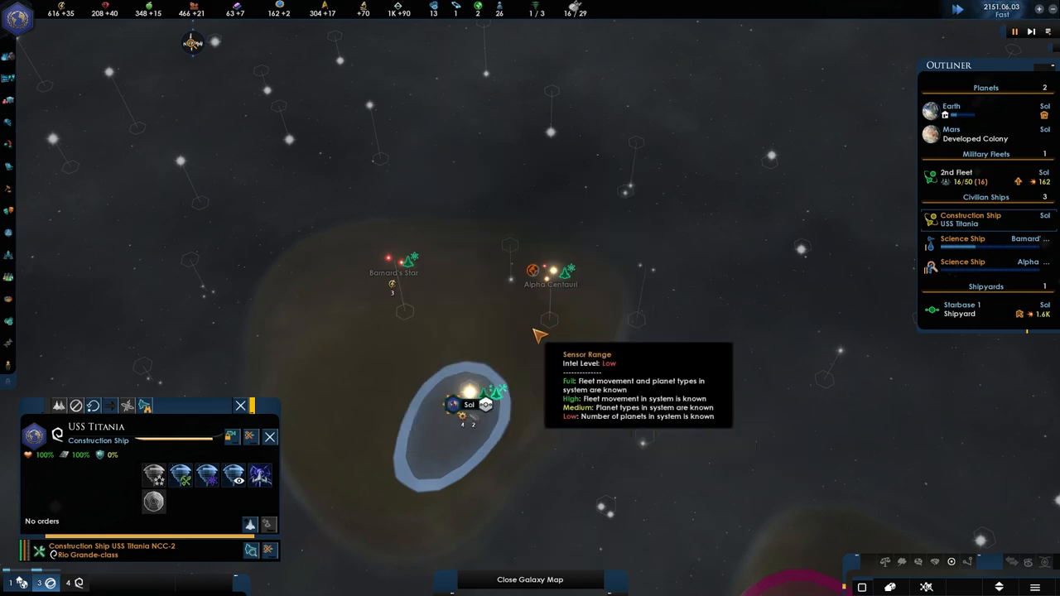
pyautogui.moveTo(626, 342)
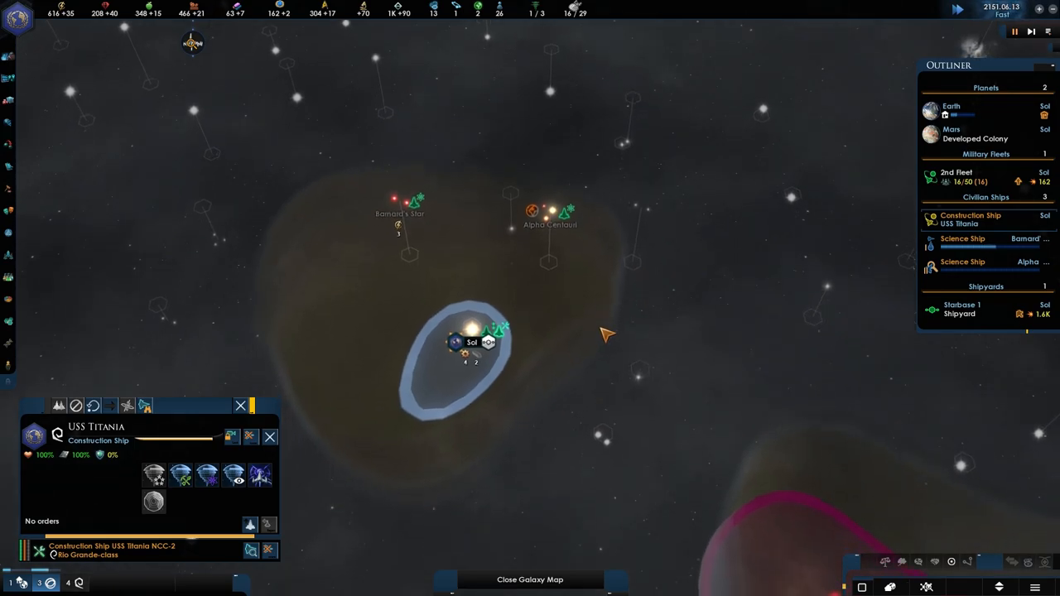
pyautogui.moveTo(696, 240)
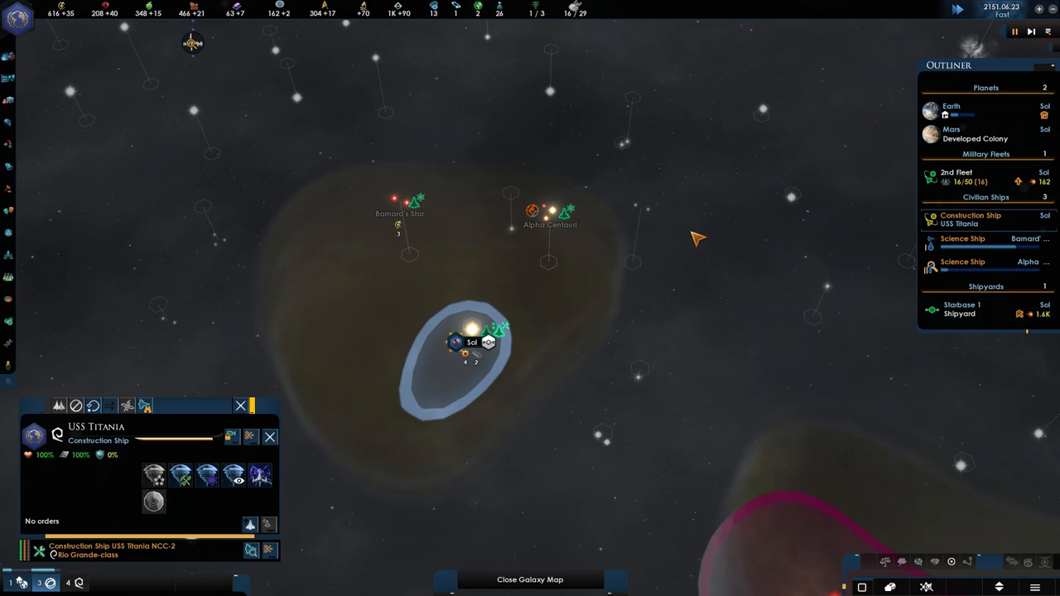
pyautogui.press('Escape')
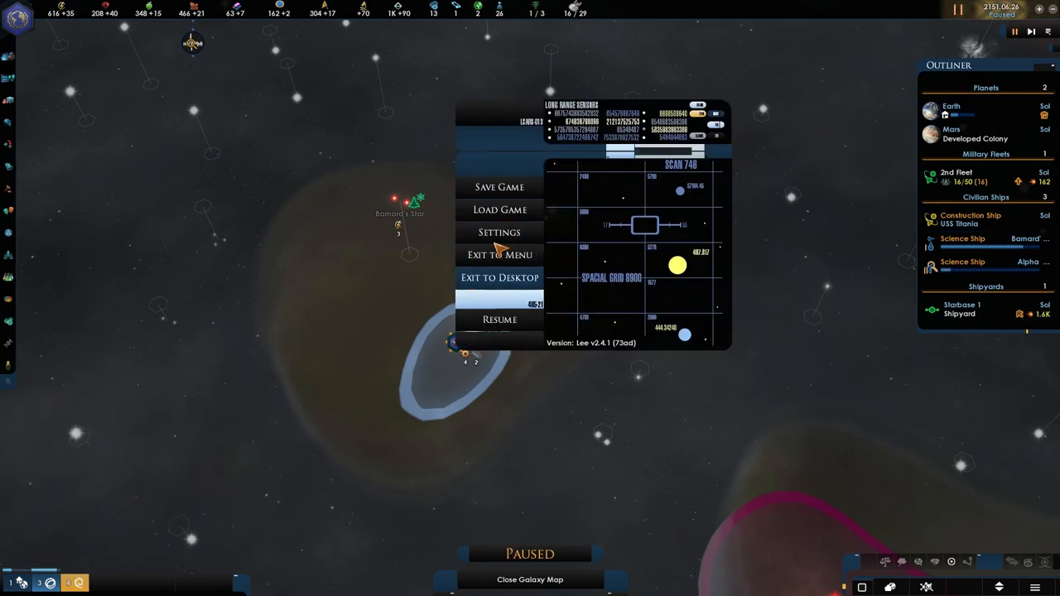
# - Raise the Master Volume slightly in the Sound settings
pyautogui.click(501, 232)
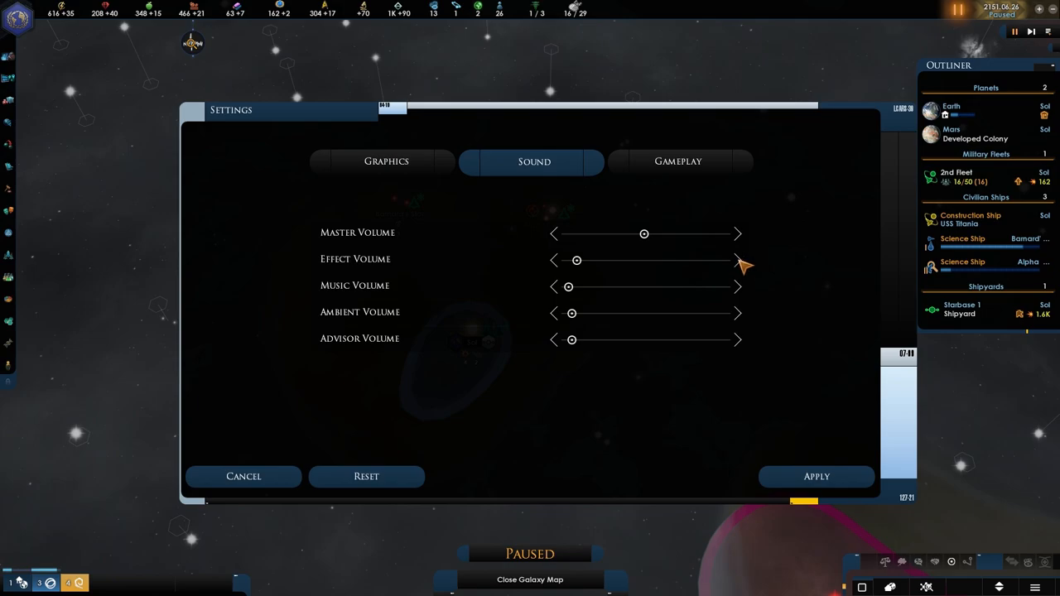
pyautogui.click(737, 234)
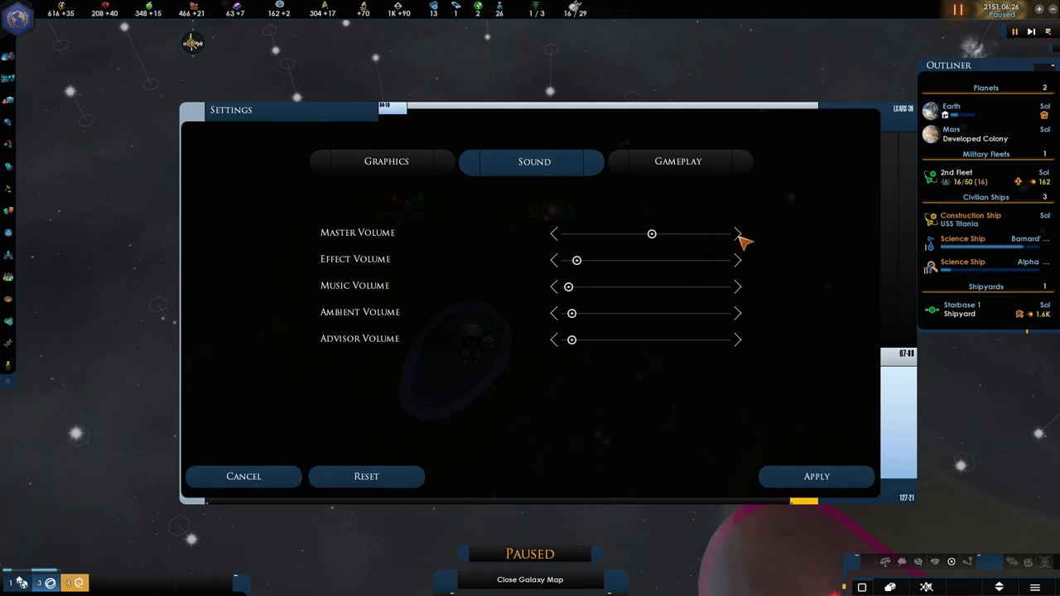
pyautogui.click(244, 477)
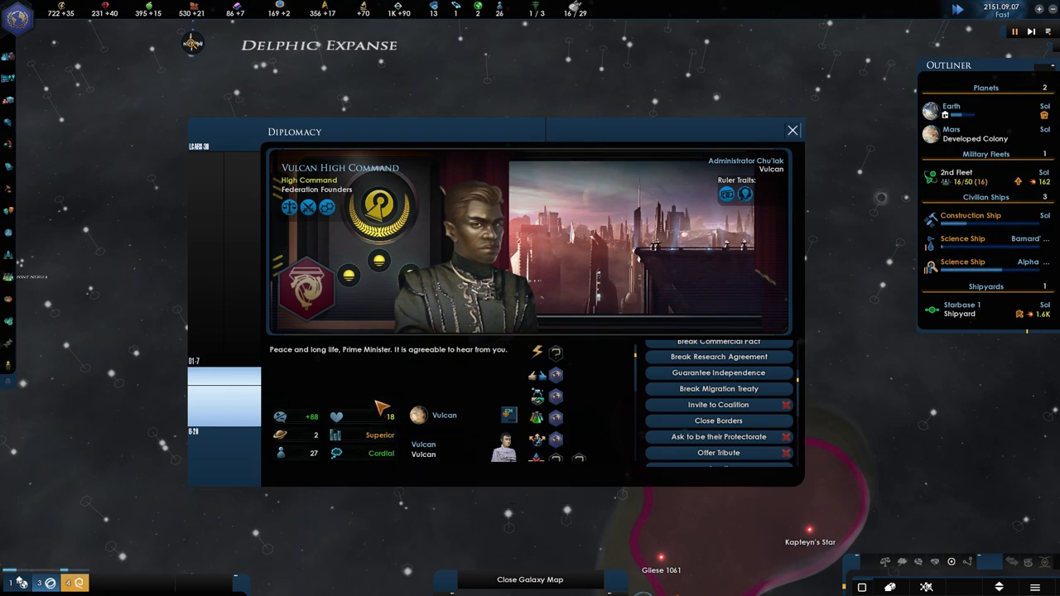
pyautogui.moveTo(310, 209)
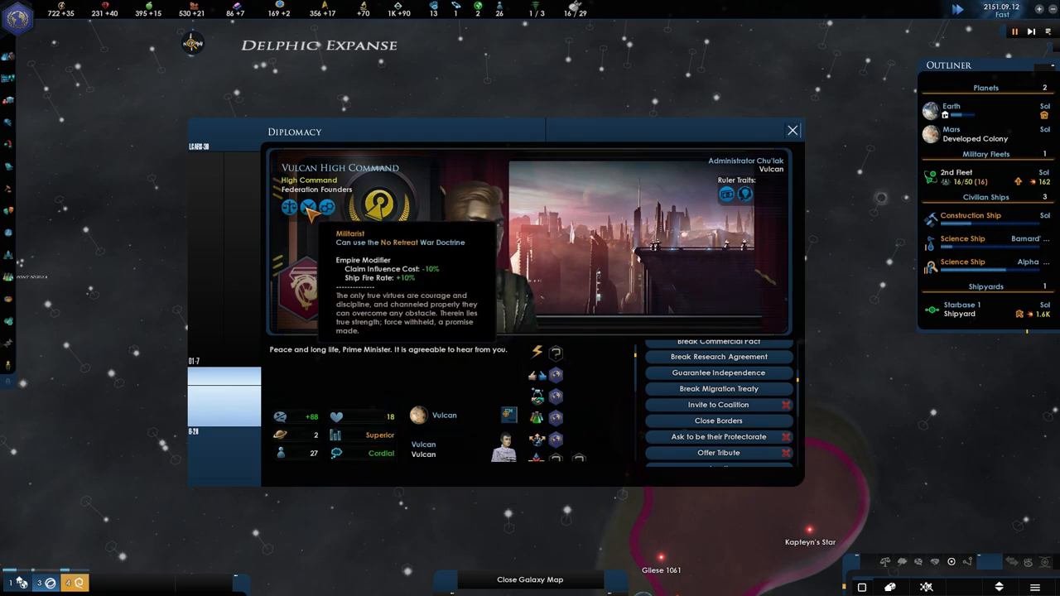
pyautogui.moveTo(381, 203)
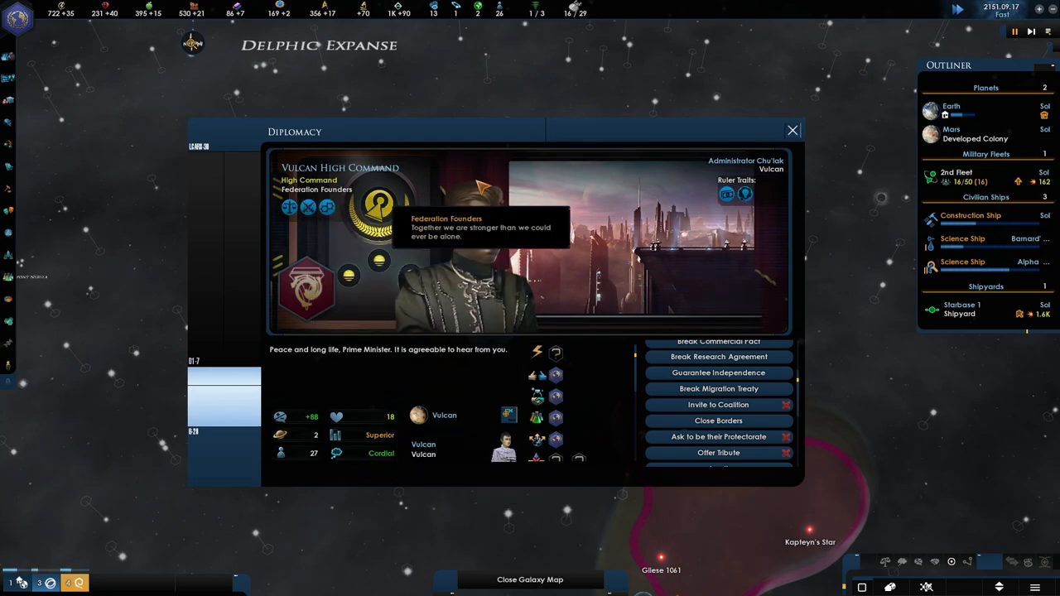
# - Close the Vulcan High Command diplomacy screen and return to the galaxy map around Sol
pyautogui.click(792, 129)
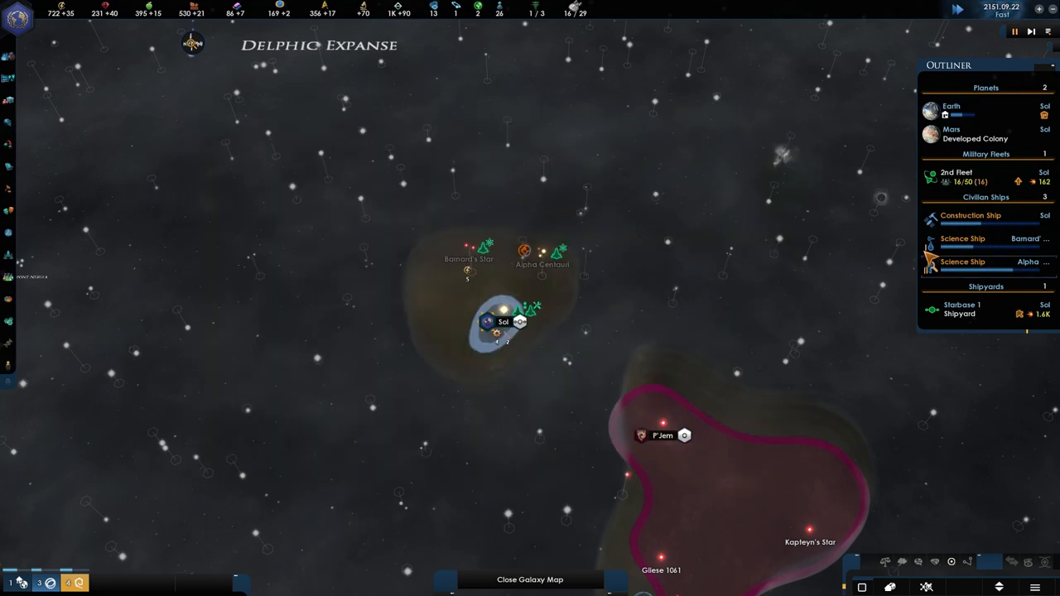
pyautogui.moveTo(961, 308)
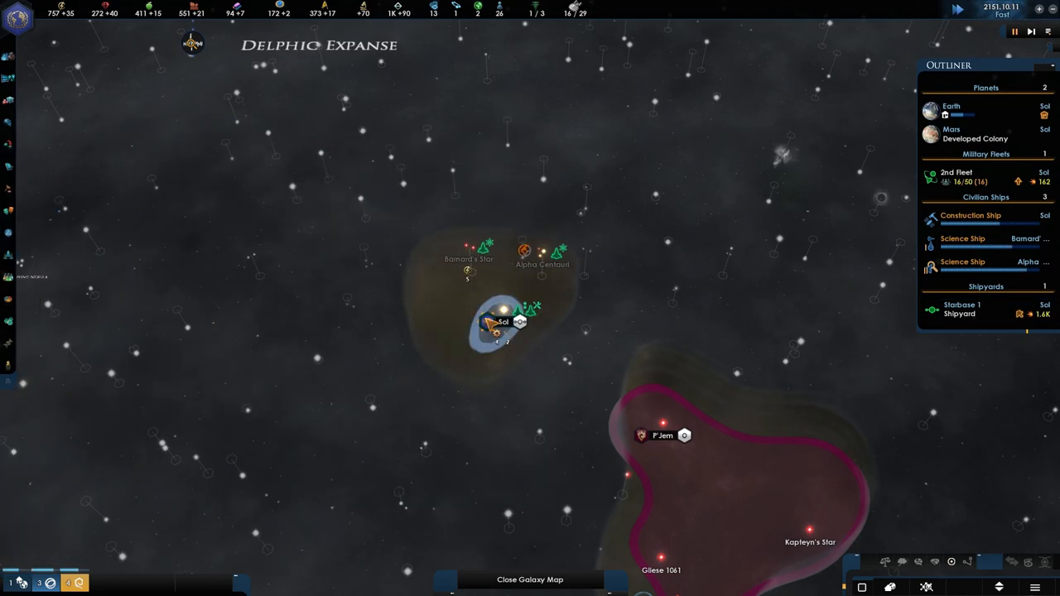
pyautogui.moveTo(550, 298)
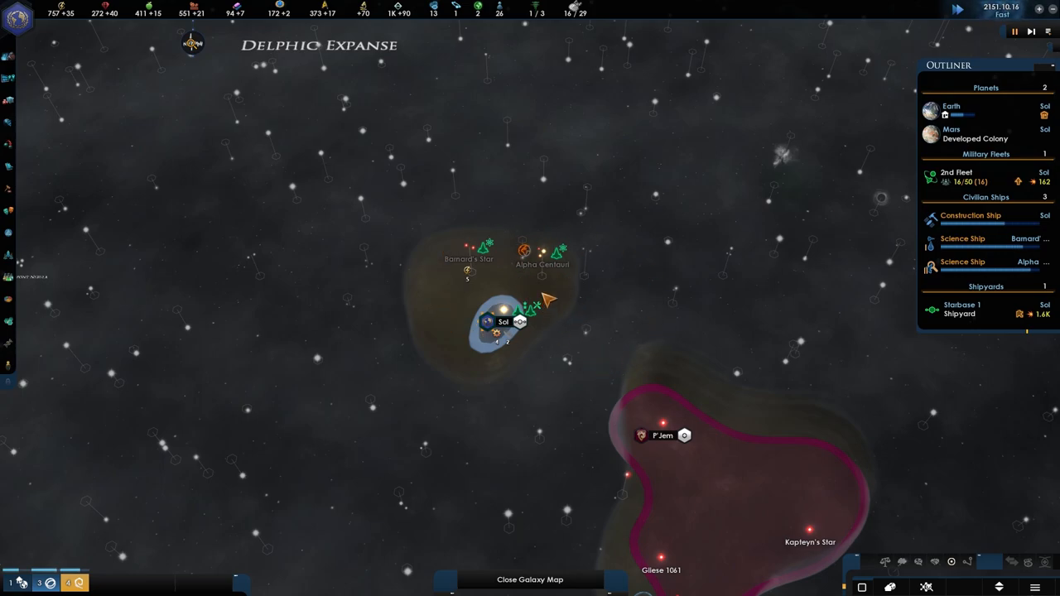
pyautogui.moveTo(544, 304)
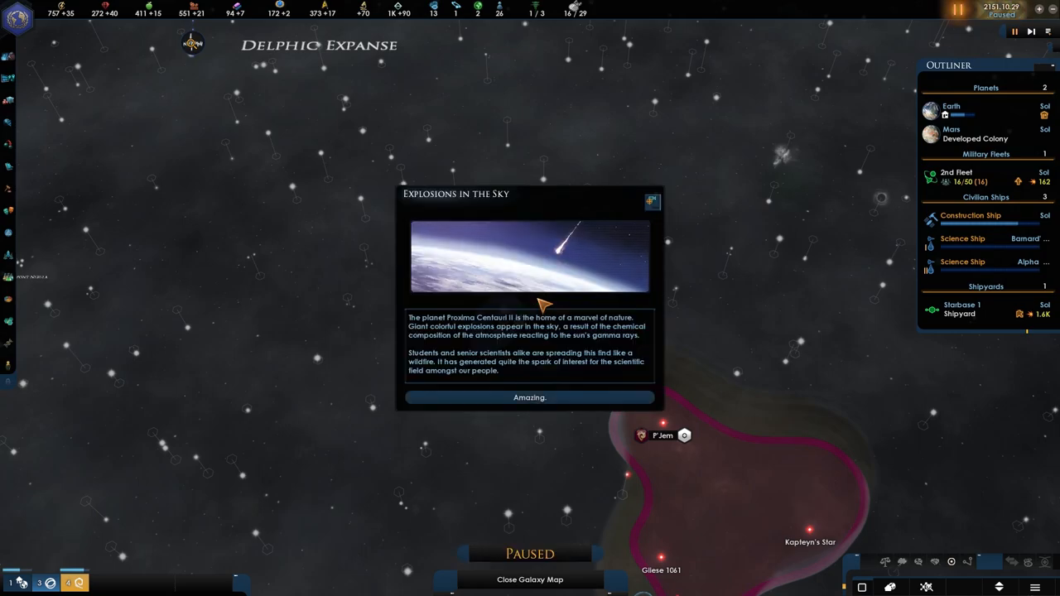
pyautogui.moveTo(530, 398)
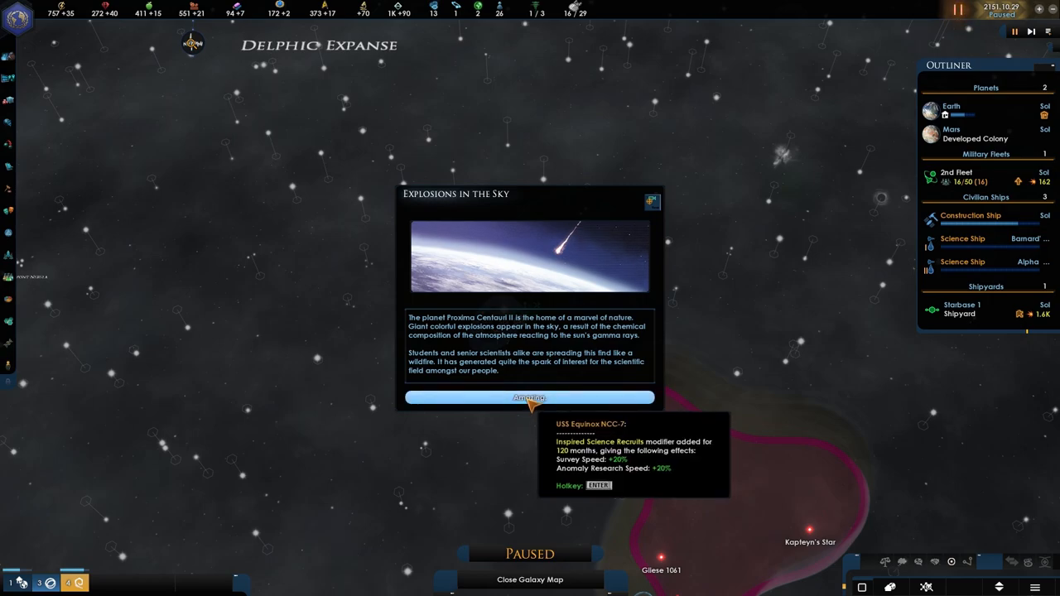
# - Acknowledge Explosions in the Sky with Amazing, gaining Inspired Science Recruits, then bring up Starbase I's shipyard
pyautogui.click(530, 397)
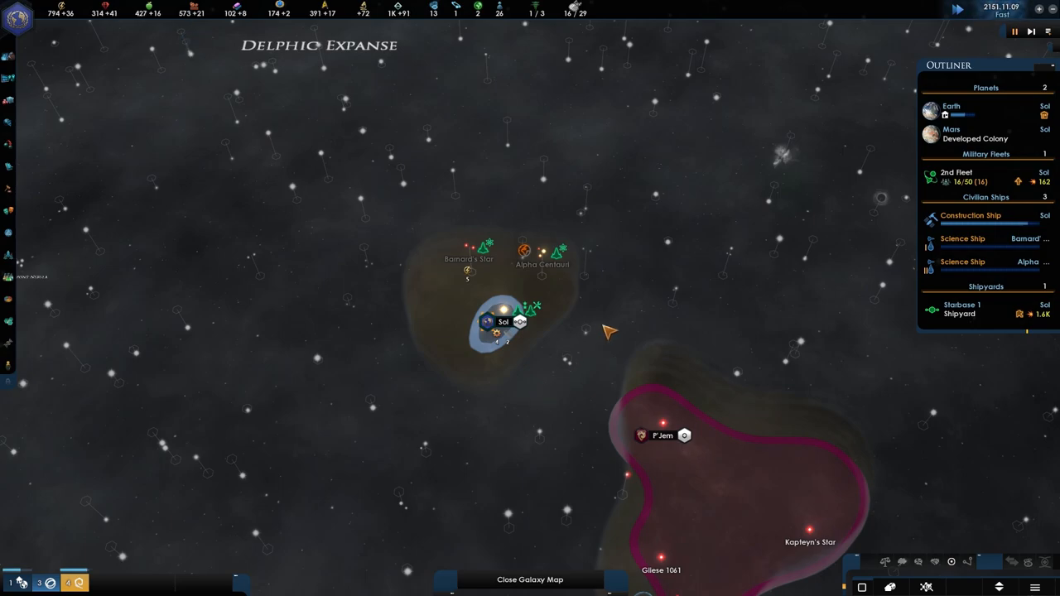
pyautogui.moveTo(649, 315)
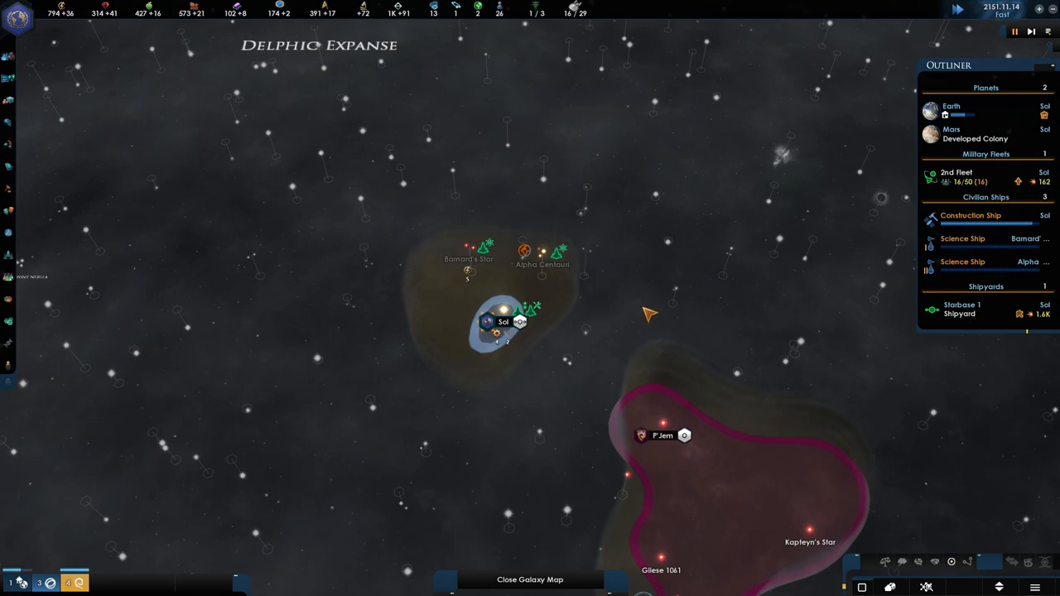
pyautogui.click(961, 310)
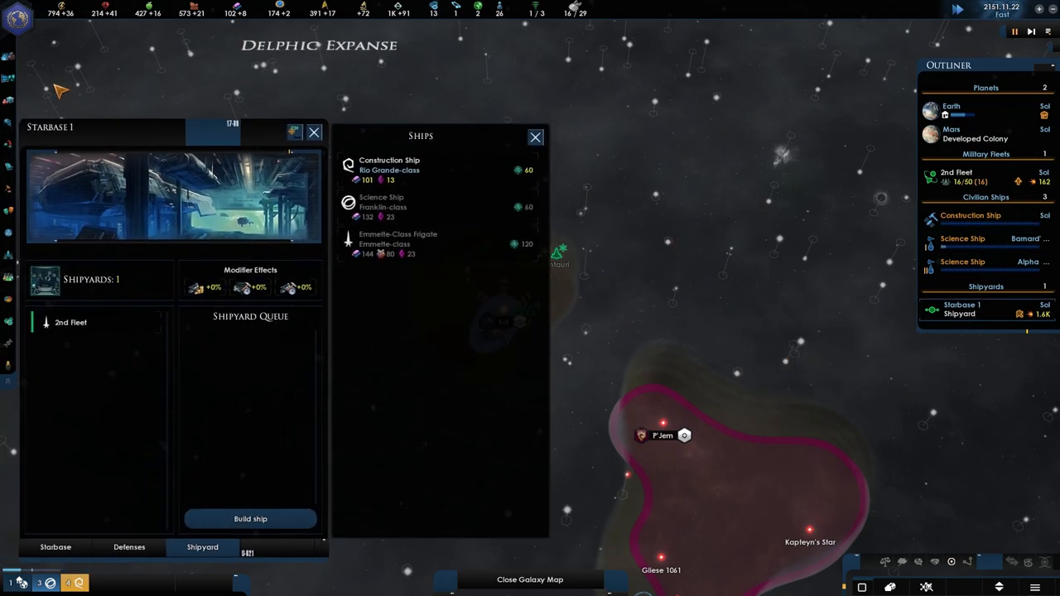
pyautogui.moveTo(389, 202)
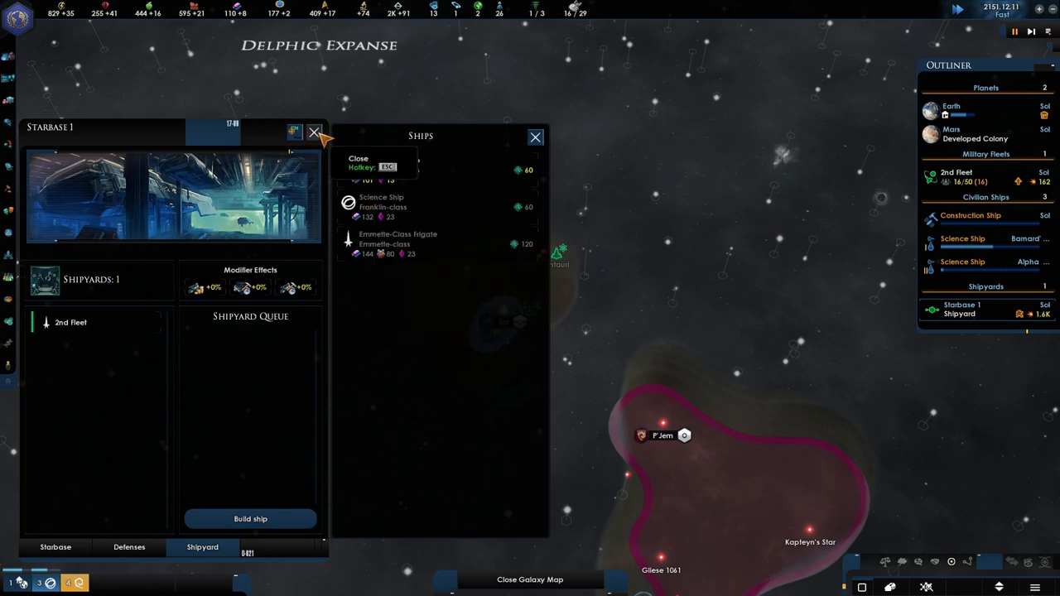
pyautogui.click(315, 132)
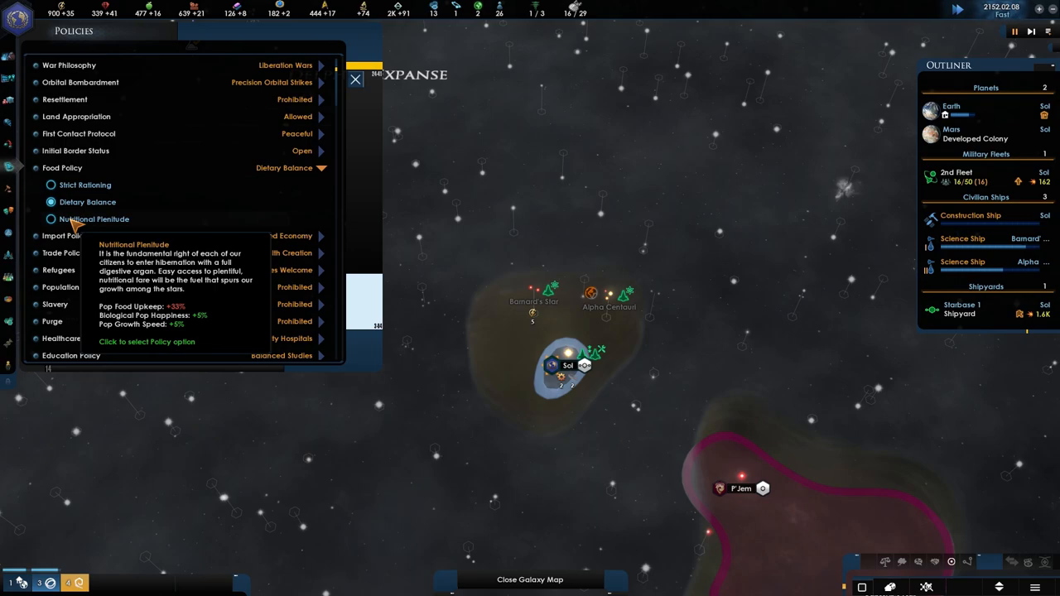
pyautogui.moveTo(86, 185)
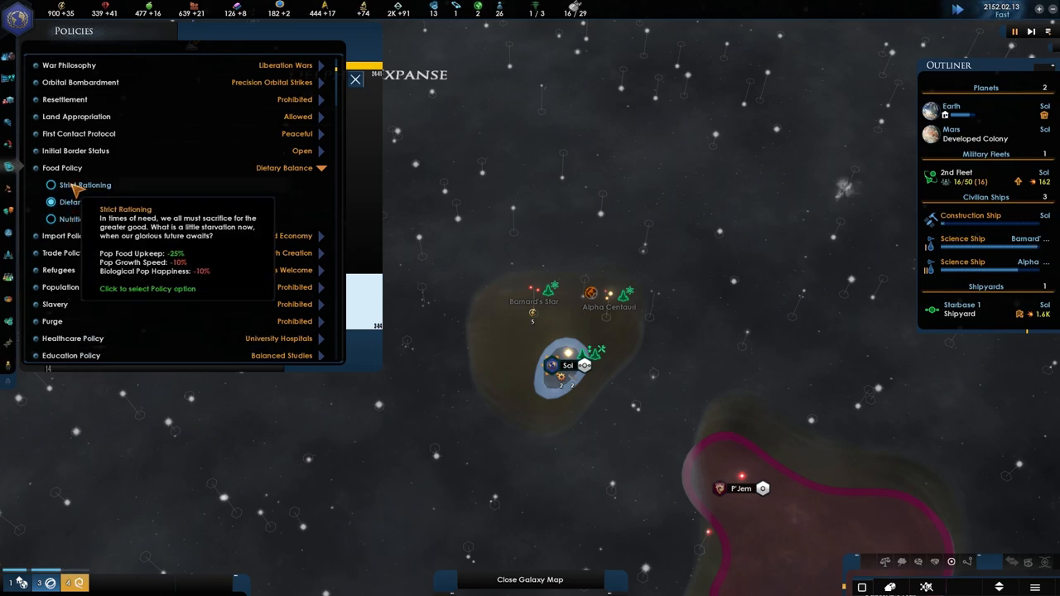
pyautogui.moveTo(69, 223)
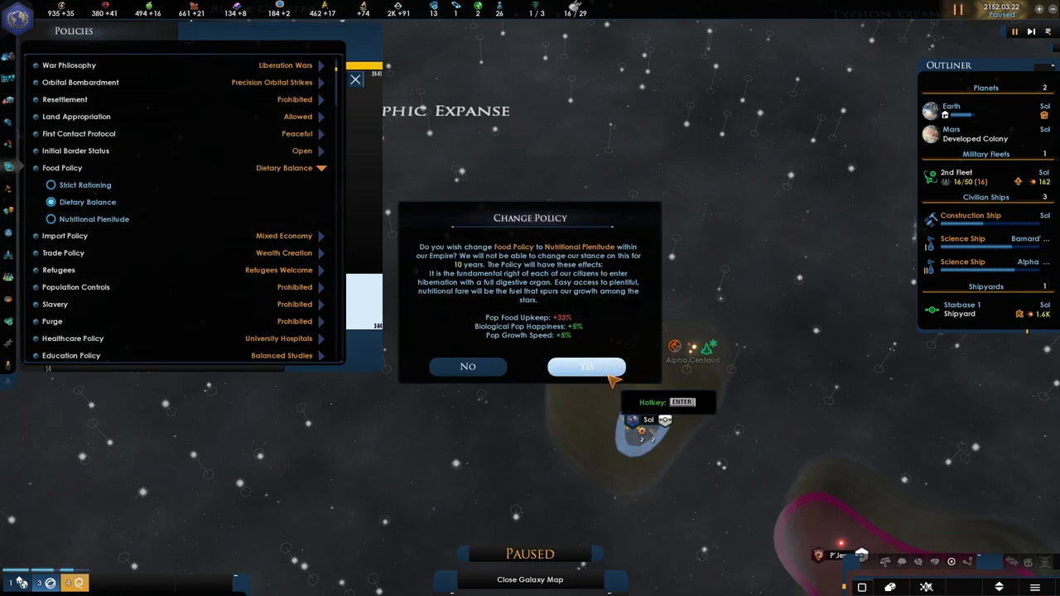
# - Confirm Nutritional Plenitude as the food policy and close Earth's planet overview
pyautogui.click(586, 366)
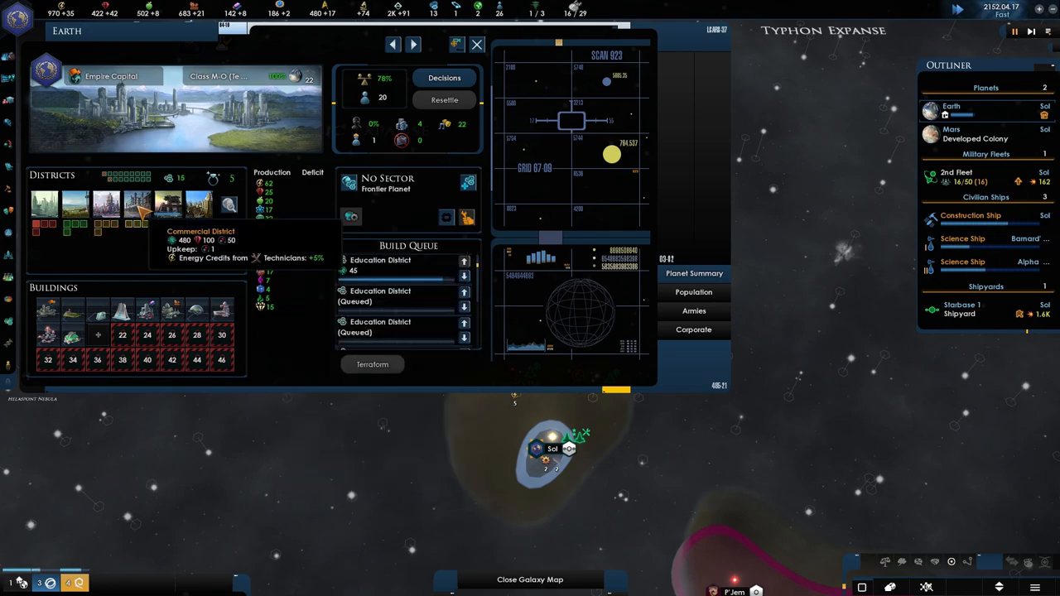
pyautogui.moveTo(74, 202)
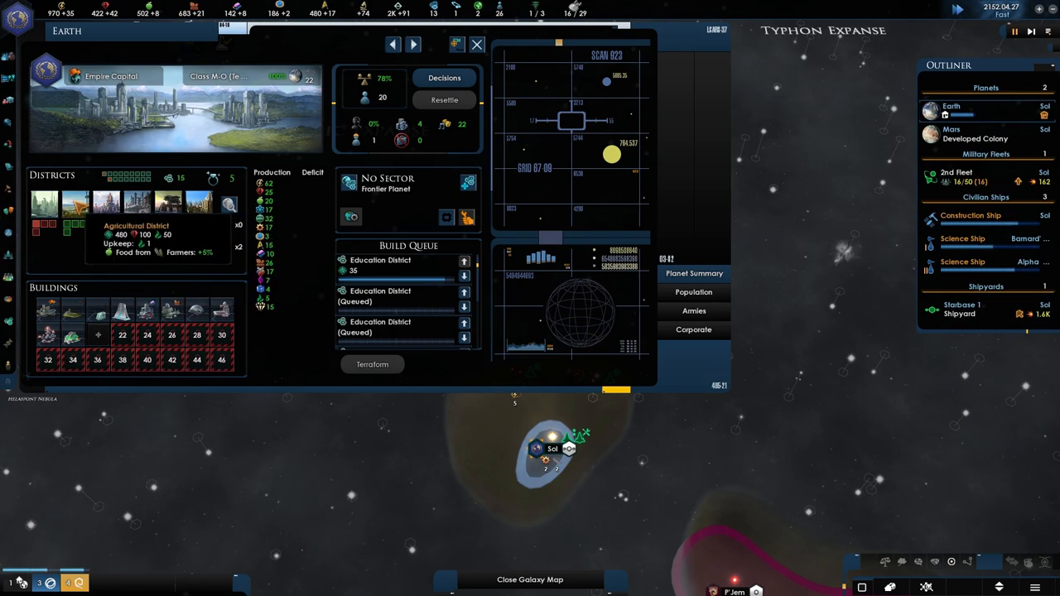
pyautogui.click(477, 45)
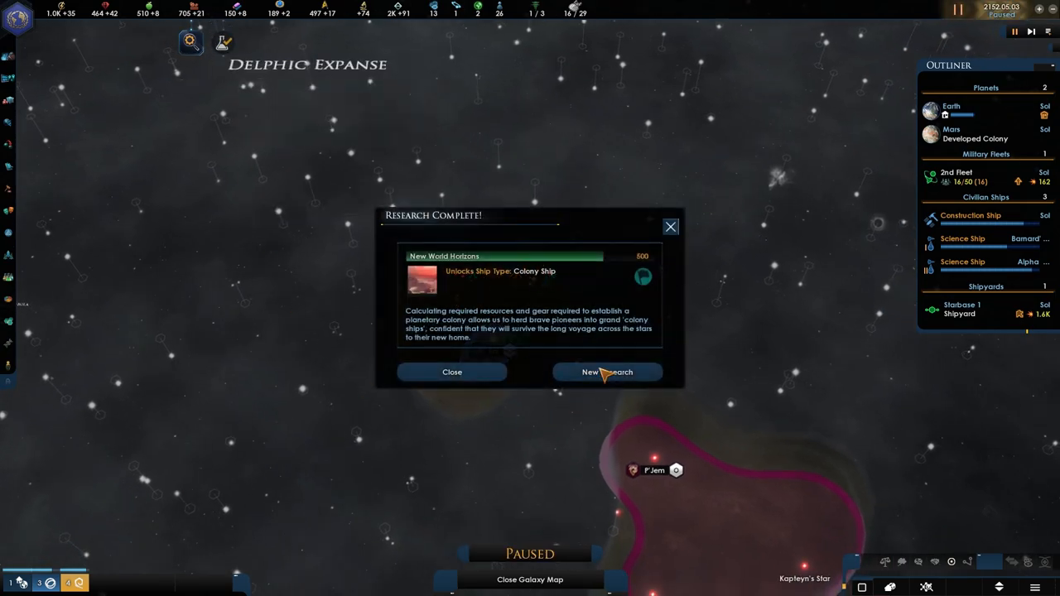
# - Set The Mars Initiative as society research and Torpedo Warhead Damage as engineering research, then close Technology
pyautogui.click(606, 371)
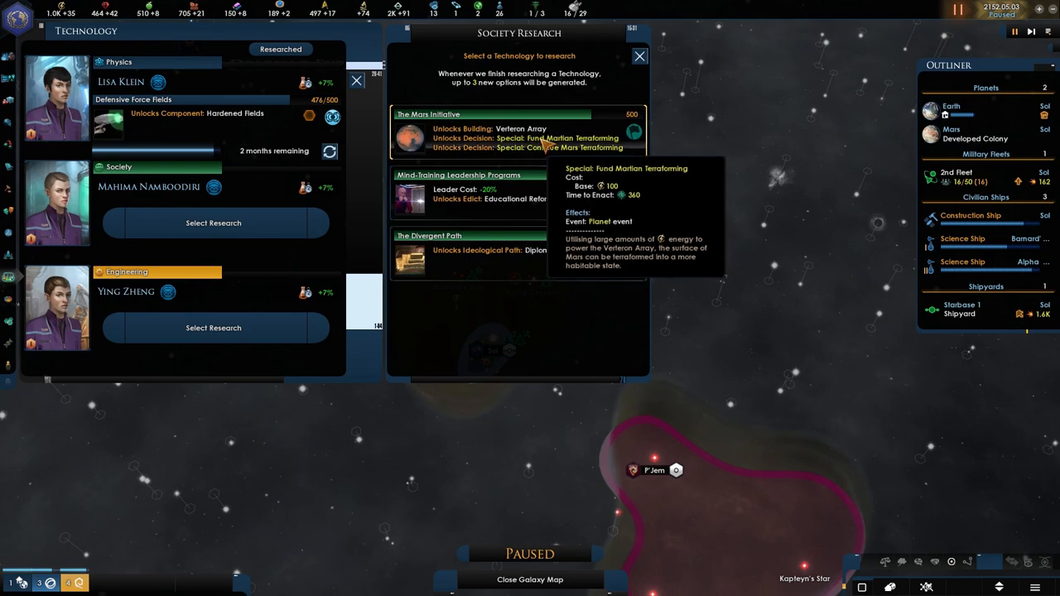
pyautogui.moveTo(488, 219)
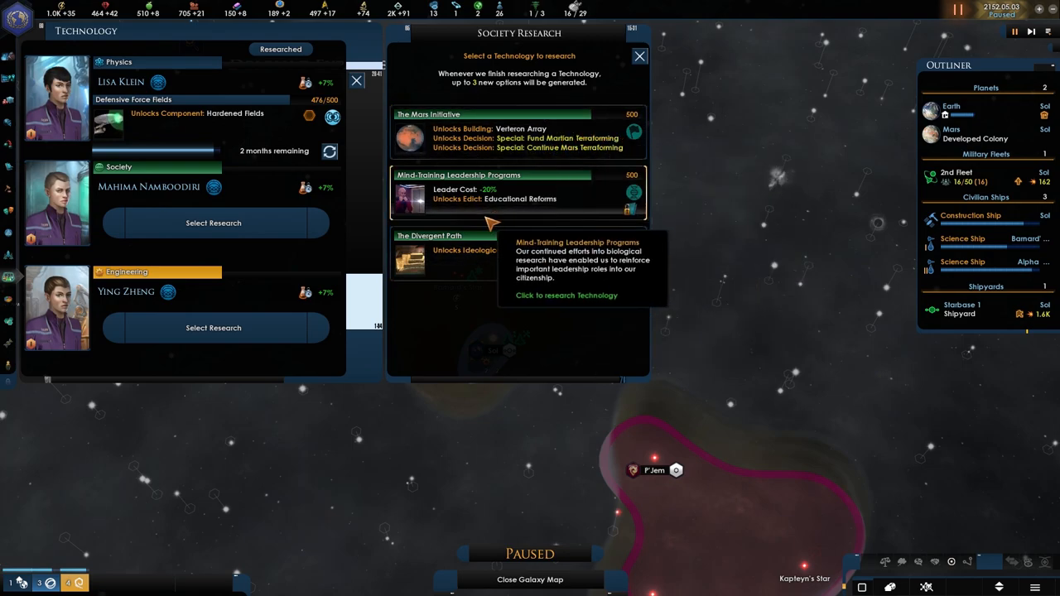
pyautogui.click(513, 132)
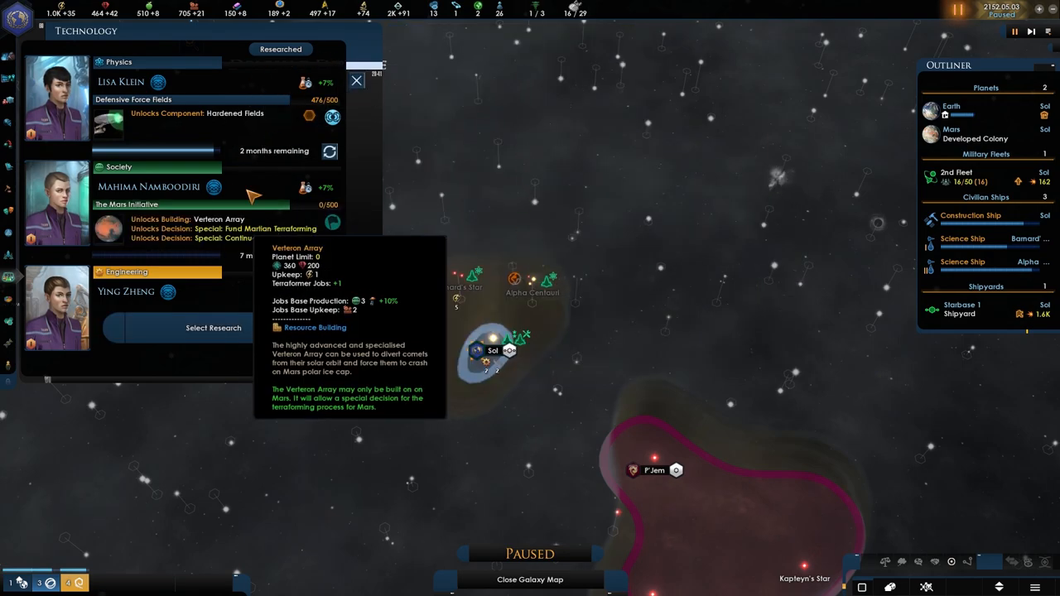
pyautogui.click(686, 295)
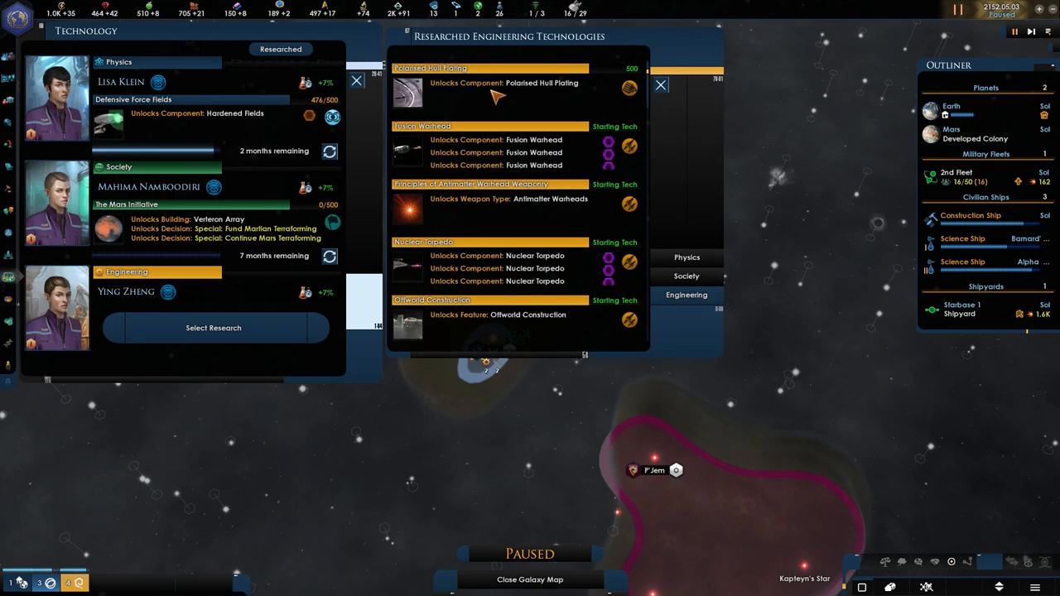
pyautogui.moveTo(262, 67)
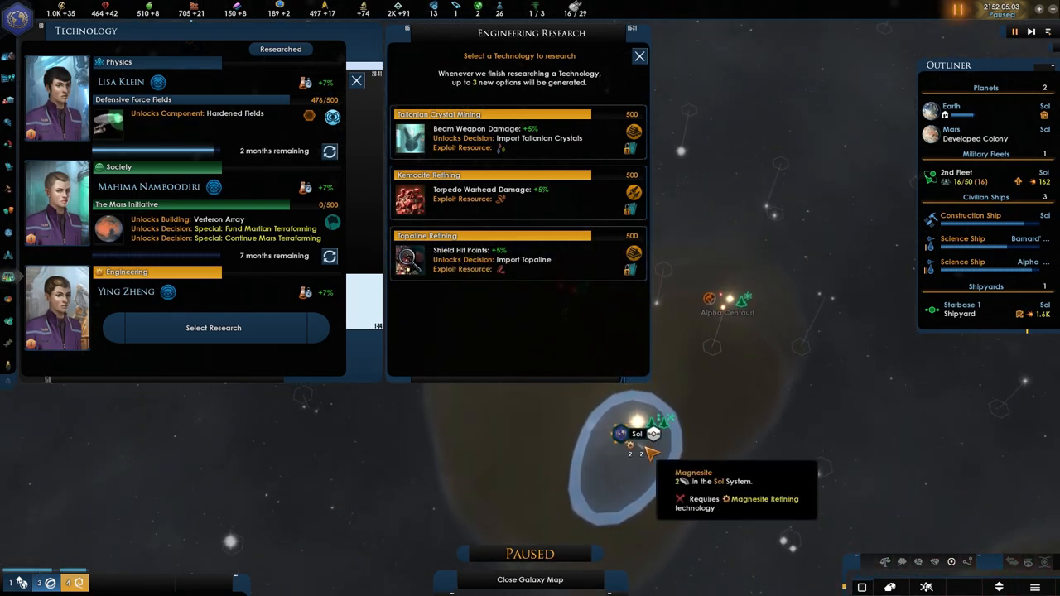
pyautogui.moveTo(447, 289)
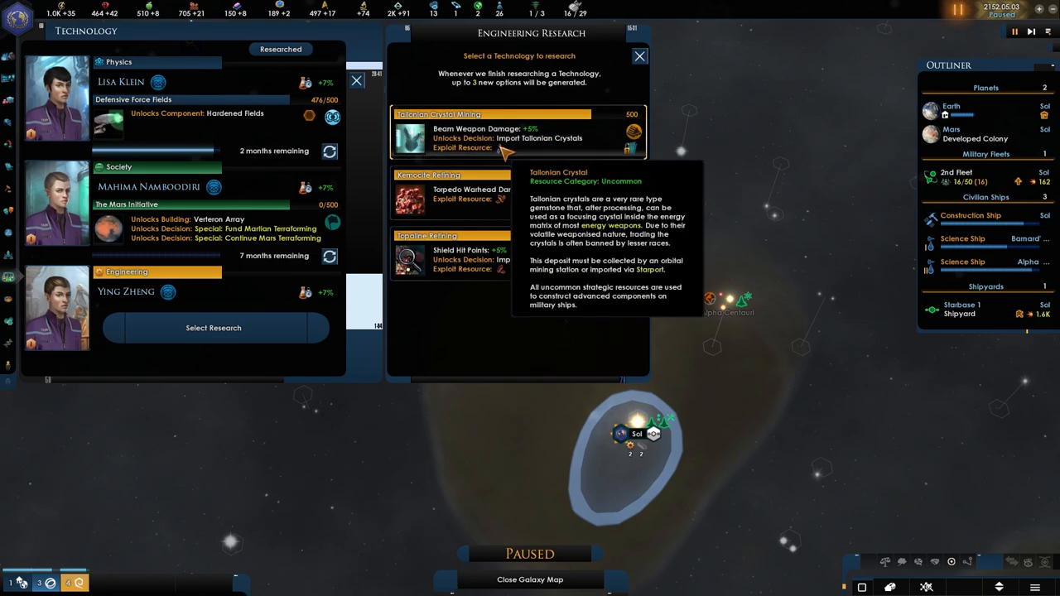
pyautogui.moveTo(543, 139)
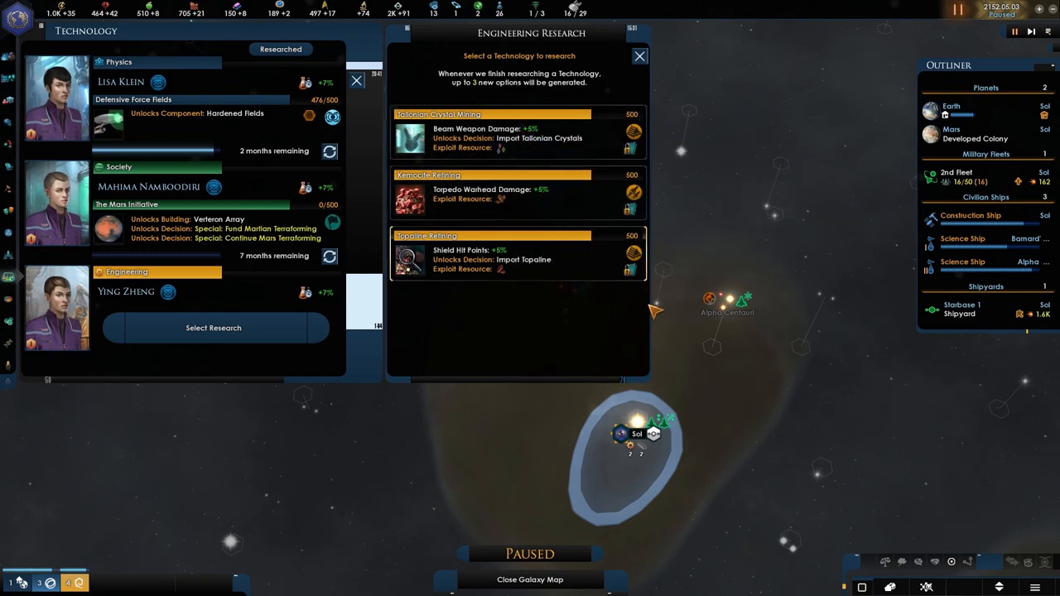
pyautogui.moveTo(549, 281)
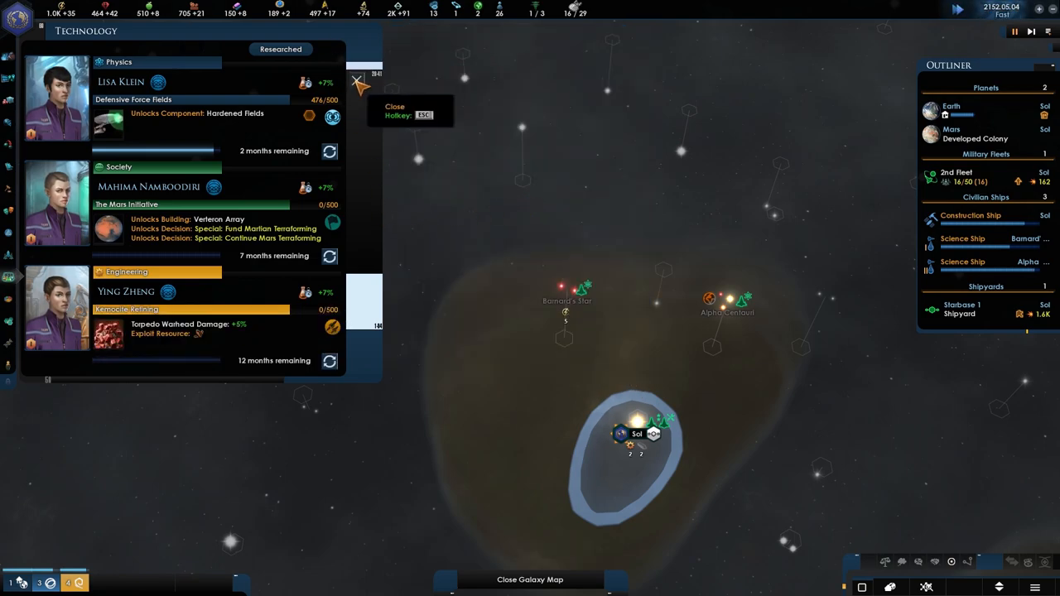
pyautogui.click(358, 82)
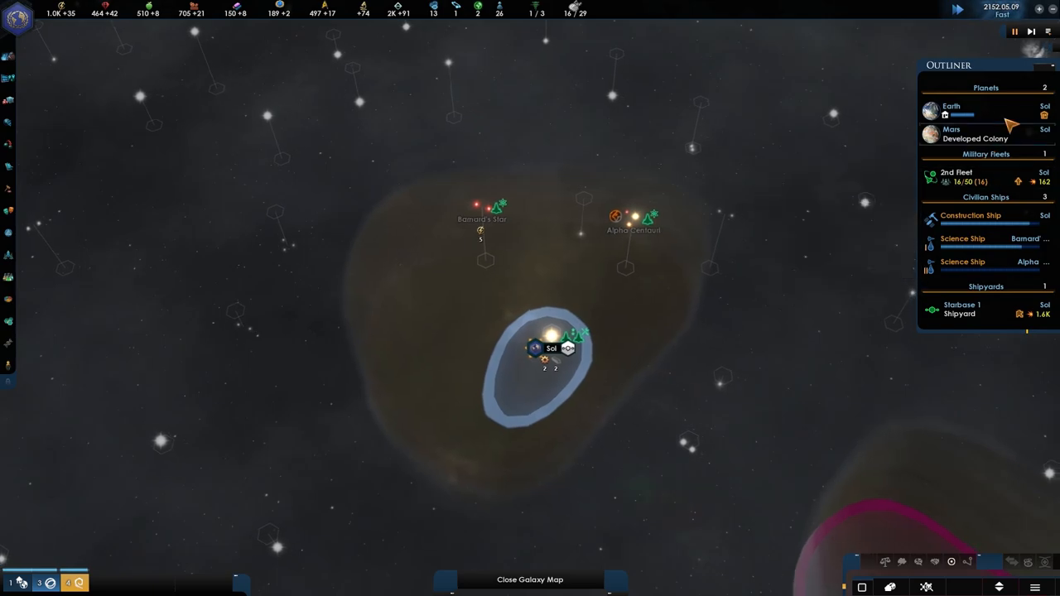
# - Check Mars's population breakdown, pause, then bring up Earth's population showing human growth 110.8 of 200
pyautogui.click(951, 132)
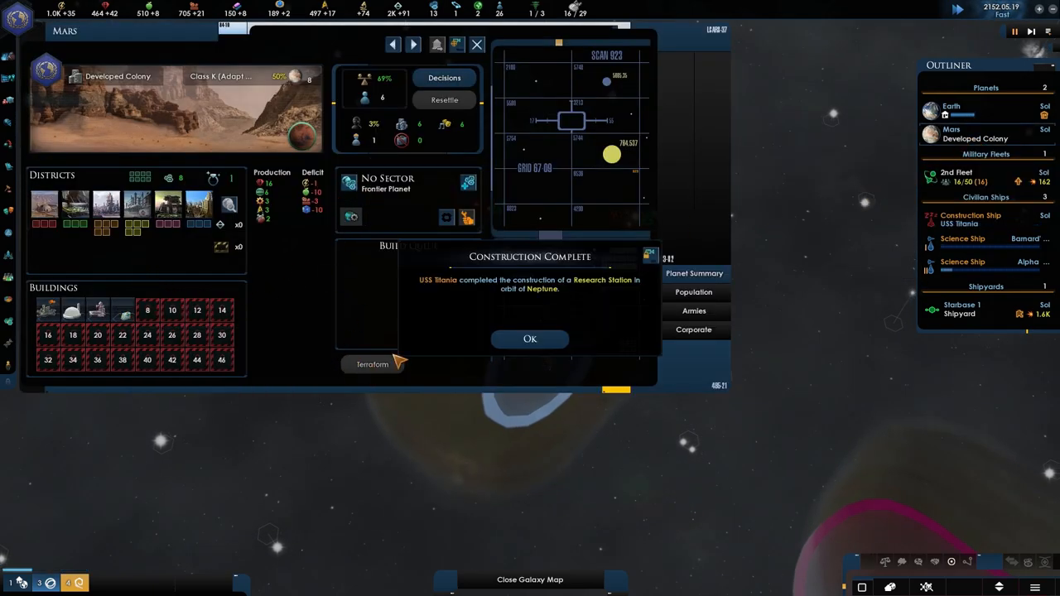
pyautogui.click(530, 338)
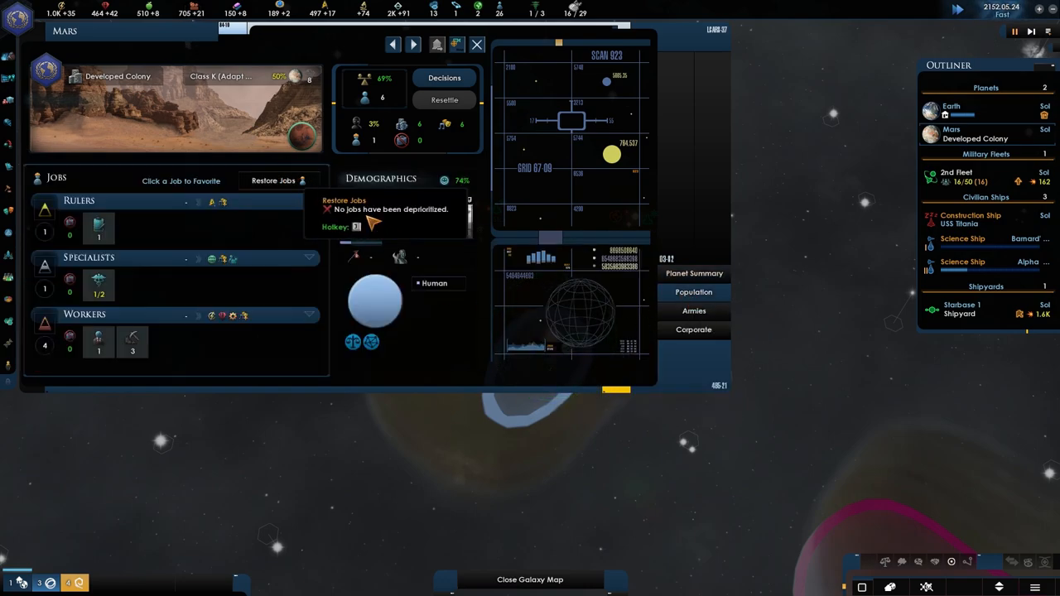
pyautogui.moveTo(381, 249)
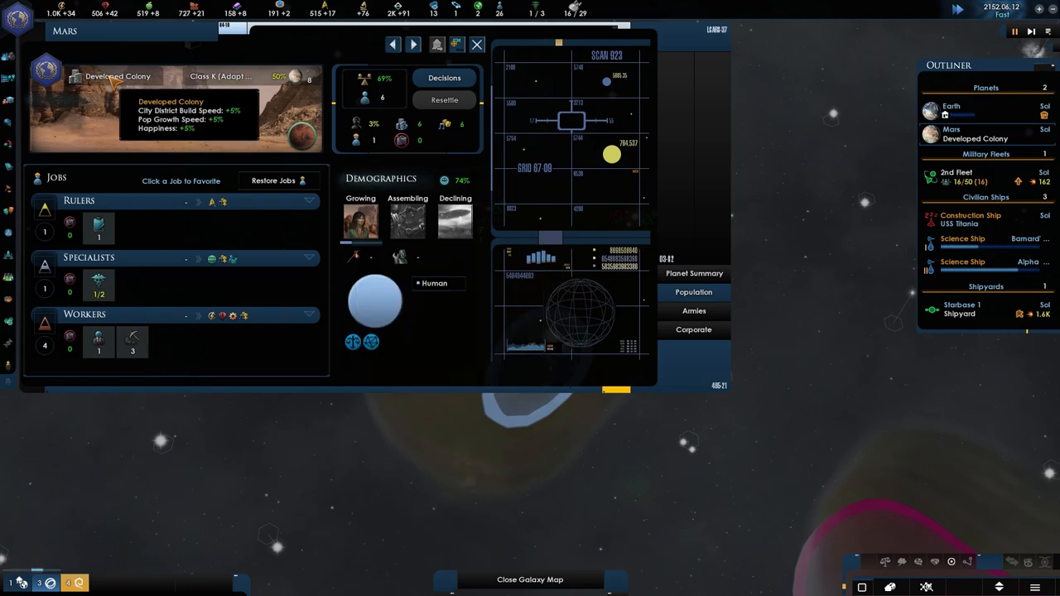
pyautogui.moveTo(354, 252)
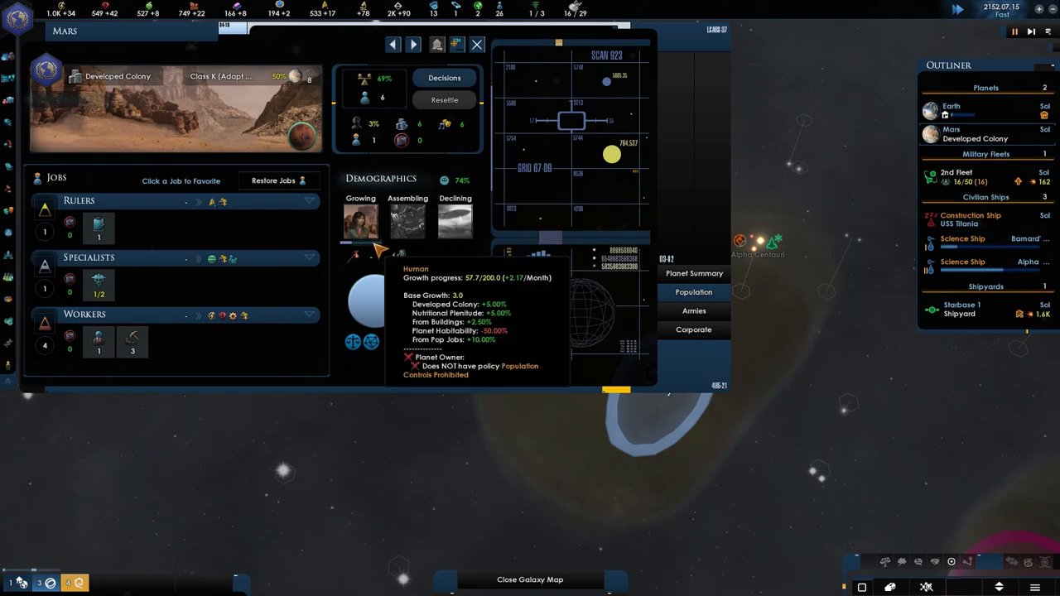
pyautogui.press('space')
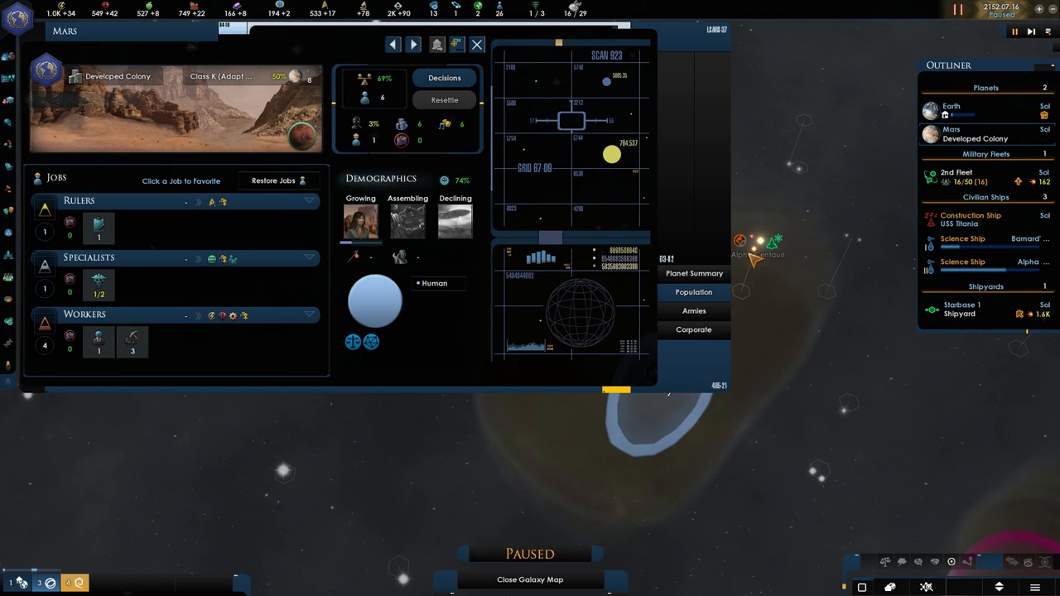
pyautogui.click(950, 106)
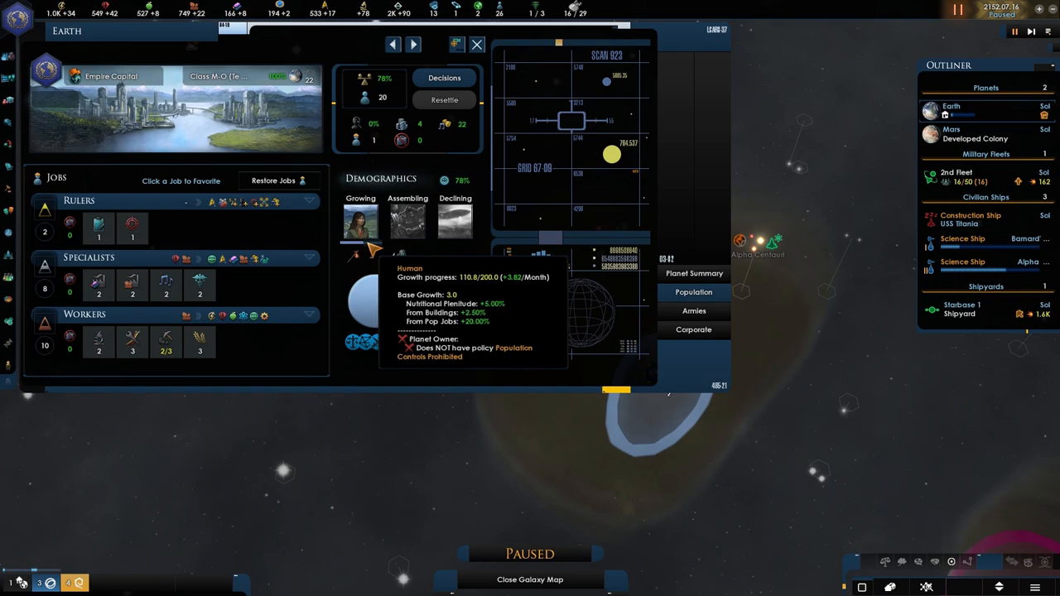
# - Review Earth's planetary decisions and return to its summary with three Education Districts queued
pyautogui.click(444, 78)
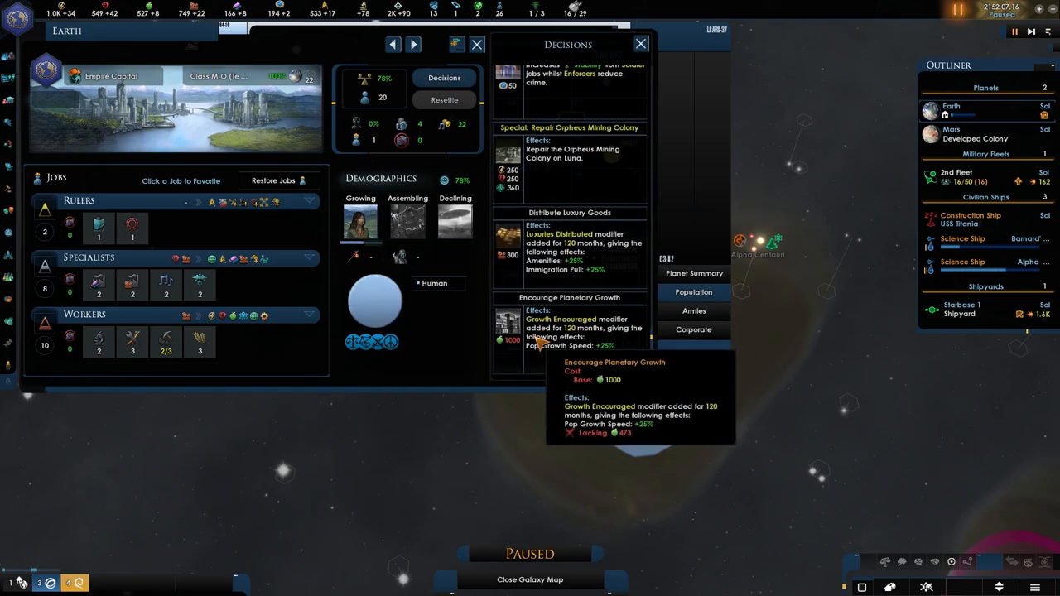
pyautogui.moveTo(394, 246)
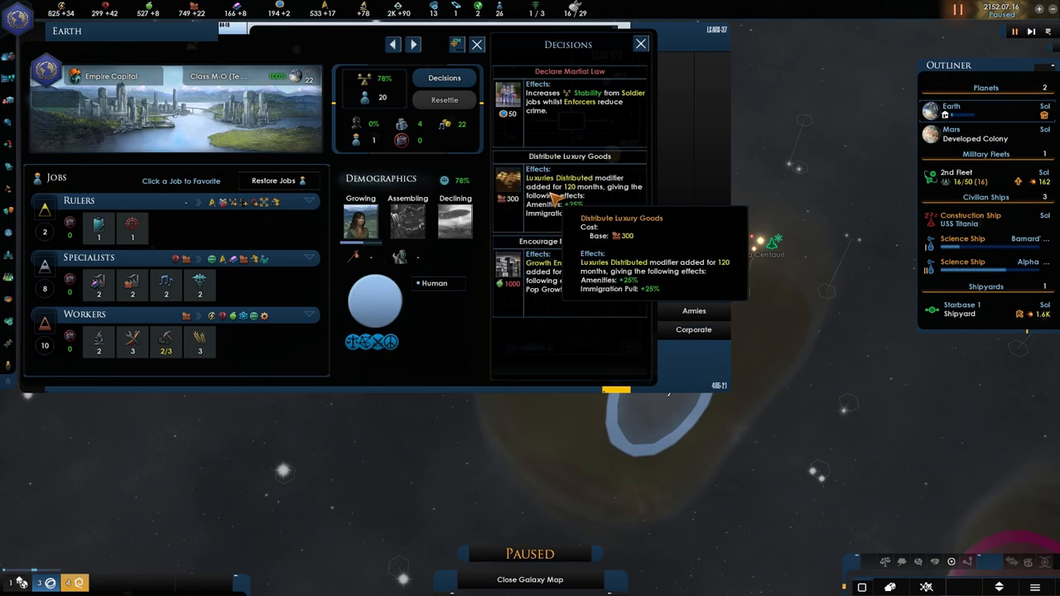
pyautogui.click(639, 43)
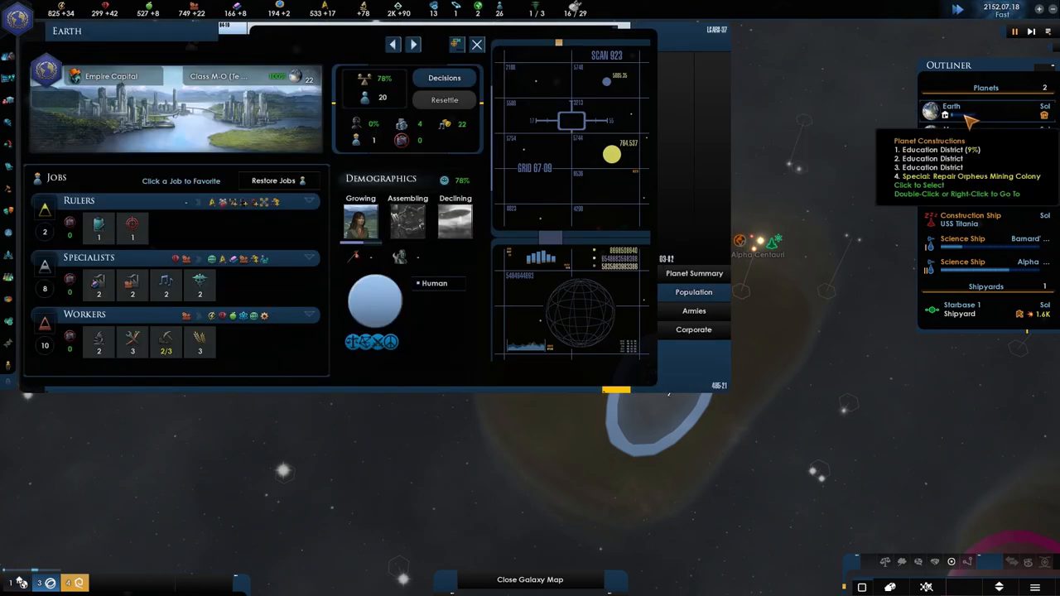
pyautogui.click(694, 291)
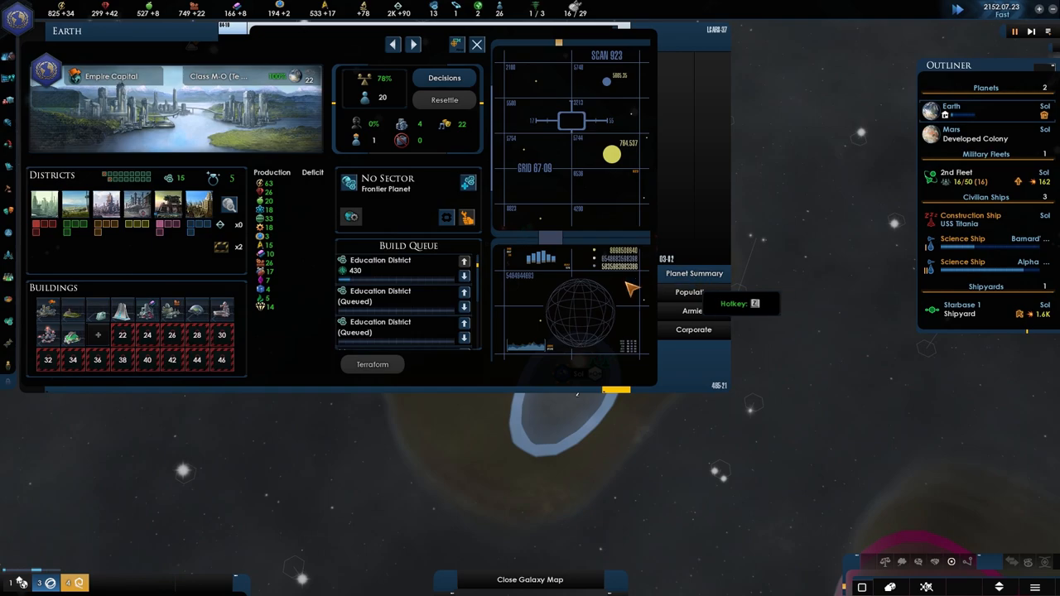
pyautogui.moveTo(398, 321)
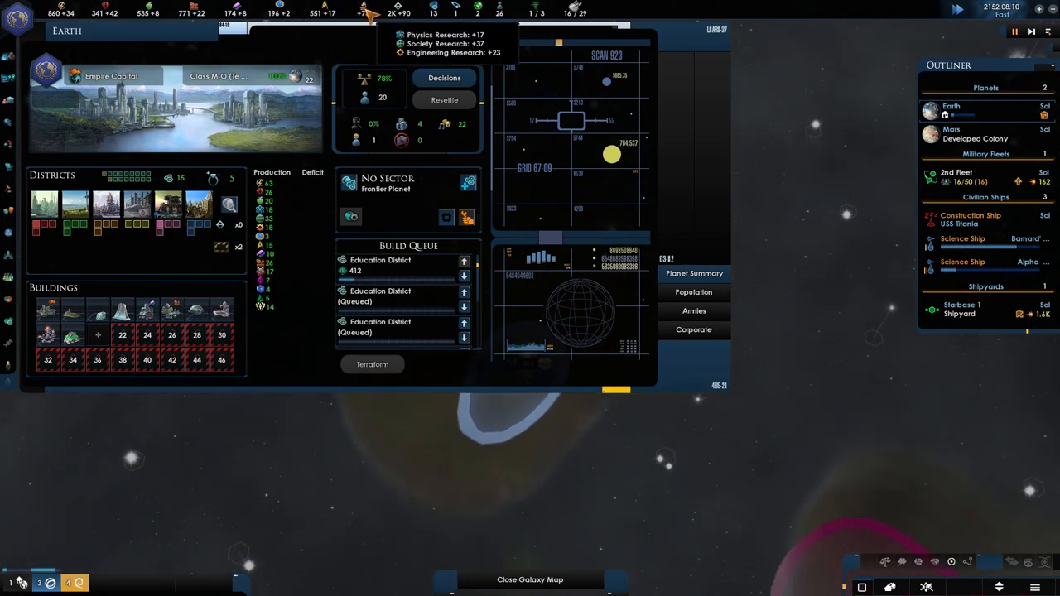
pyautogui.moveTo(81, 317)
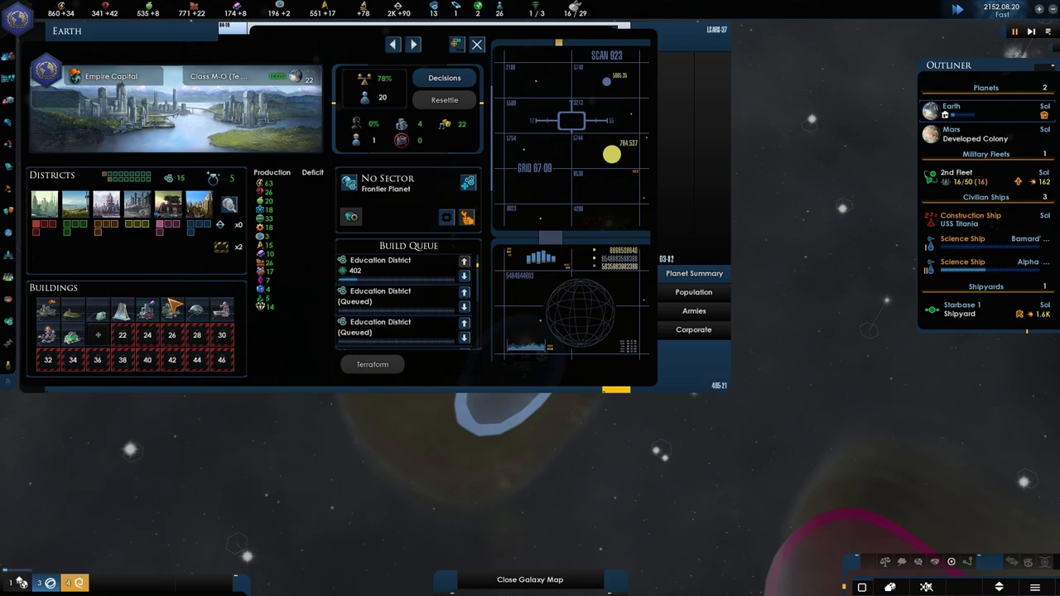
pyautogui.moveTo(132, 343)
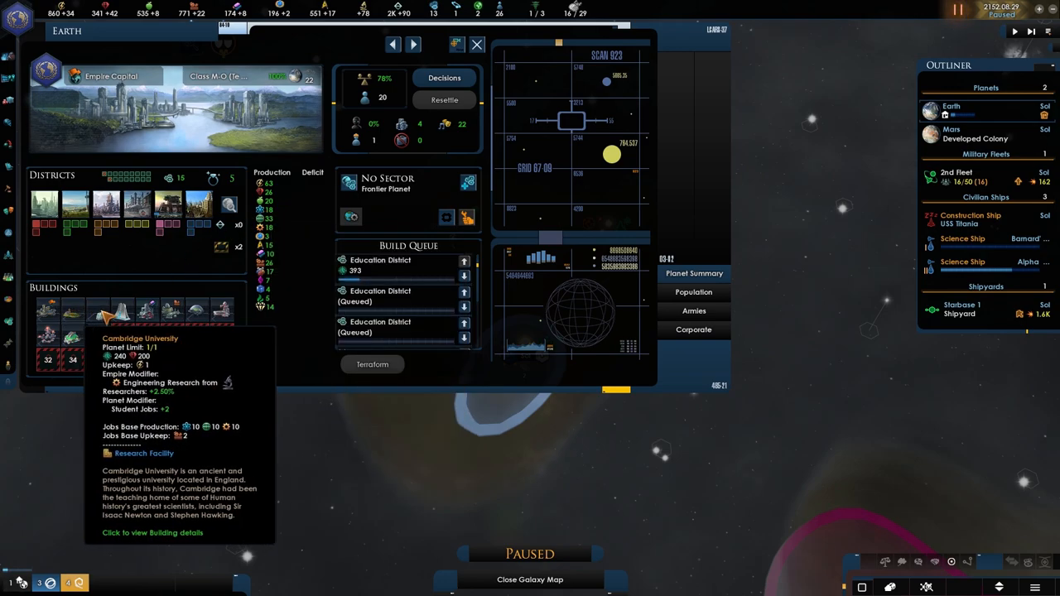
pyautogui.moveTo(157, 313)
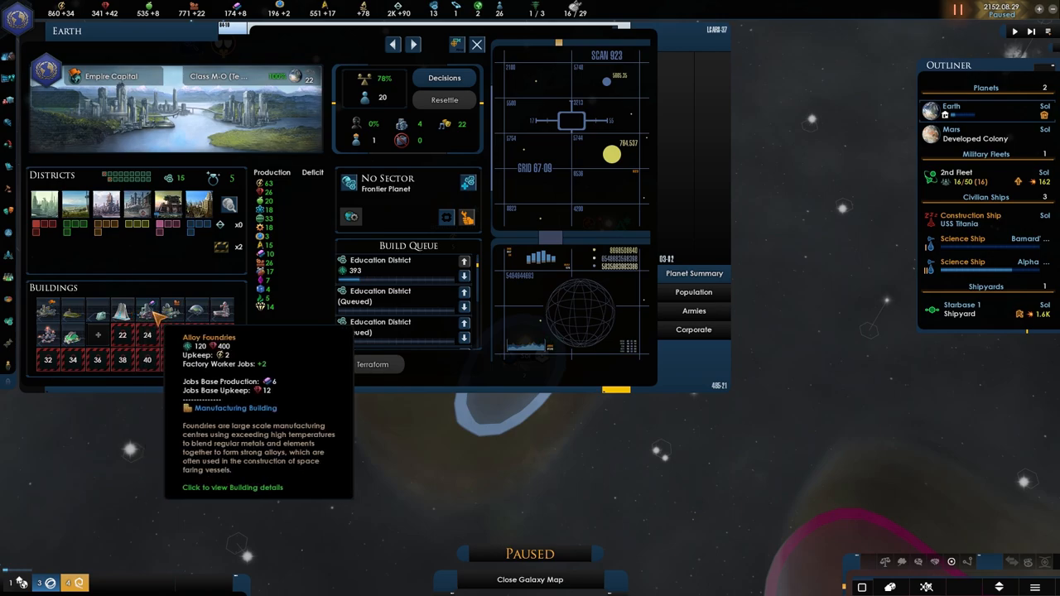
pyautogui.moveTo(136, 335)
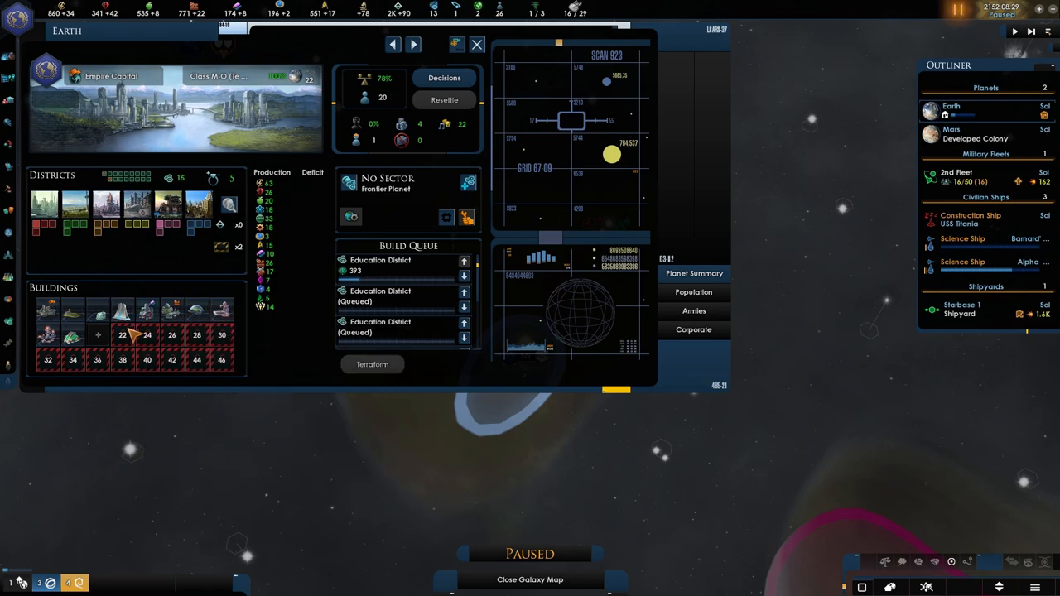
pyautogui.moveTo(98, 335)
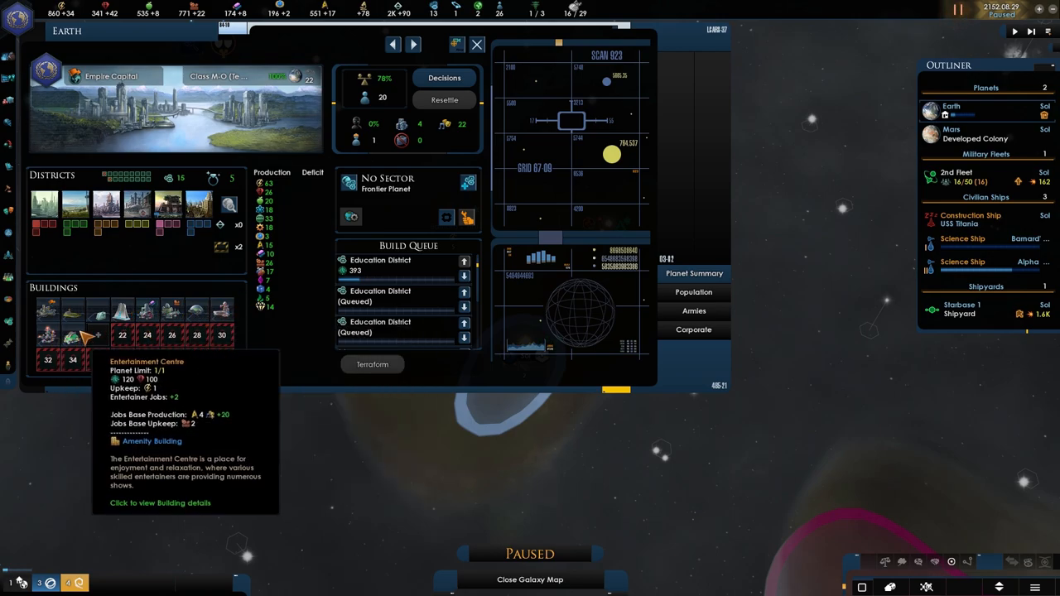
pyautogui.moveTo(121, 321)
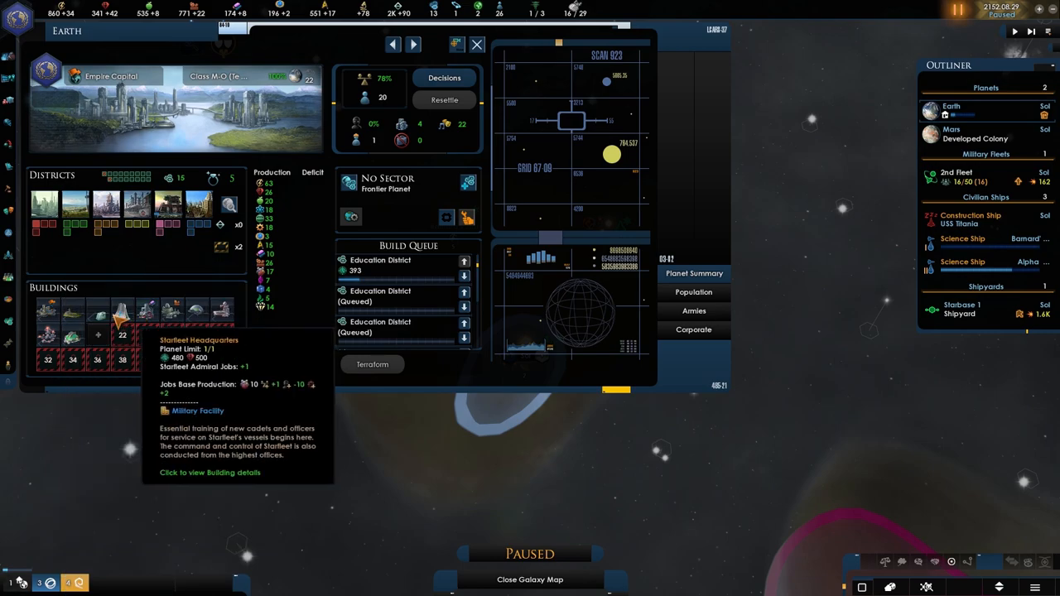
pyautogui.moveTo(143, 264)
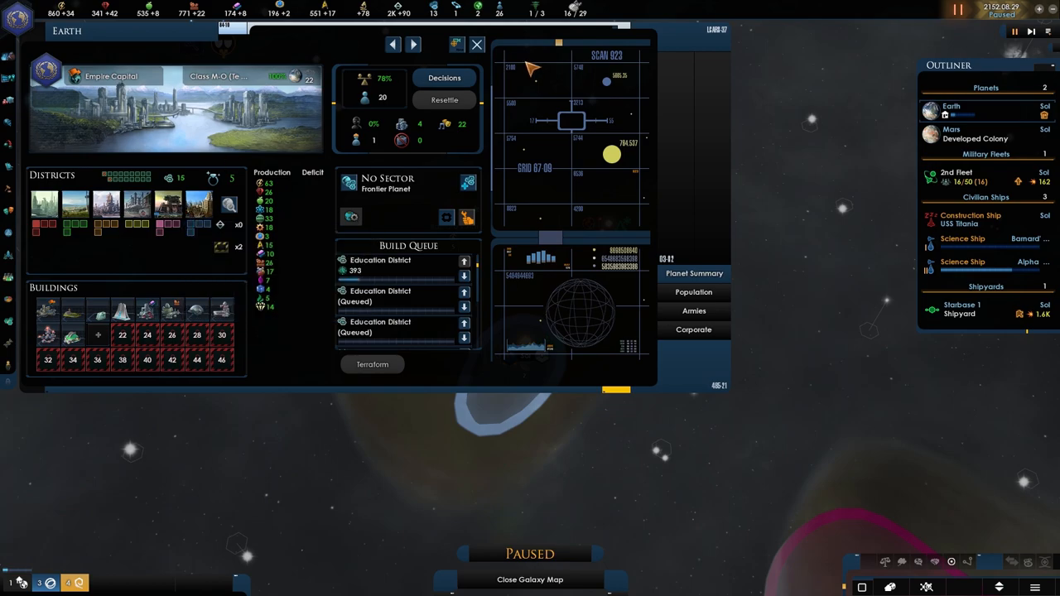
# - Leave Earth, pause, queue a Franklin-class science ship at Starbase 1 and return to the galaxy map
pyautogui.click(477, 43)
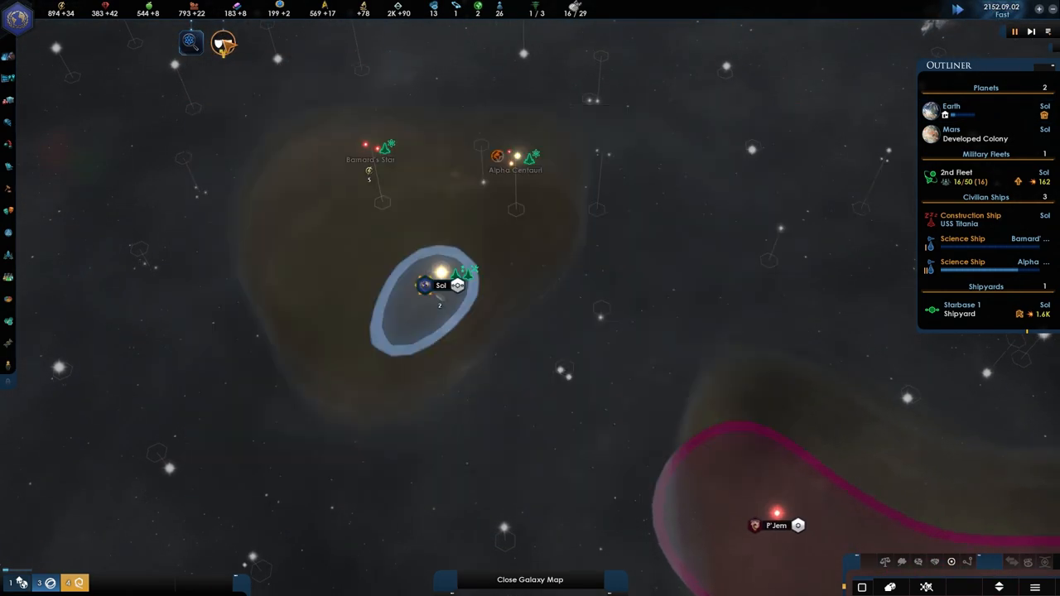
pyautogui.press('space')
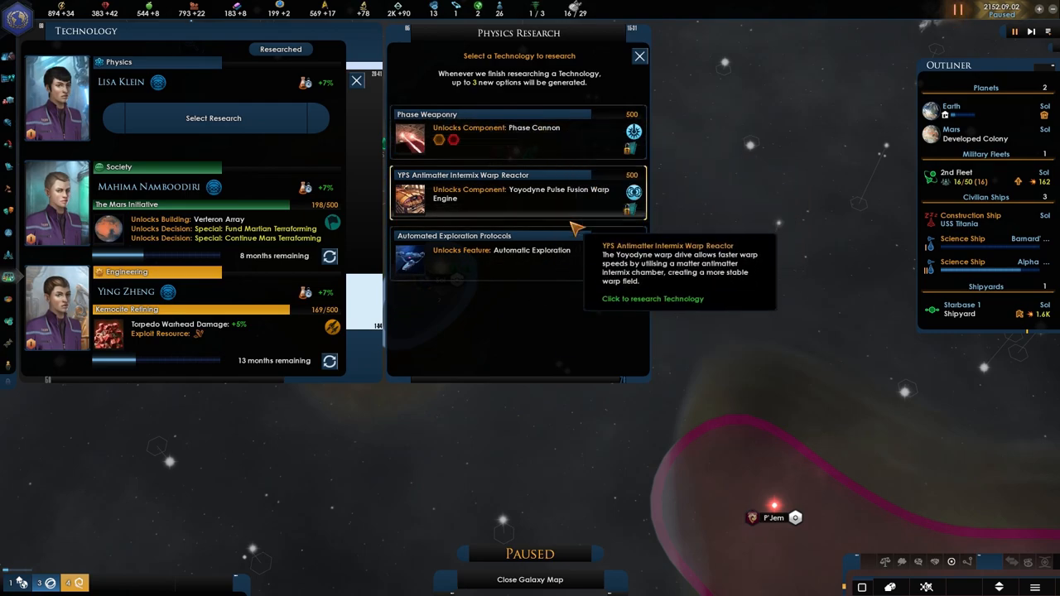
pyautogui.moveTo(583, 195)
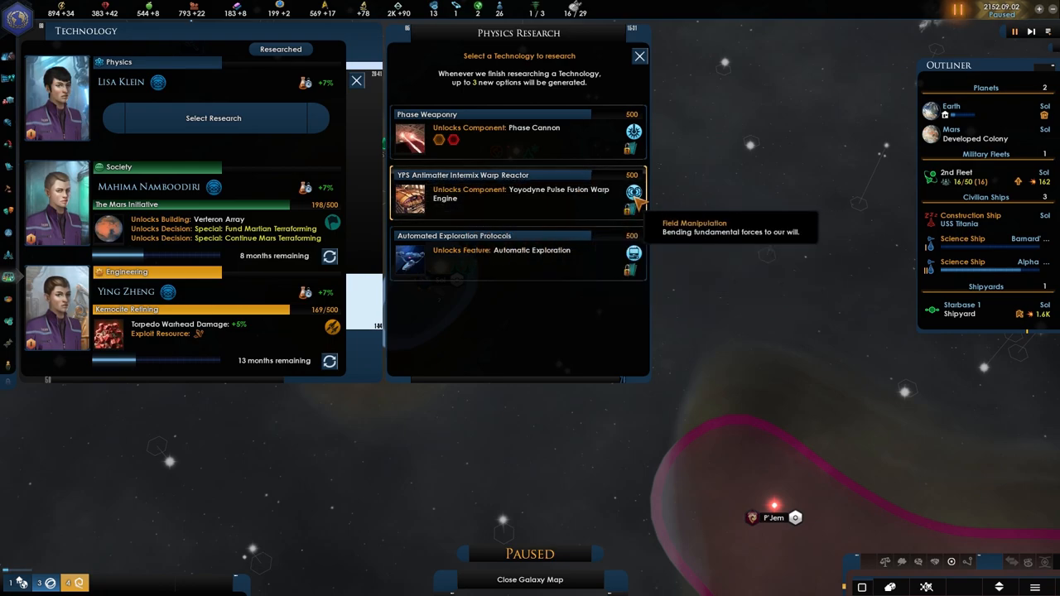
pyautogui.moveTo(633, 213)
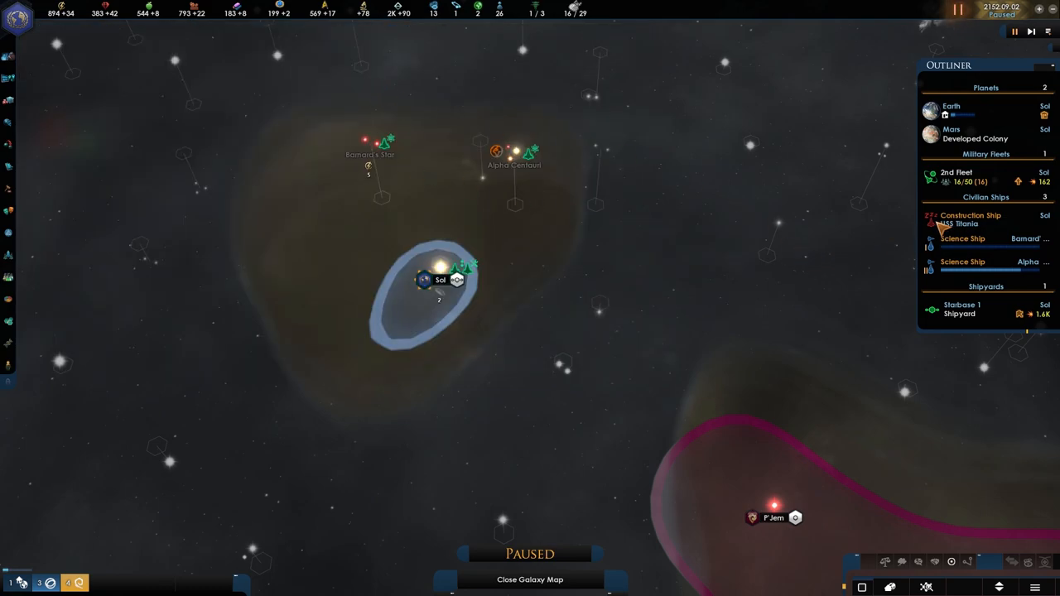
pyautogui.click(971, 219)
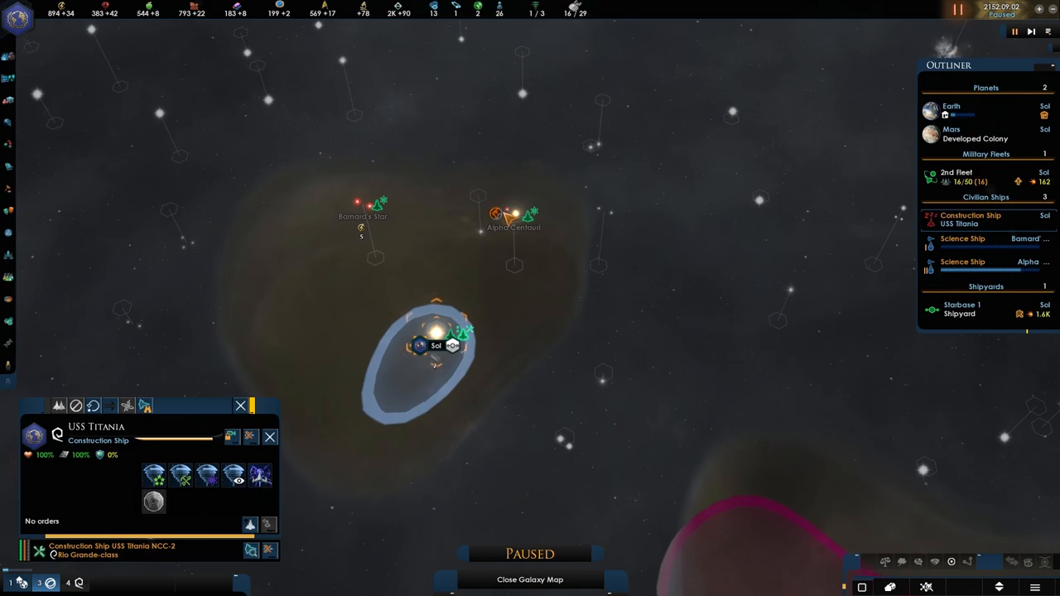
pyautogui.click(961, 310)
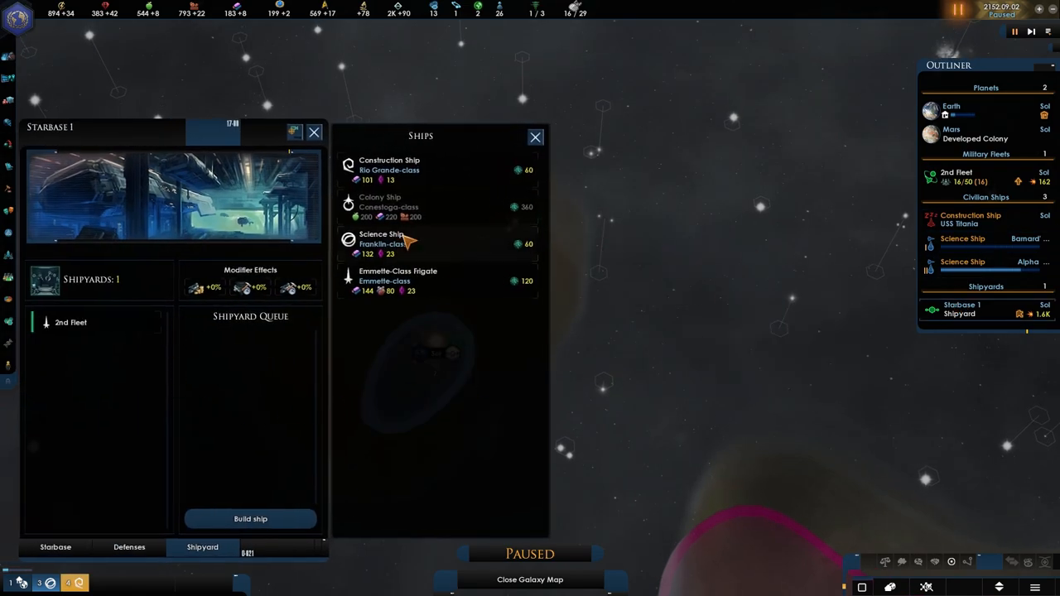
pyautogui.click(381, 244)
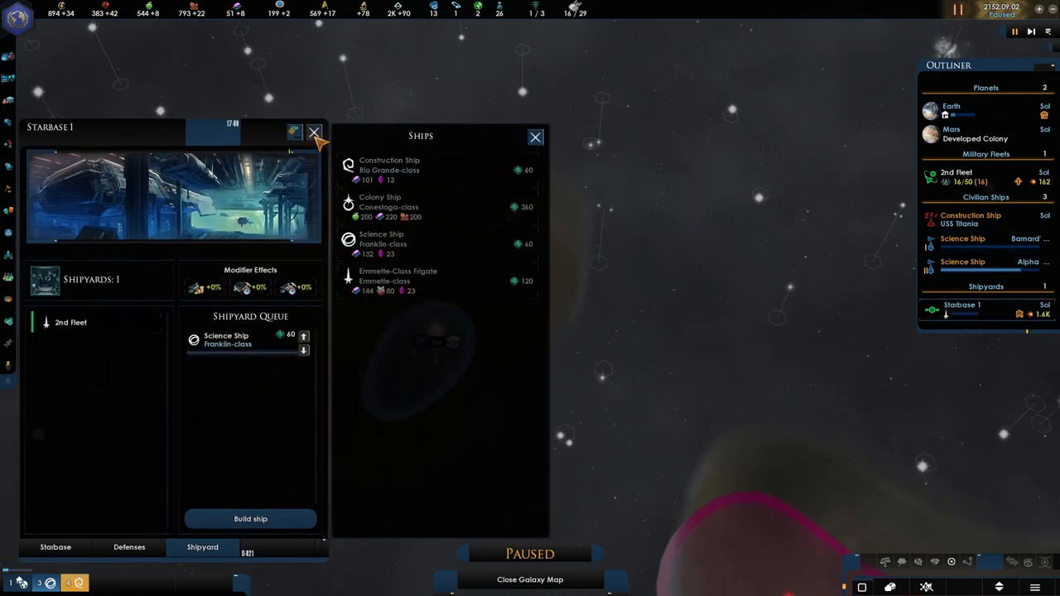
pyautogui.click(314, 133)
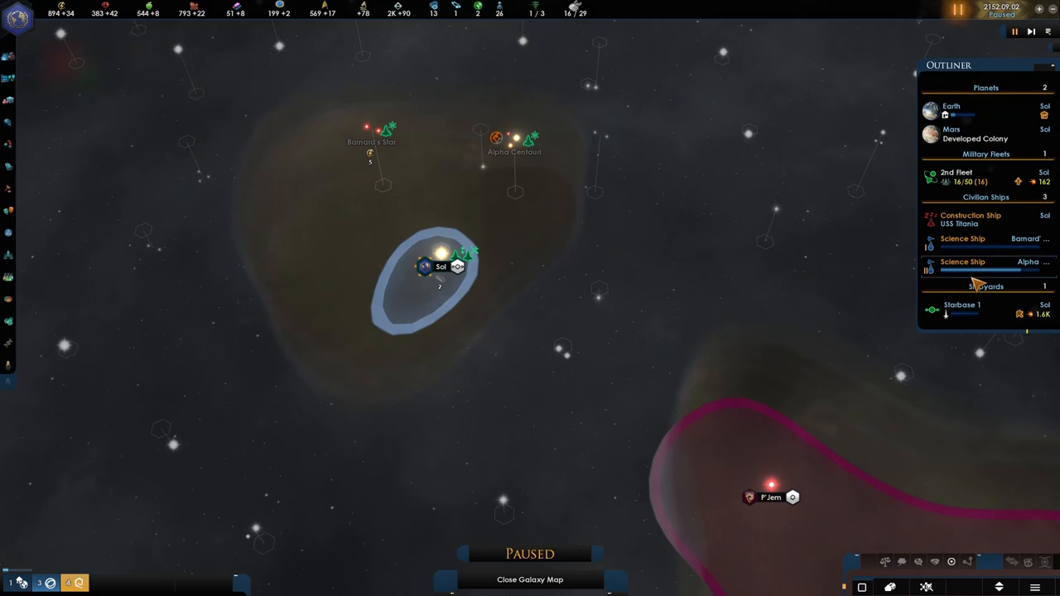